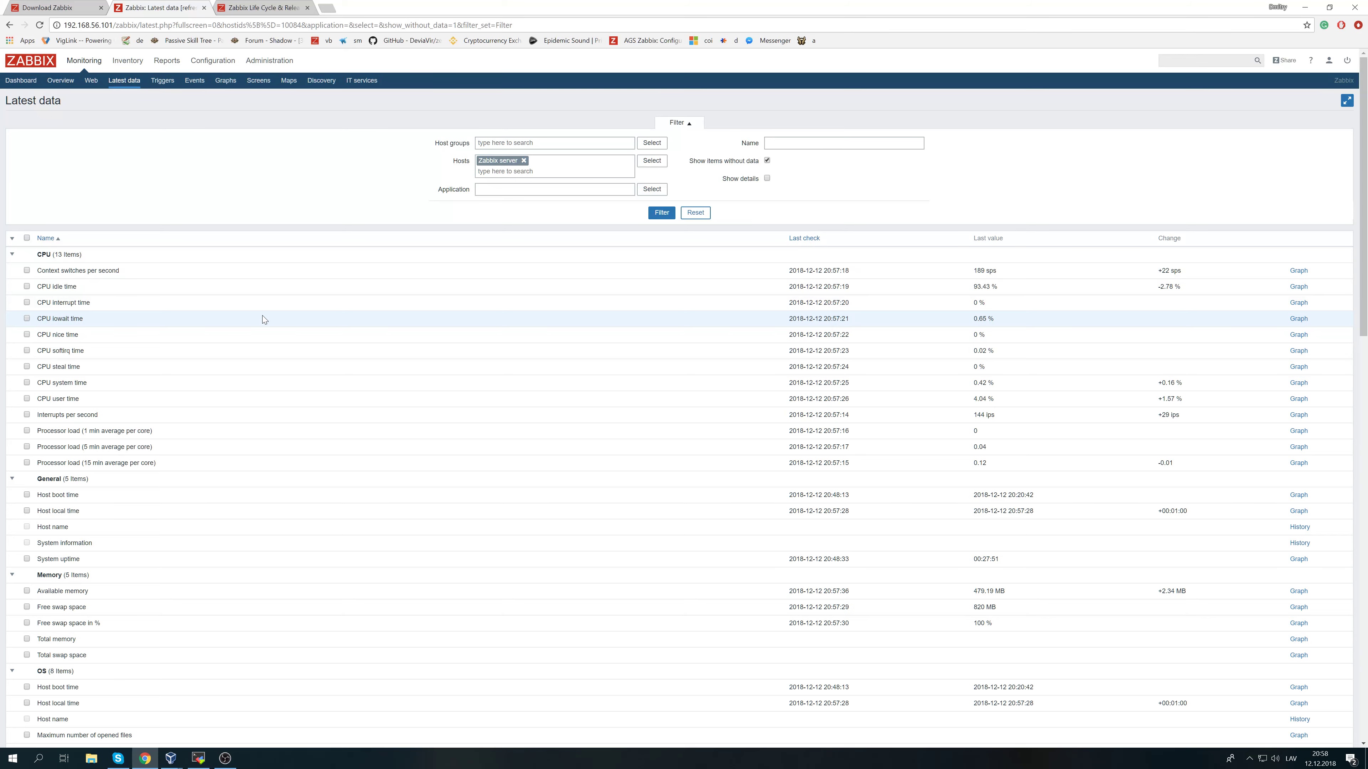
Review the Zabbix lifecycle page and highlight the 3.0 LTS full support end date.
scroll(down, 3)
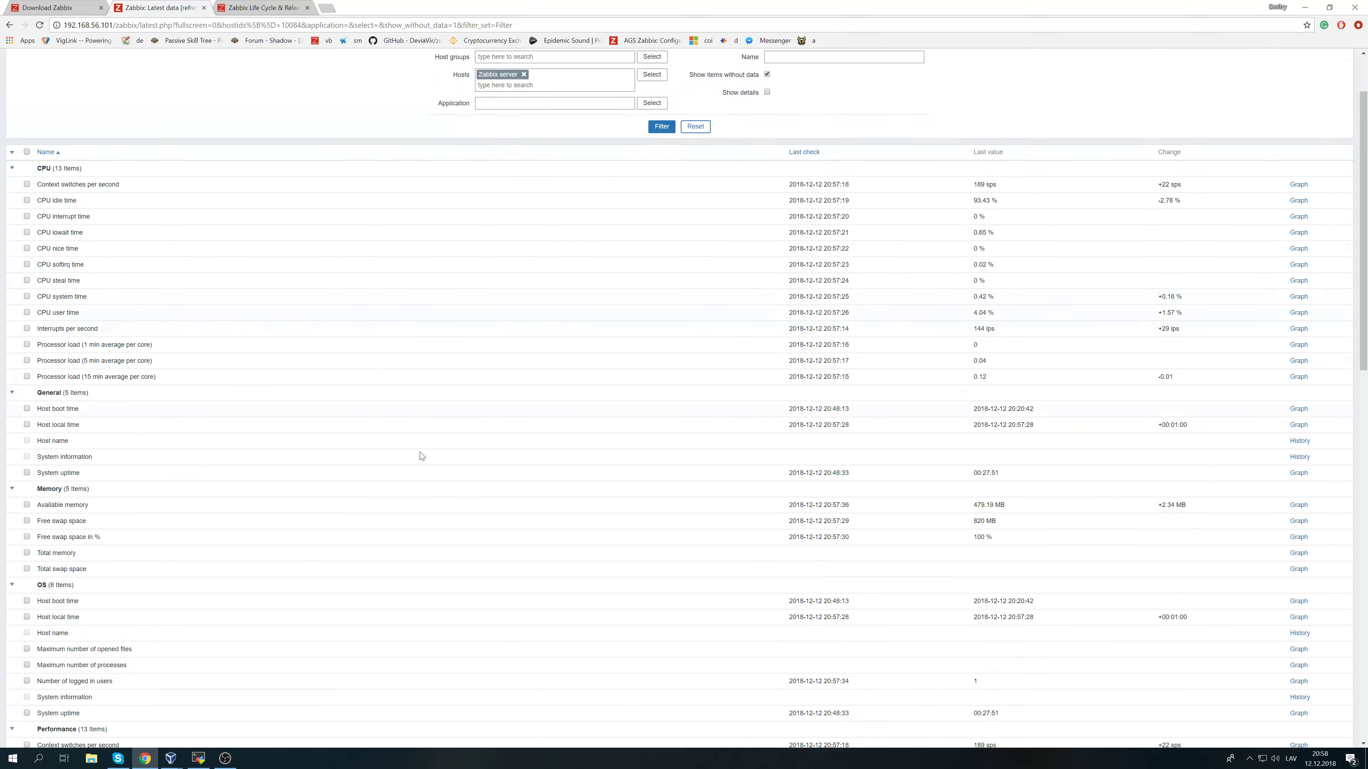
scroll(down, 3)
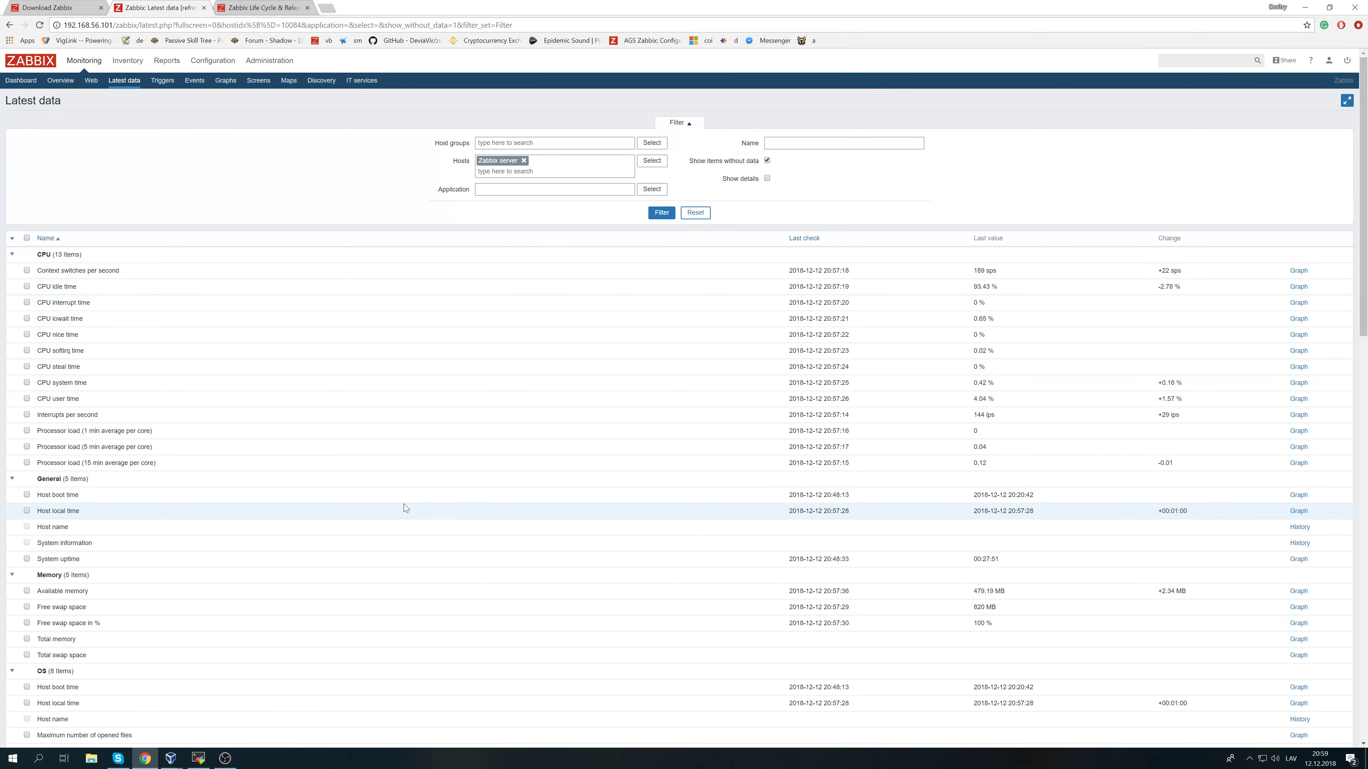
scroll(down, 3)
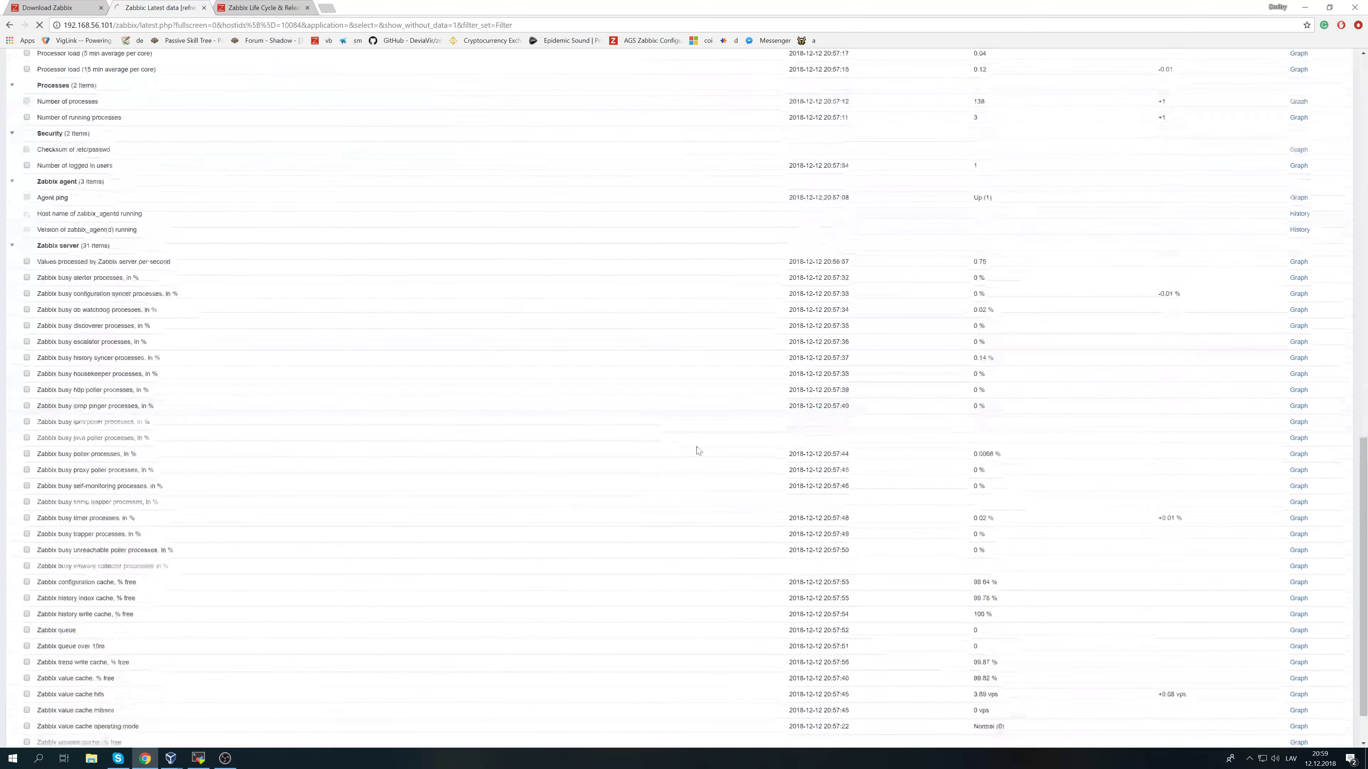
scroll(down, 3)
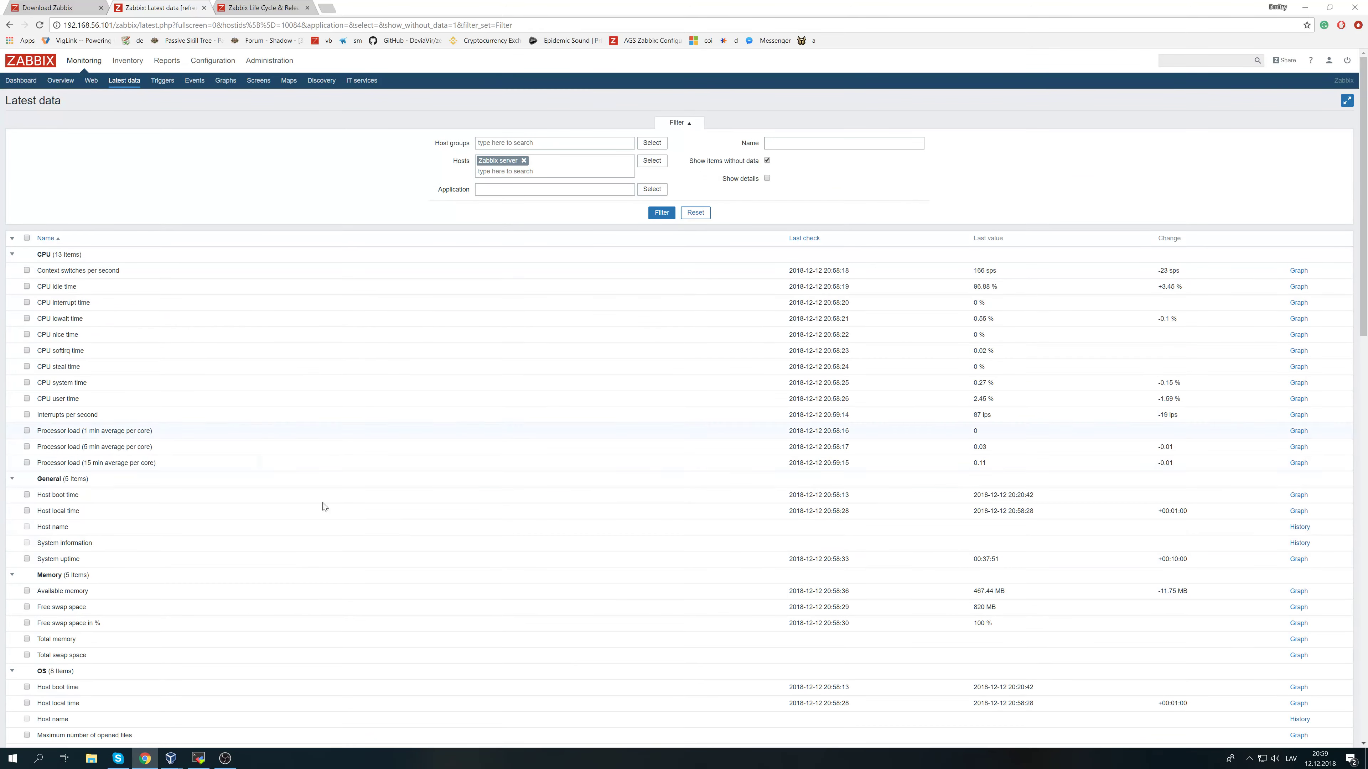
click(261, 7)
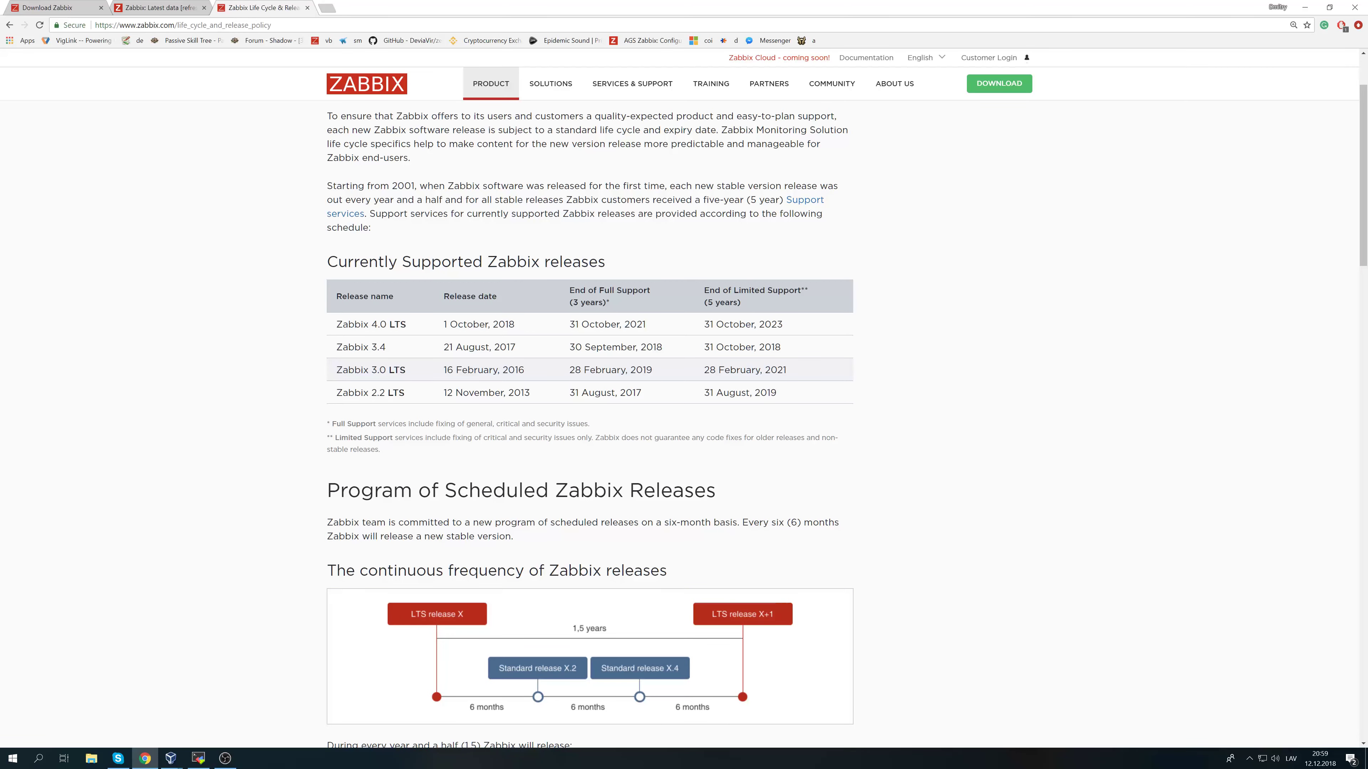
drag(342, 369, 625, 369)
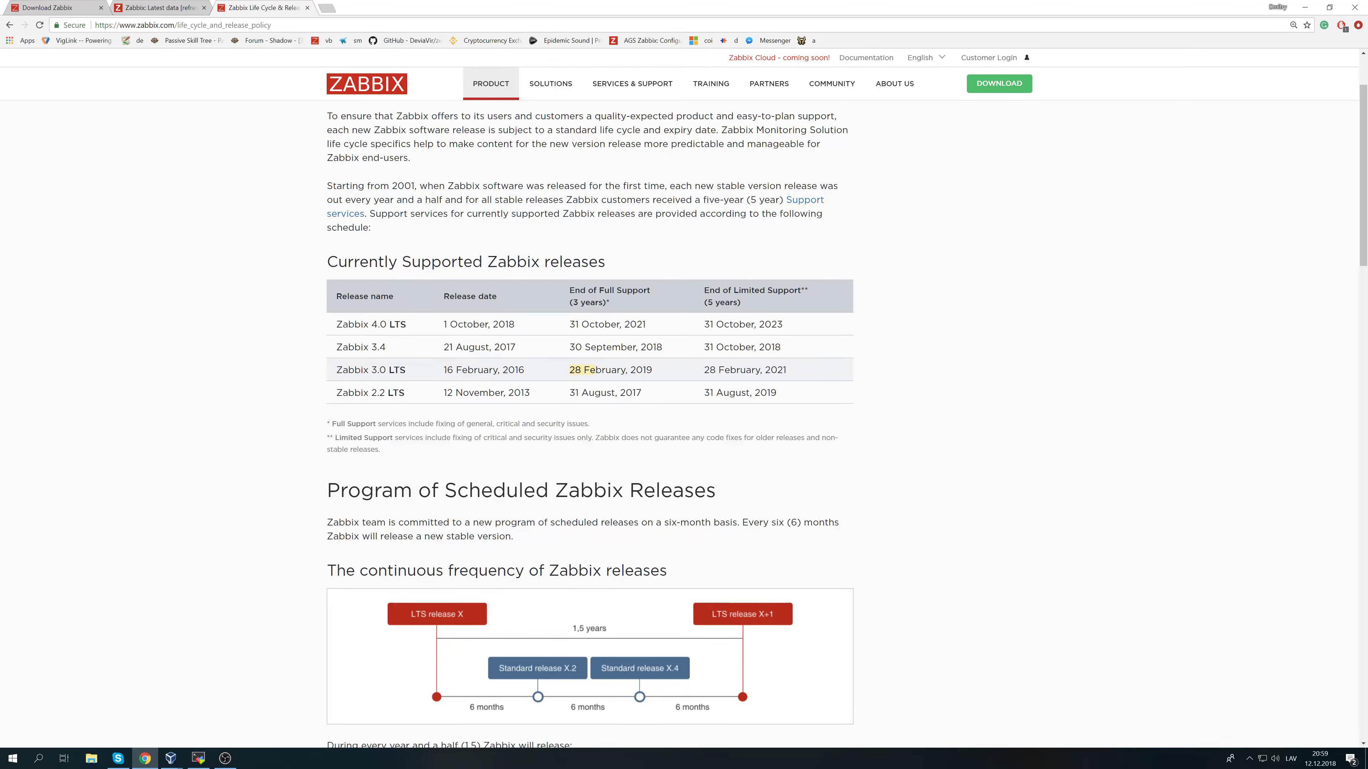
drag(571, 369, 649, 369)
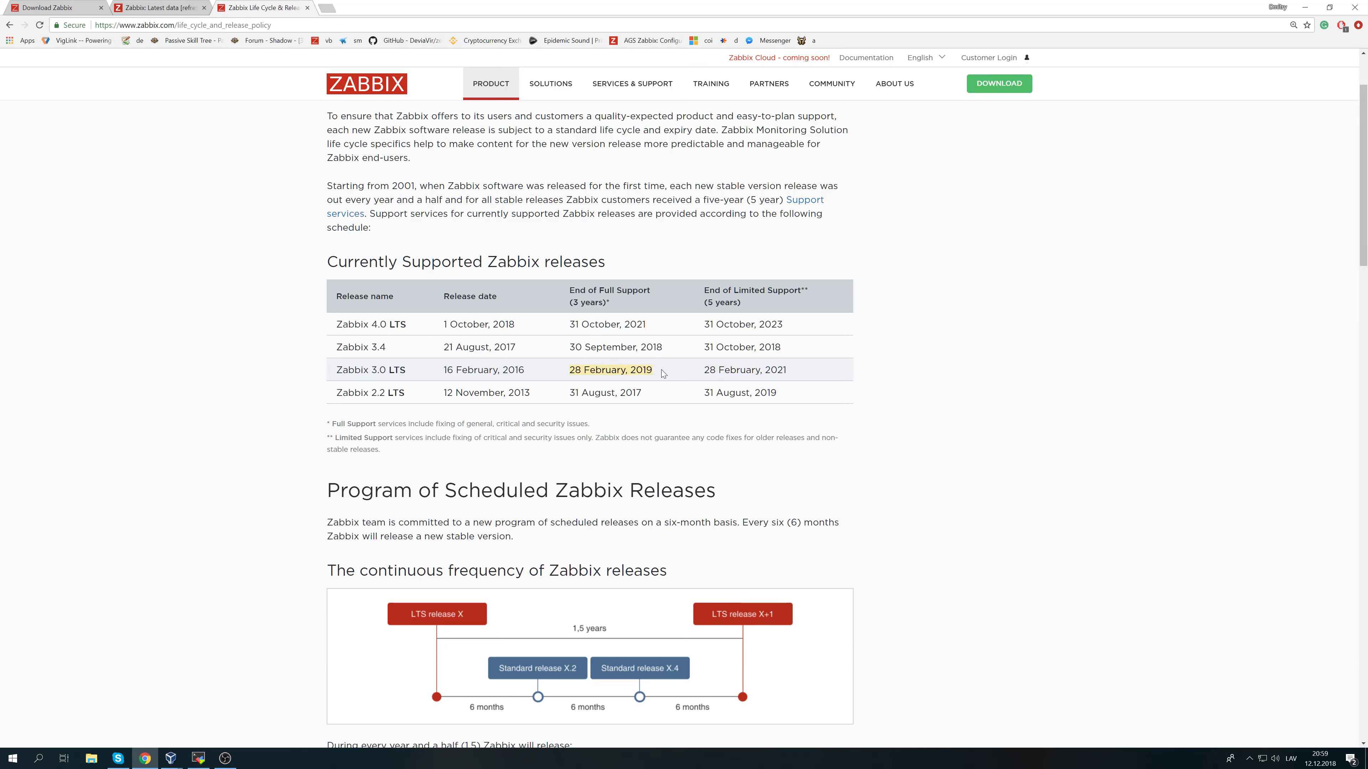
mouse_move(629, 366)
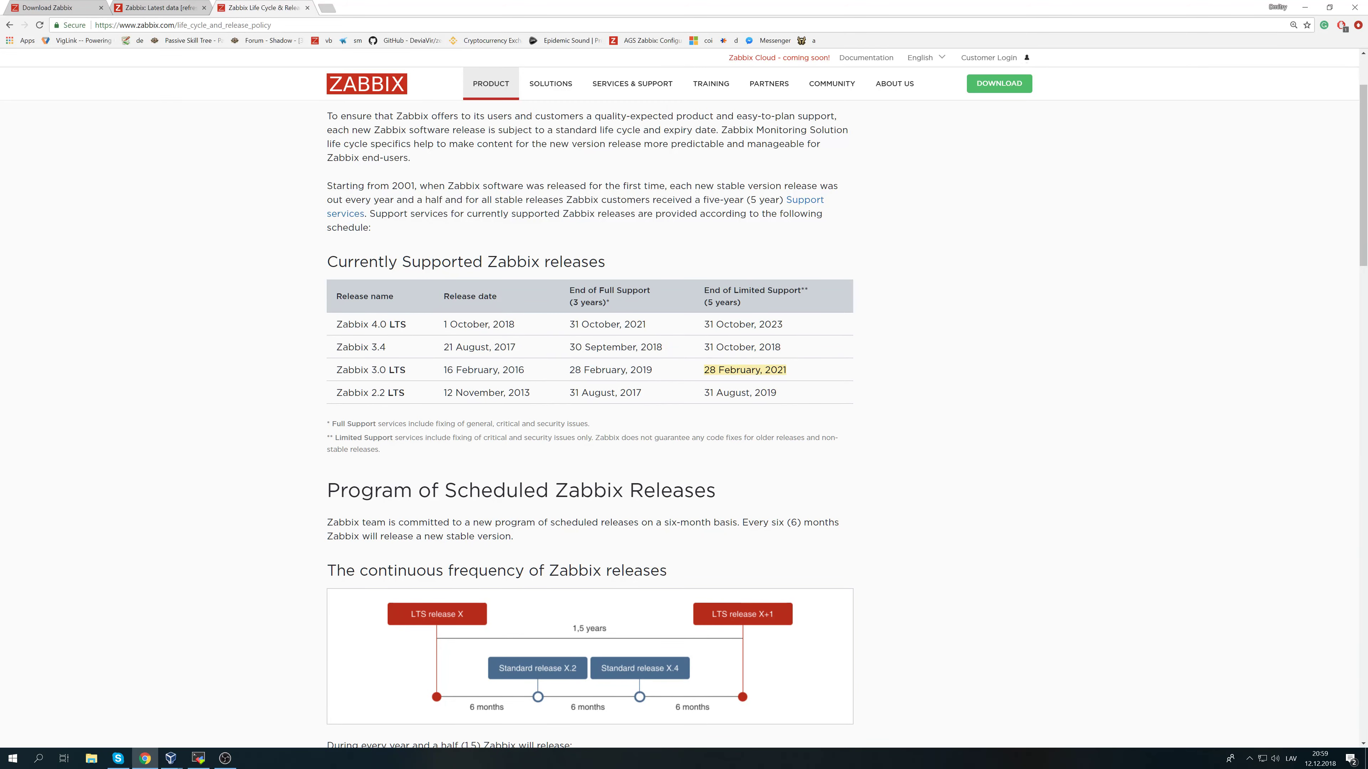
Scroll through the rest of the lifecycle details and return to the previous browser tab.
scroll(down, 3)
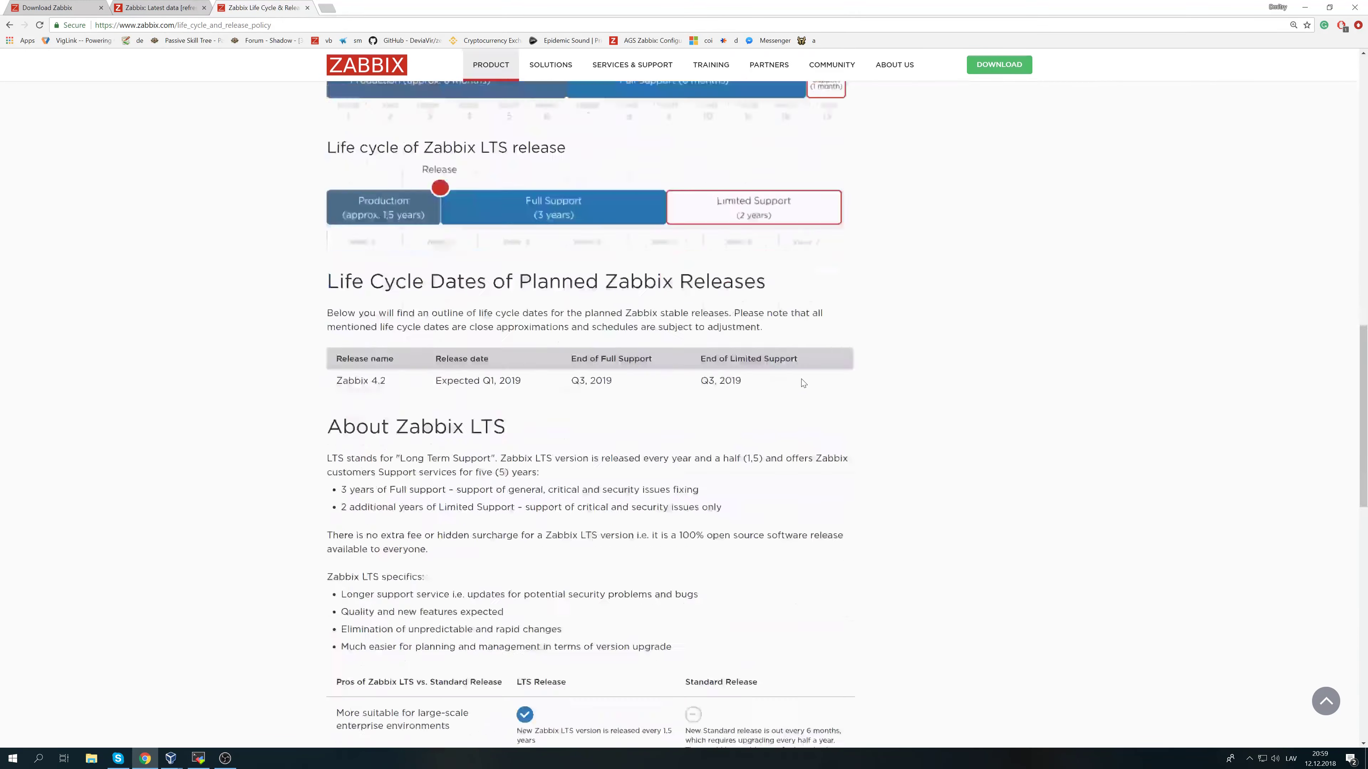
scroll(down, 3)
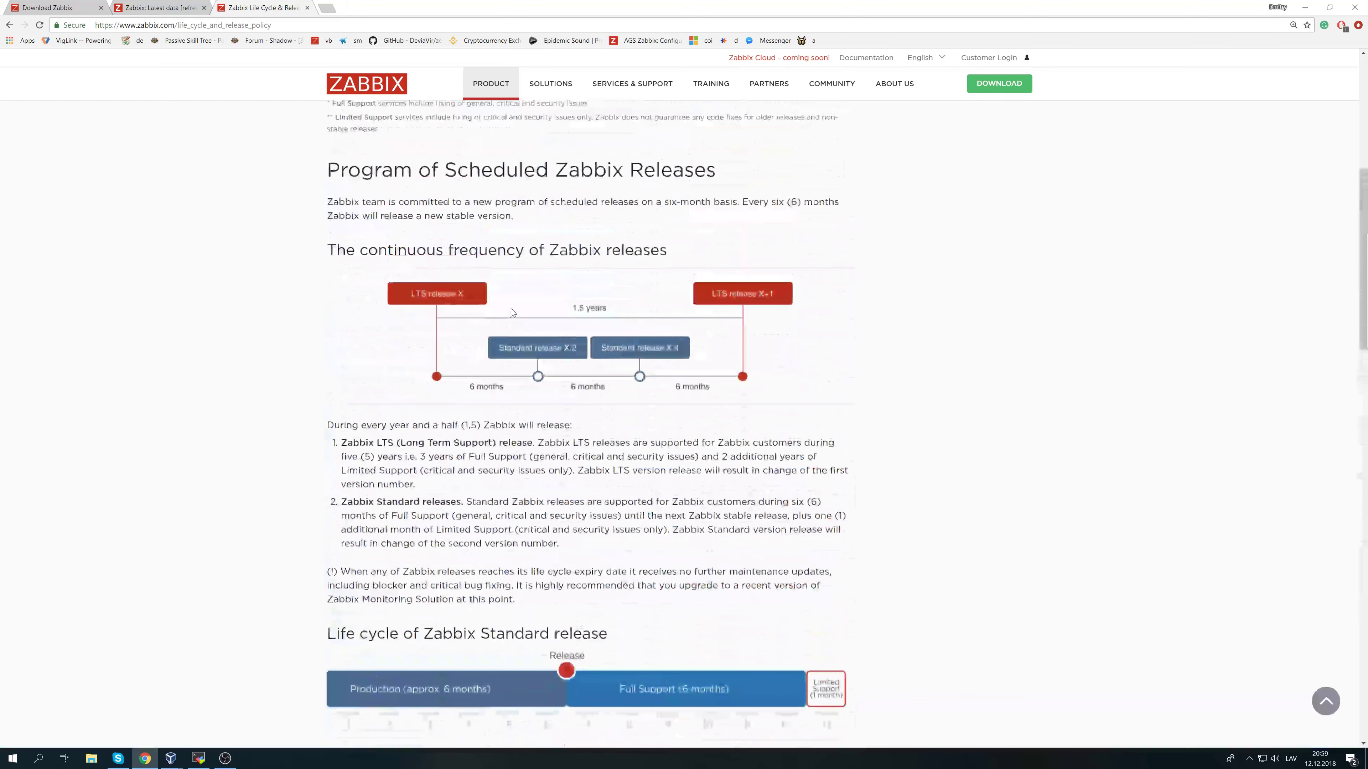
scroll(up, 3)
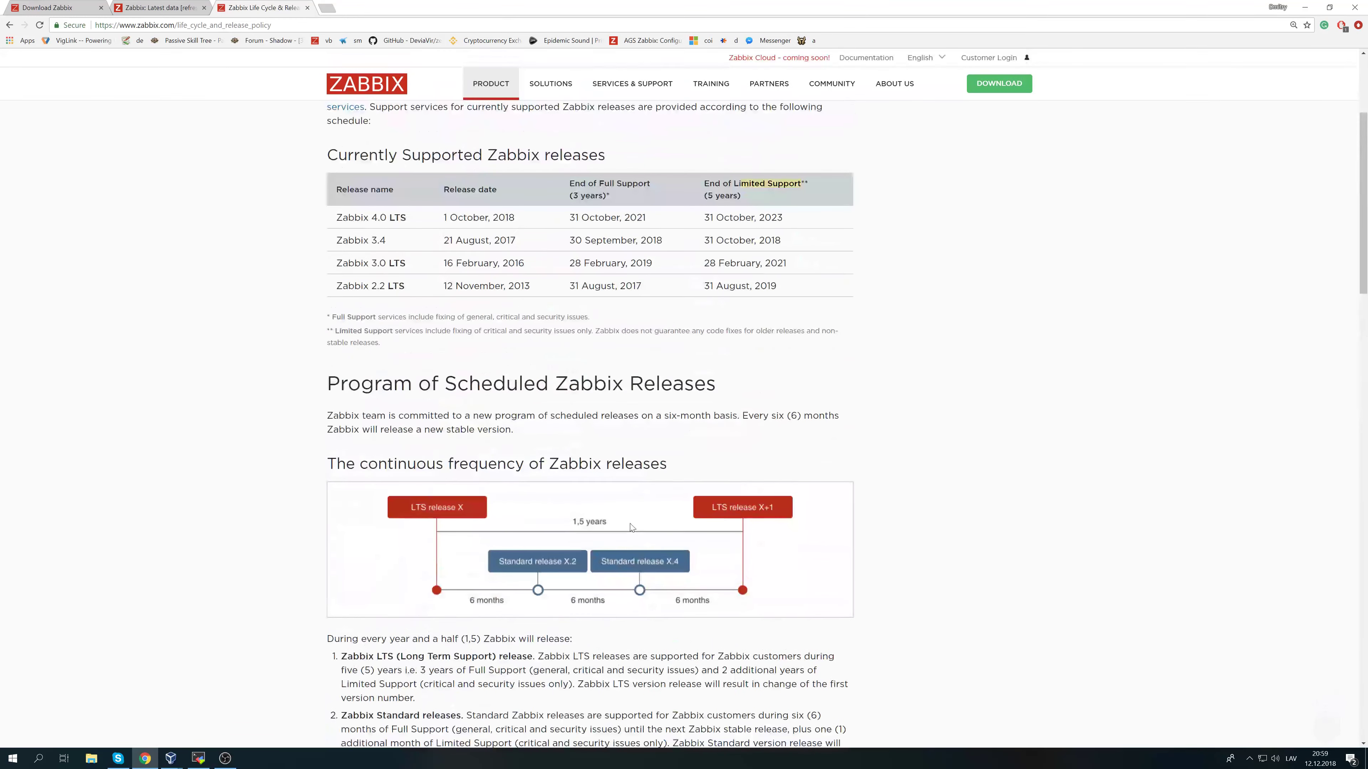
scroll(up, 3)
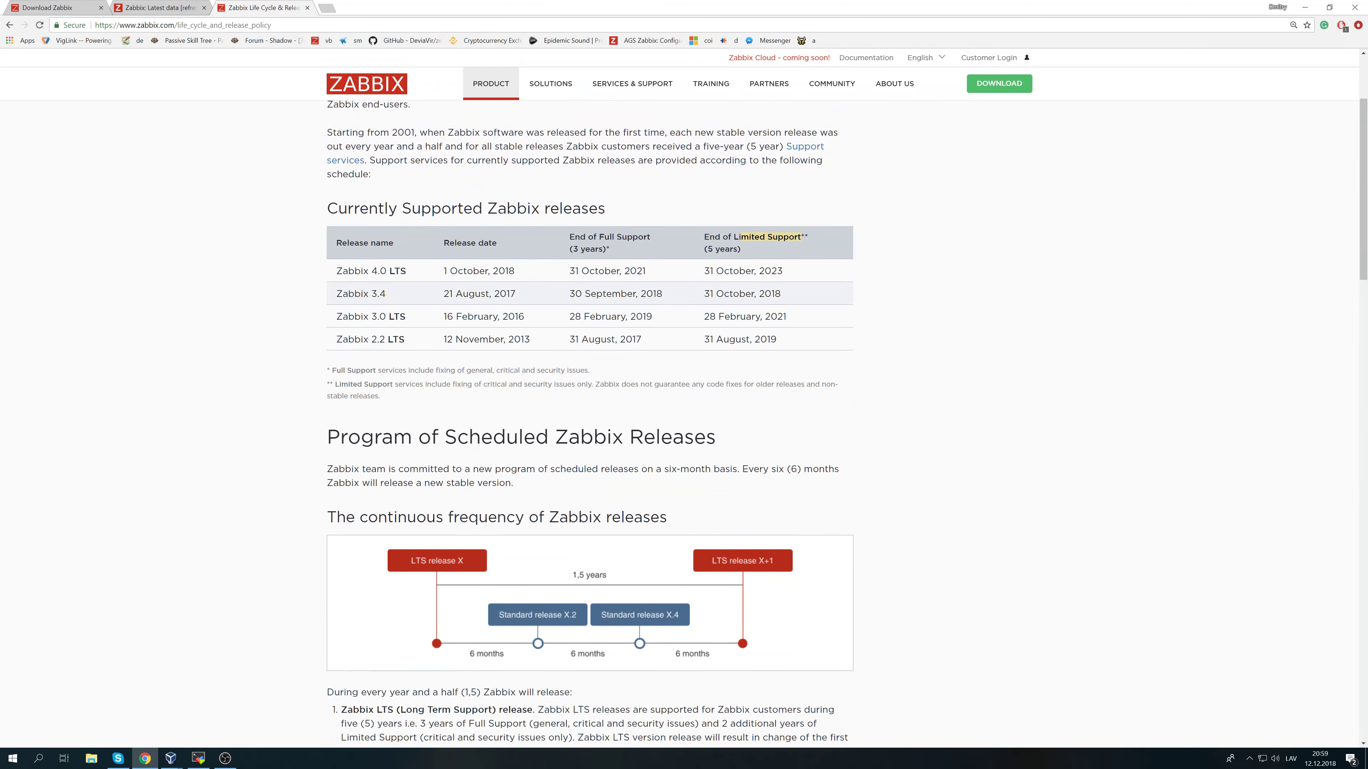
mouse_move(518, 330)
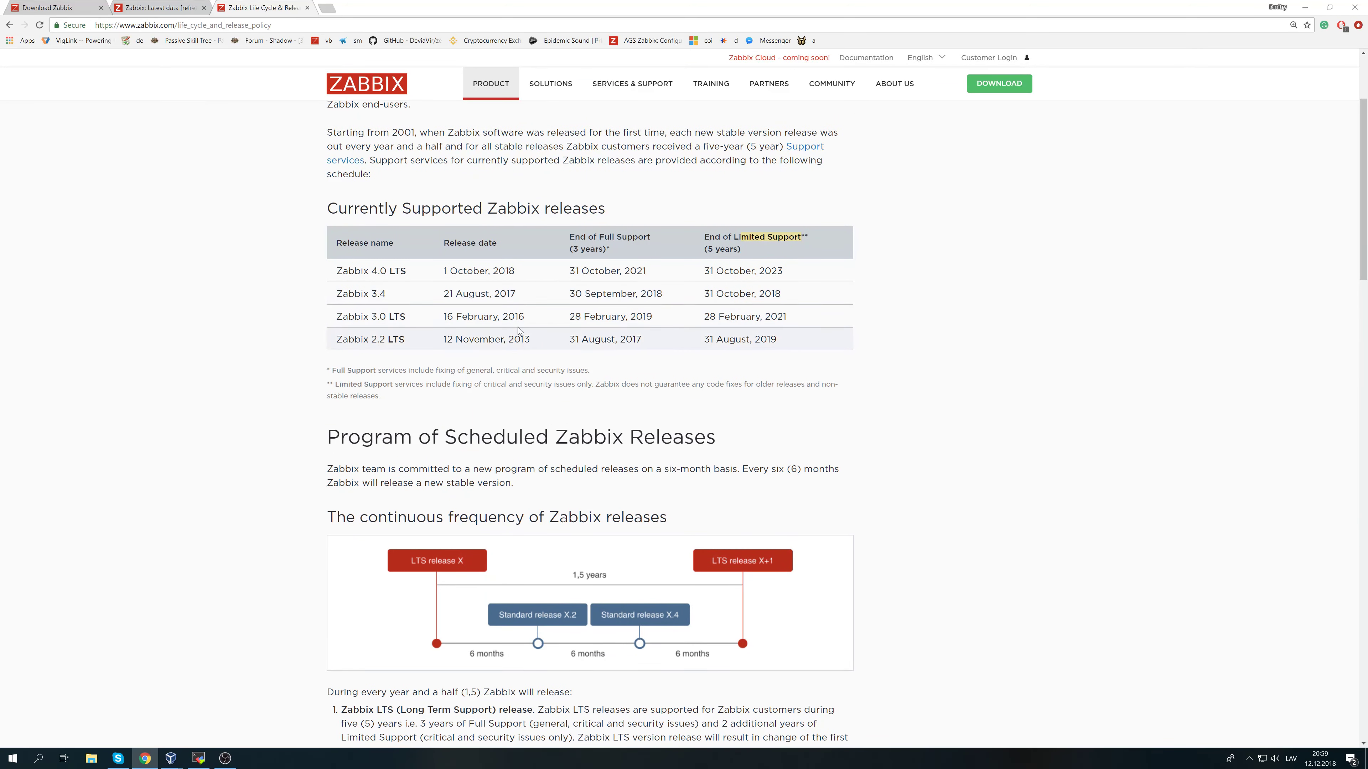
mouse_move(481, 260)
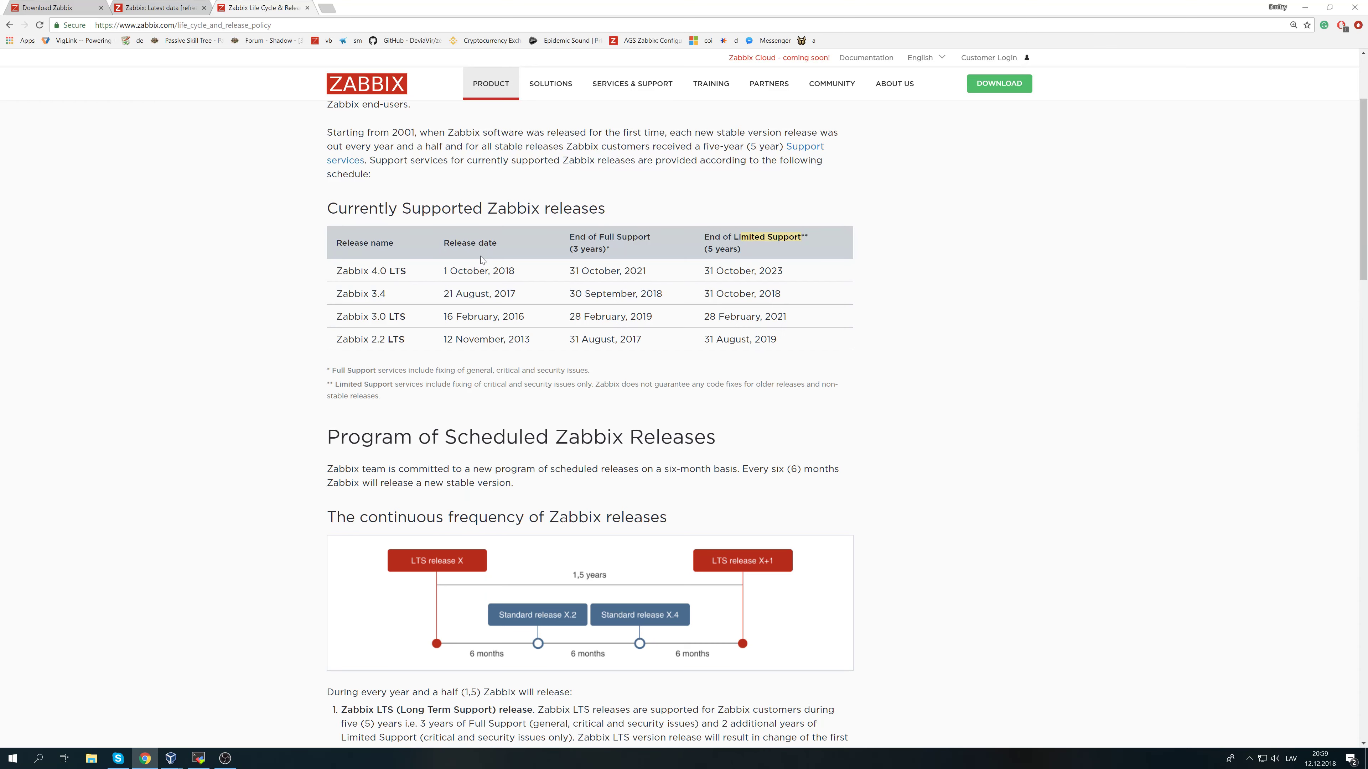
mouse_move(377, 238)
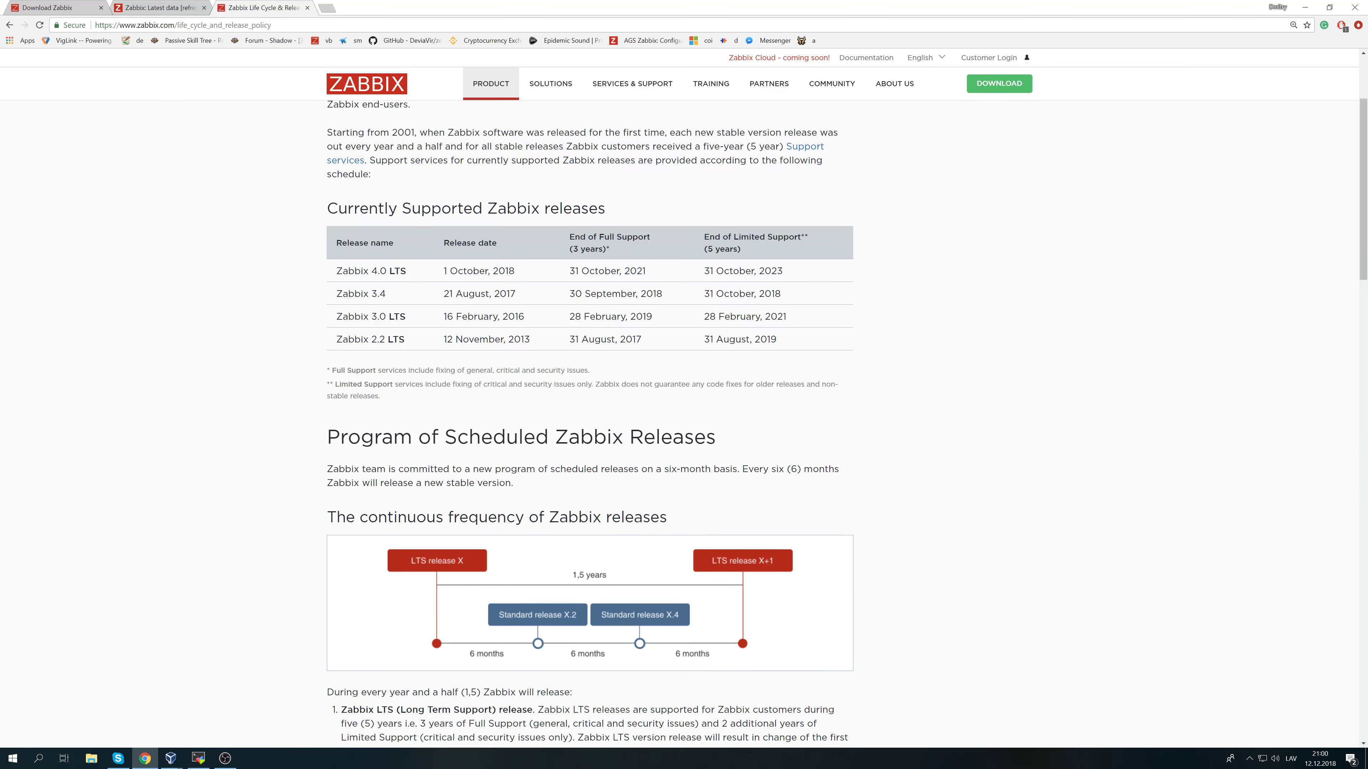
mouse_move(547, 306)
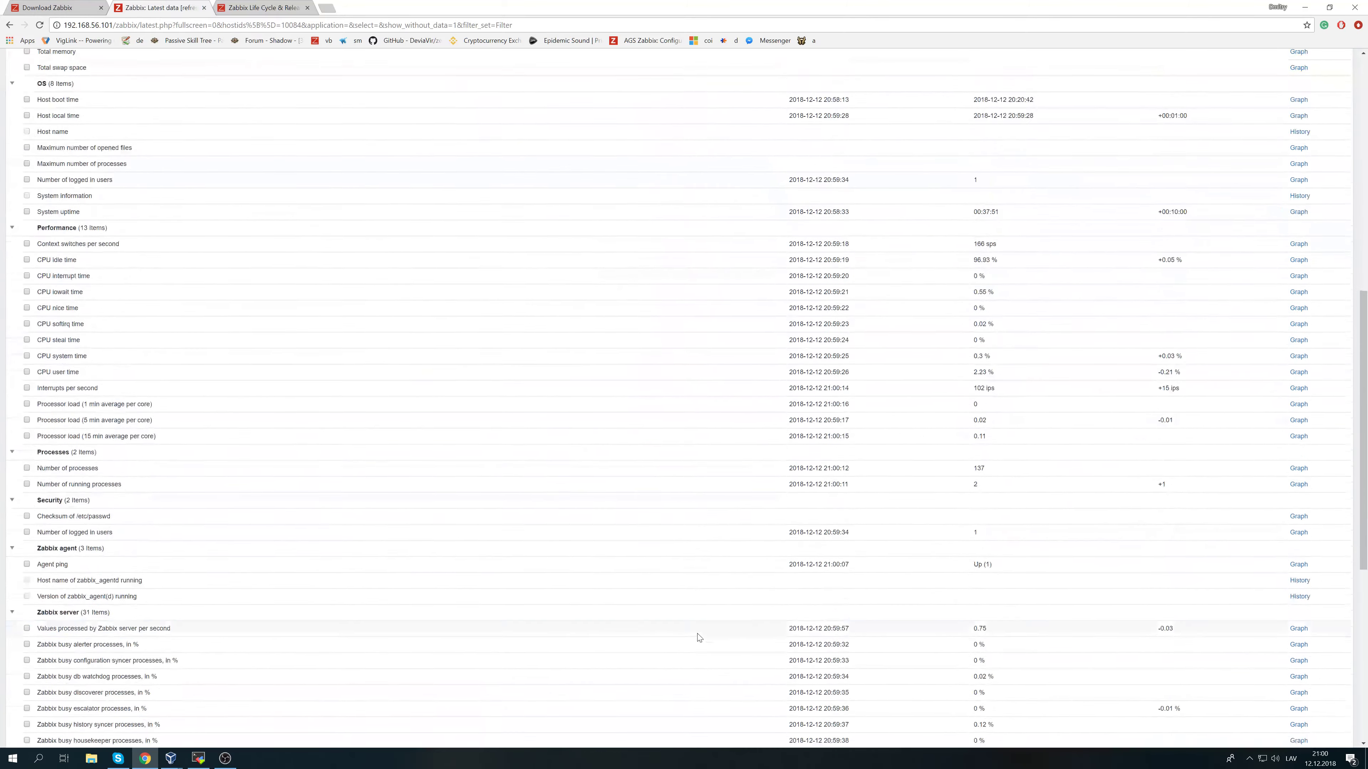
scroll(down, 3)
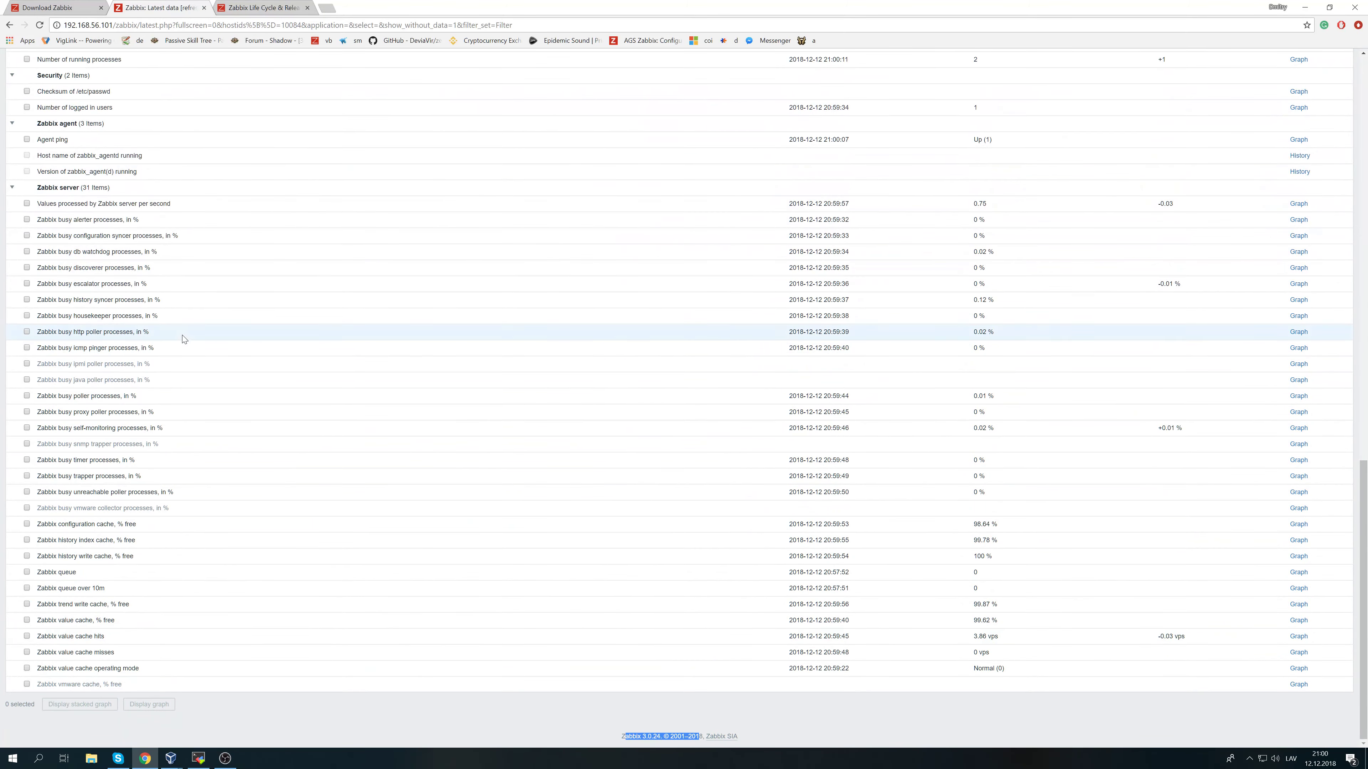
click(261, 7)
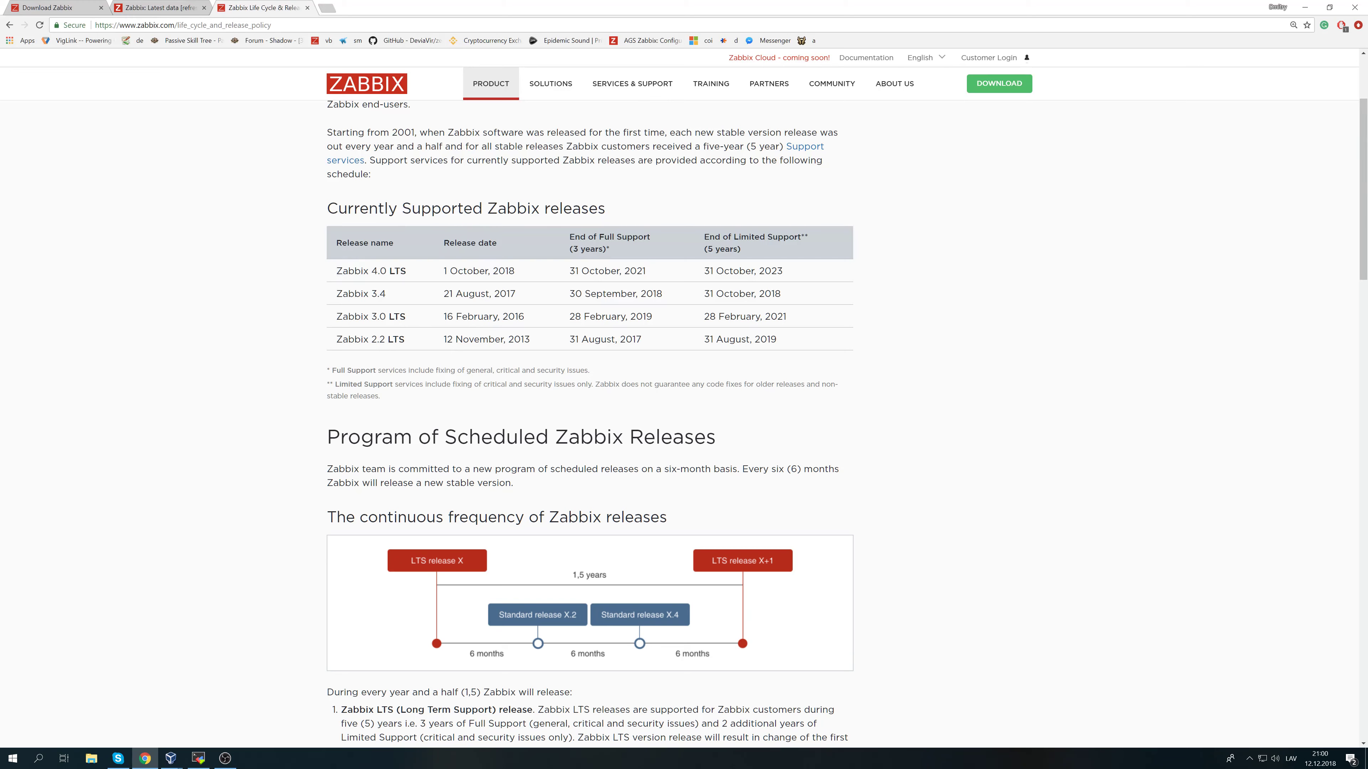
mouse_move(547, 622)
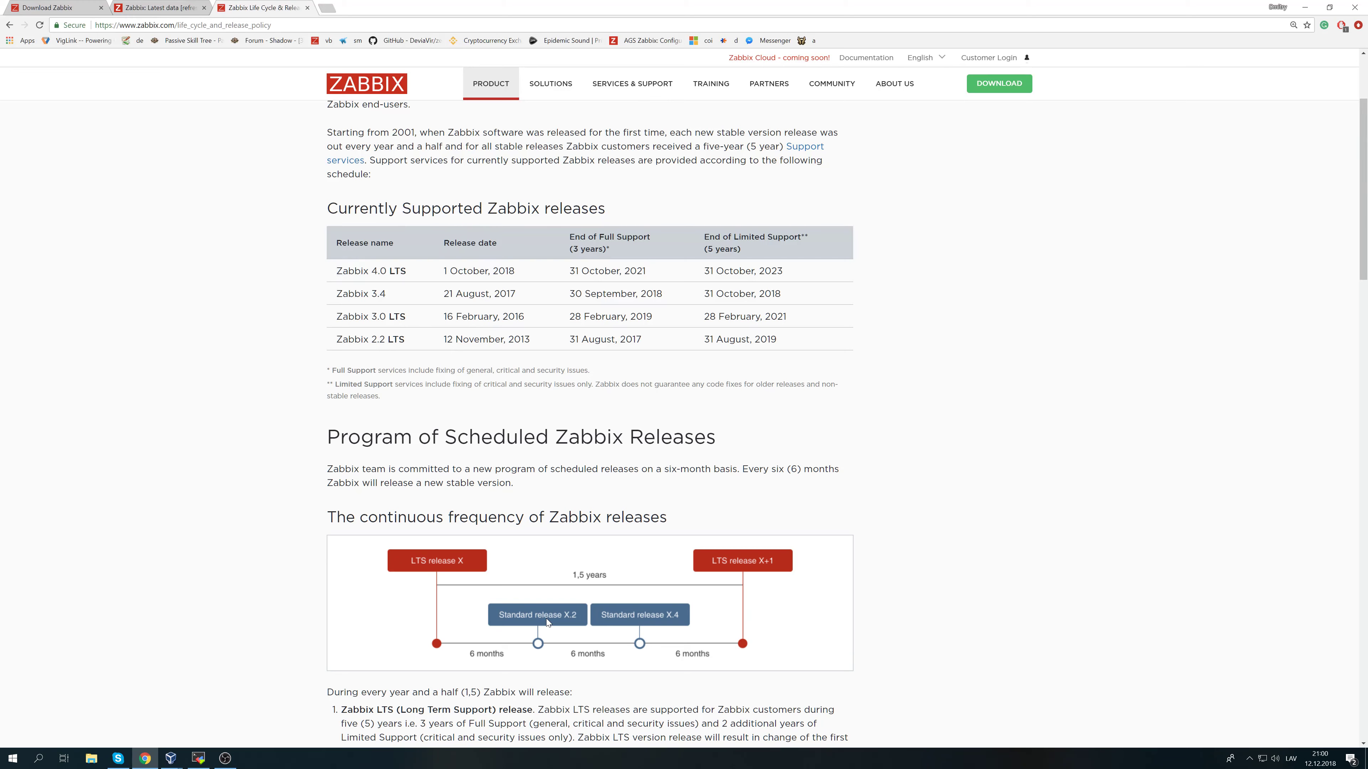
mouse_move(549, 628)
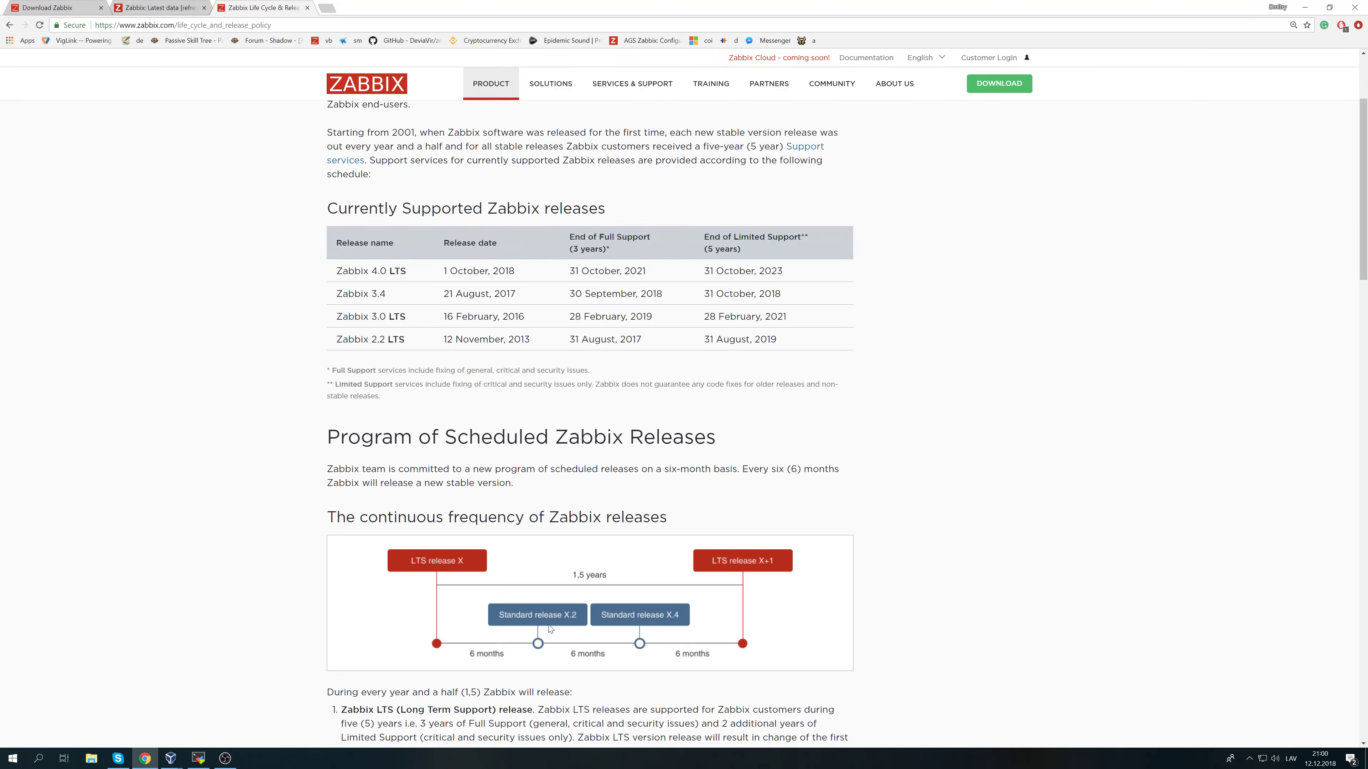
mouse_move(646, 620)
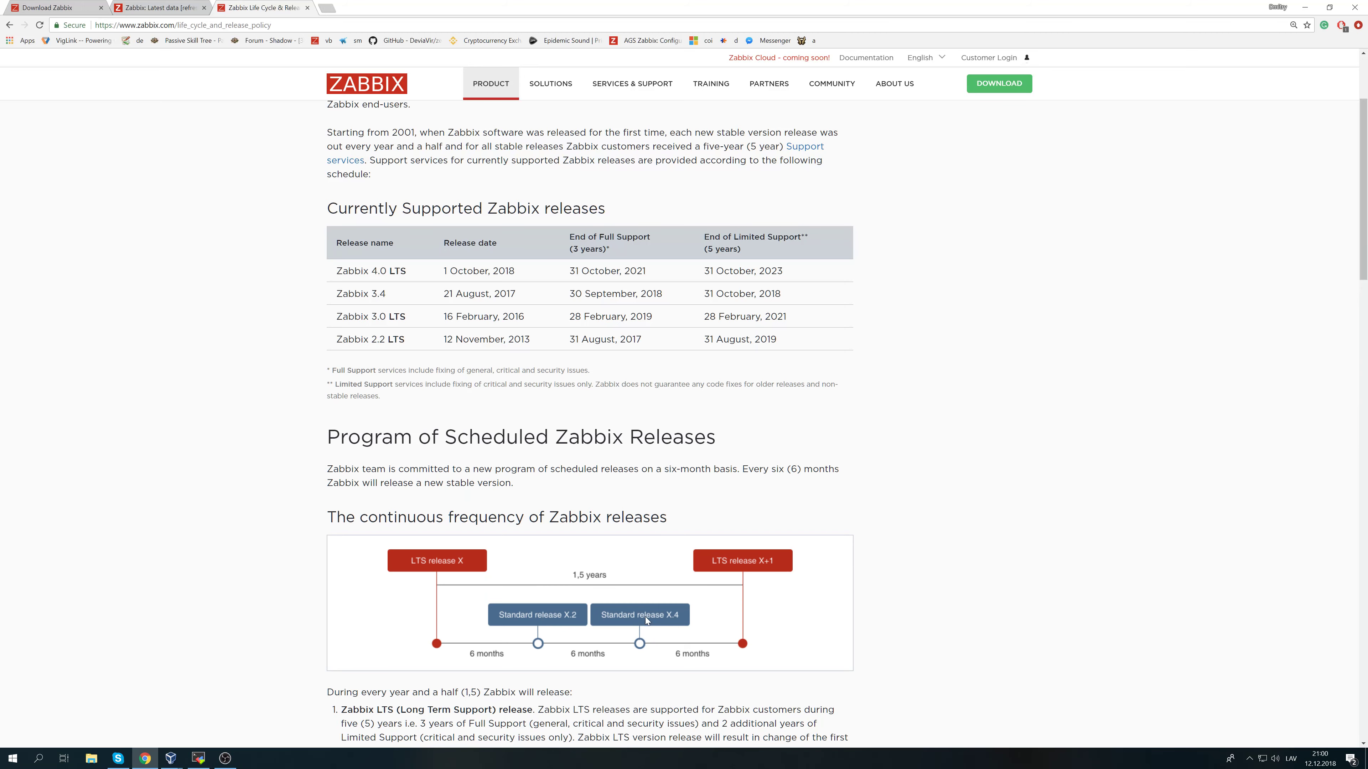
mouse_move(661, 628)
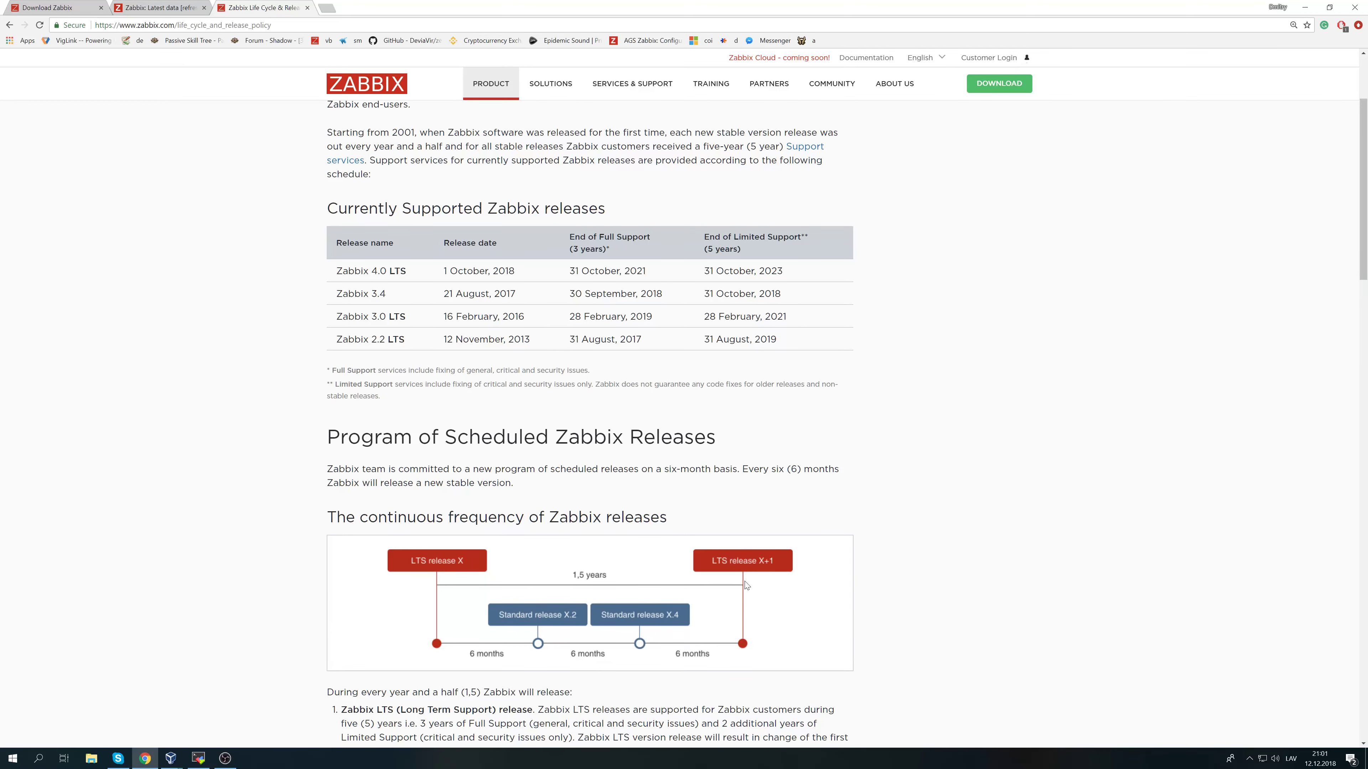
mouse_move(746, 586)
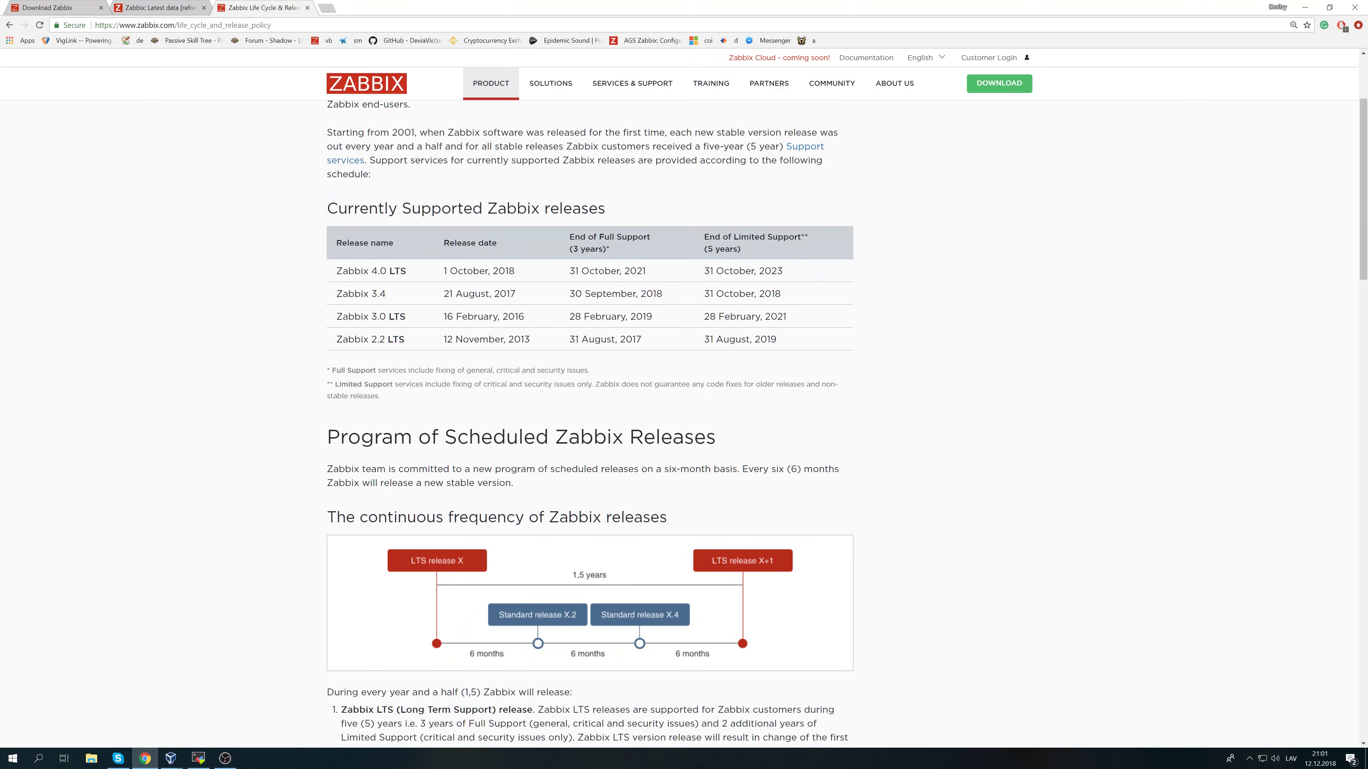
Glance at the root shell in MobaXterm, then bring the Zabbix documentation tab back up.
scroll(up, 3)
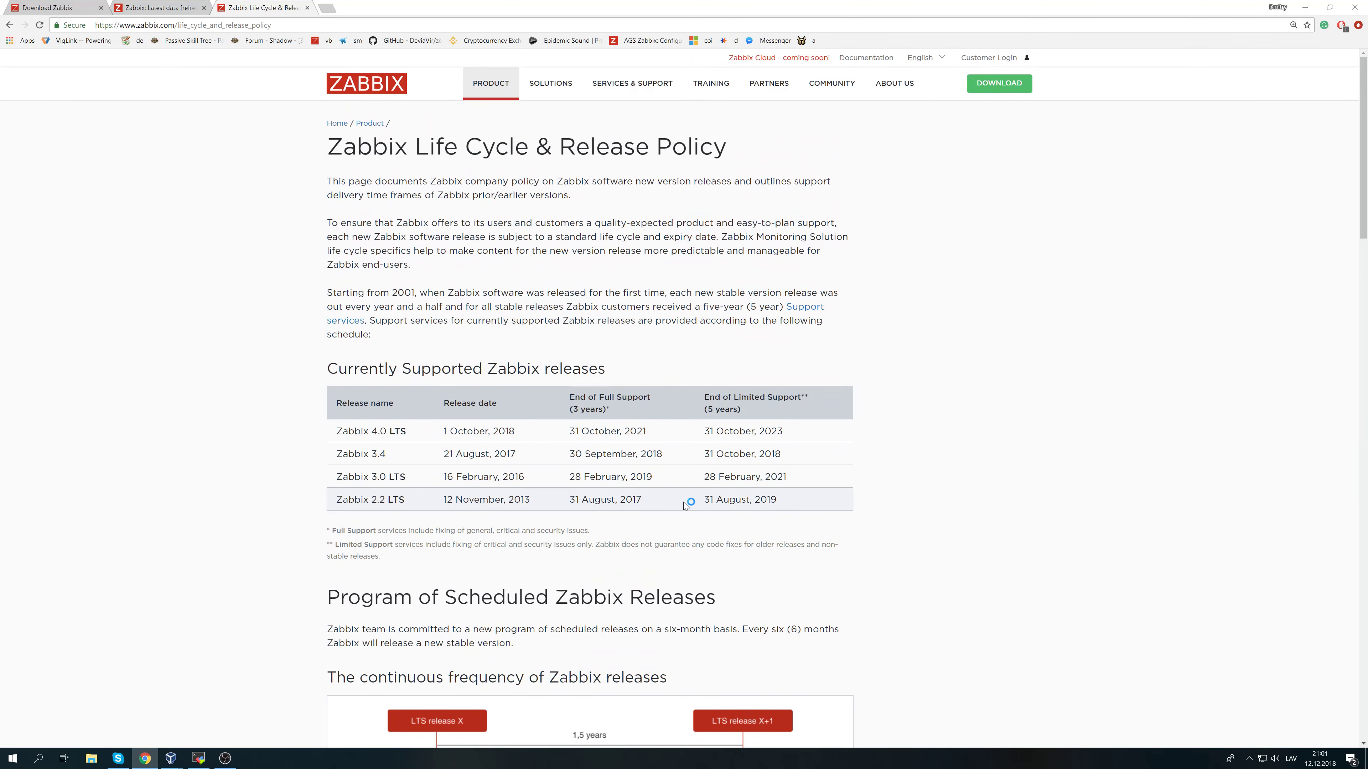
click(224, 758)
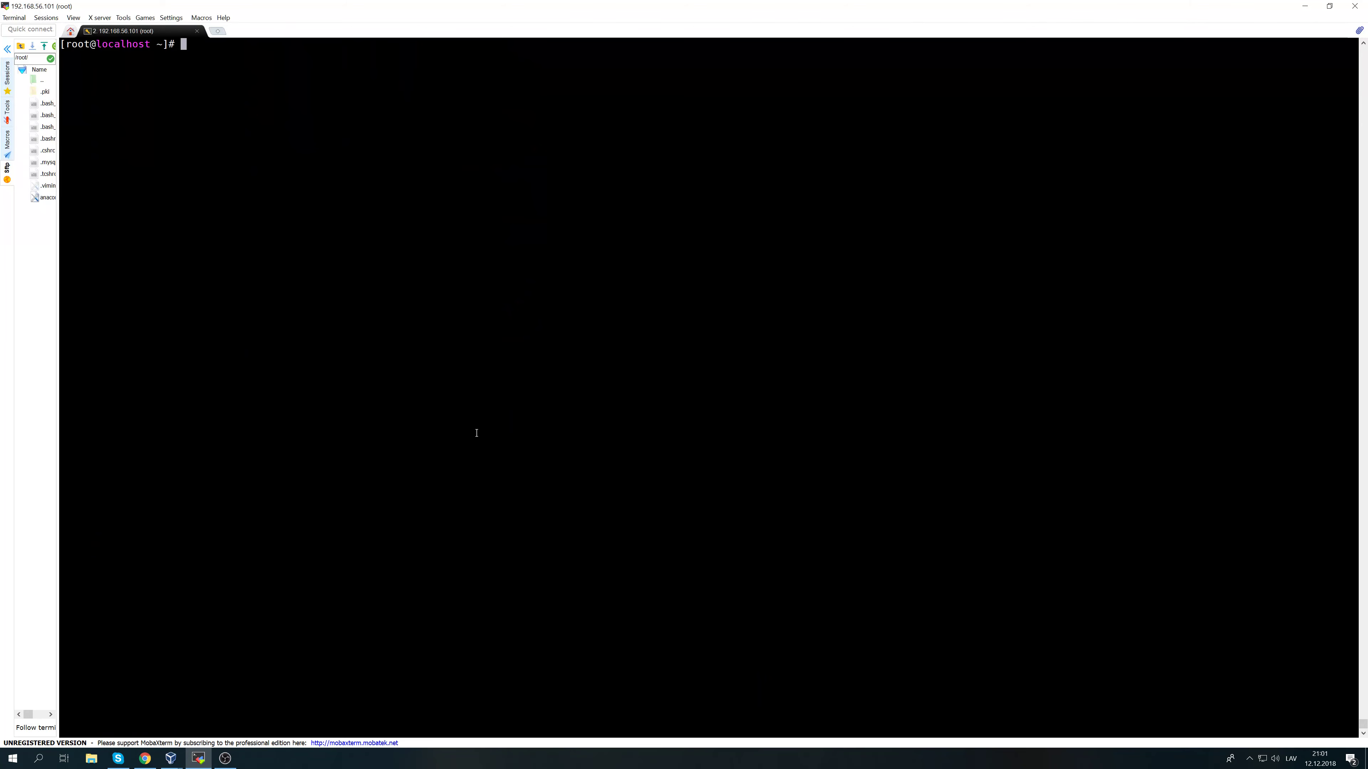
mouse_move(155, 753)
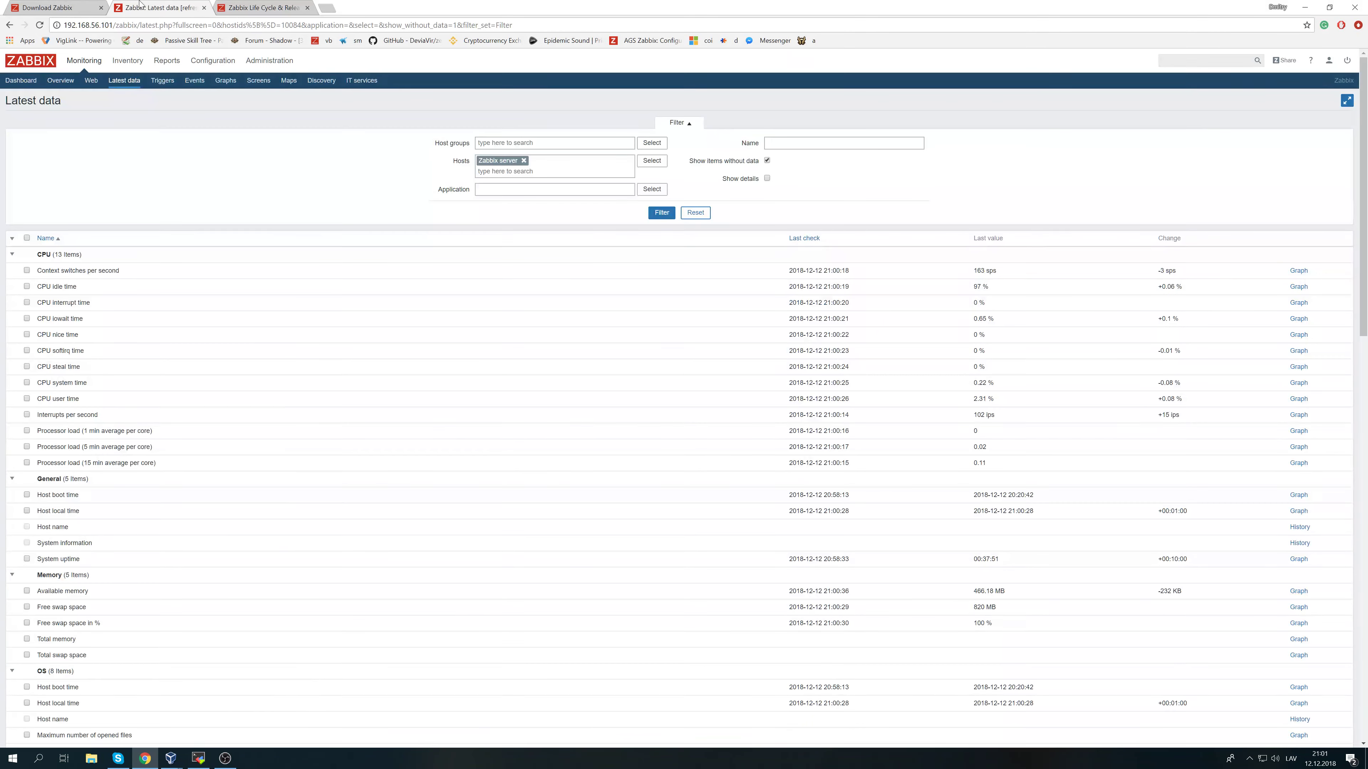
click(362, 7)
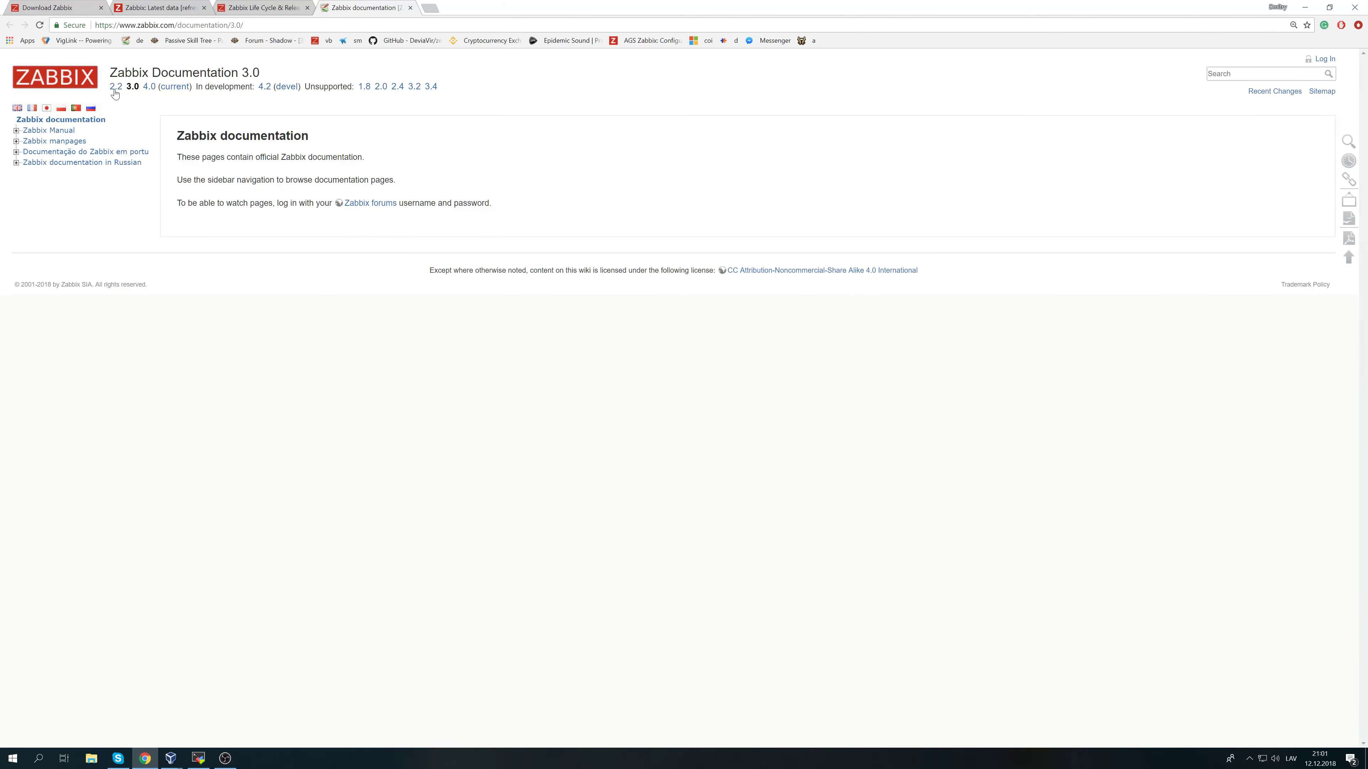
Switch to the 4.0 manual and open Installation > Upgrade notes for 4.0.0.
click(16, 129)
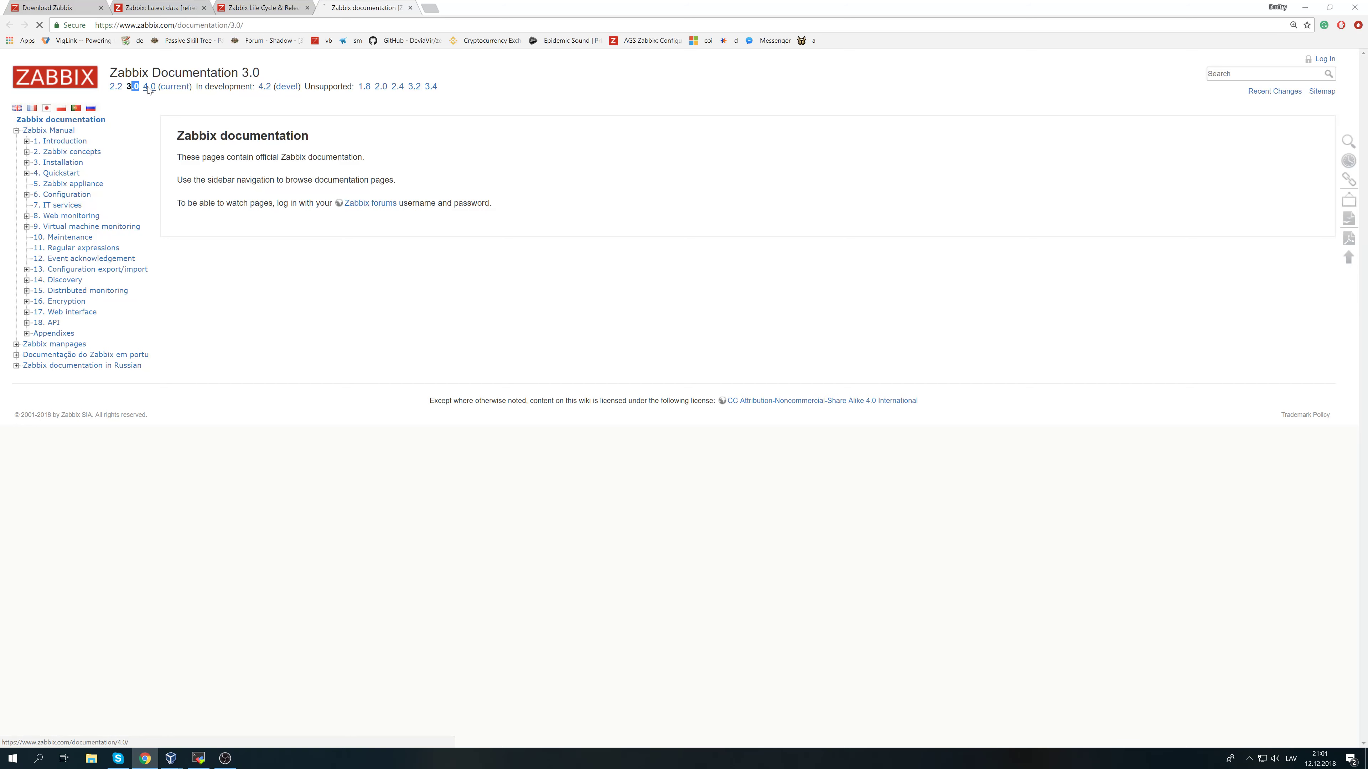
click(146, 86)
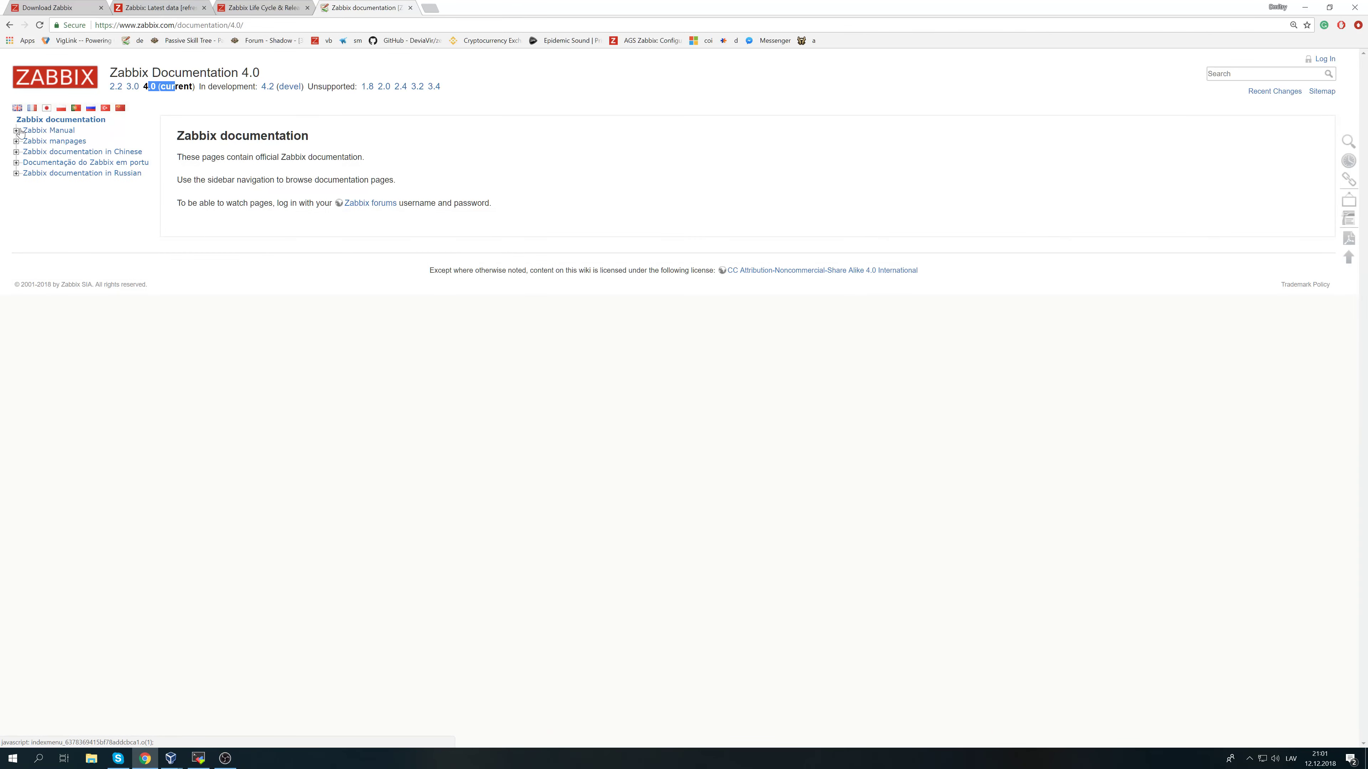
click(15, 130)
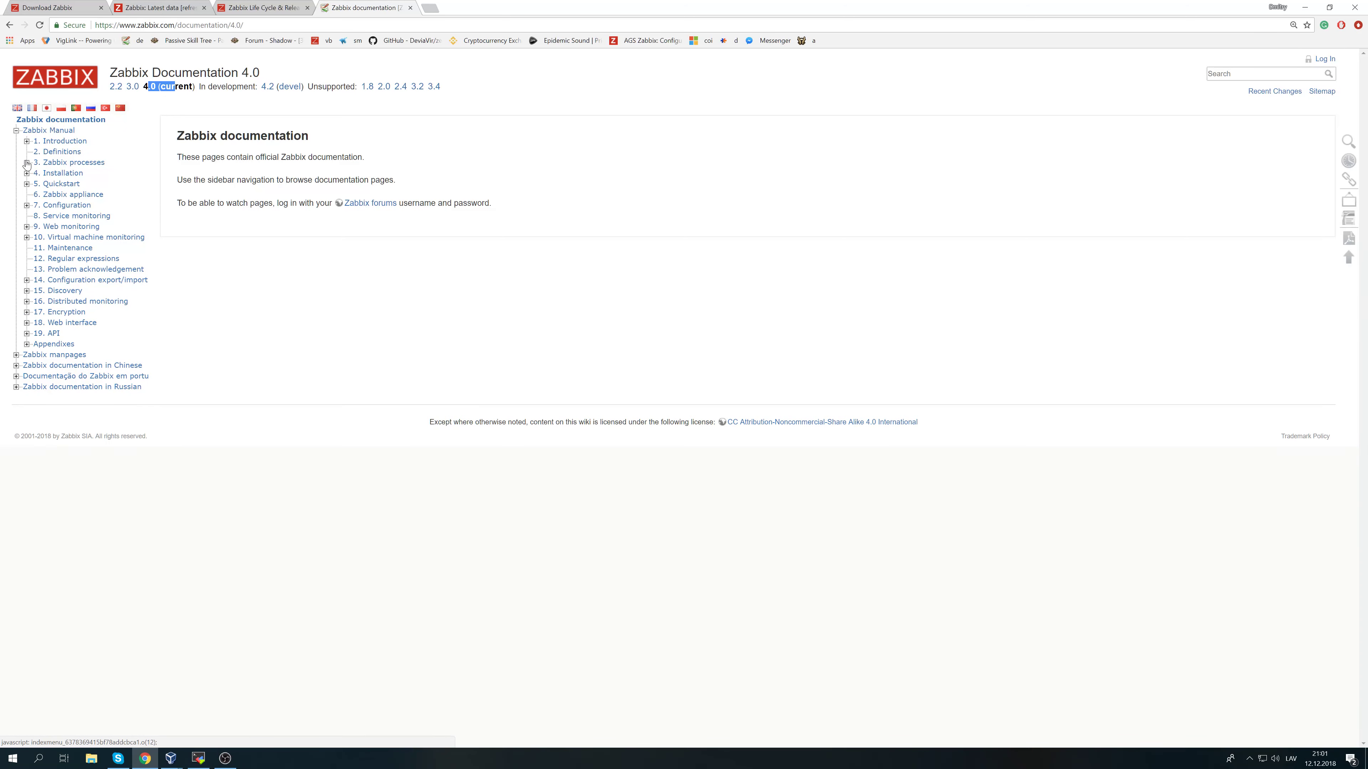
click(27, 173)
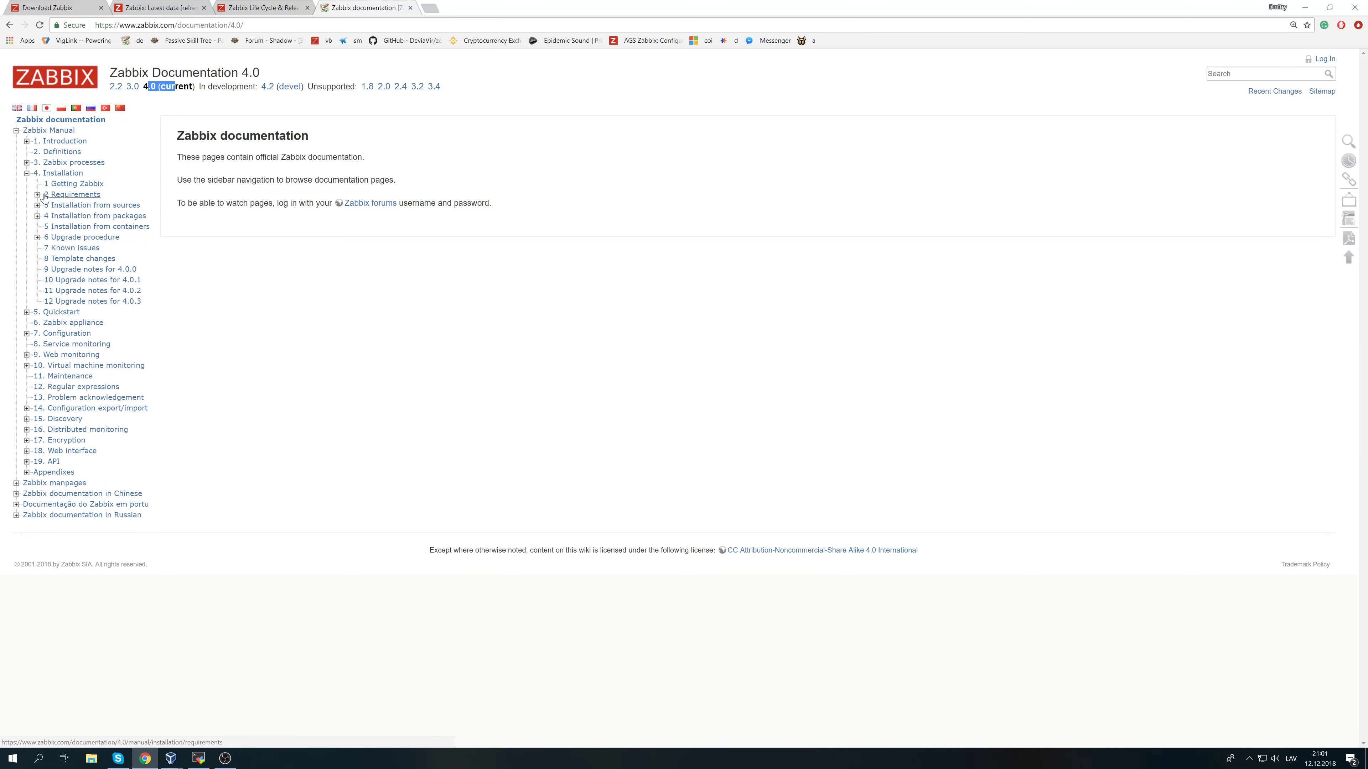
click(36, 194)
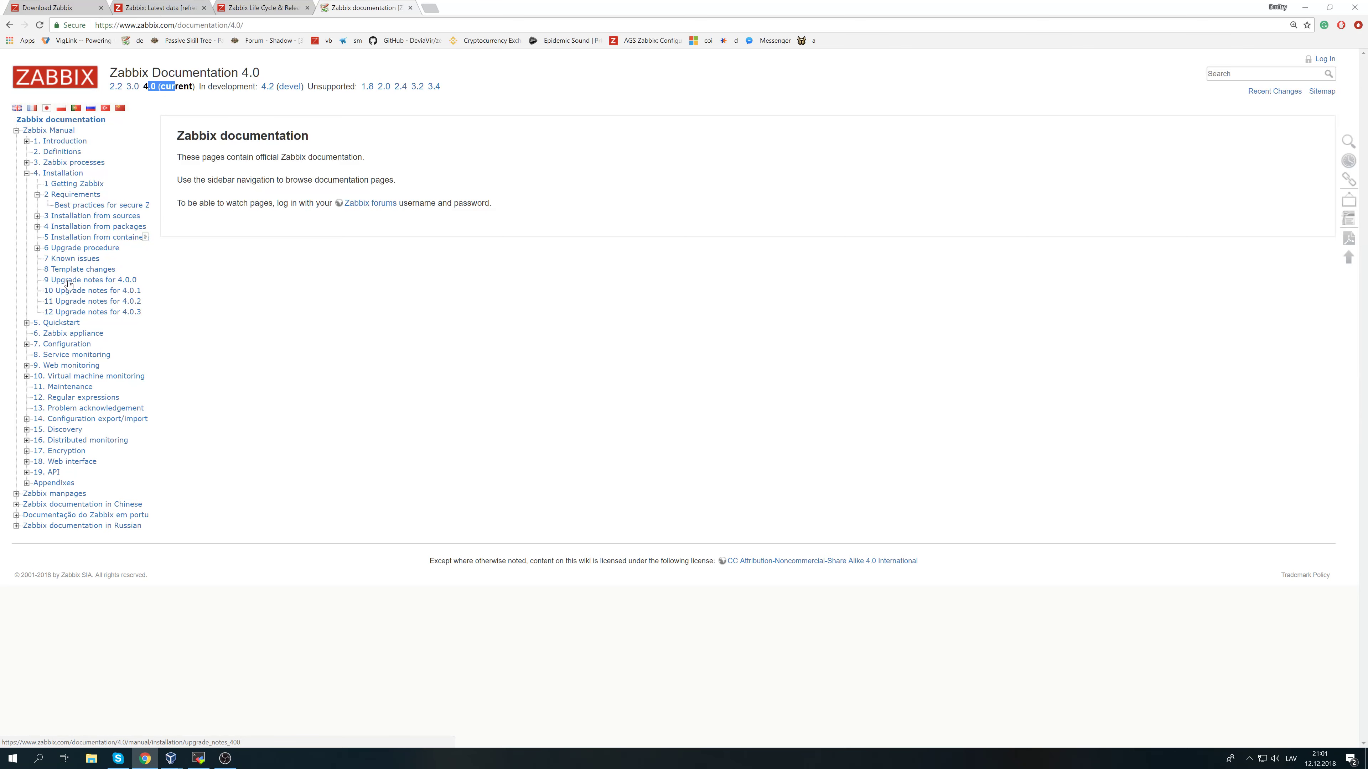
click(91, 279)
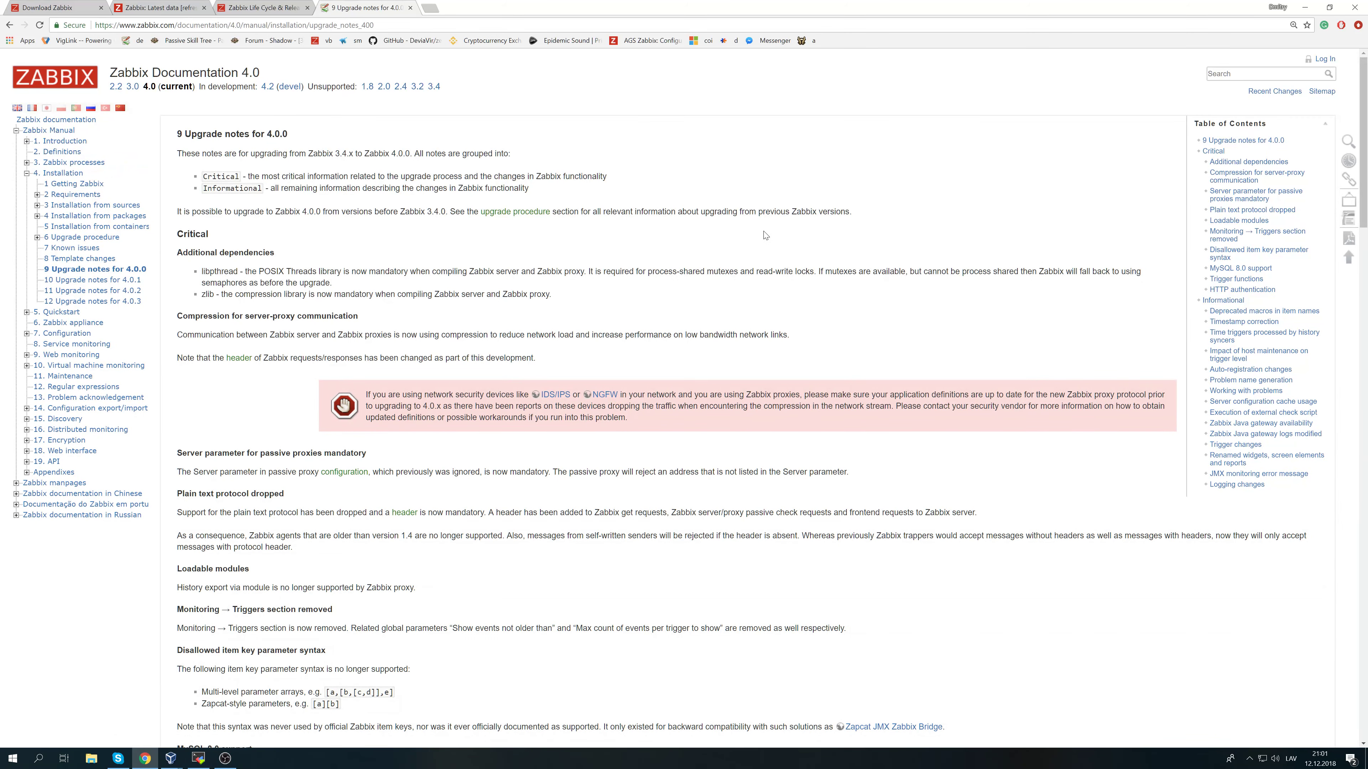
mouse_move(735, 250)
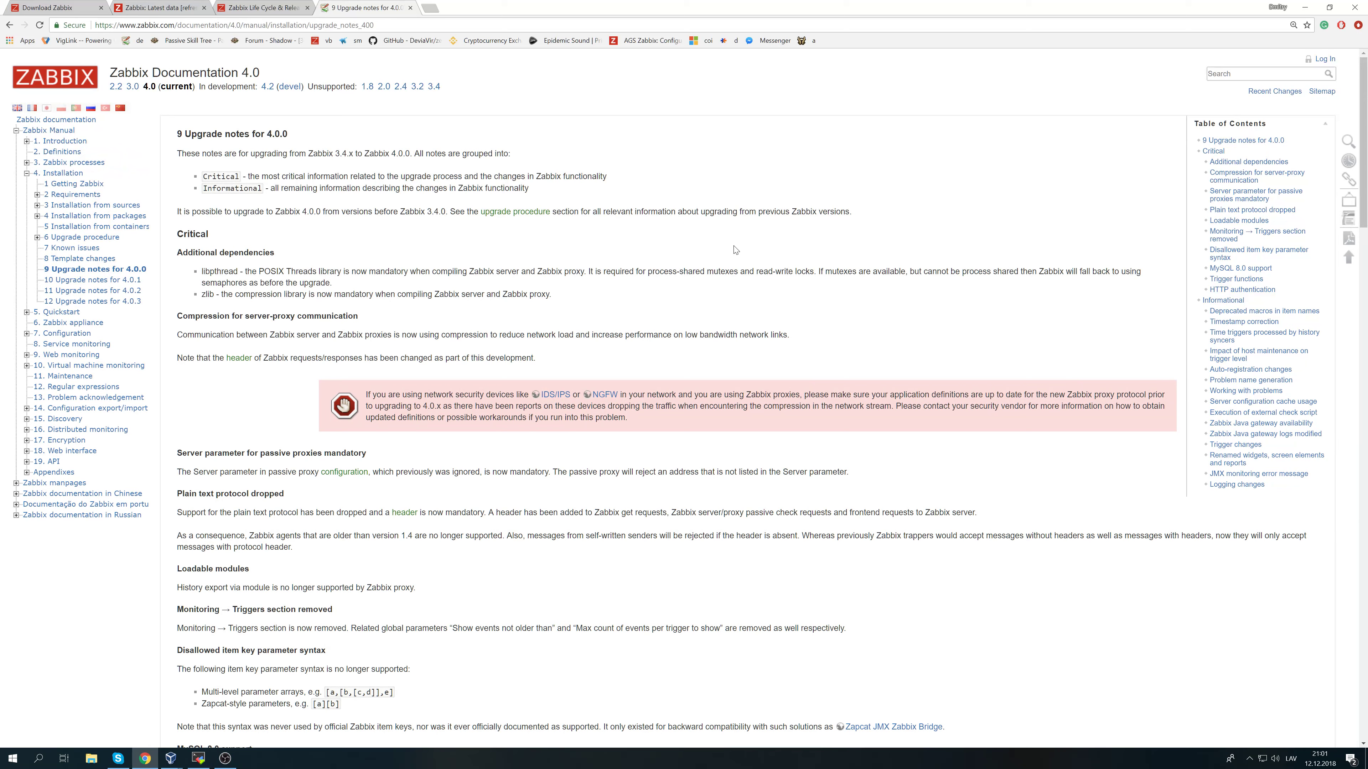
mouse_move(403, 225)
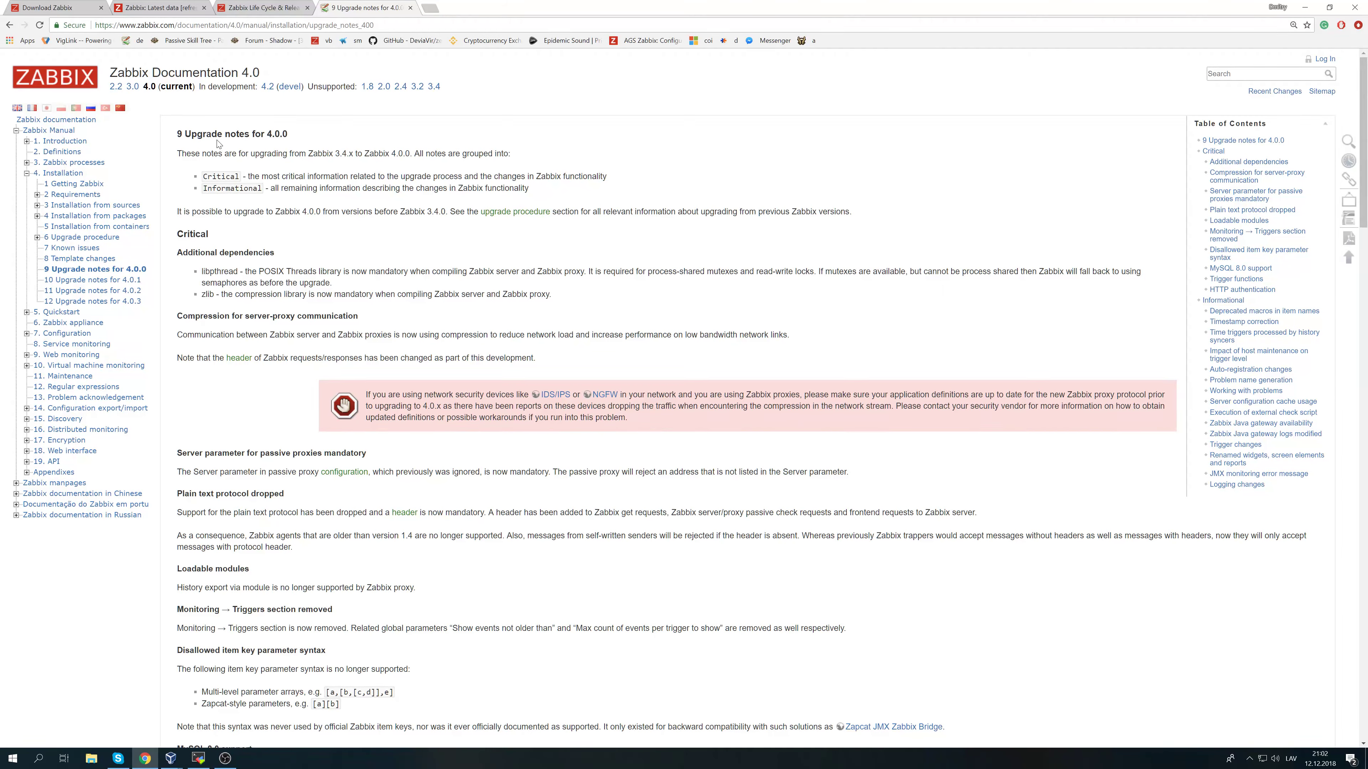
drag(195, 134, 288, 133)
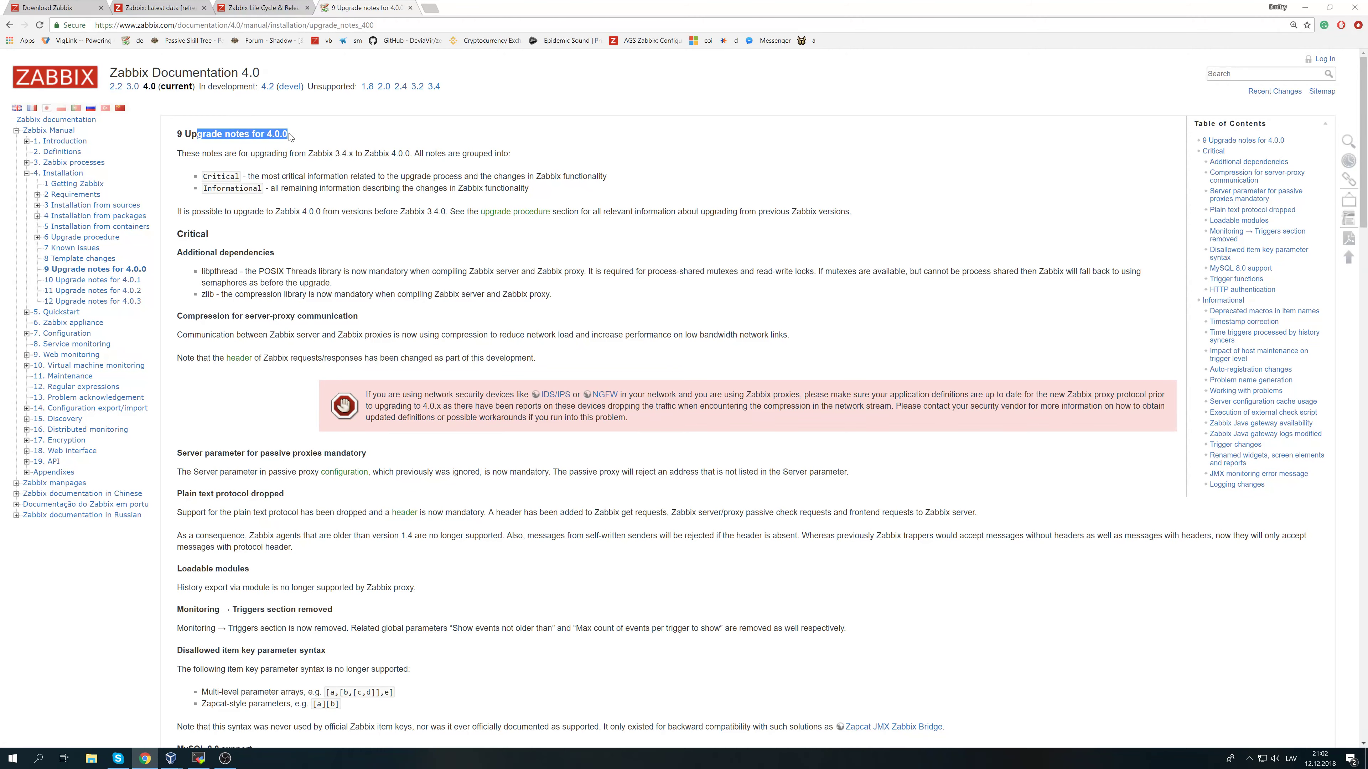
scroll(down, 3)
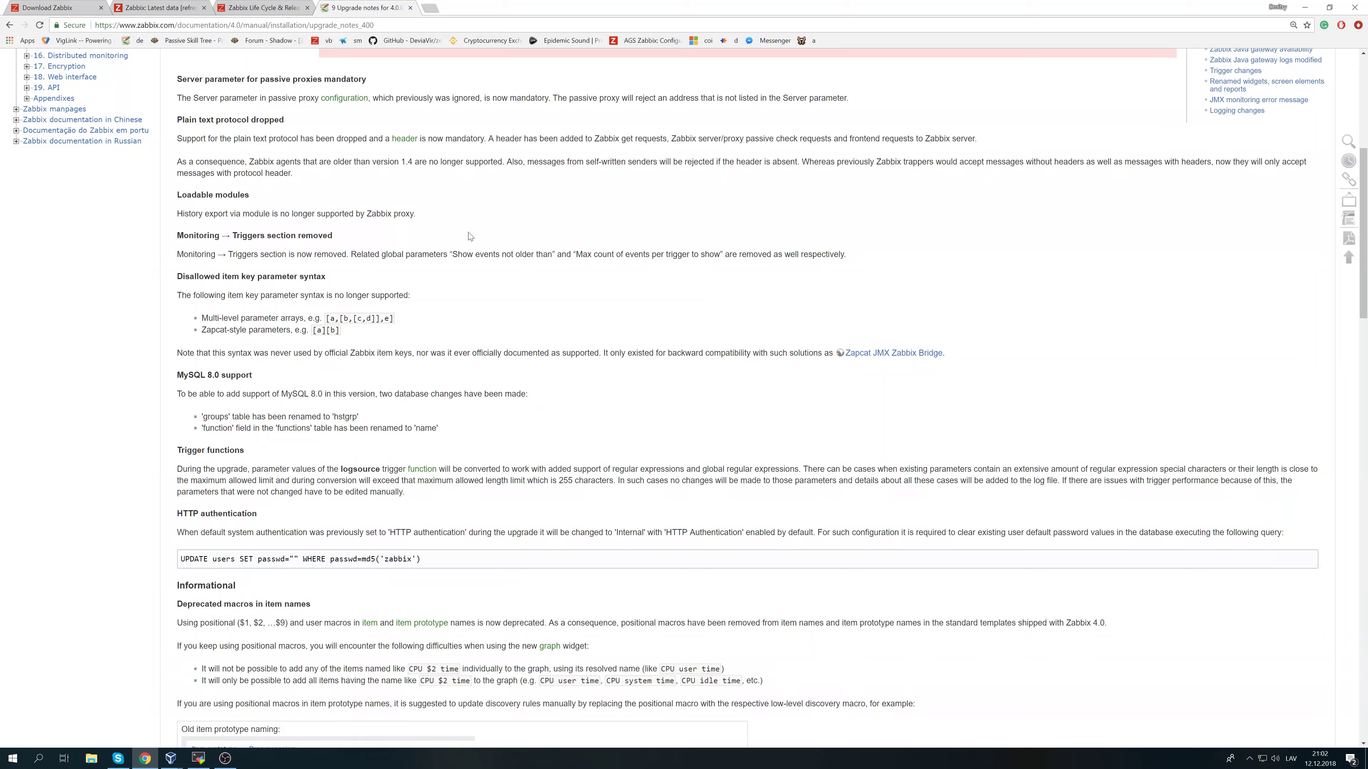
scroll(down, 3)
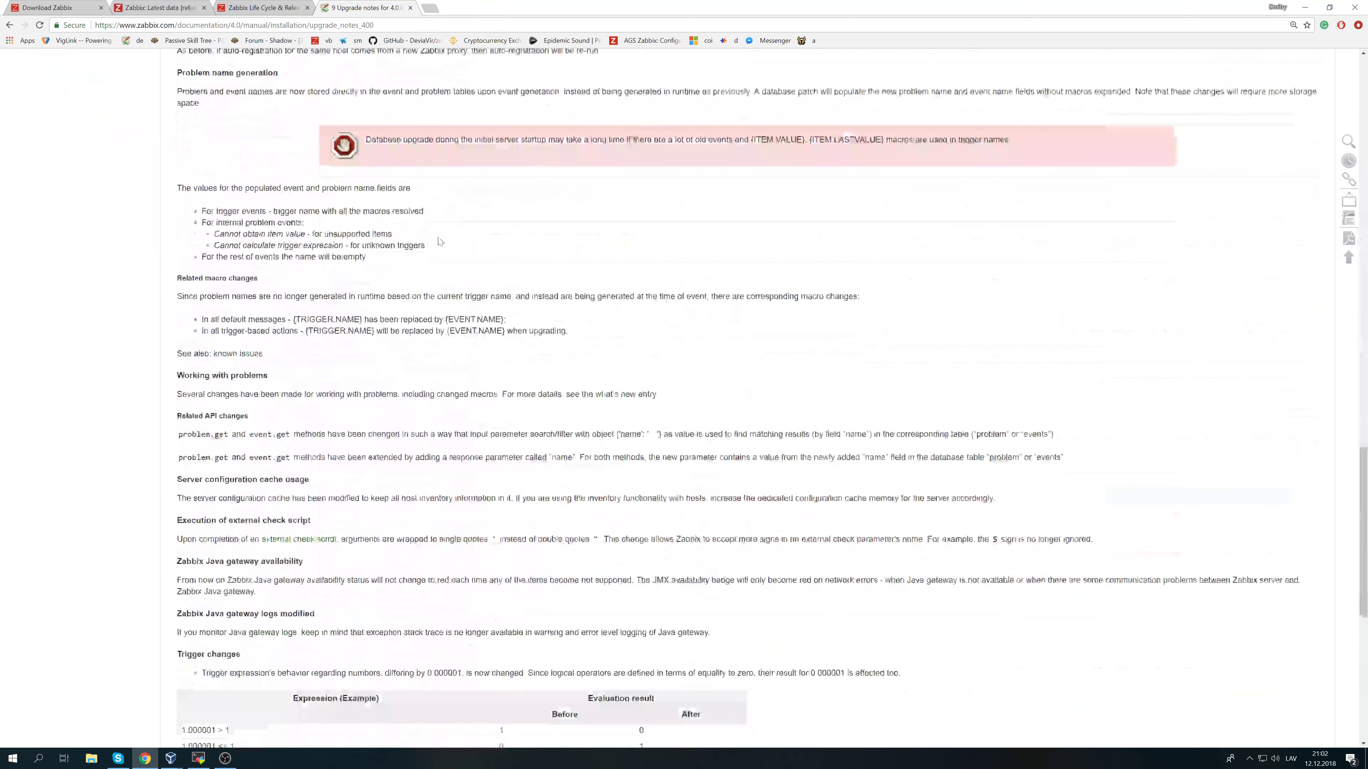
scroll(down, 3)
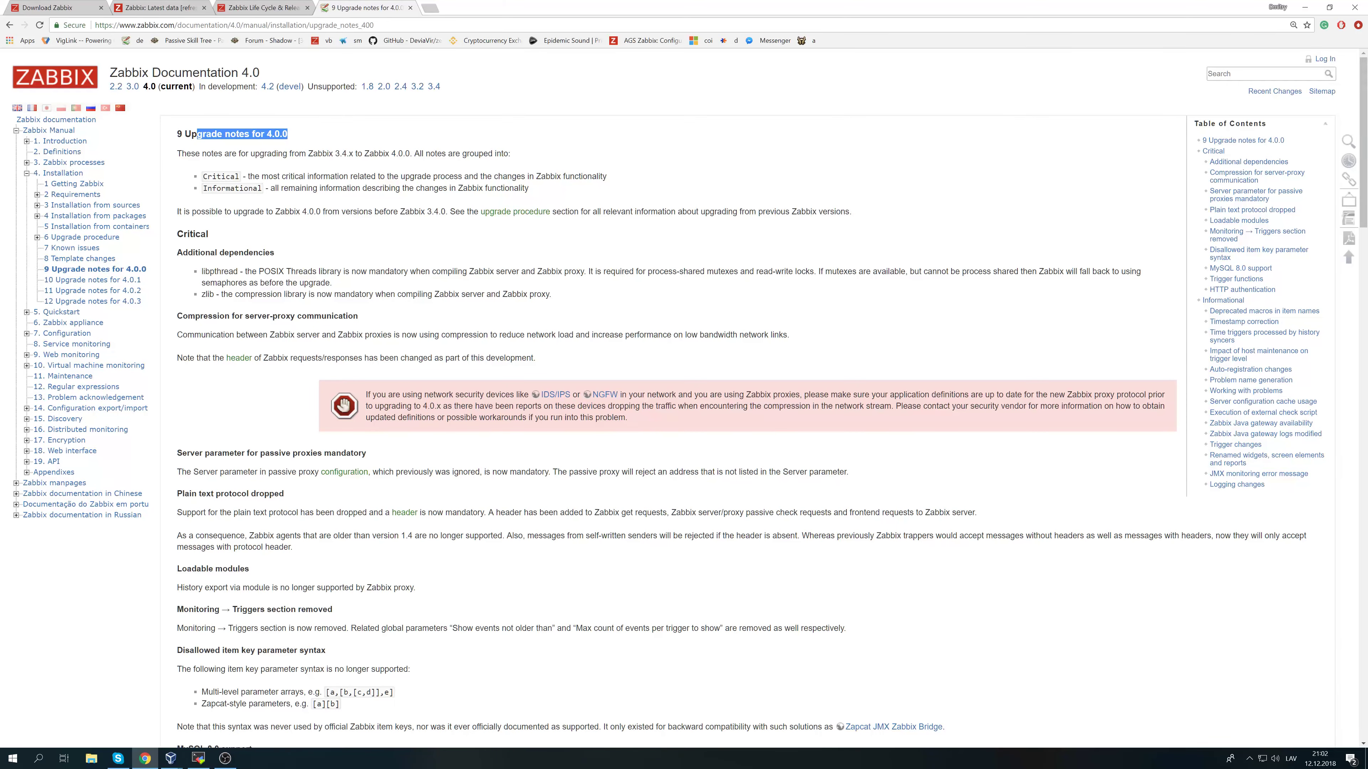
scroll(down, 3)
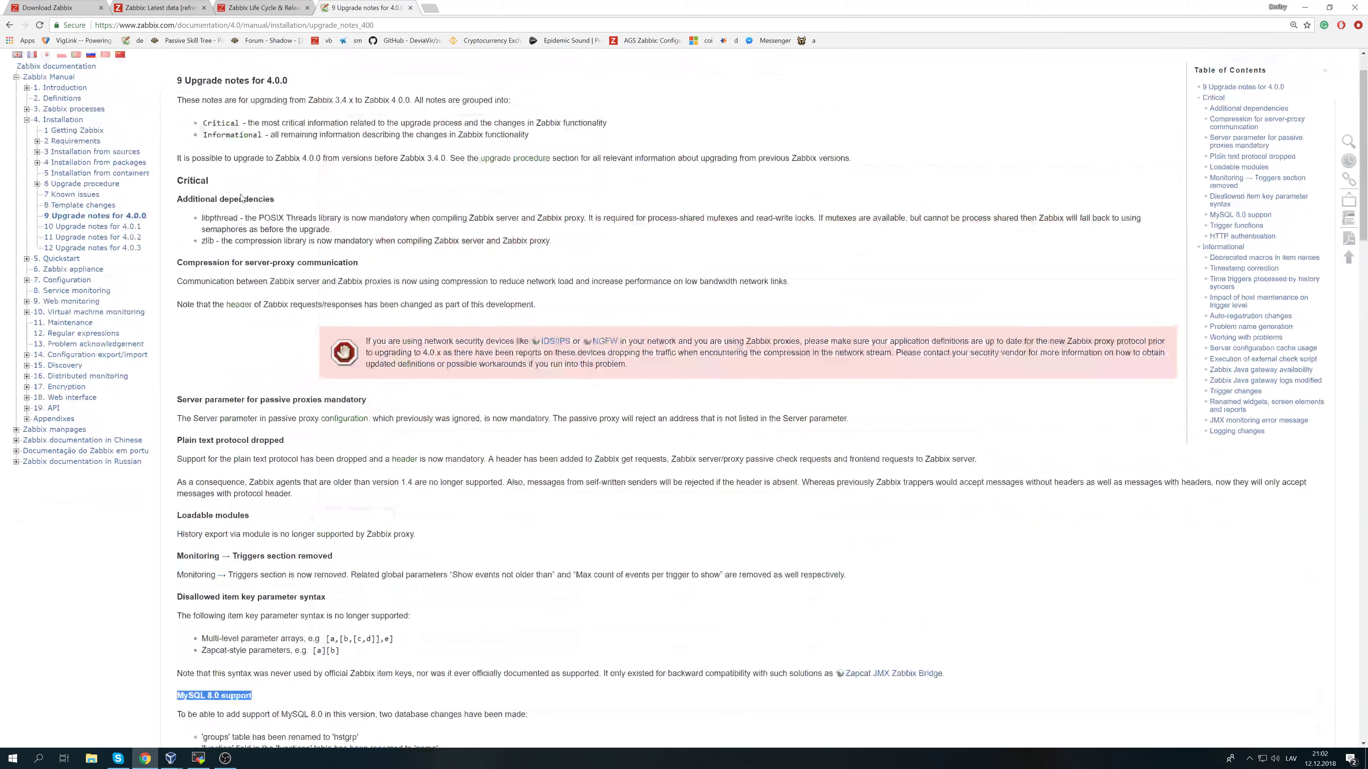
scroll(up, 3)
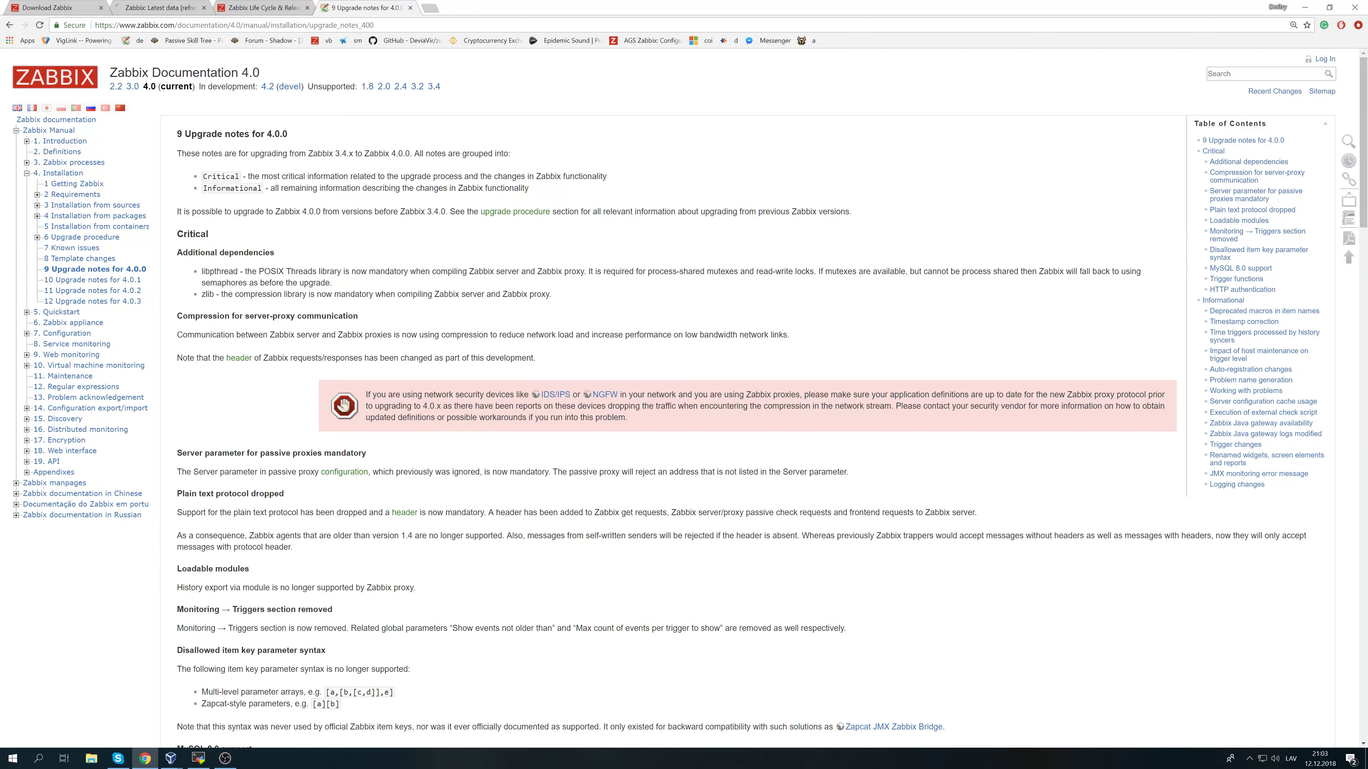
scroll(down, 3)
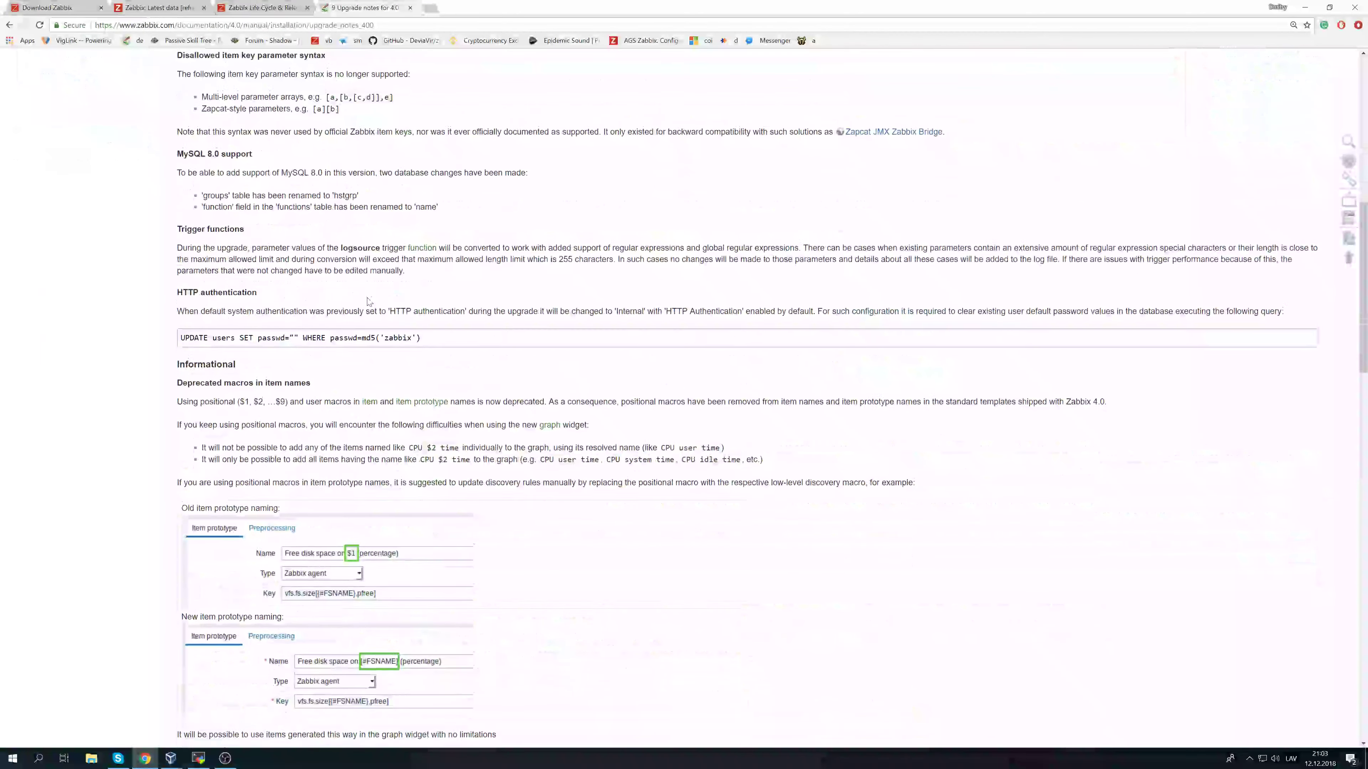
scroll(up, 3)
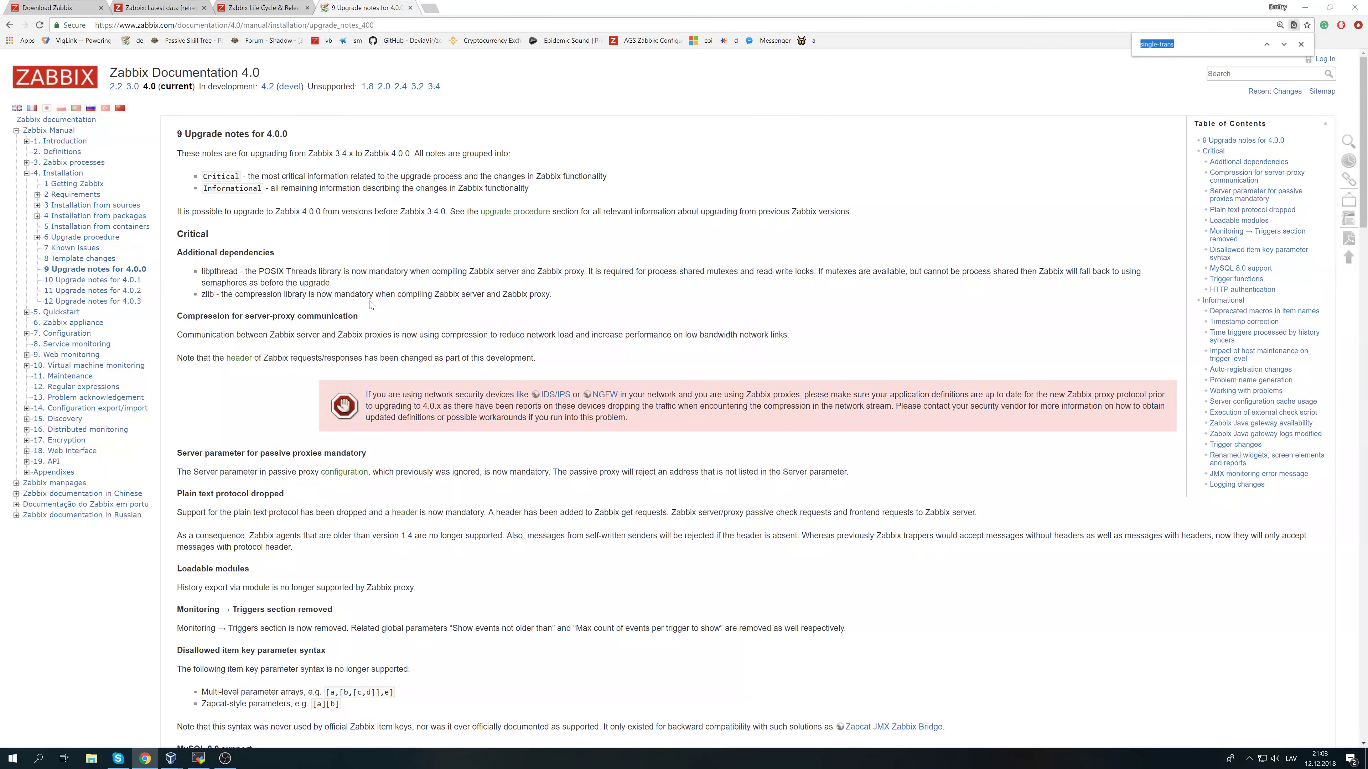
Find 'mys' to reach the MySQL 8.0 support section, then switch to the server terminal.
text(mys)
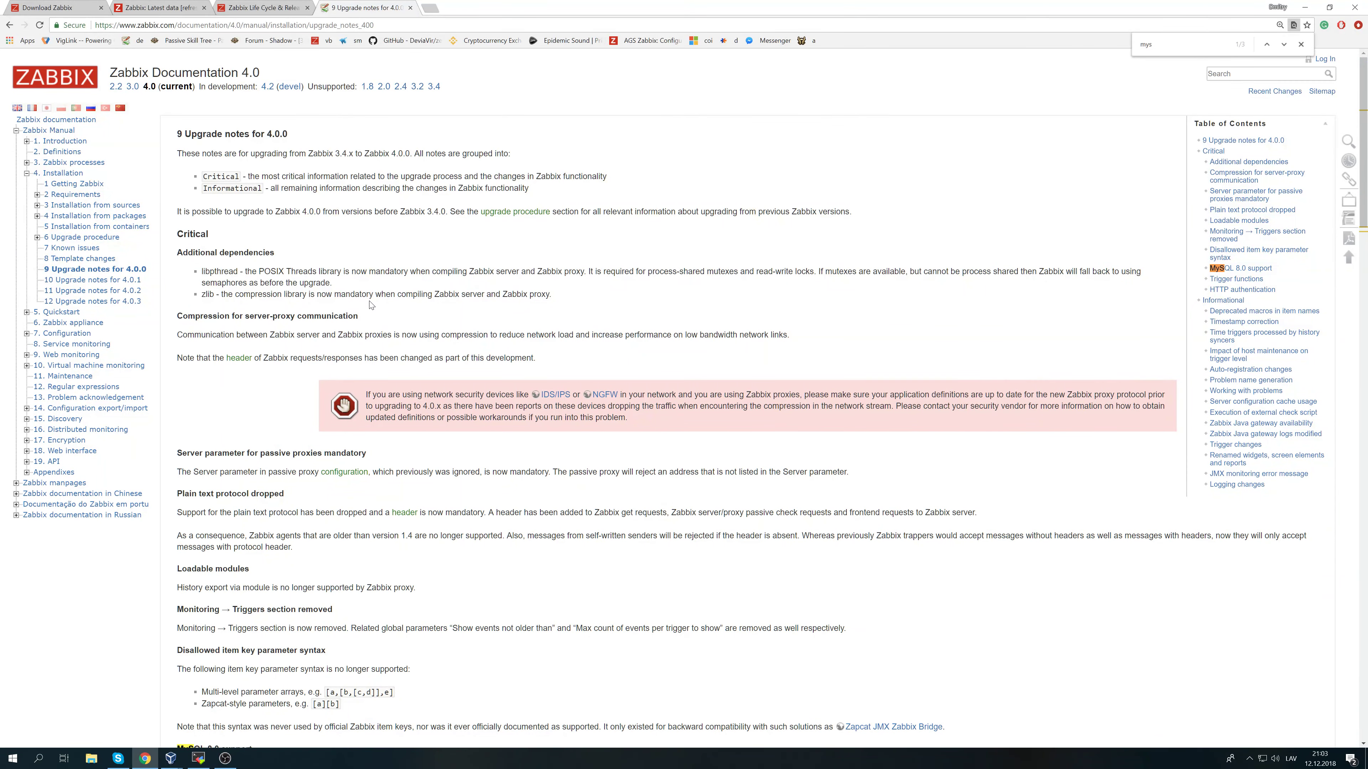
click(1236, 268)
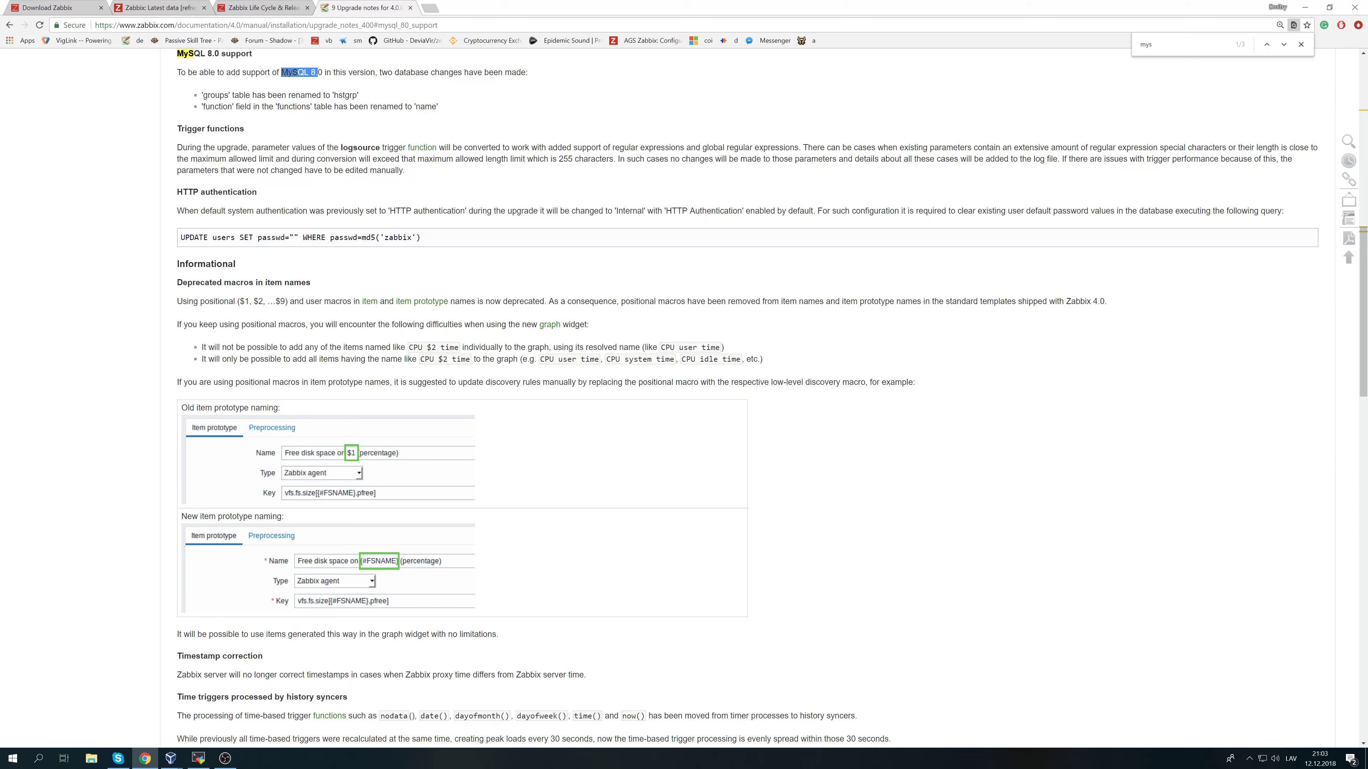
mouse_move(330, 40)
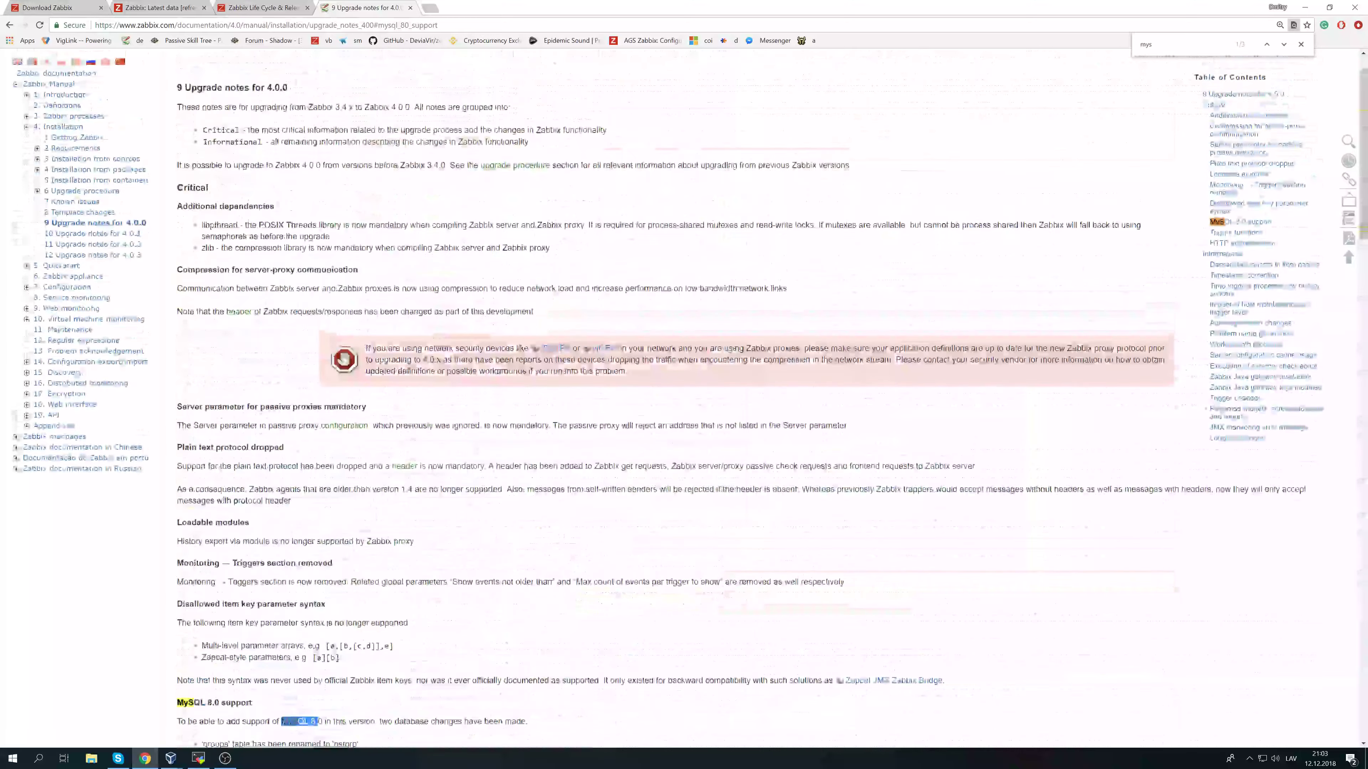
click(198, 757)
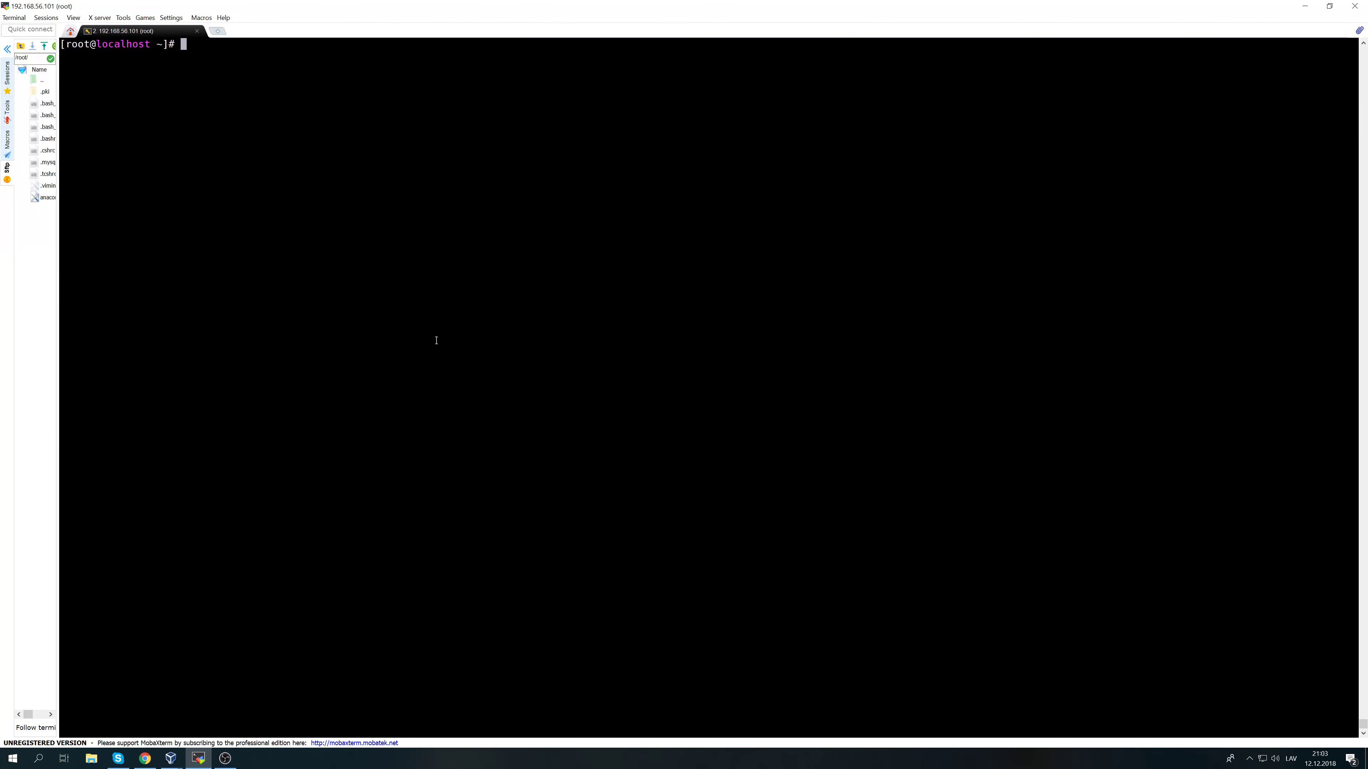
Run 'ps ax | grep zabbix' to confirm server and agent processes, then start the stop command.
text(ps ax)
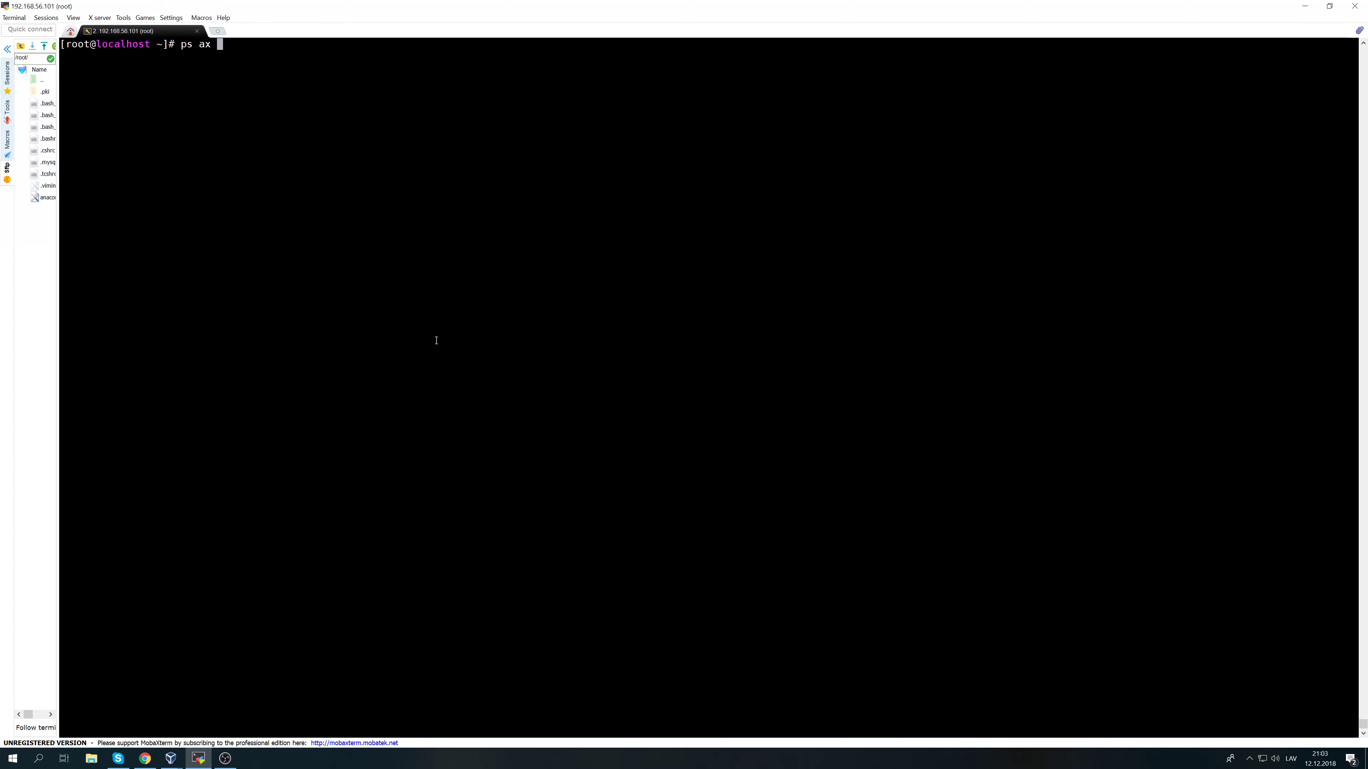
text(| grep zabbix)
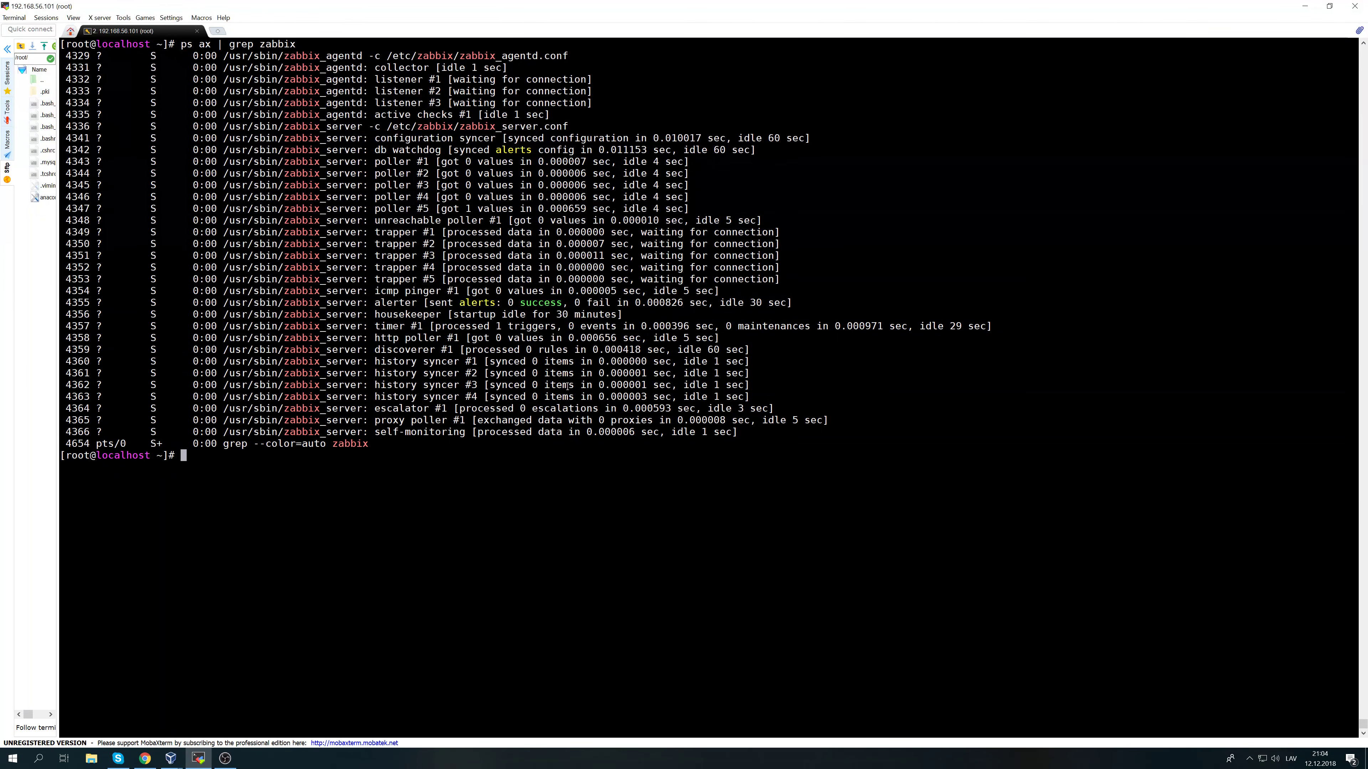
text(systemctl stop zabbix-server h)
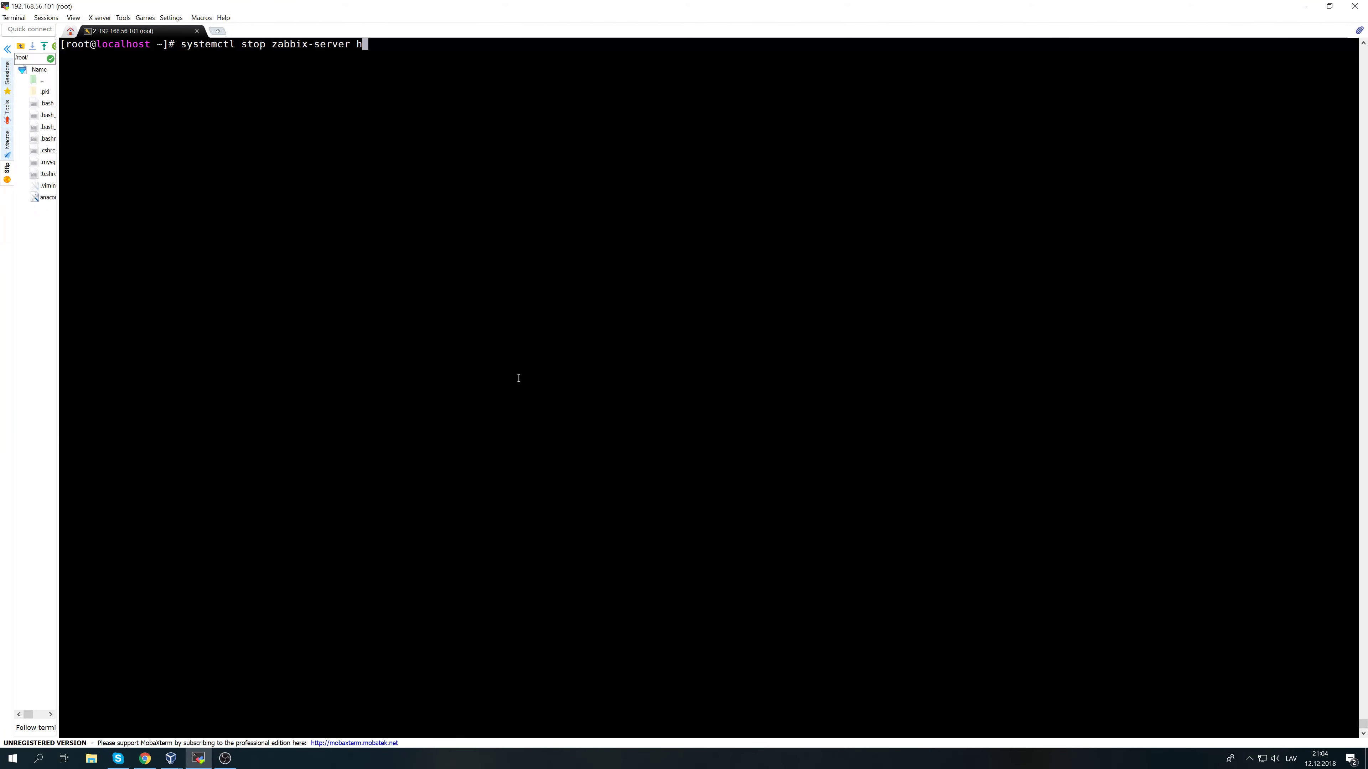
Stop the zabbix-server and httpd services with systemctl, then begin the mysql dump command.
text(ttpd)
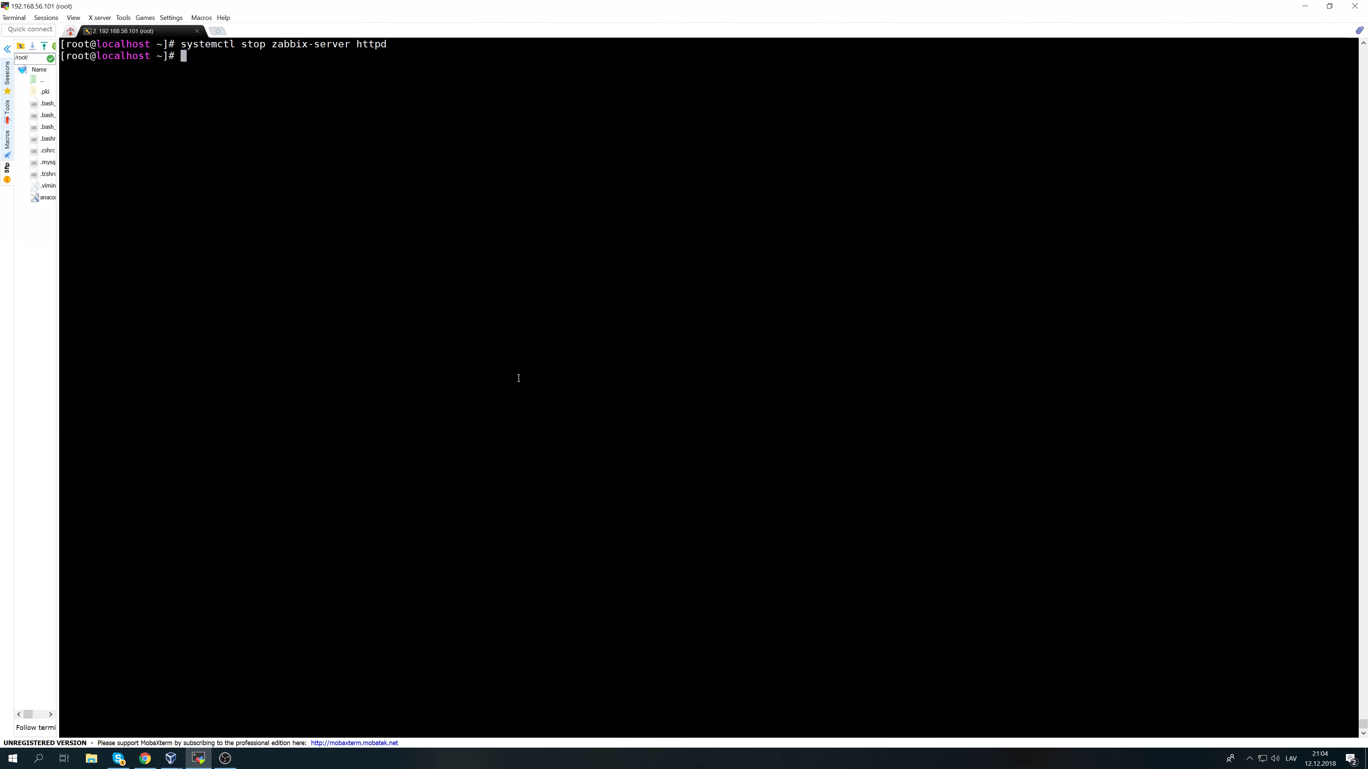
text(mysql)
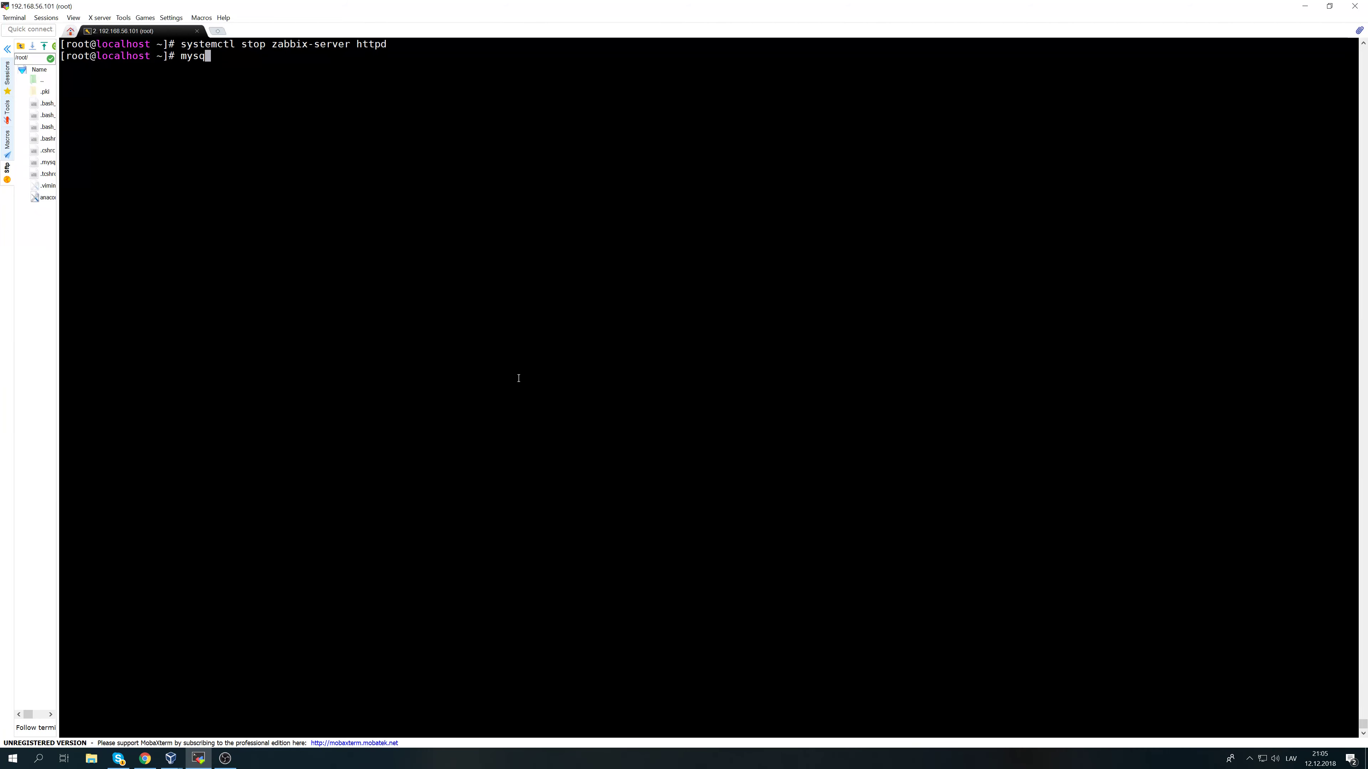
Dump the zabbix database with mysqldump --single-transaction into /tmp/sqldump.sql.
text(dump)
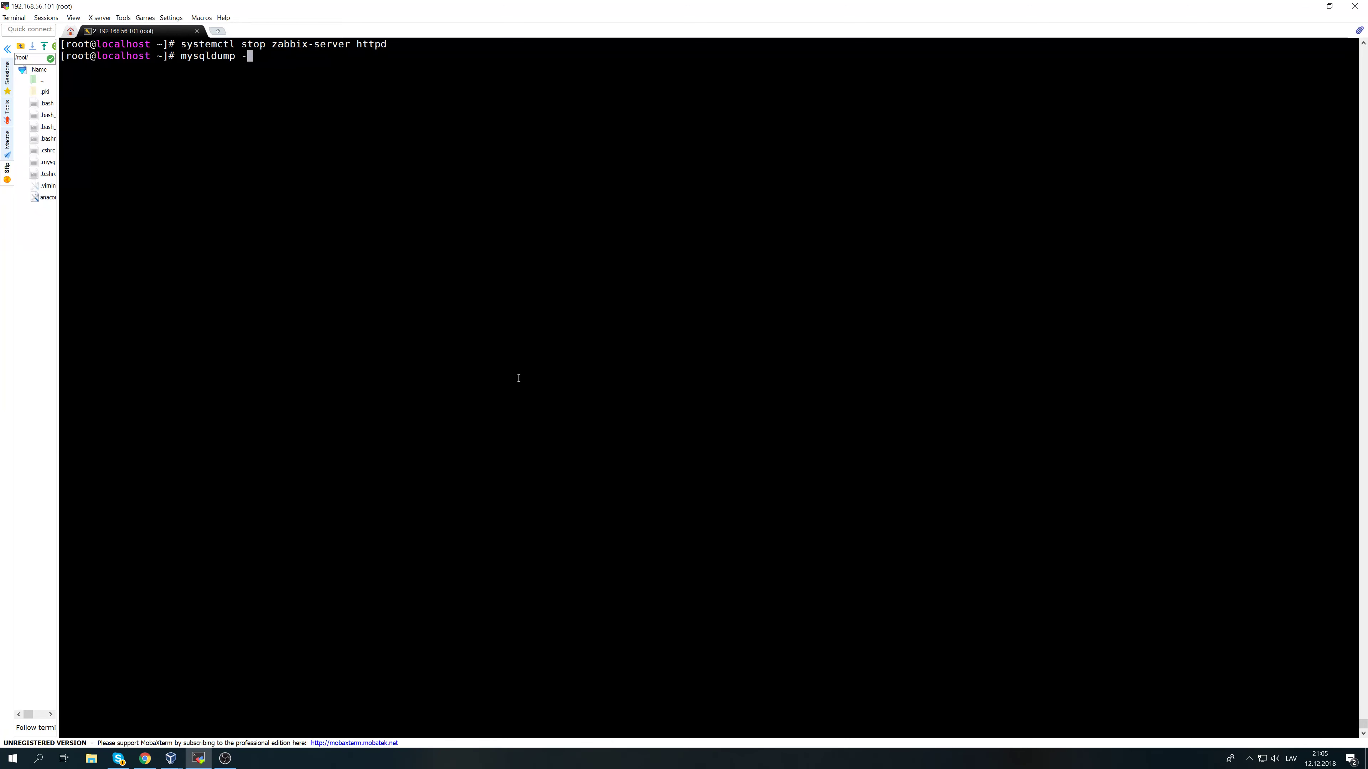
text(-)
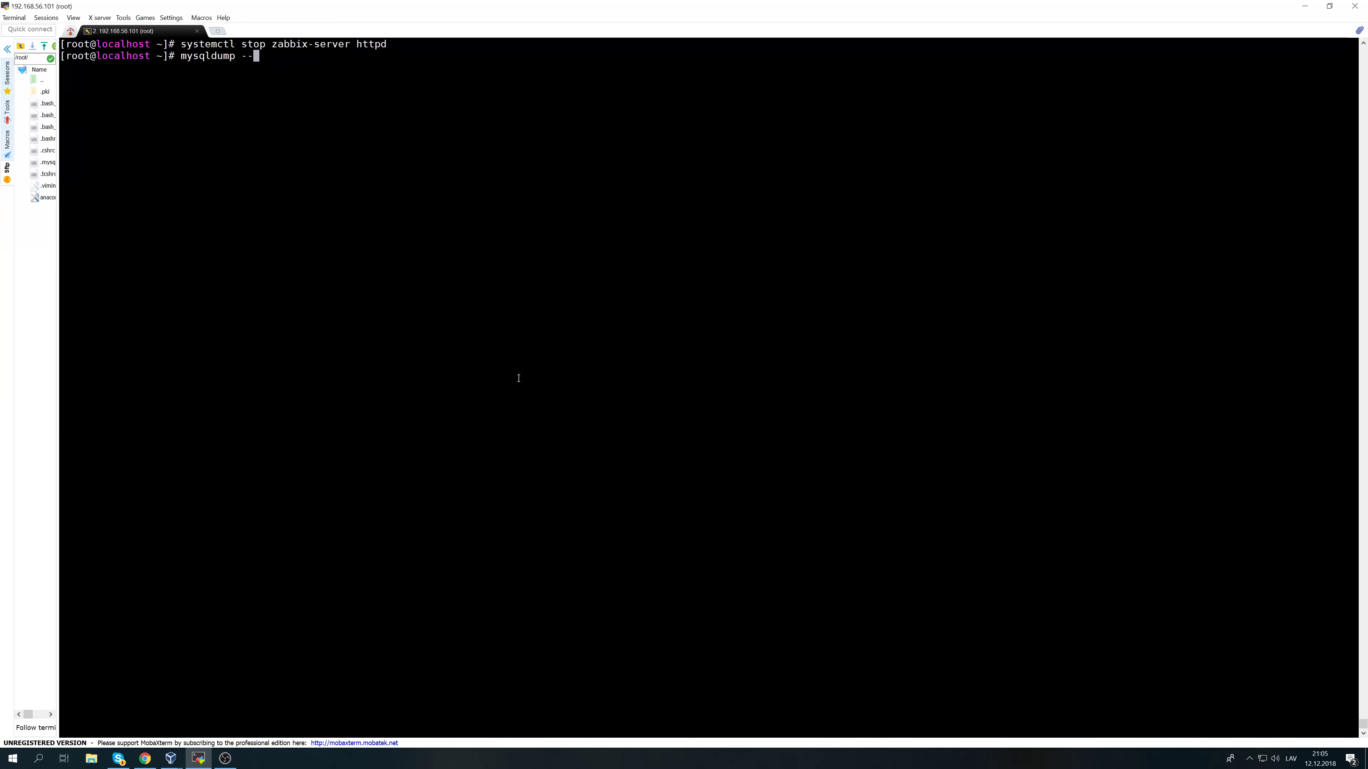
text(single-trans)
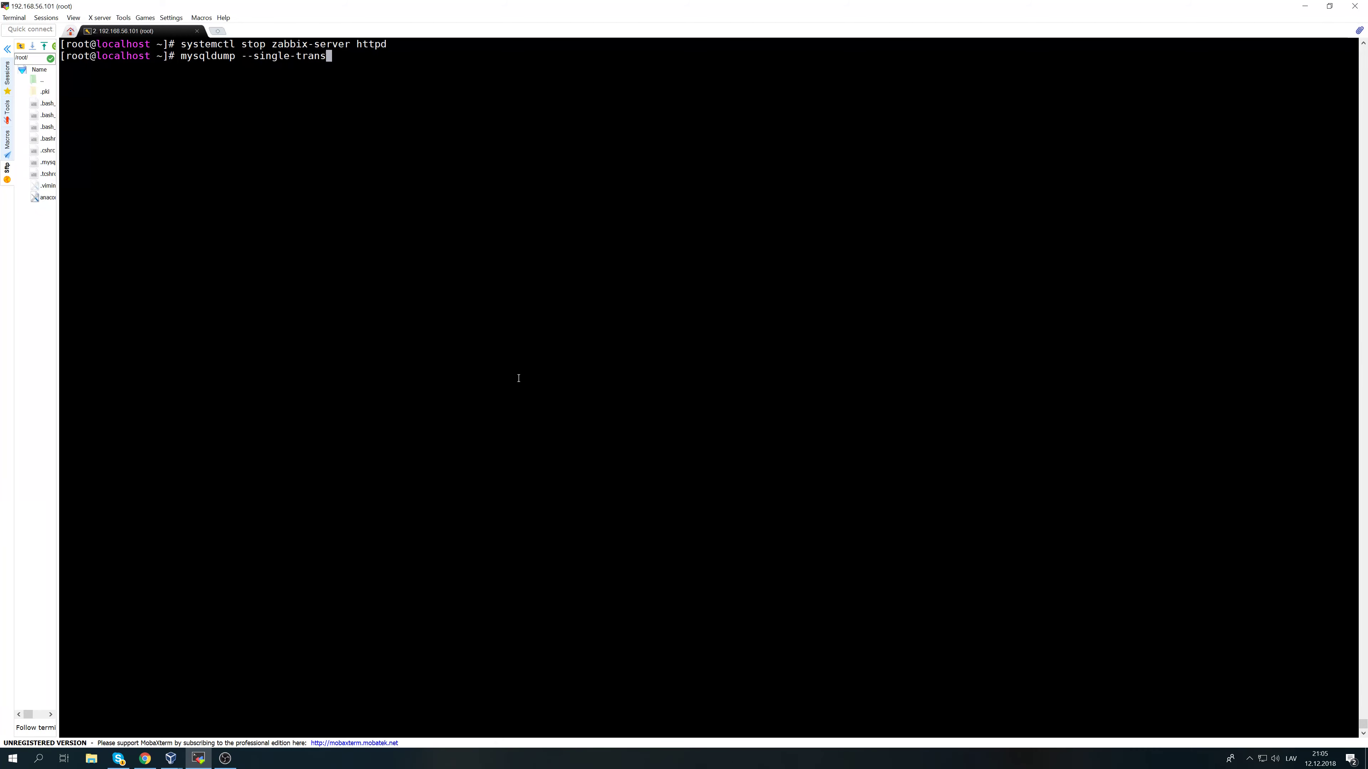
text(action)
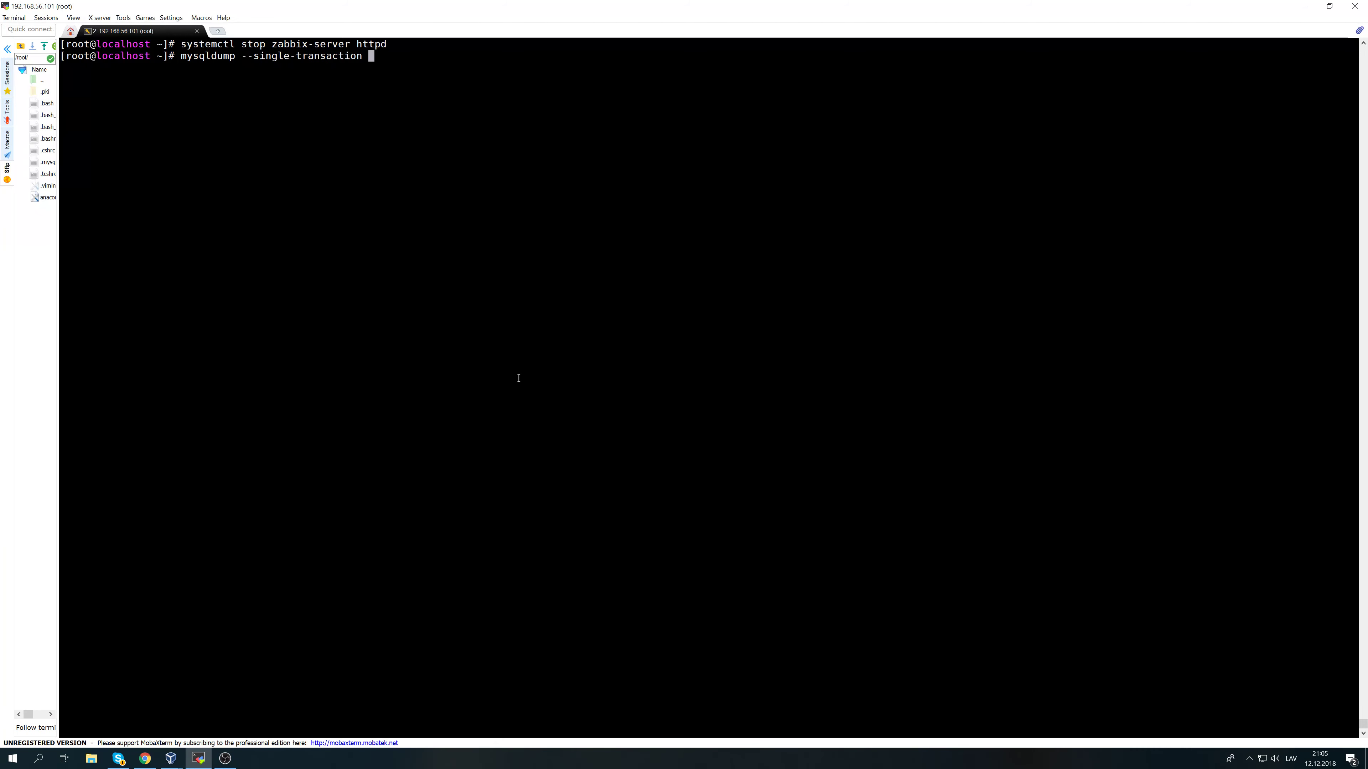
text(za)
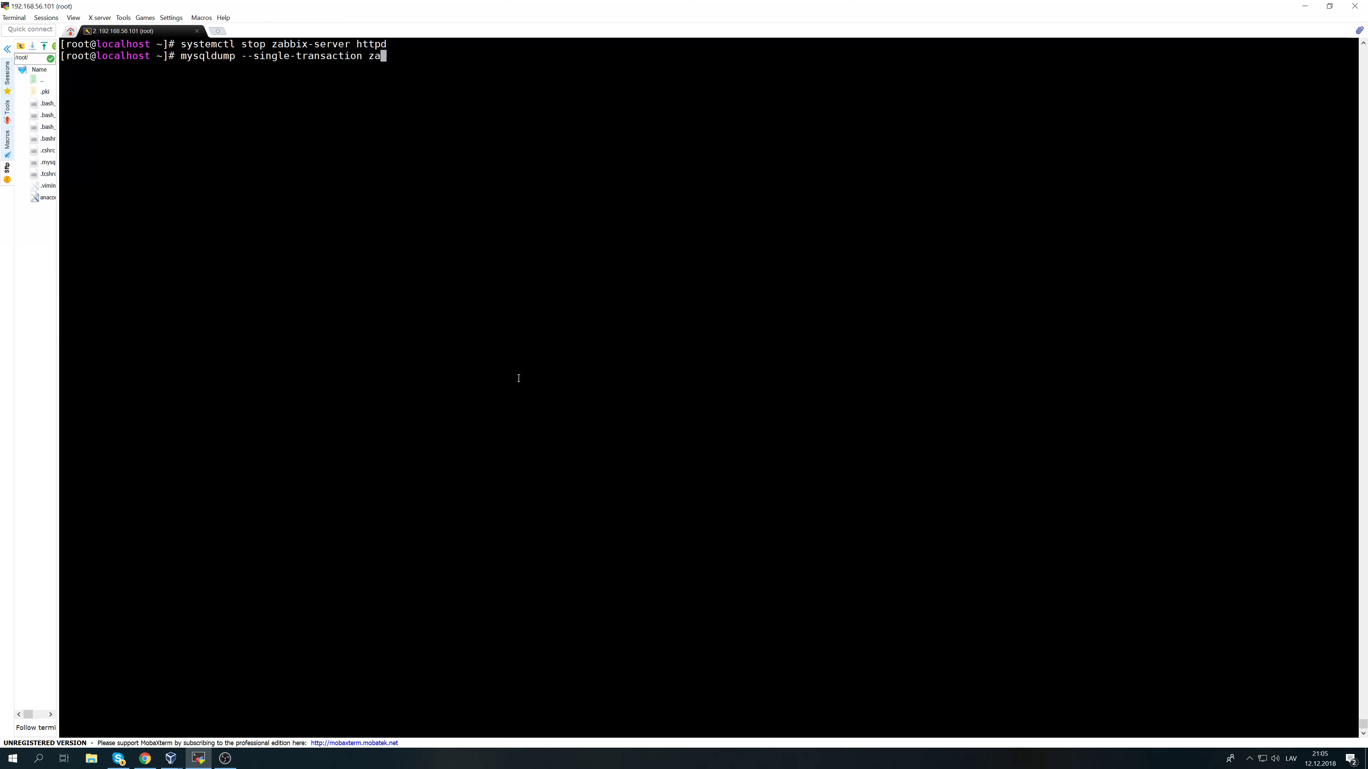
text(bbix)
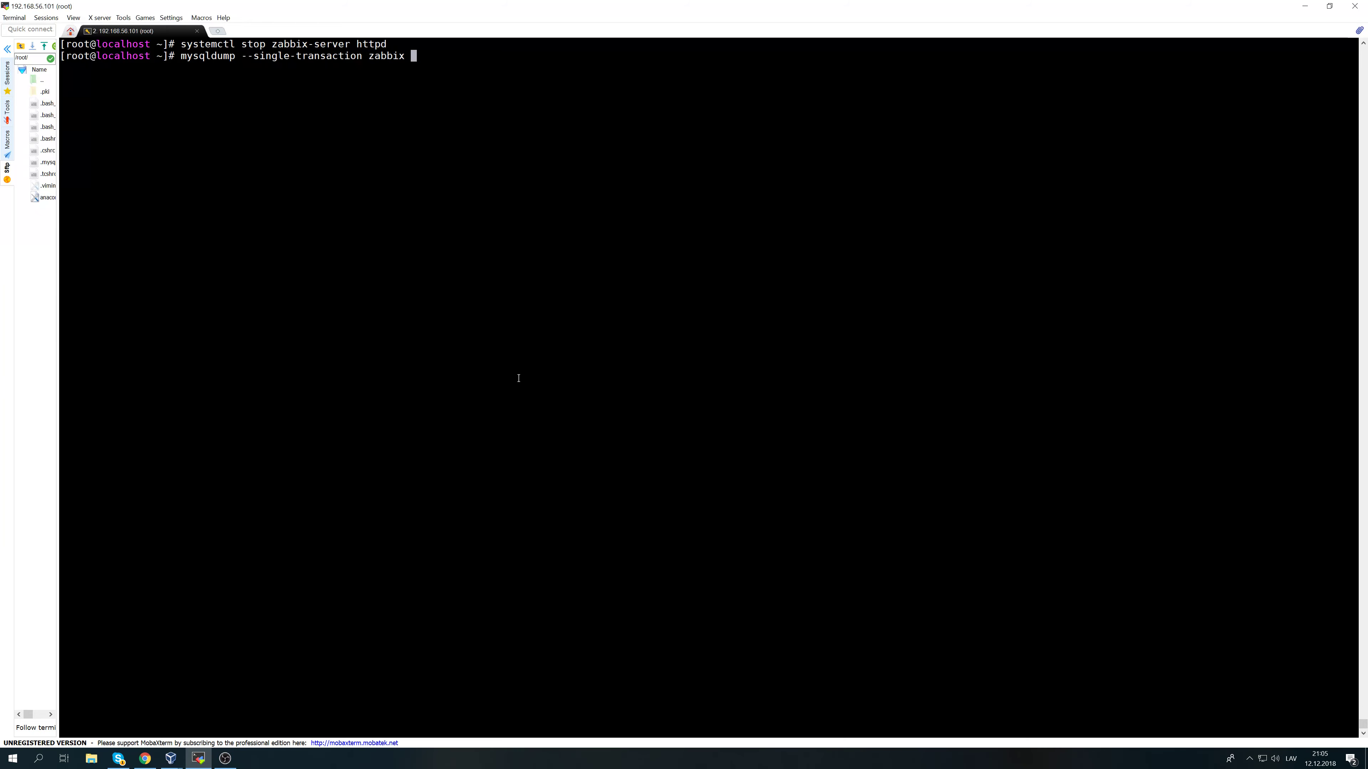
text(> /tmp/)
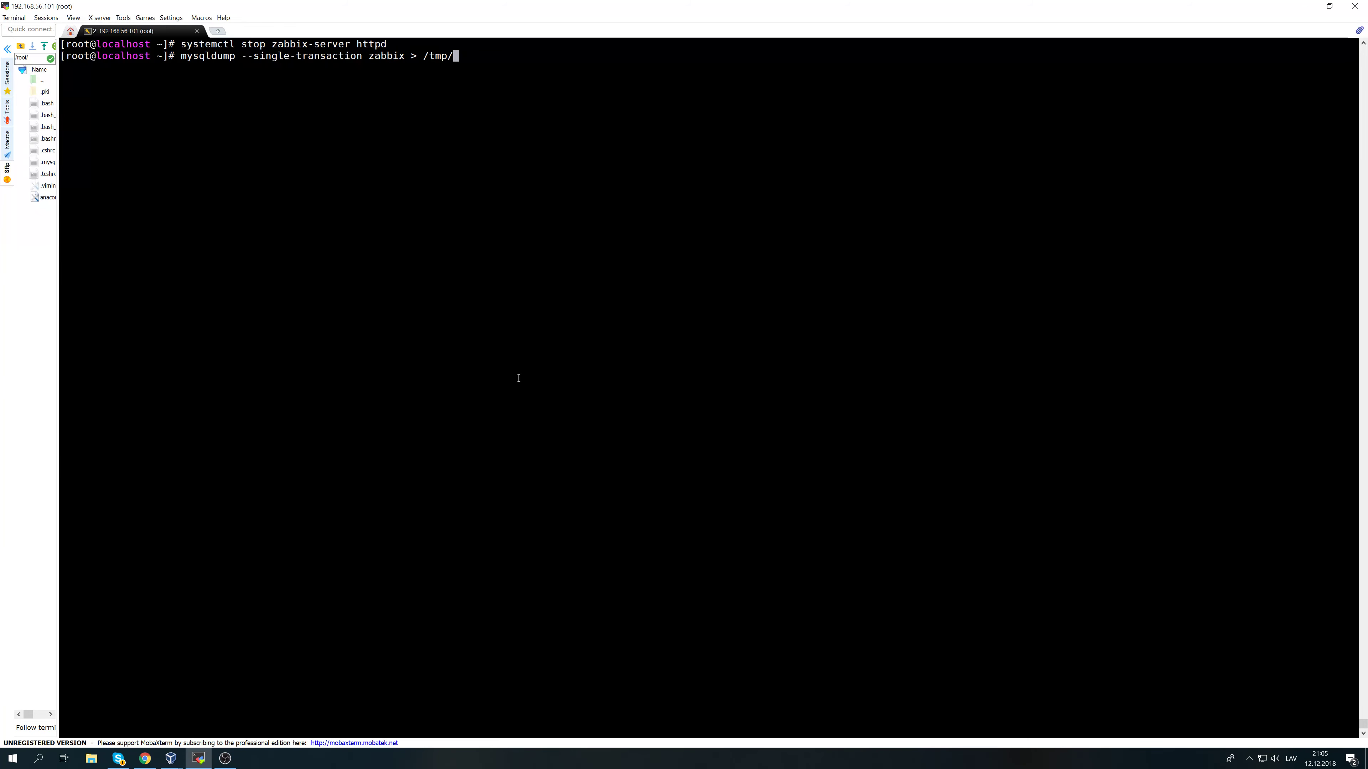
text(sqldump.sq)
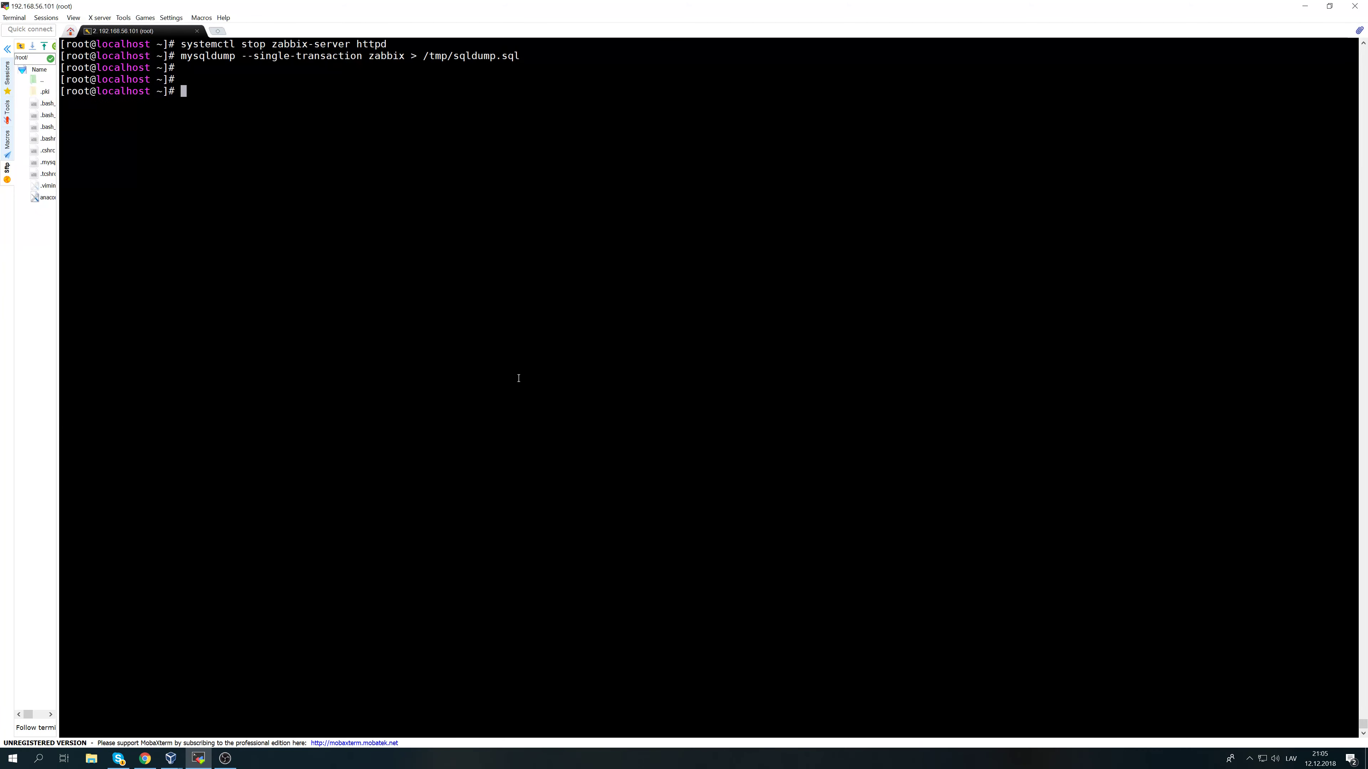
Verify sqldump.sql exists with 'ls /tmp/ | grep sql' and change to /etc/zabbix.
text(ls /tmp/)
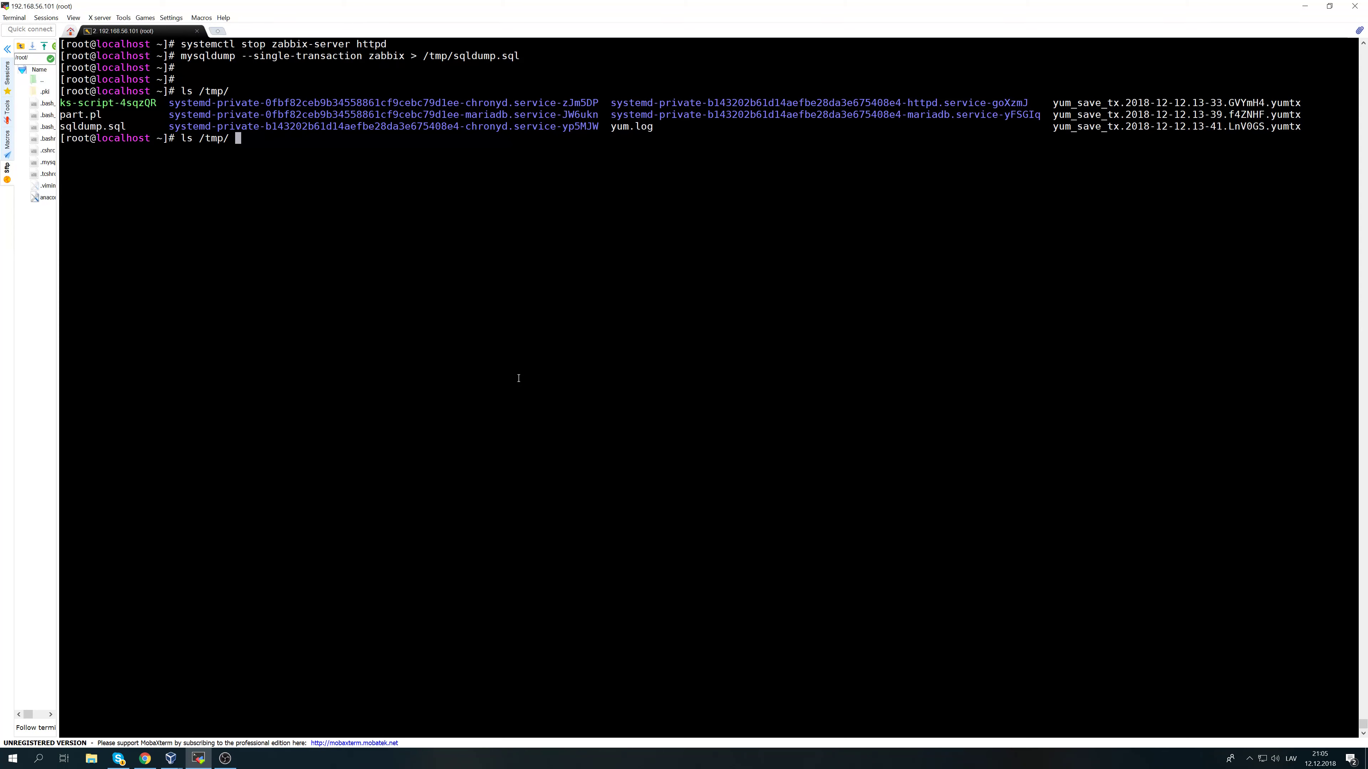
text(| grep sql)
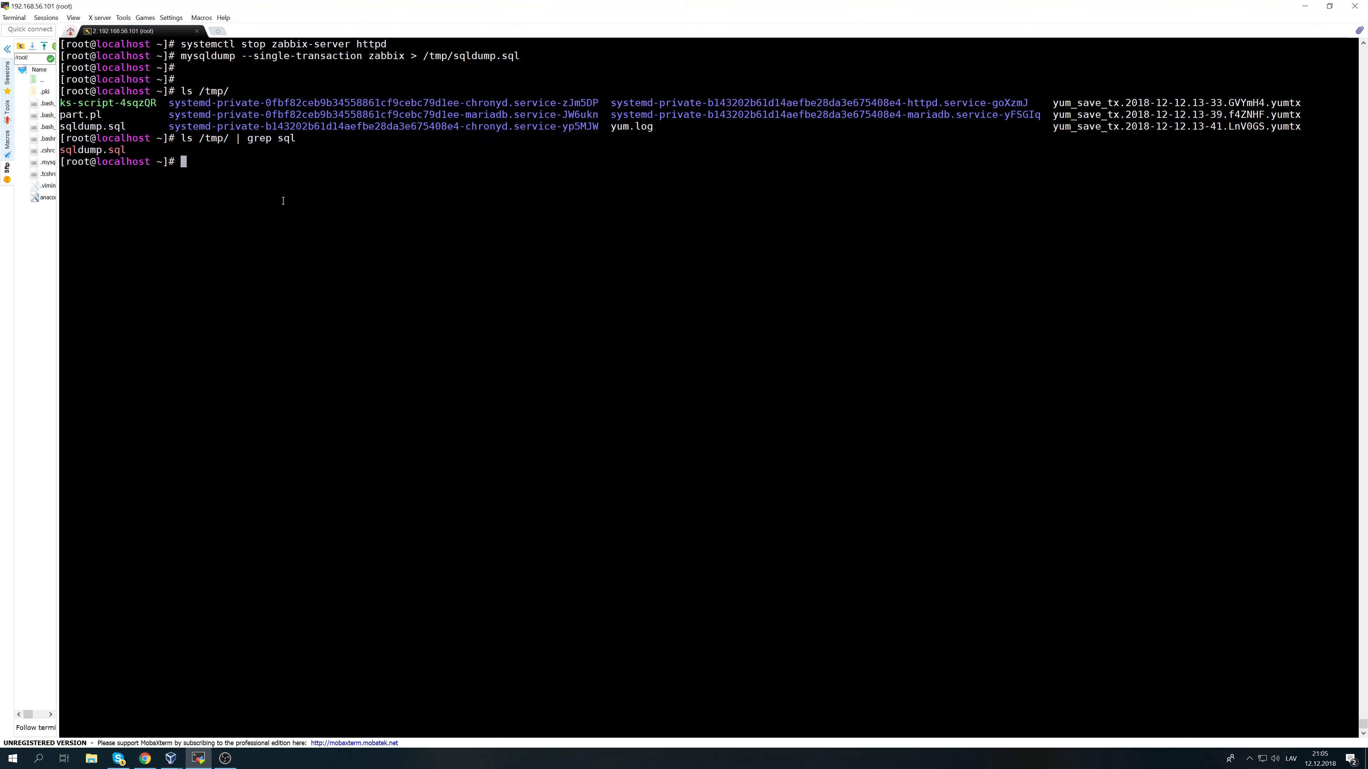
text(cd /etc/zabbix/)
text(ll)
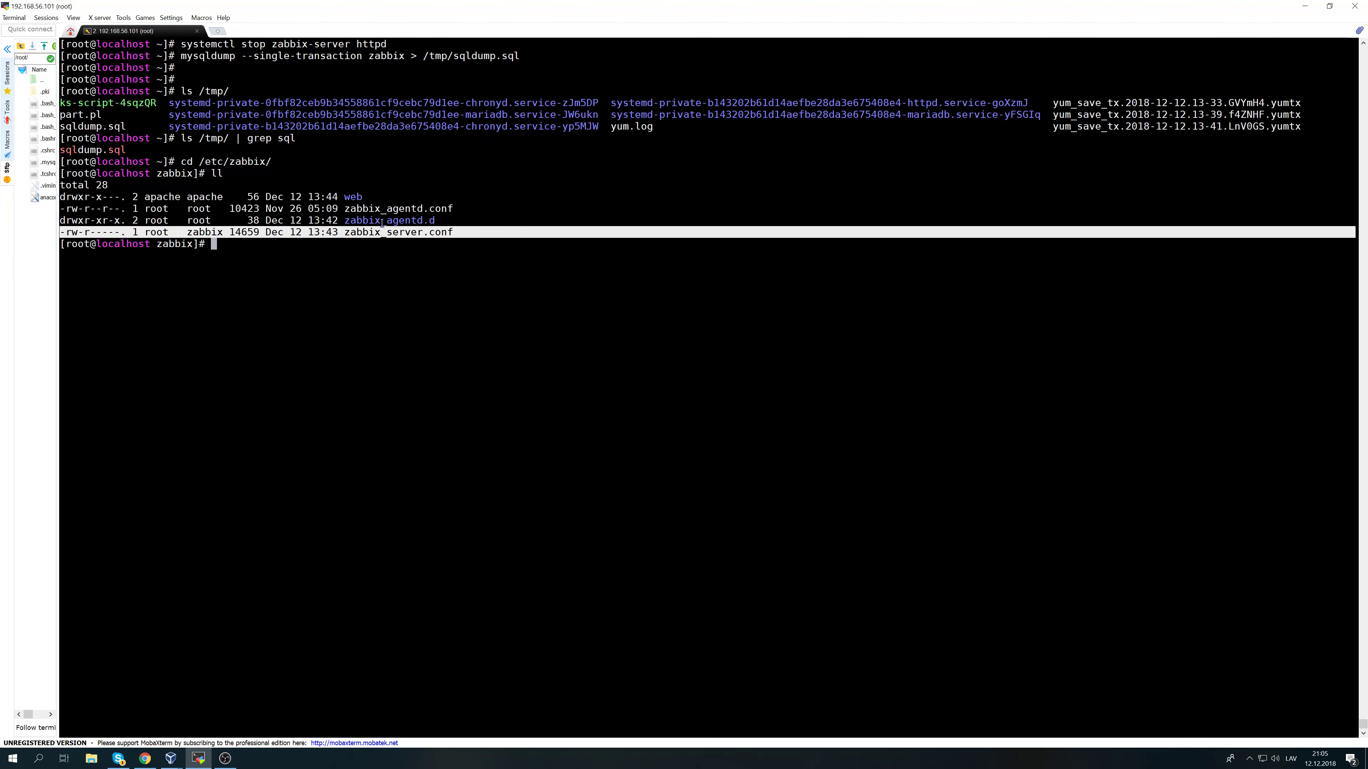
Create a bckp directory and copy zabbix_server.conf into bckp/zabbix_server.conf.
text(m)
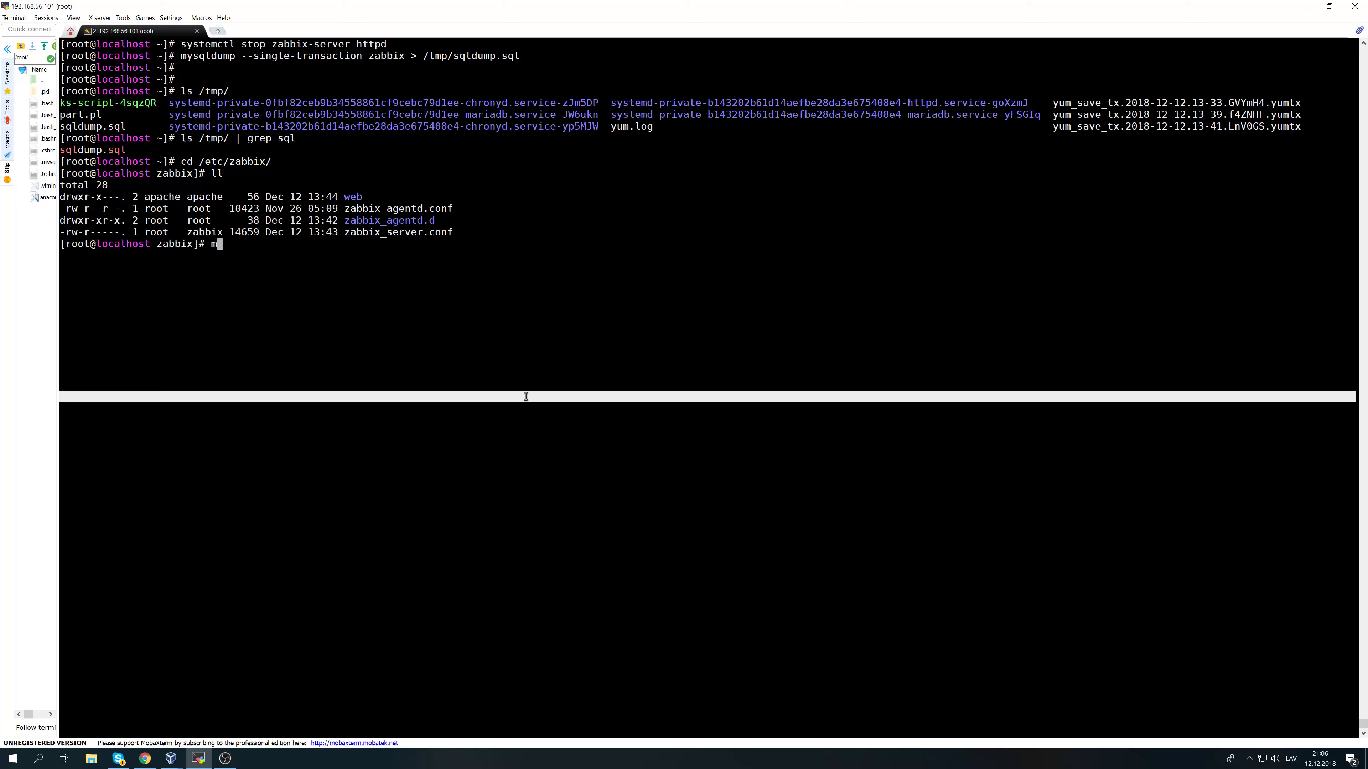
text(kdir bckp)
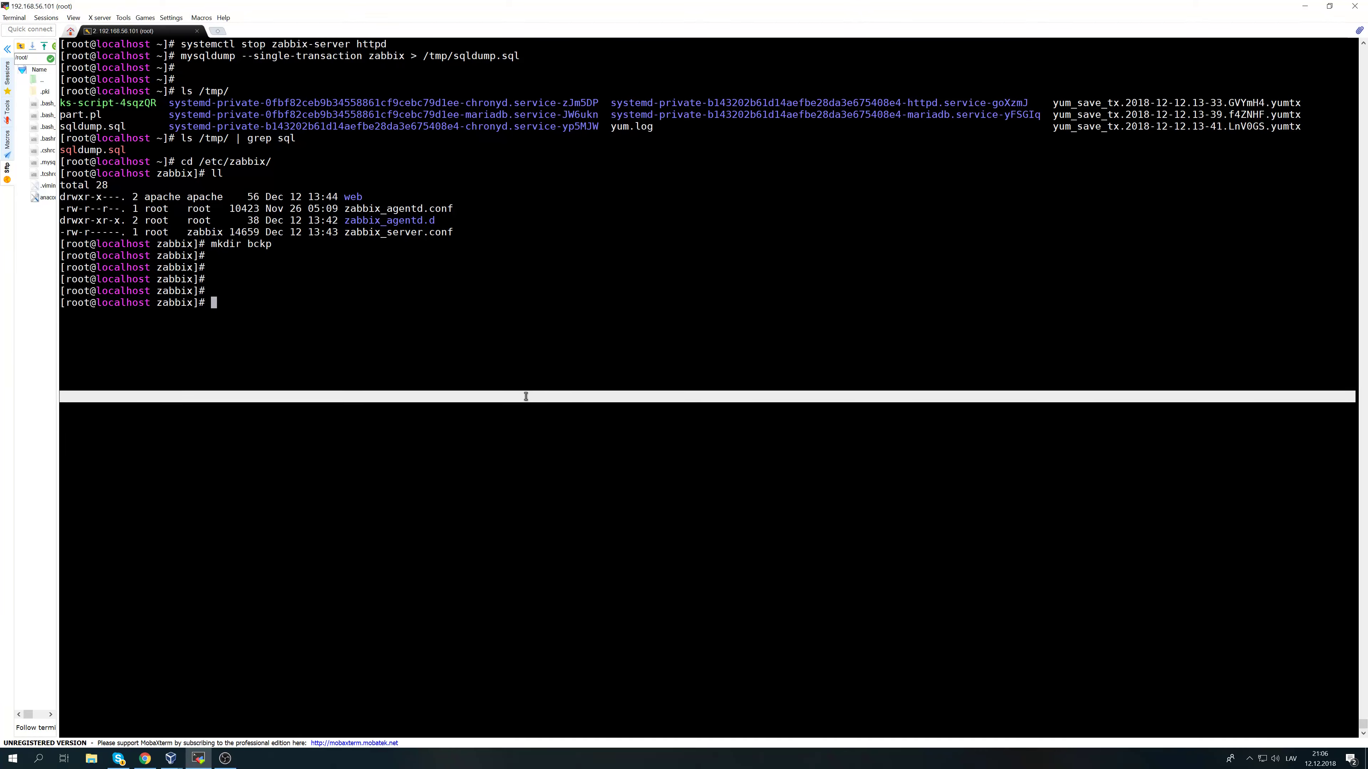
text(cp zabbix_)
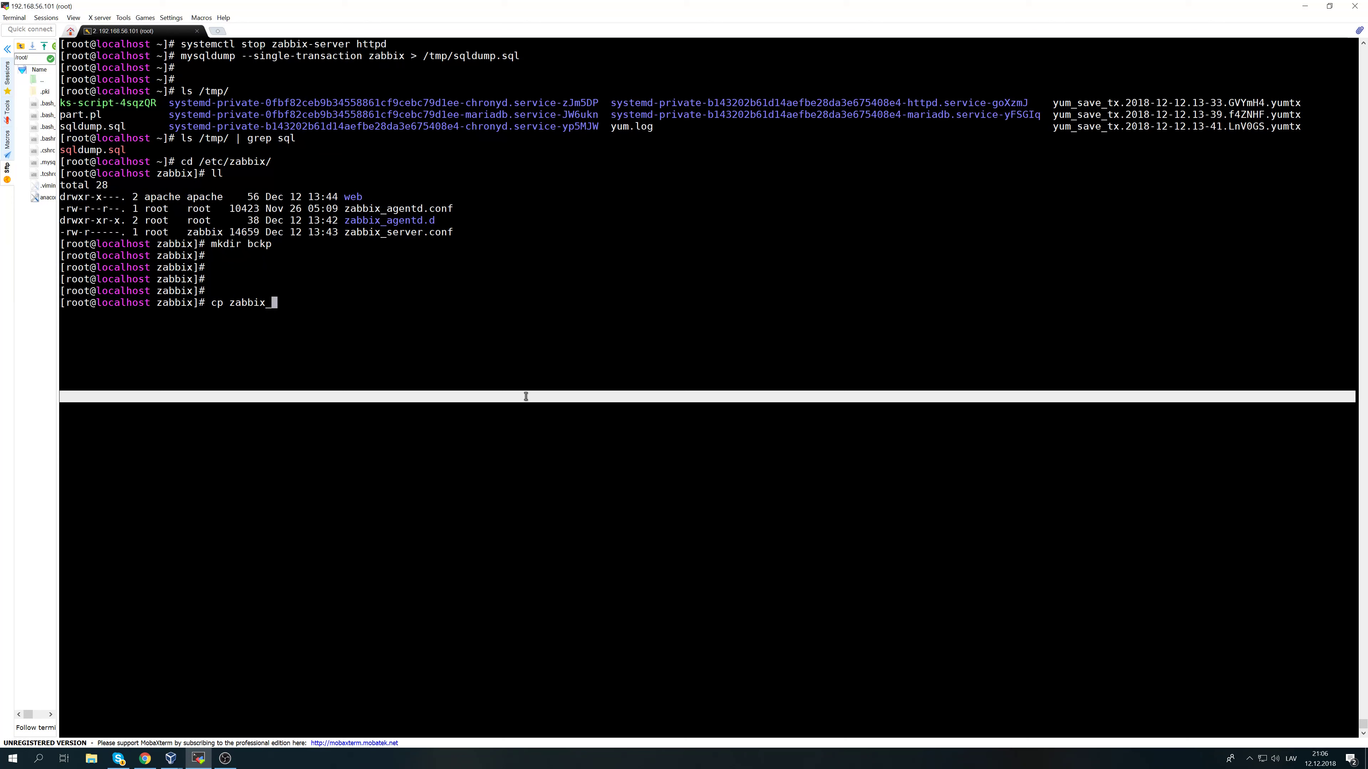
text(server.conf)
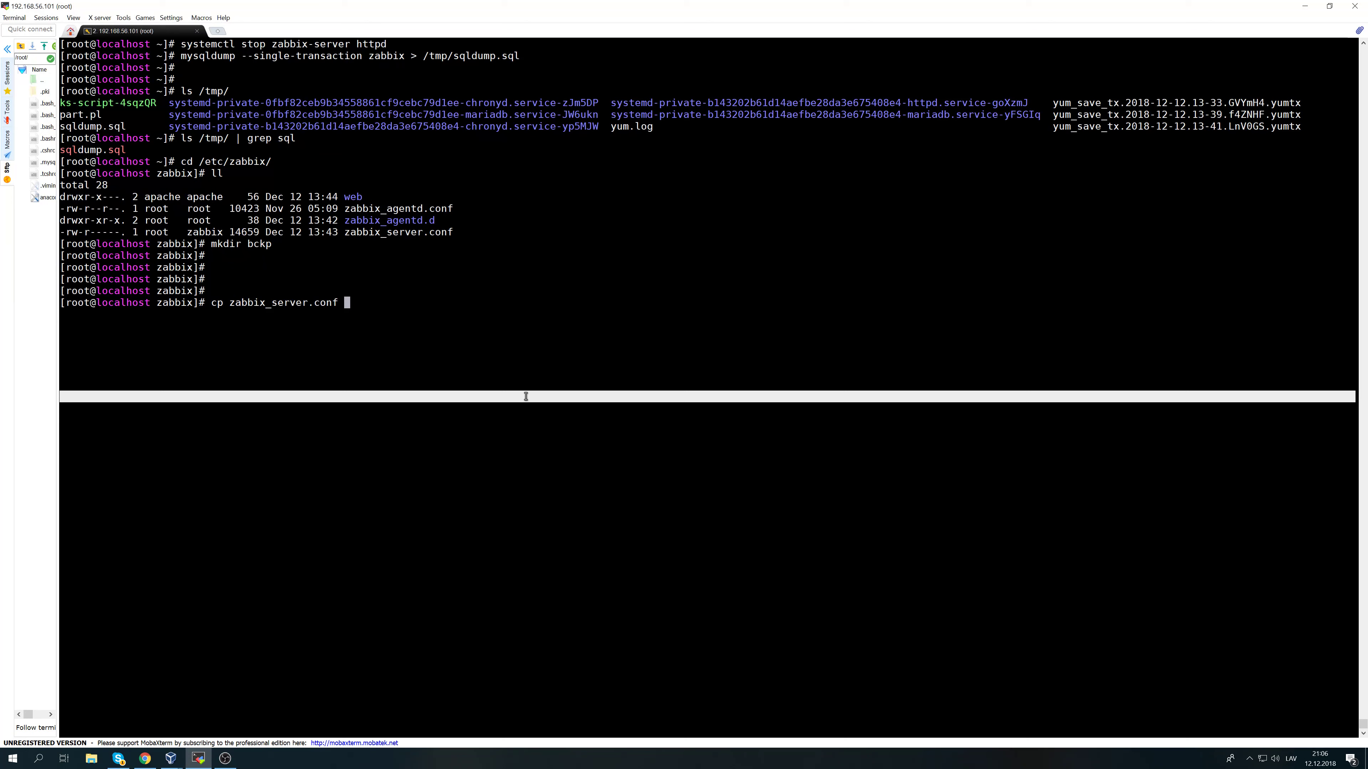
text(zabbix_)
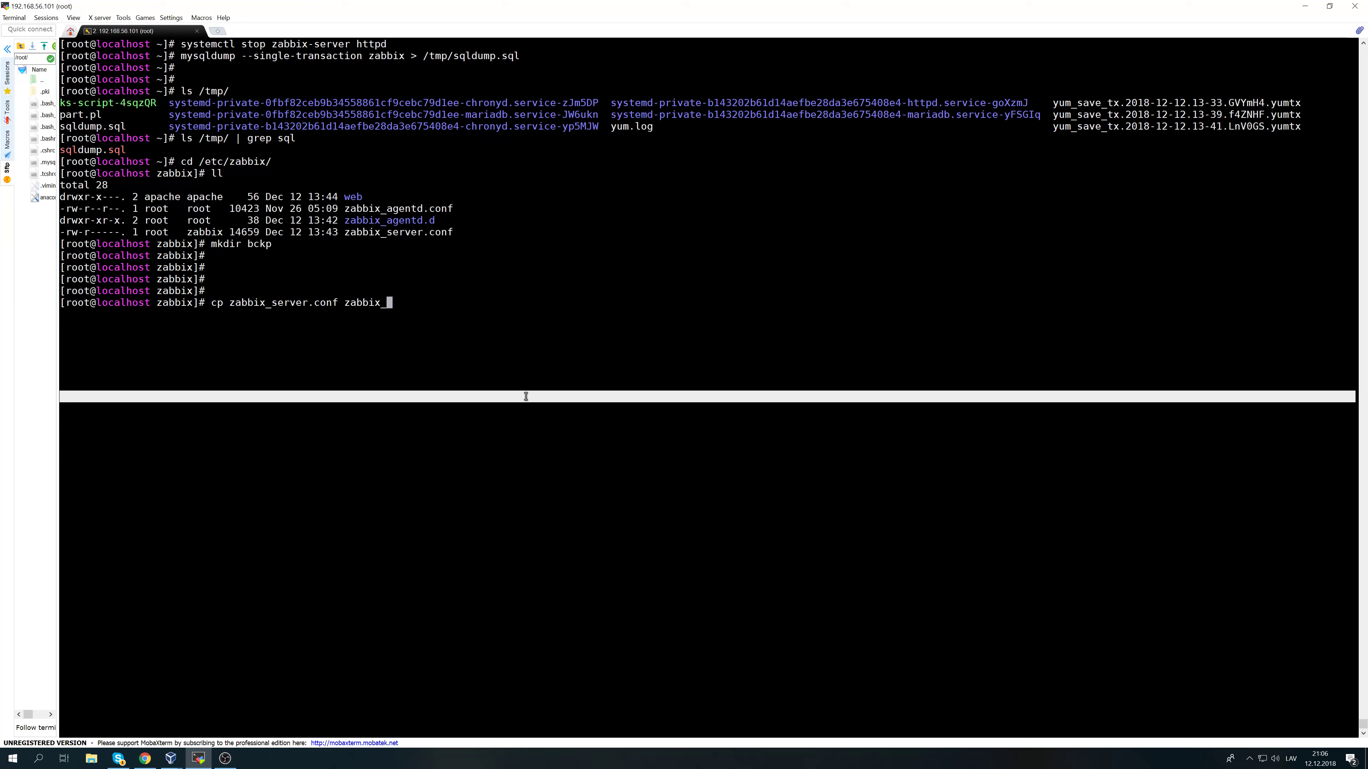
text(agentd.conf)
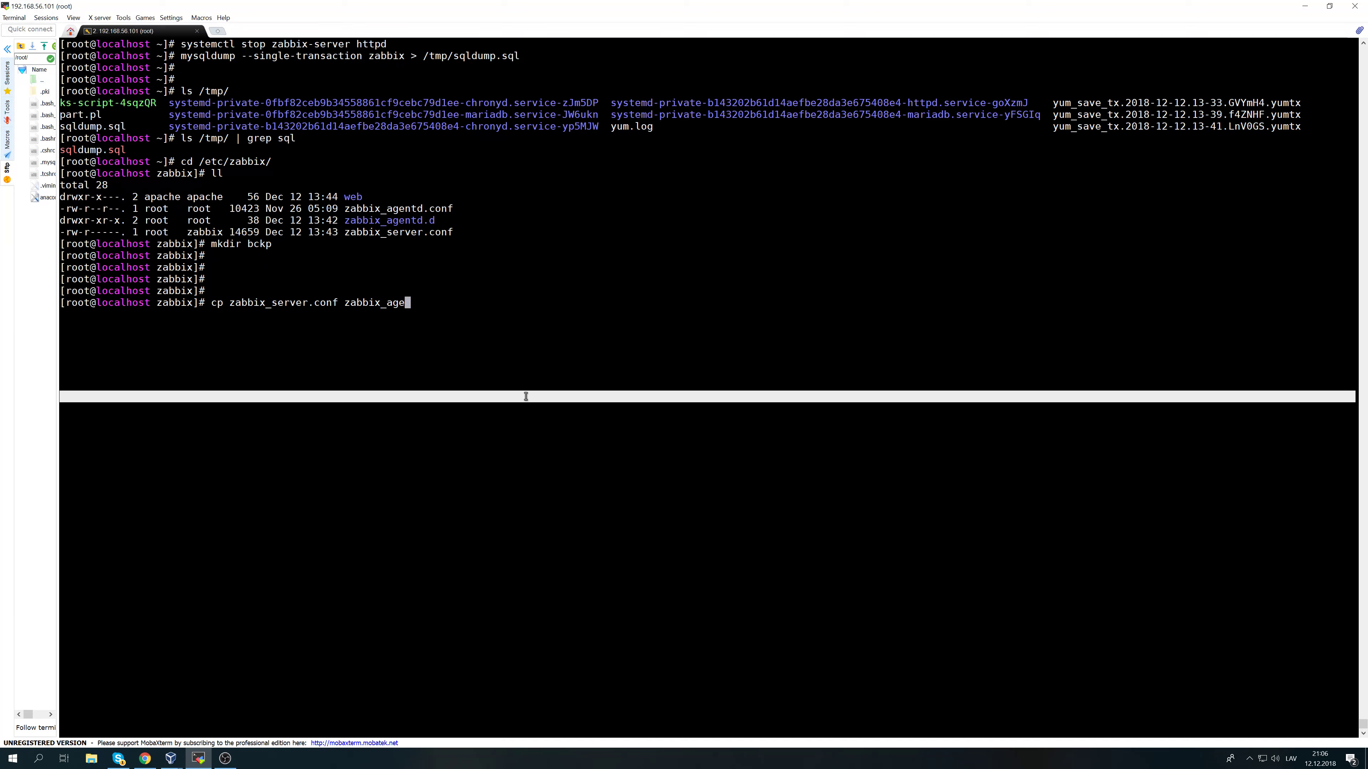
key(BackSpace)
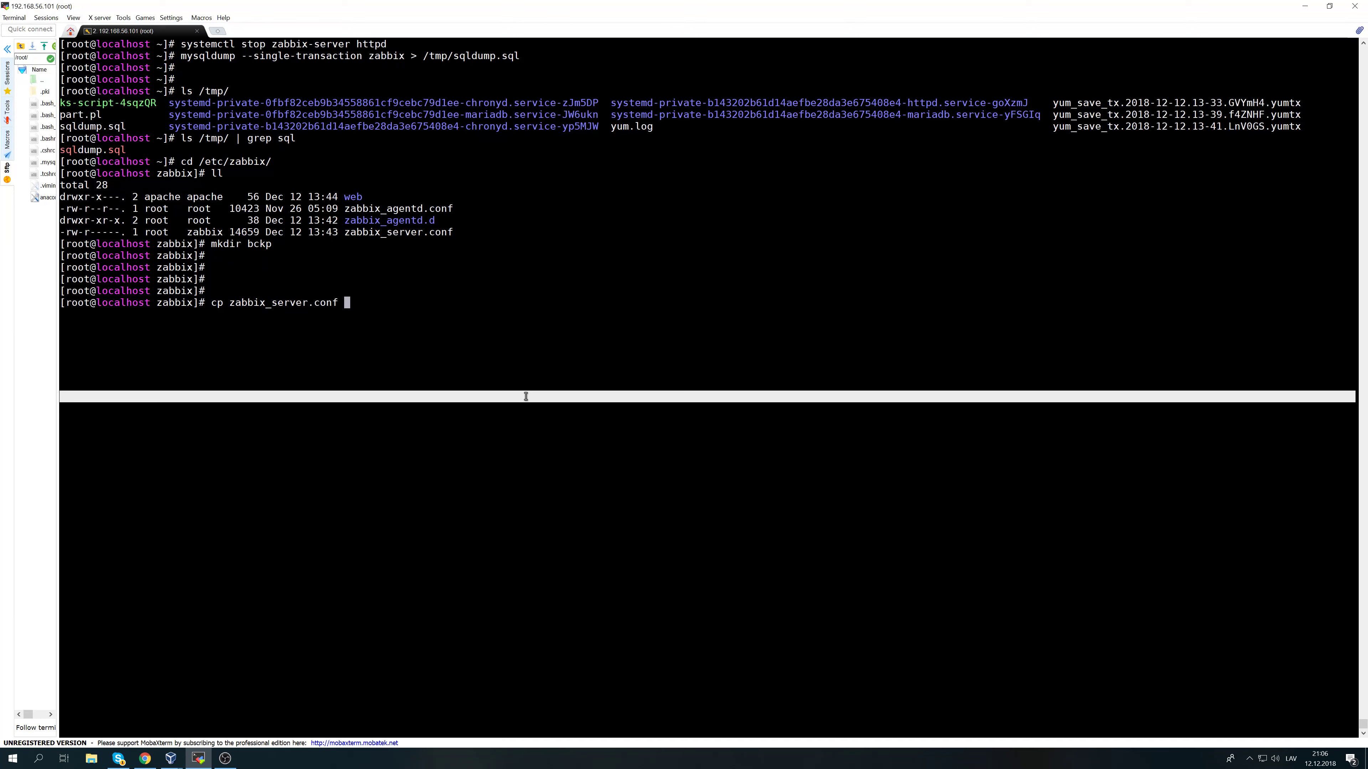
text(ba)
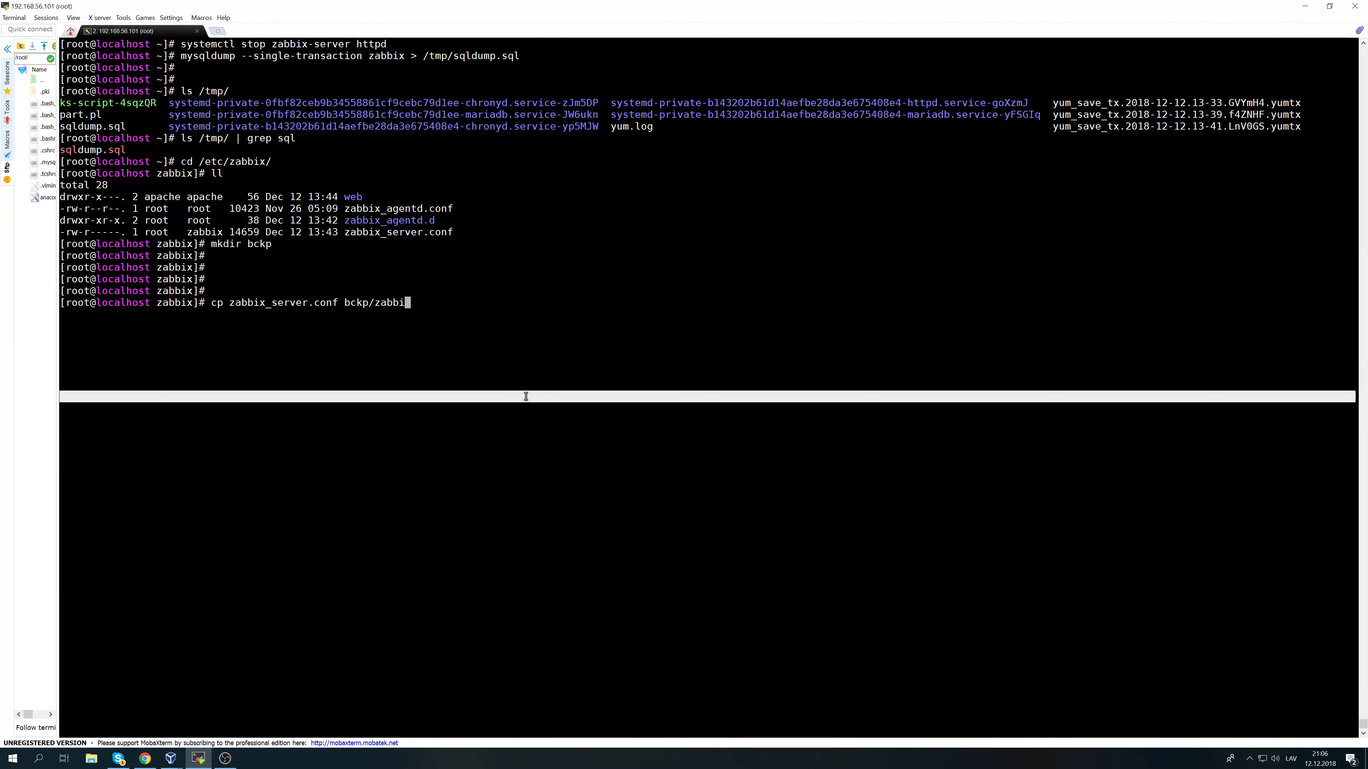
text(x_server.conf)
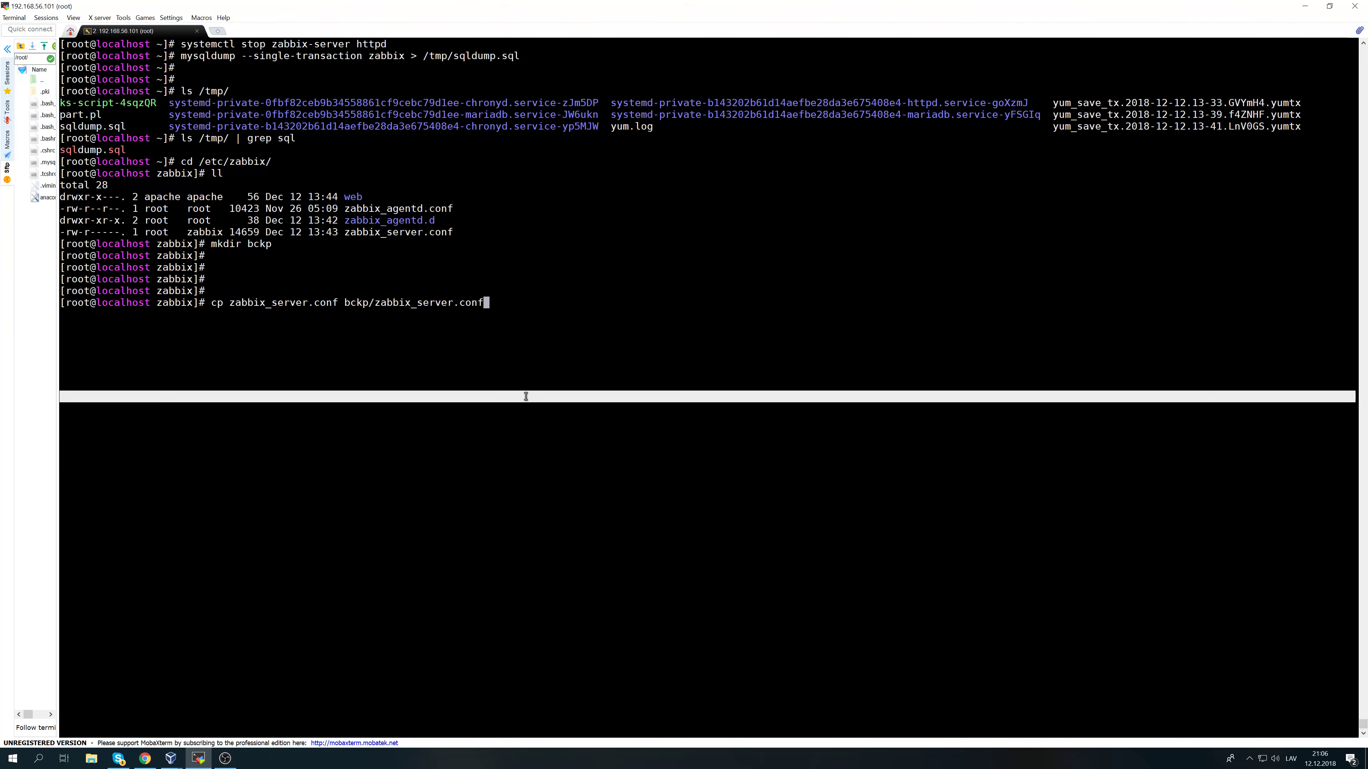
Copy zabbix_agentd.conf into bckp/zabbix_agentd.conf, then start a vim command.
text(cp zabbix_agentd.)
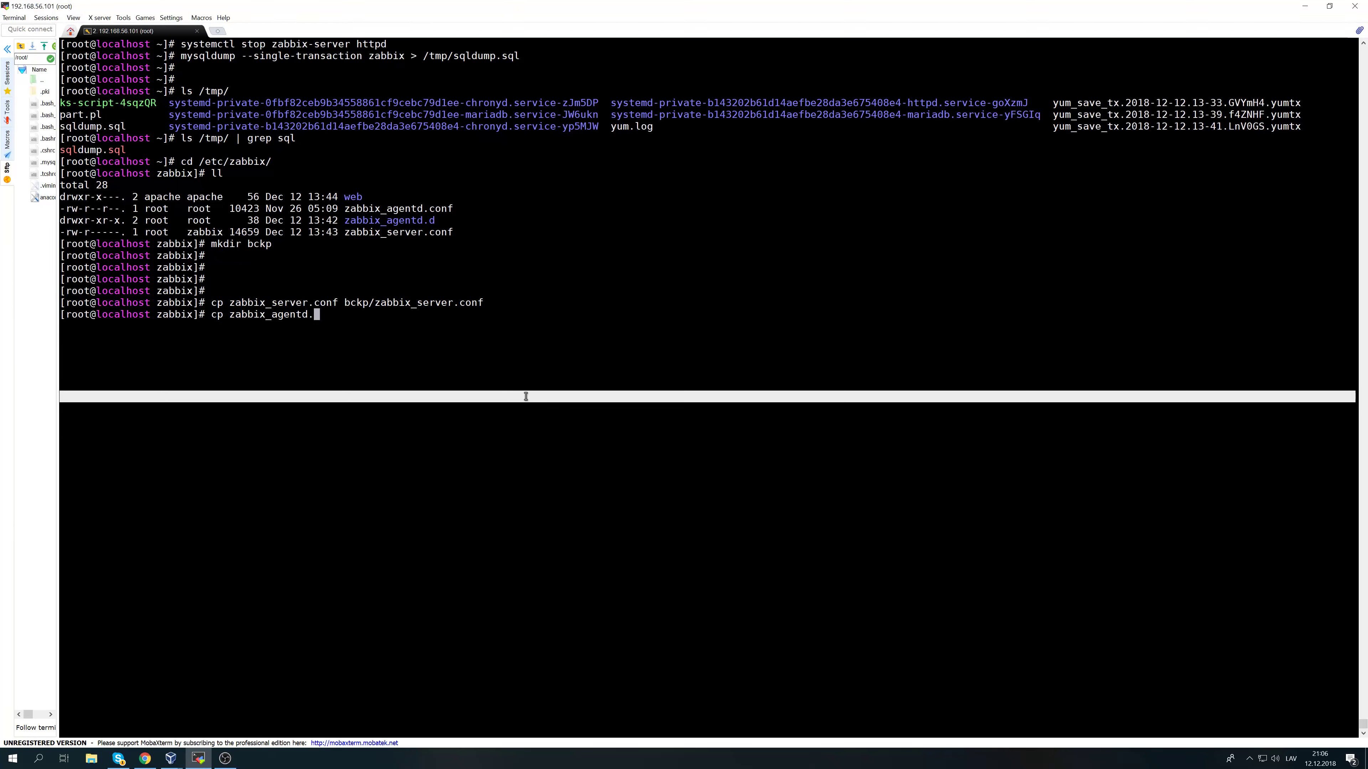
text(conf bckp/)
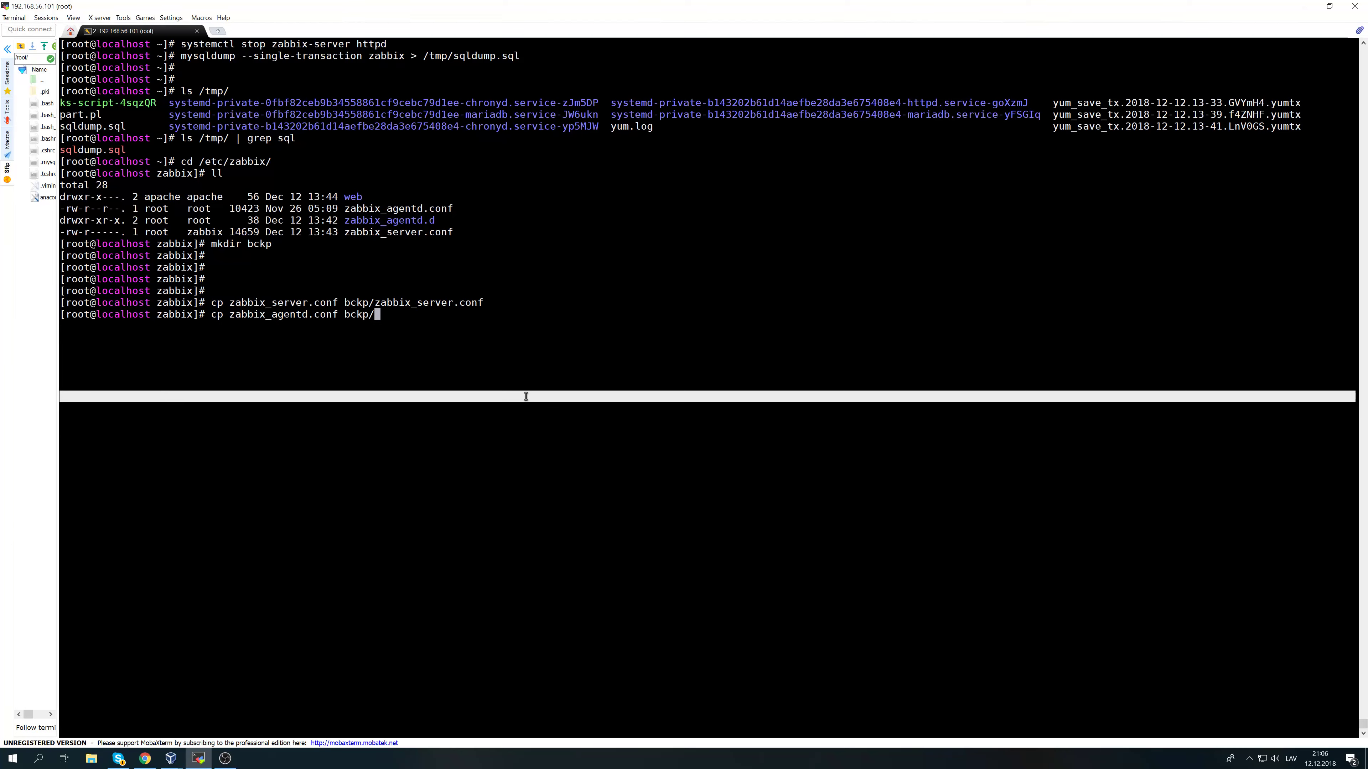
text(zabbix_server.)
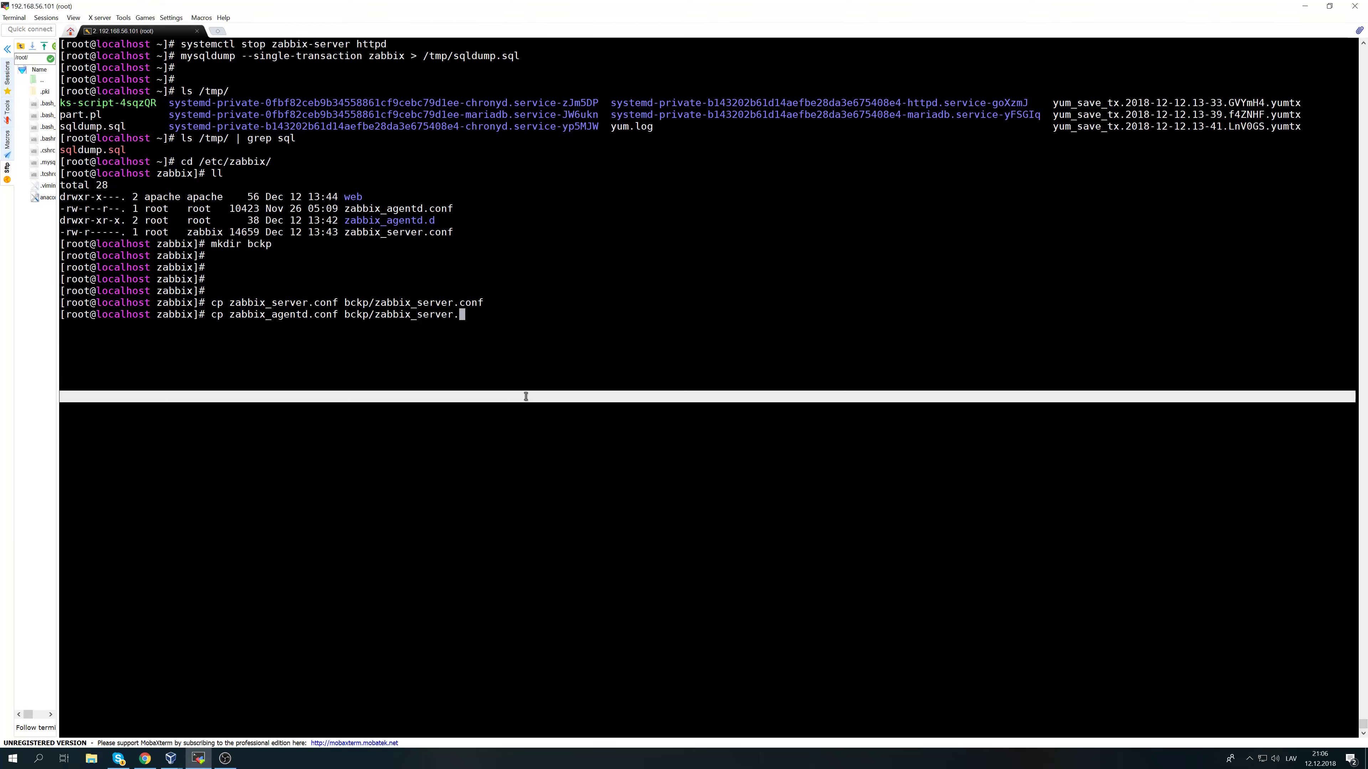
text(agentd.conf)
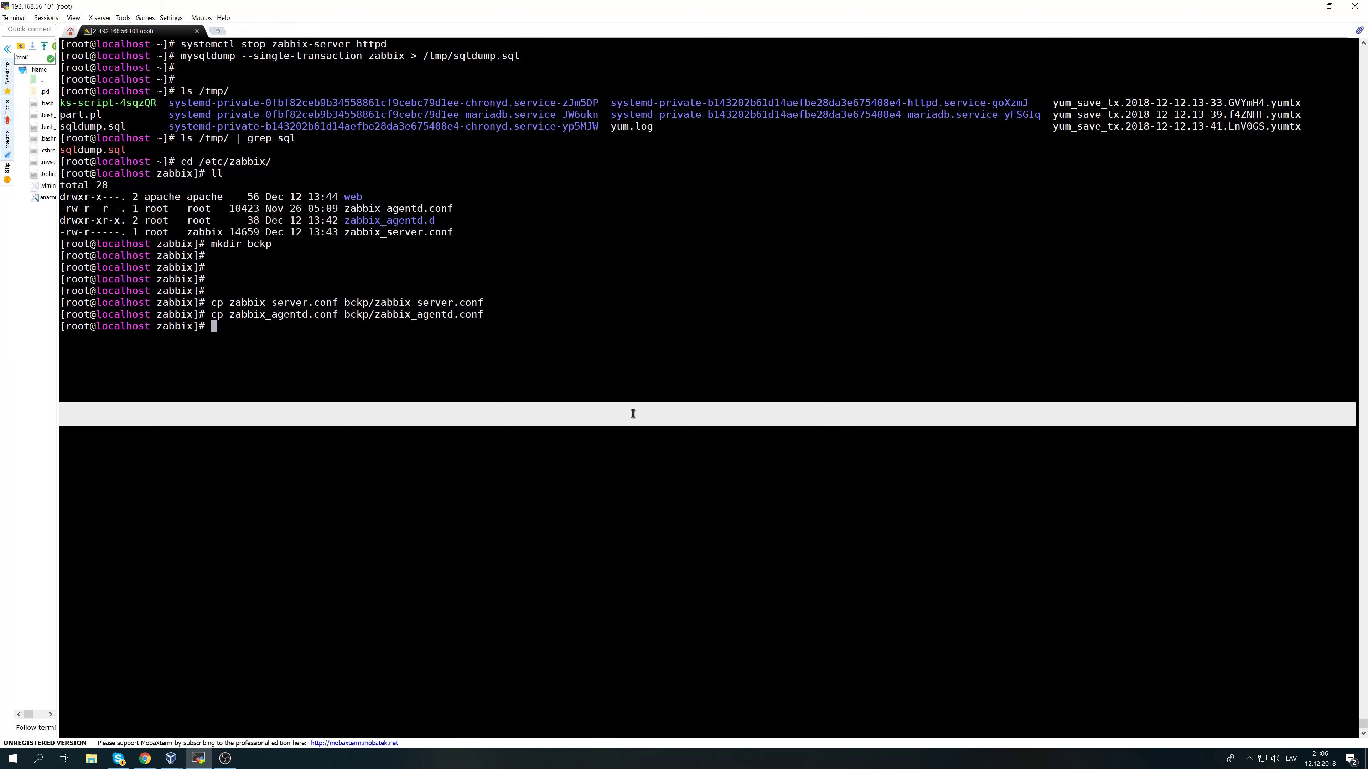
text(vim)
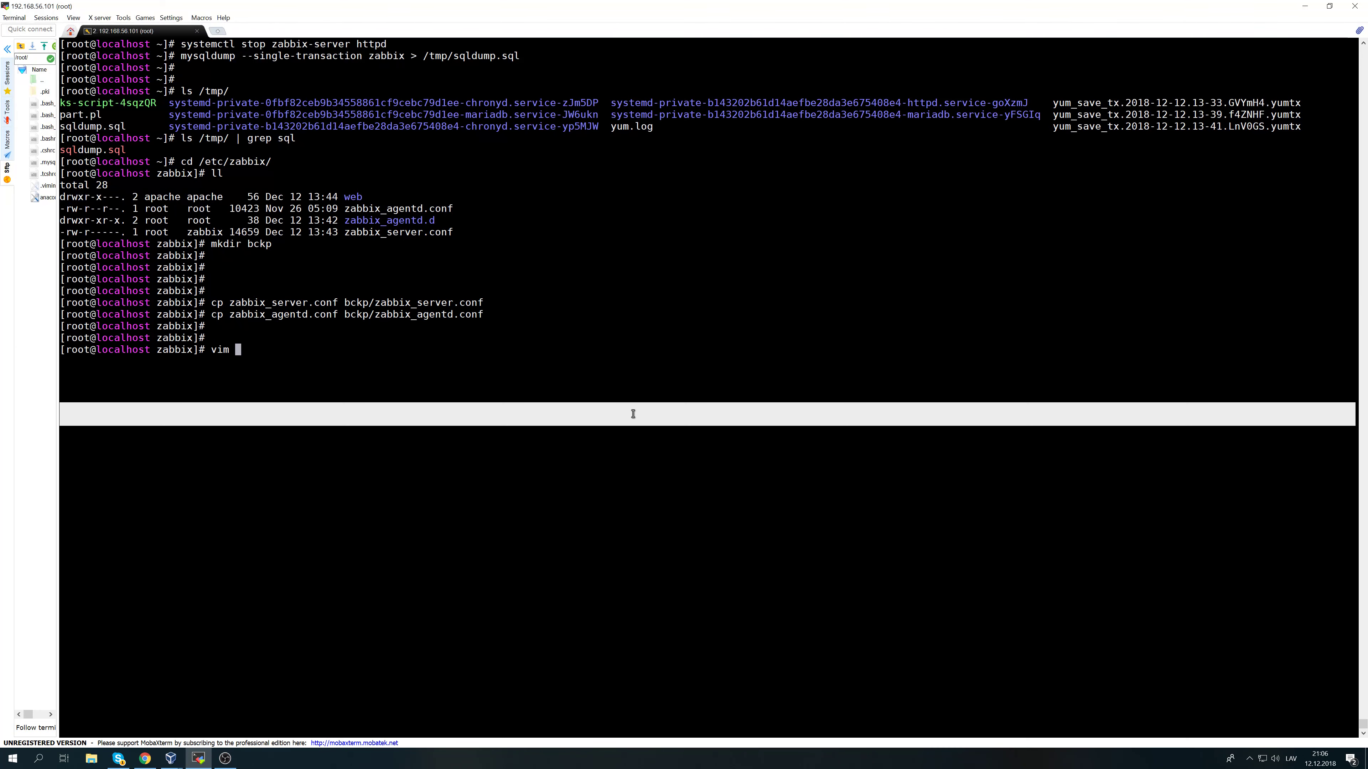
text(zabbix_server.conf)
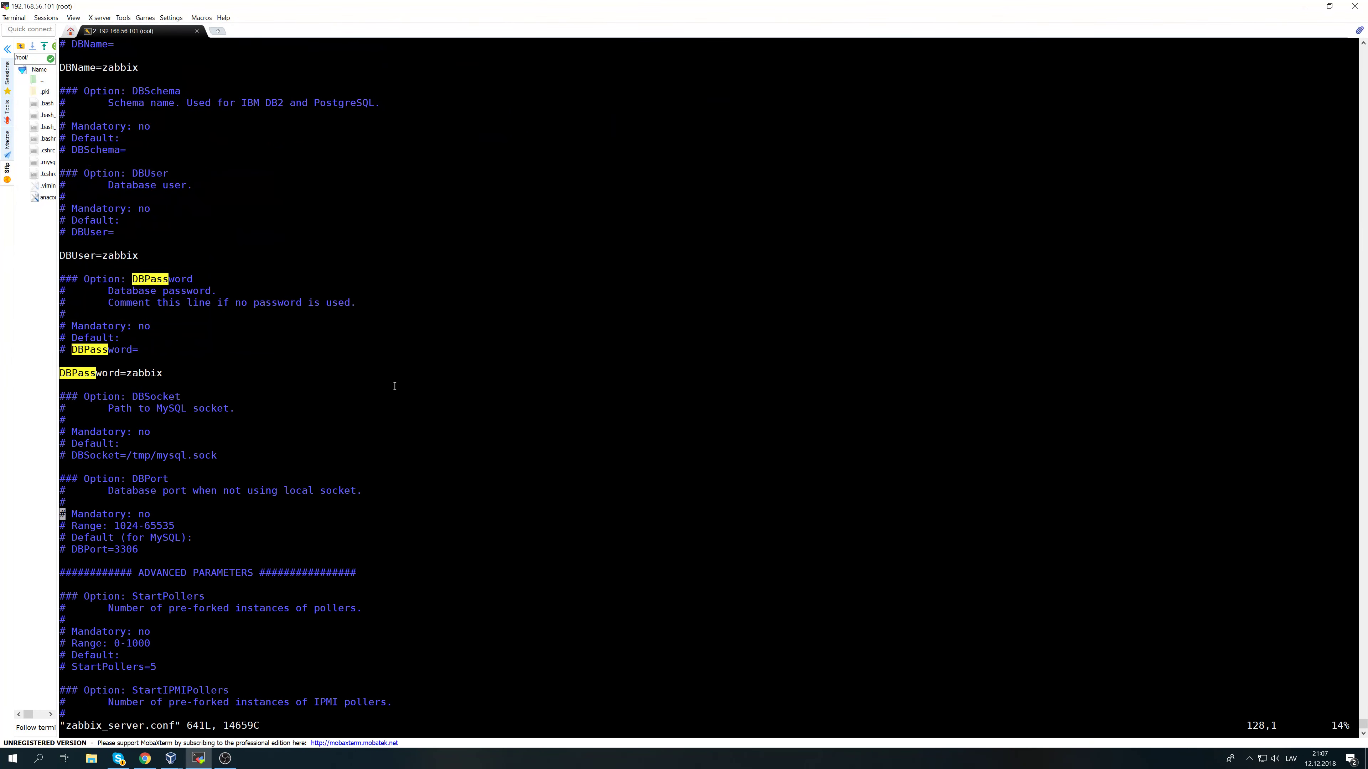
scroll(down, 3)
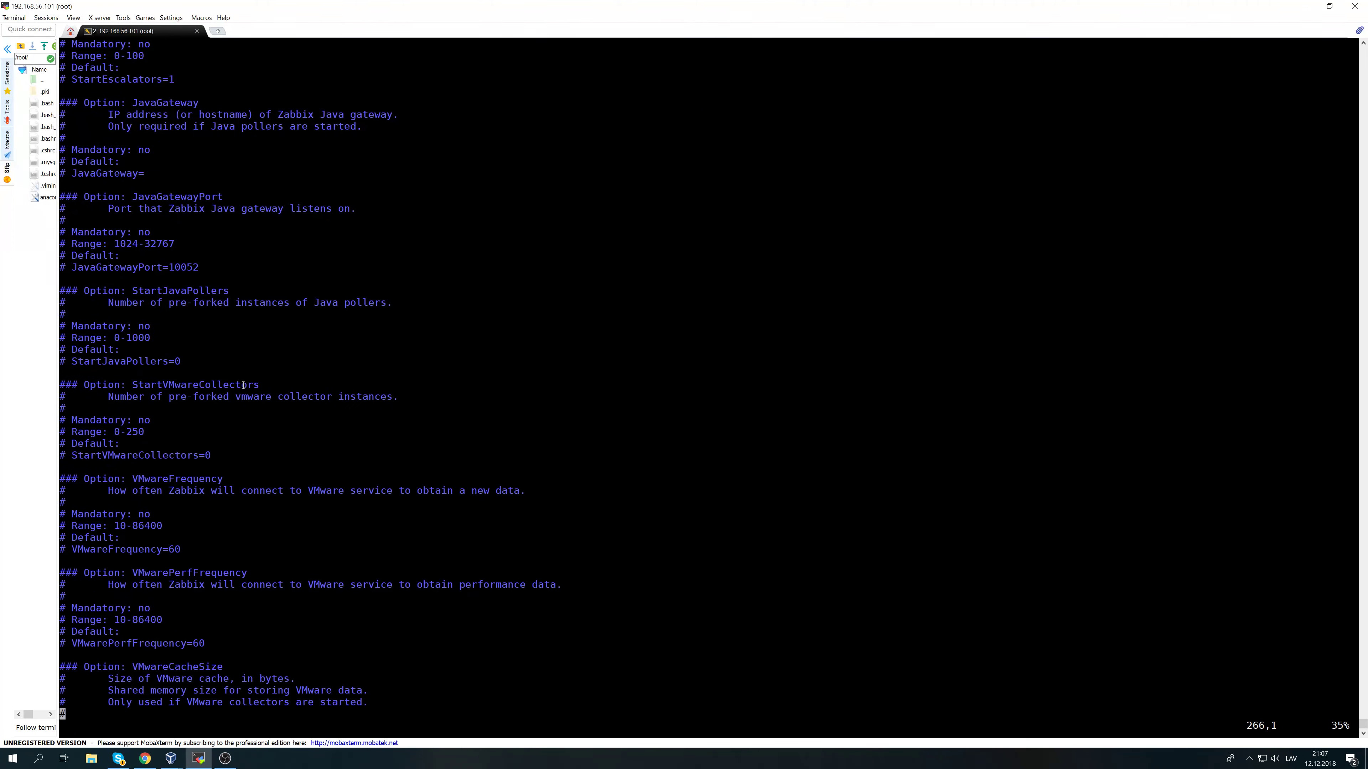
scroll(up, 3)
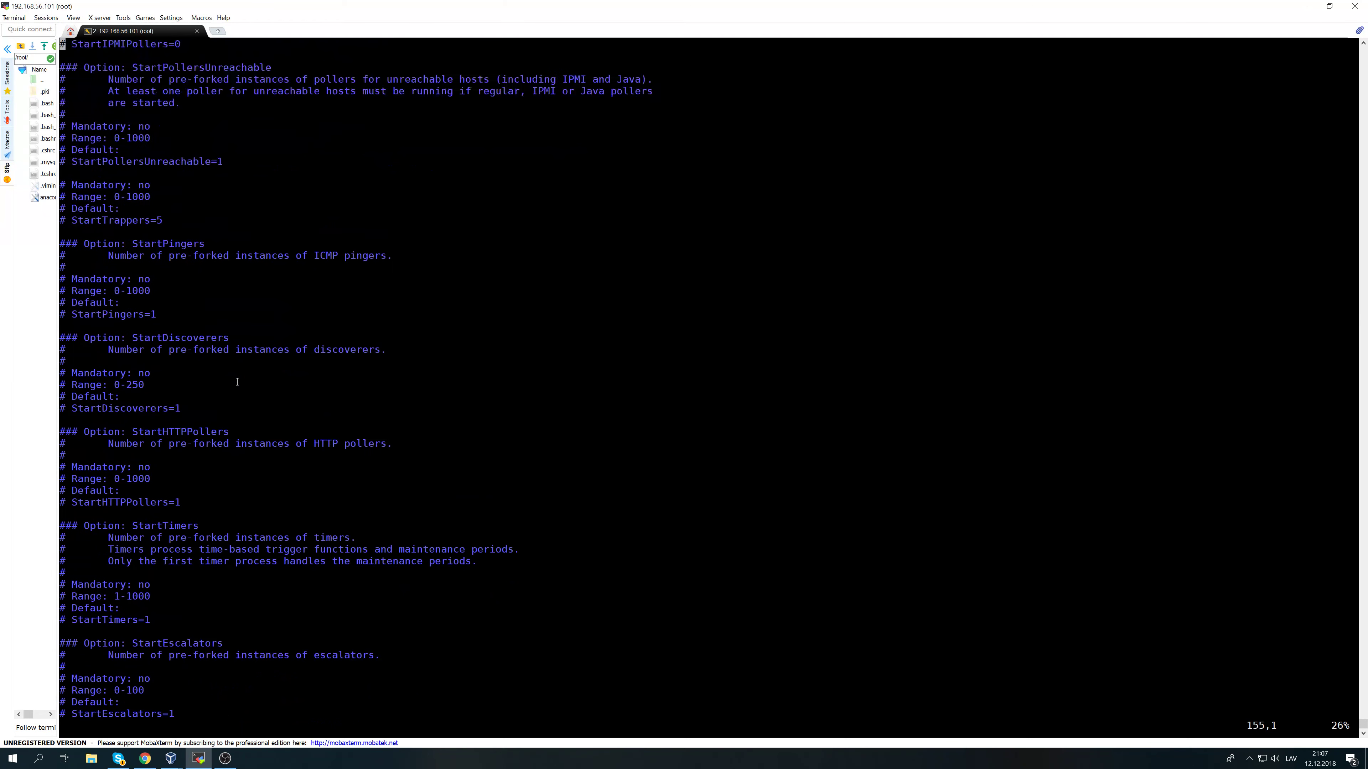
scroll(up, 3)
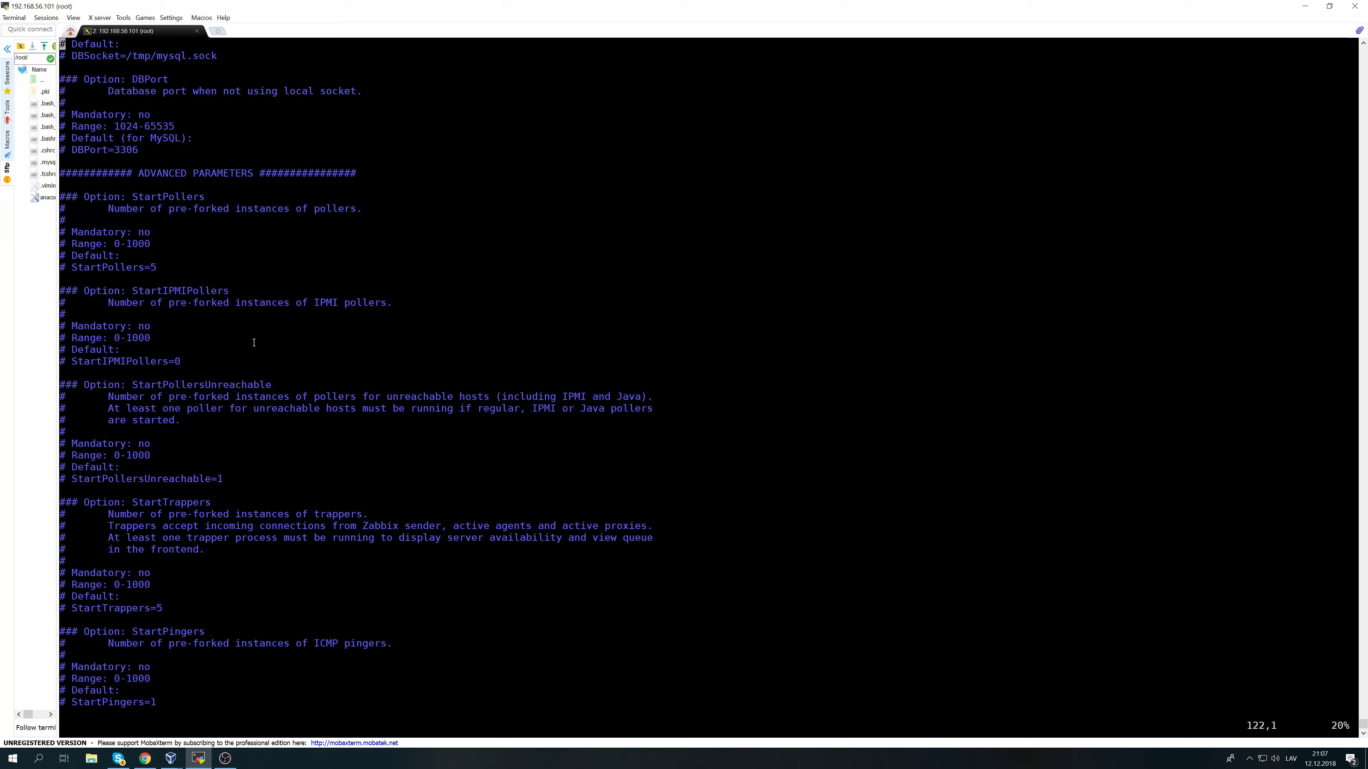
text(:q)
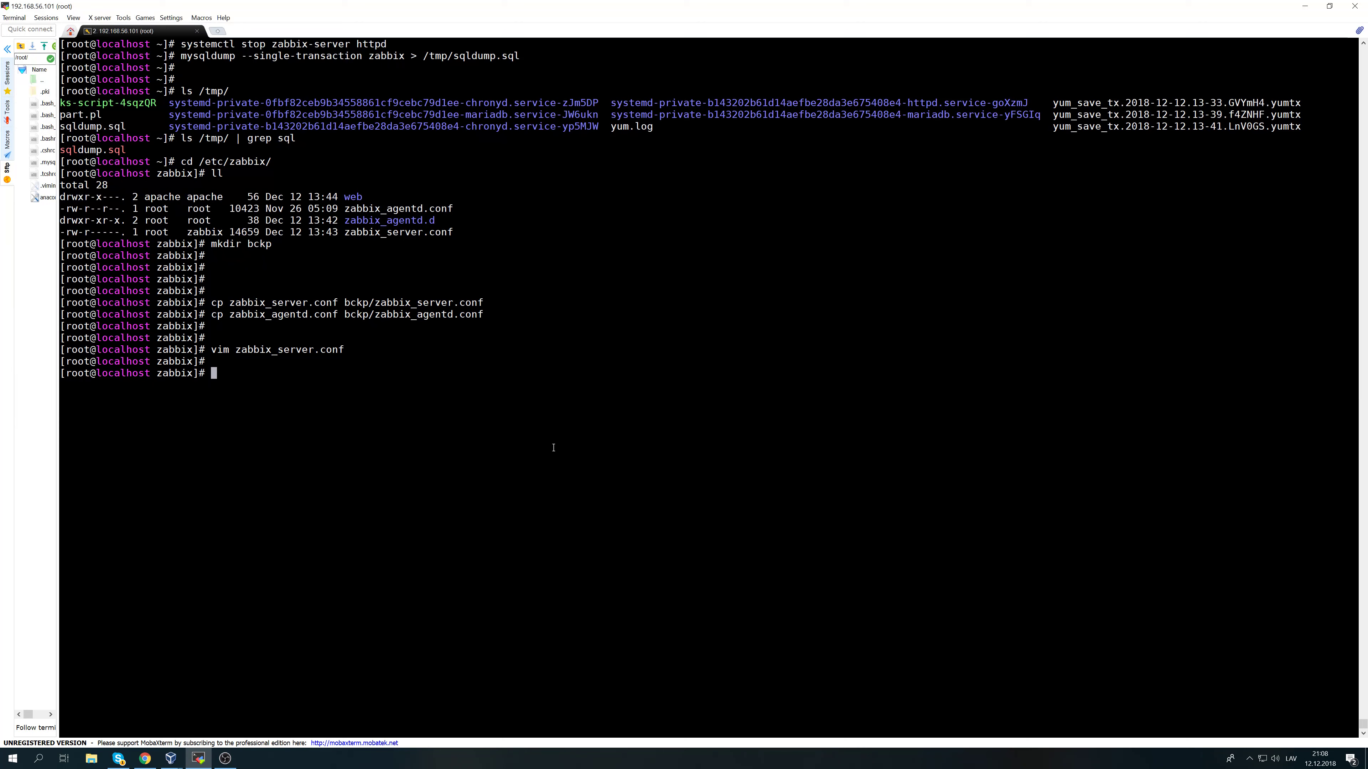
Run zabbix_server -V to confirm the installed version is 3.0.24.
text(zabbix_server -V)
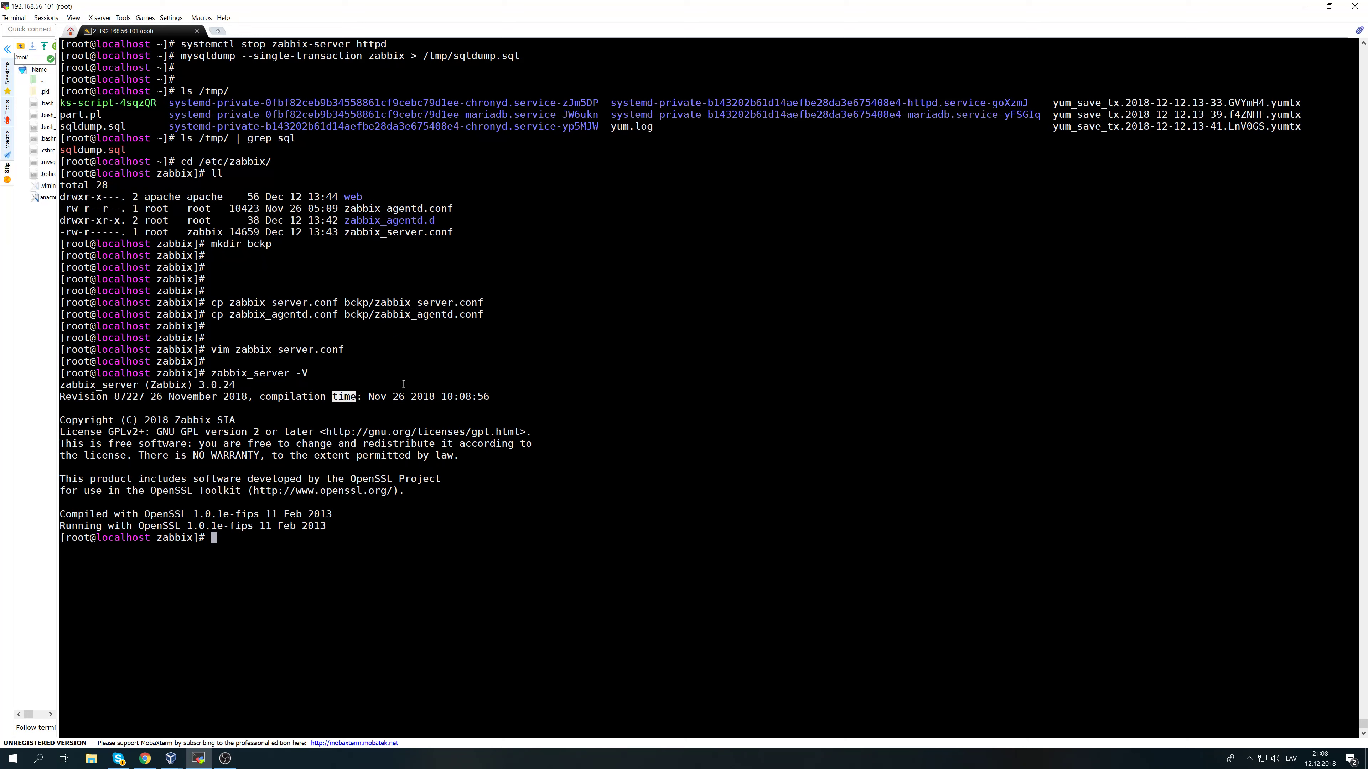
text(rpn)
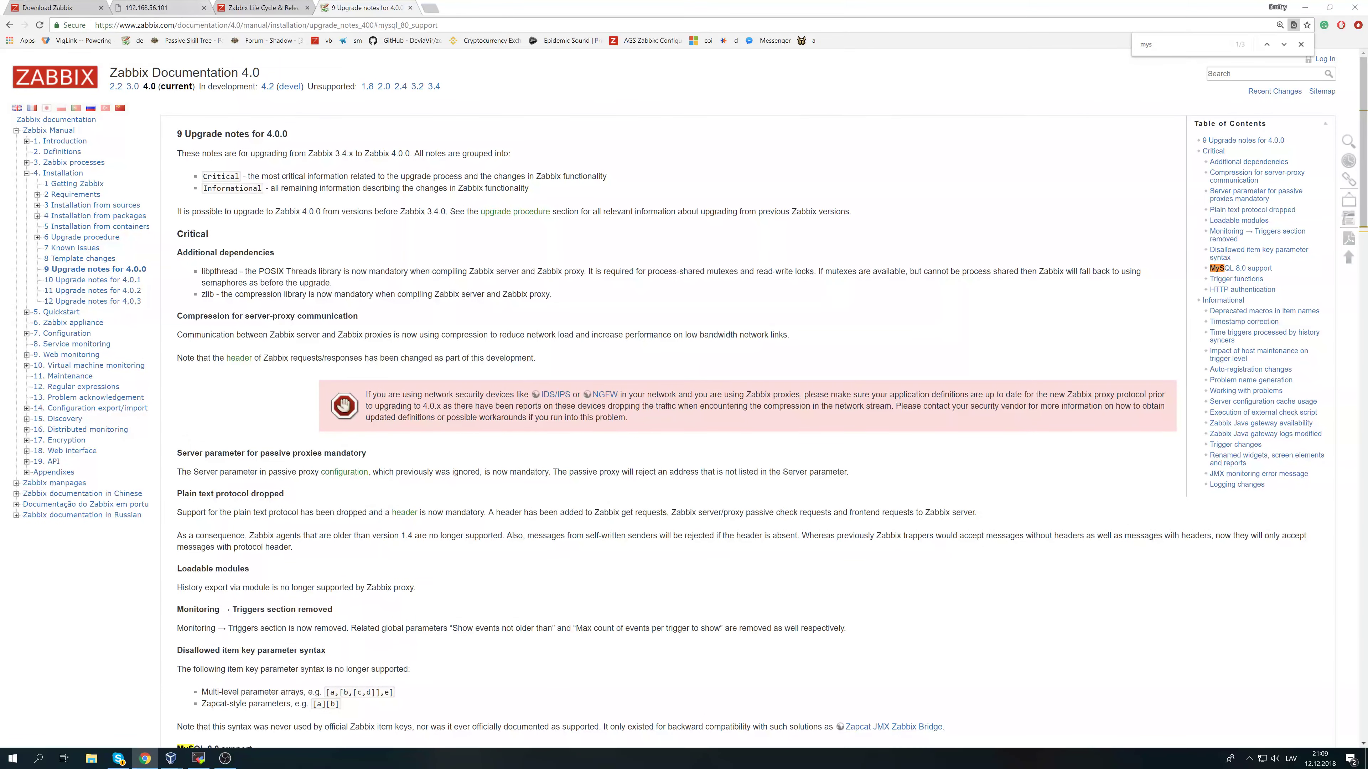
Select 4.0 LTS, CentOS 7, MySQL on the download page and select the rpm repository command.
click(262, 8)
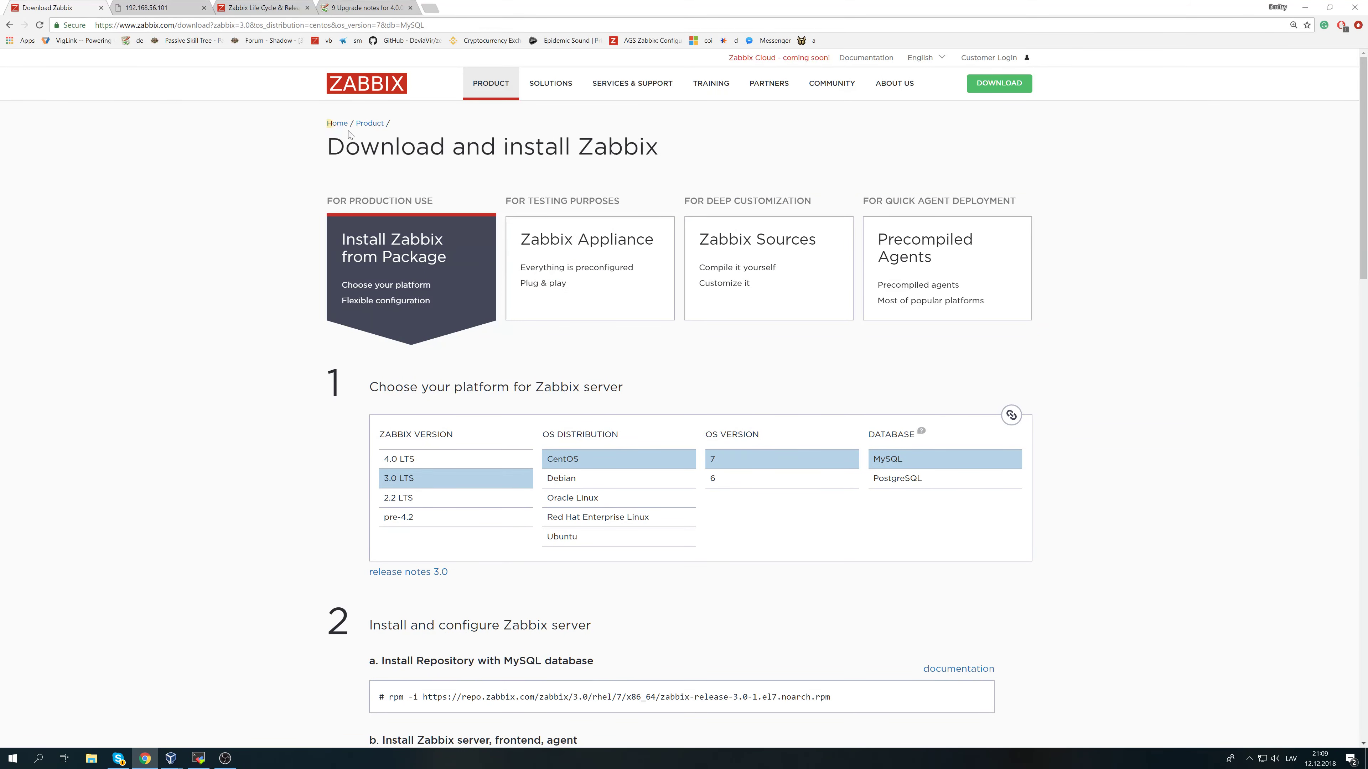
drag(335, 123, 658, 145)
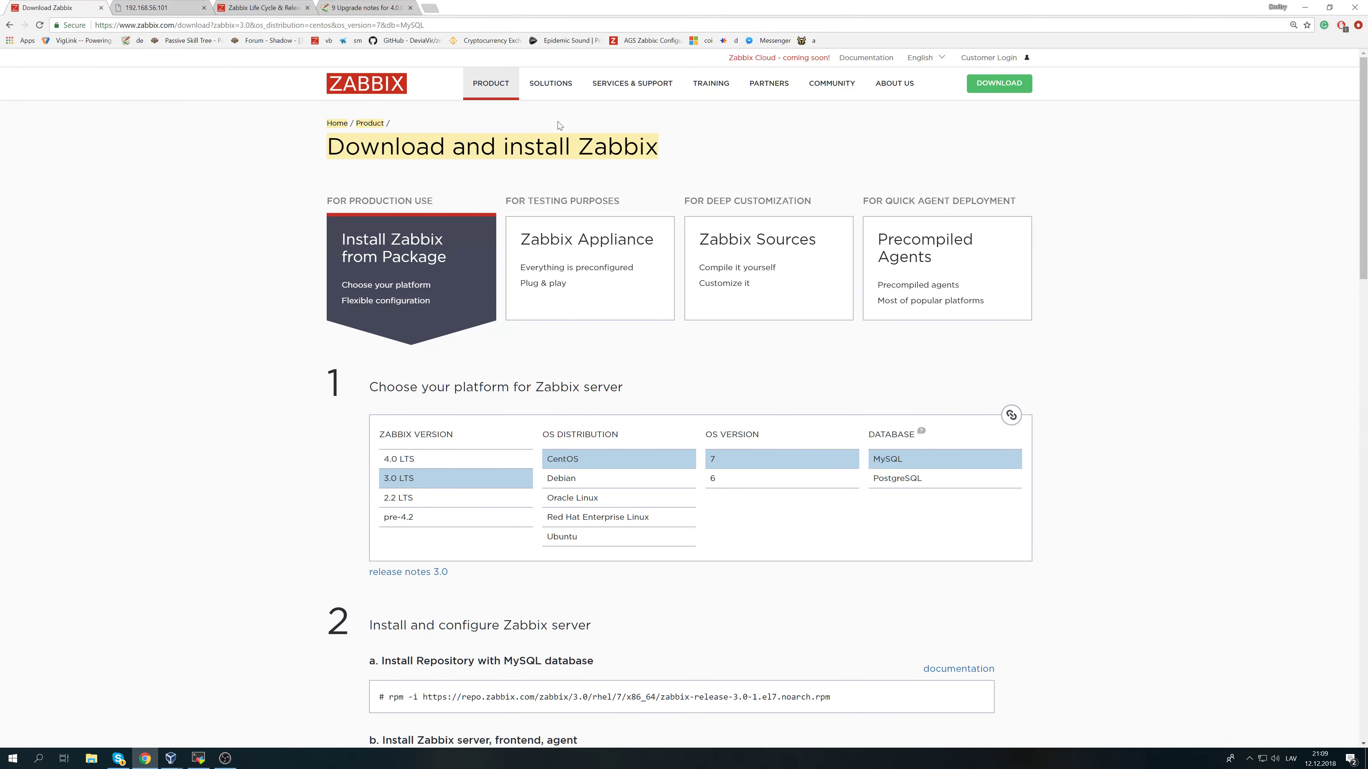
click(399, 458)
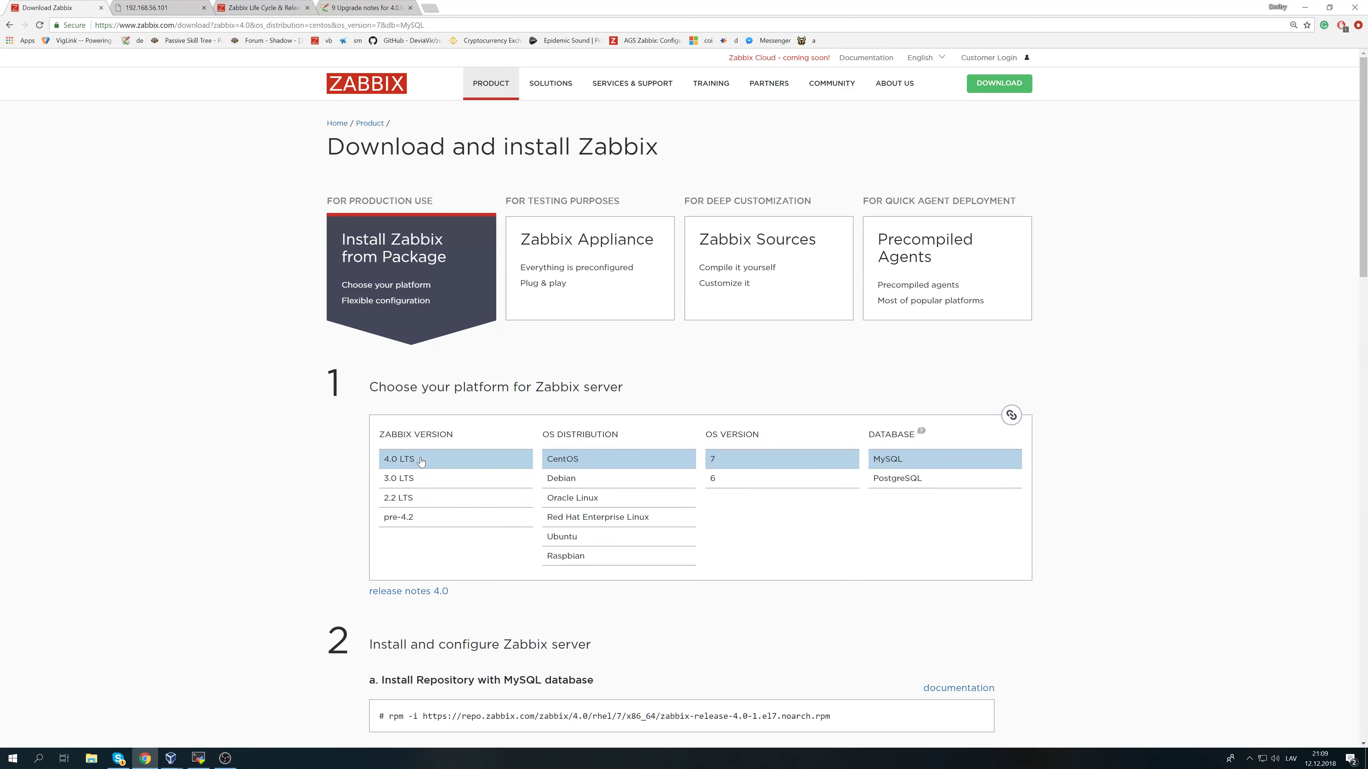
mouse_move(426, 480)
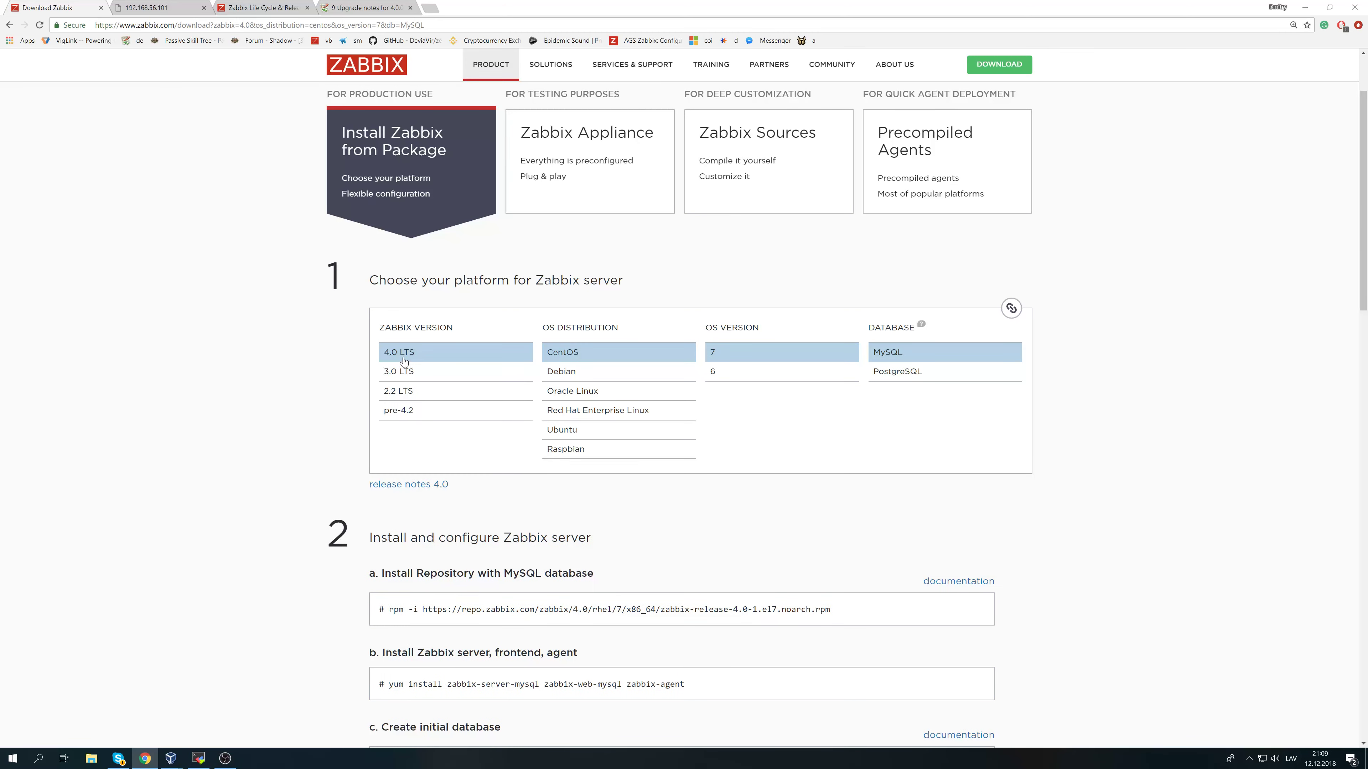
click(397, 371)
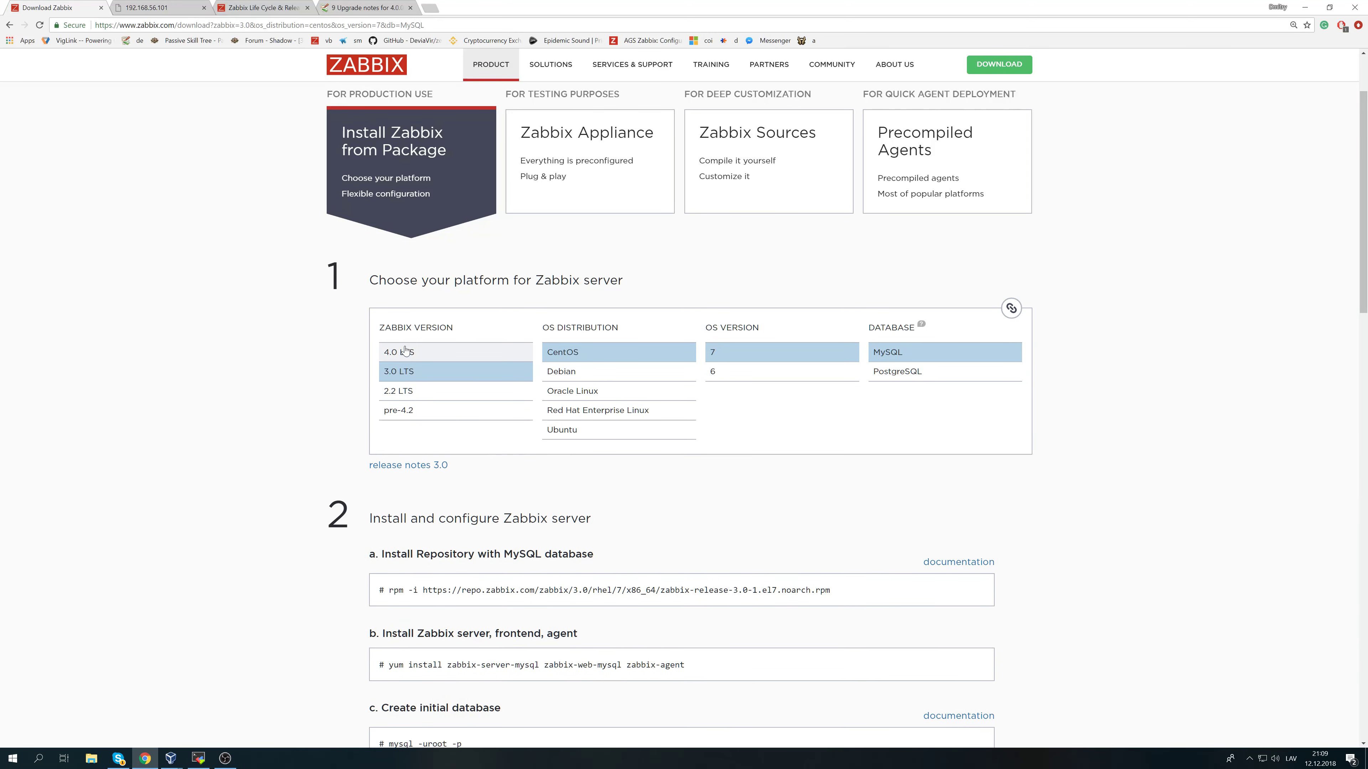
click(397, 351)
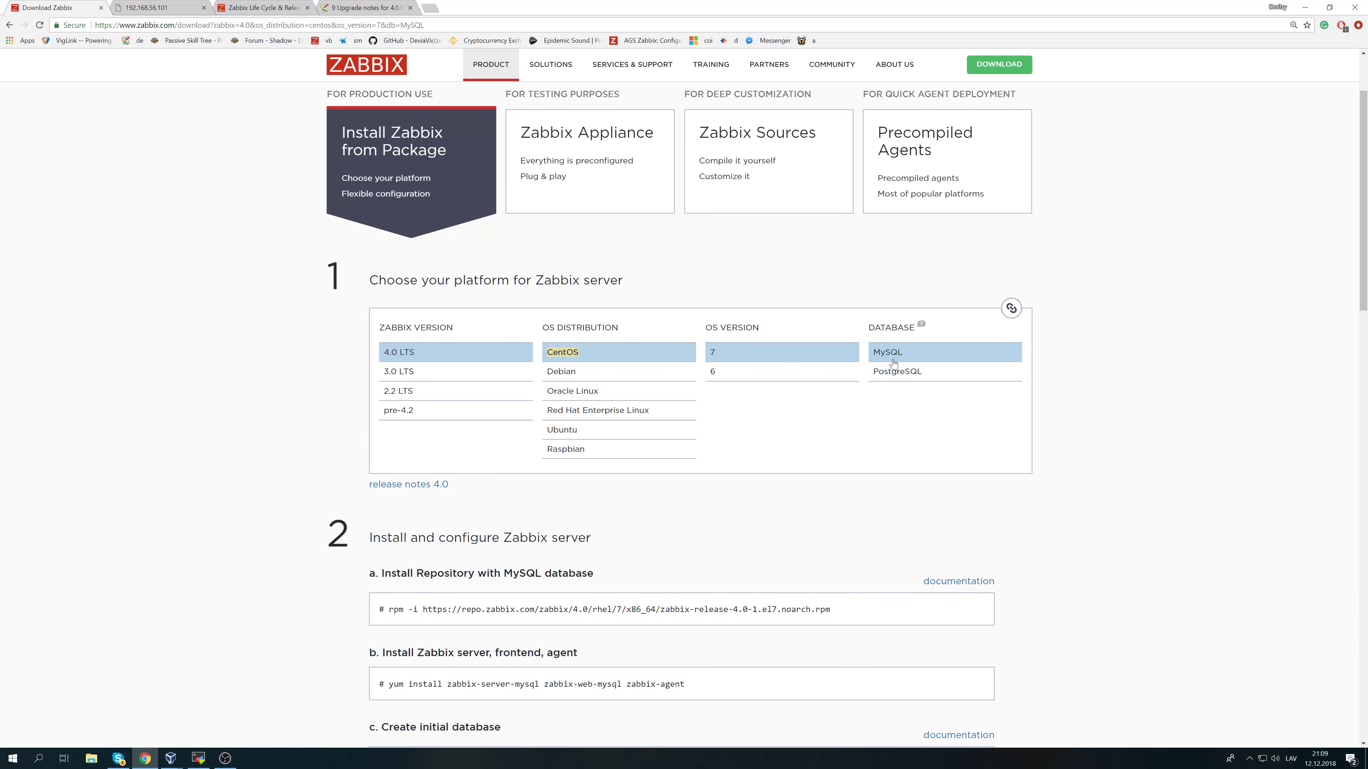
scroll(down, 3)
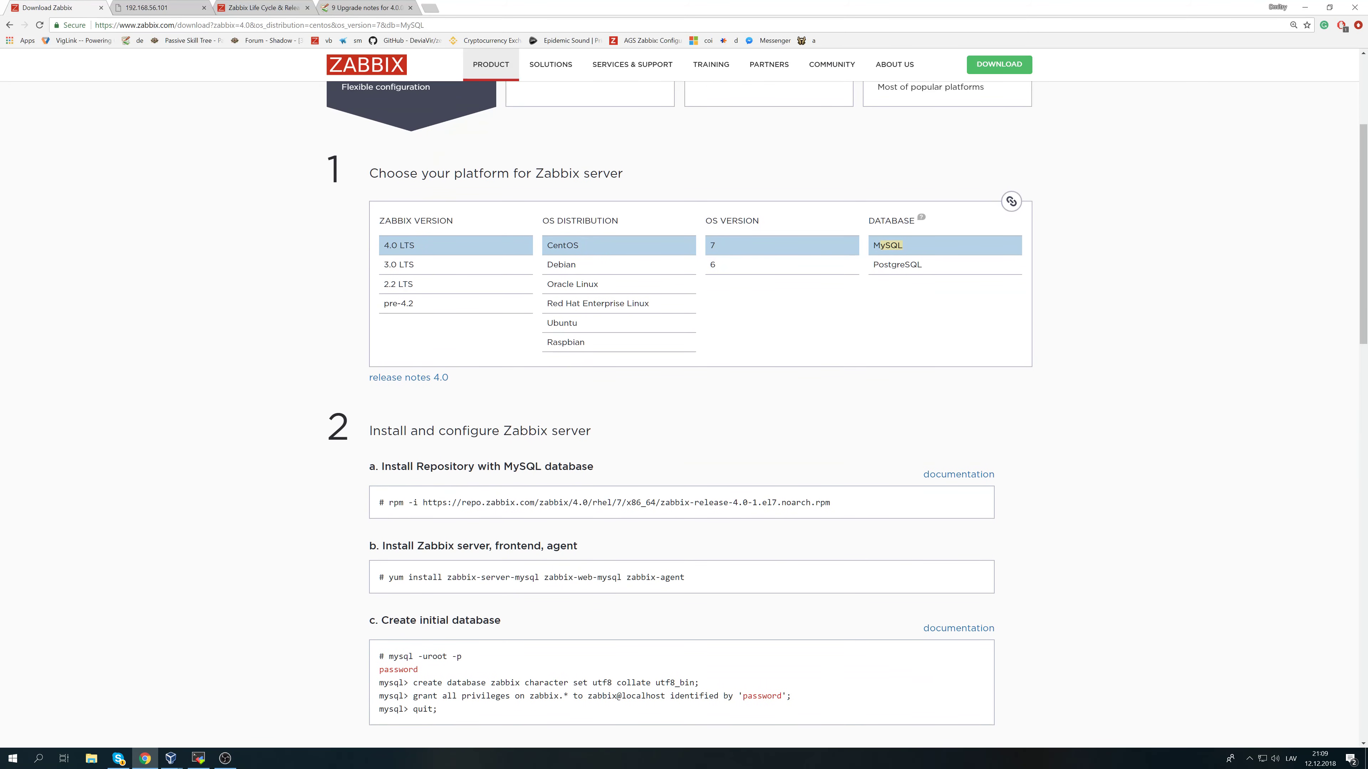
triple_click(606, 502)
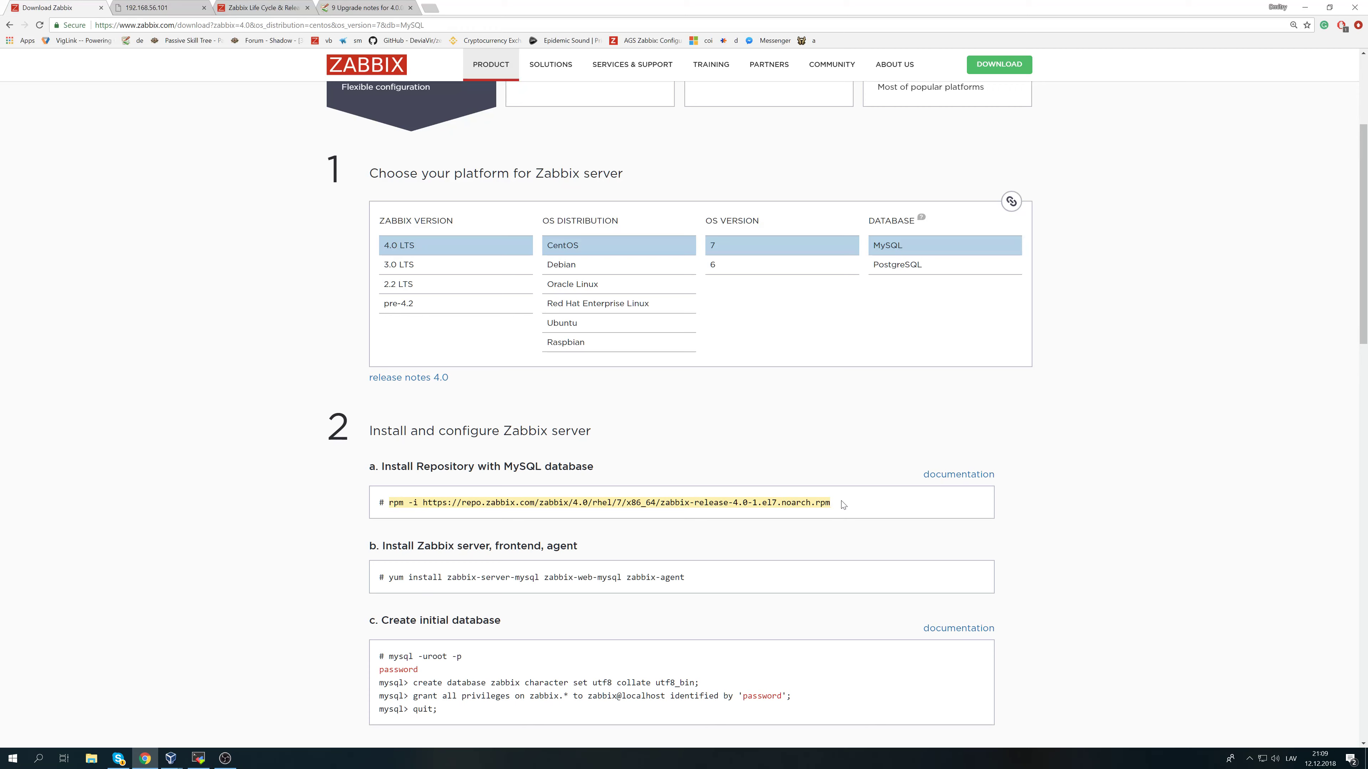
mouse_move(235, 717)
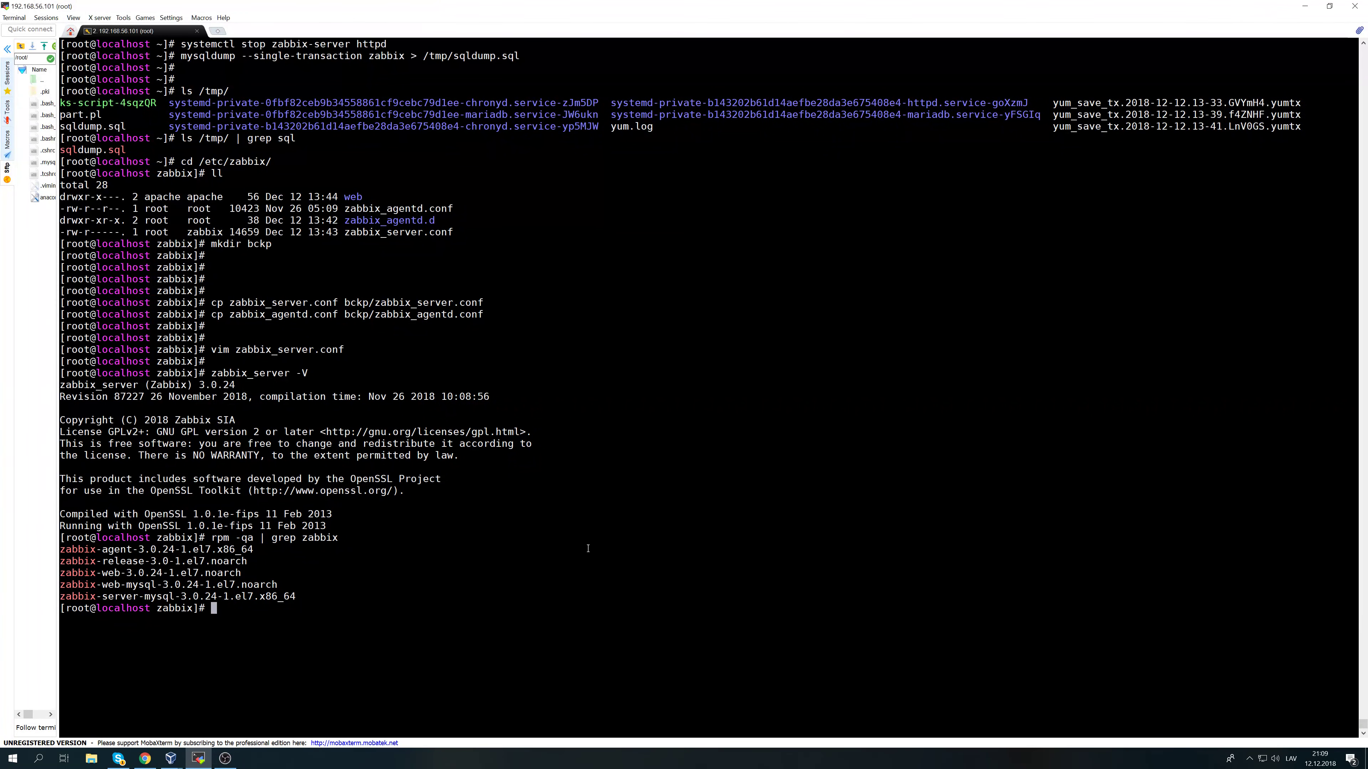
Install zabbix-release-4.0-1.el7.noarch.rpm with rpm -Uvh, replacing the 3.0 repository package.
text(rpm -i https://repo.zabbix.com/zabbix/4.0/rhel/7/x86_64/zabbix-release-4.0-1.el7.noarch.rpm)
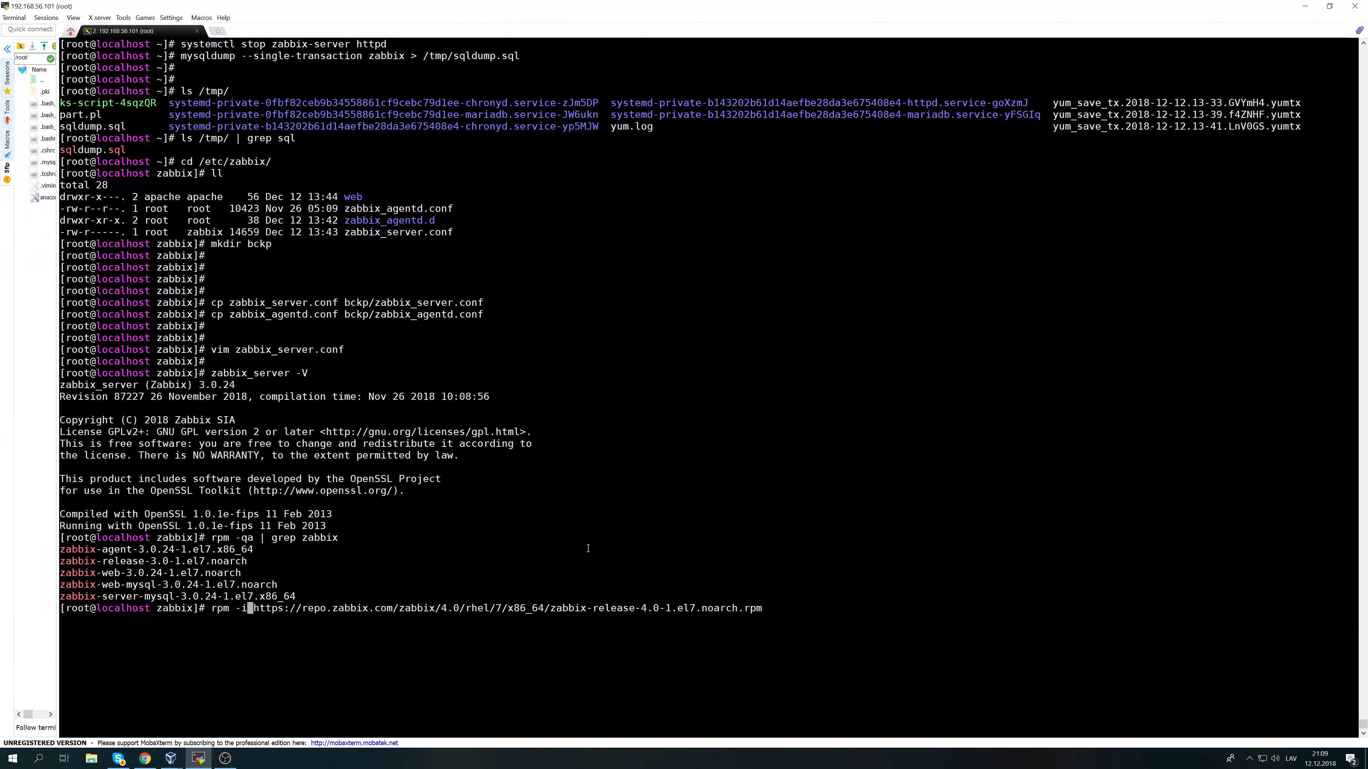
text(Uvh)
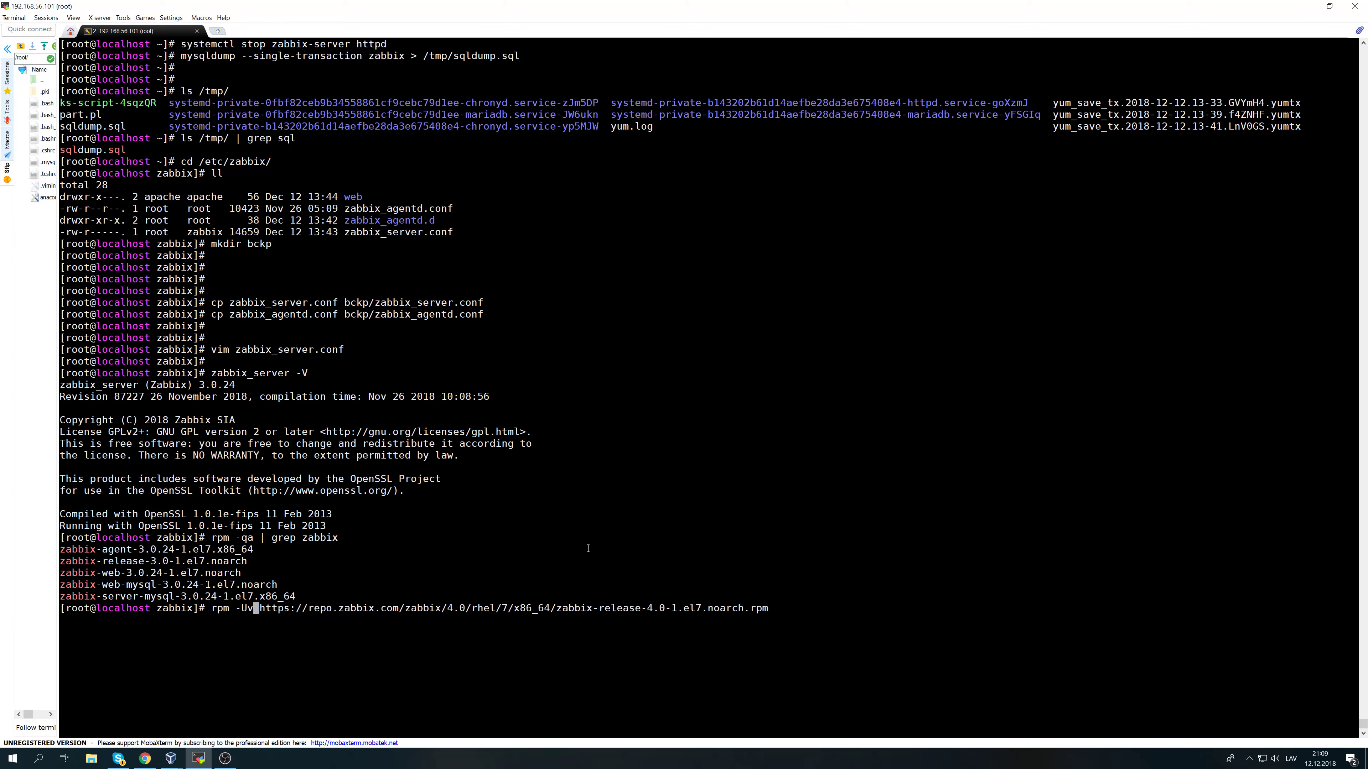
text(h)
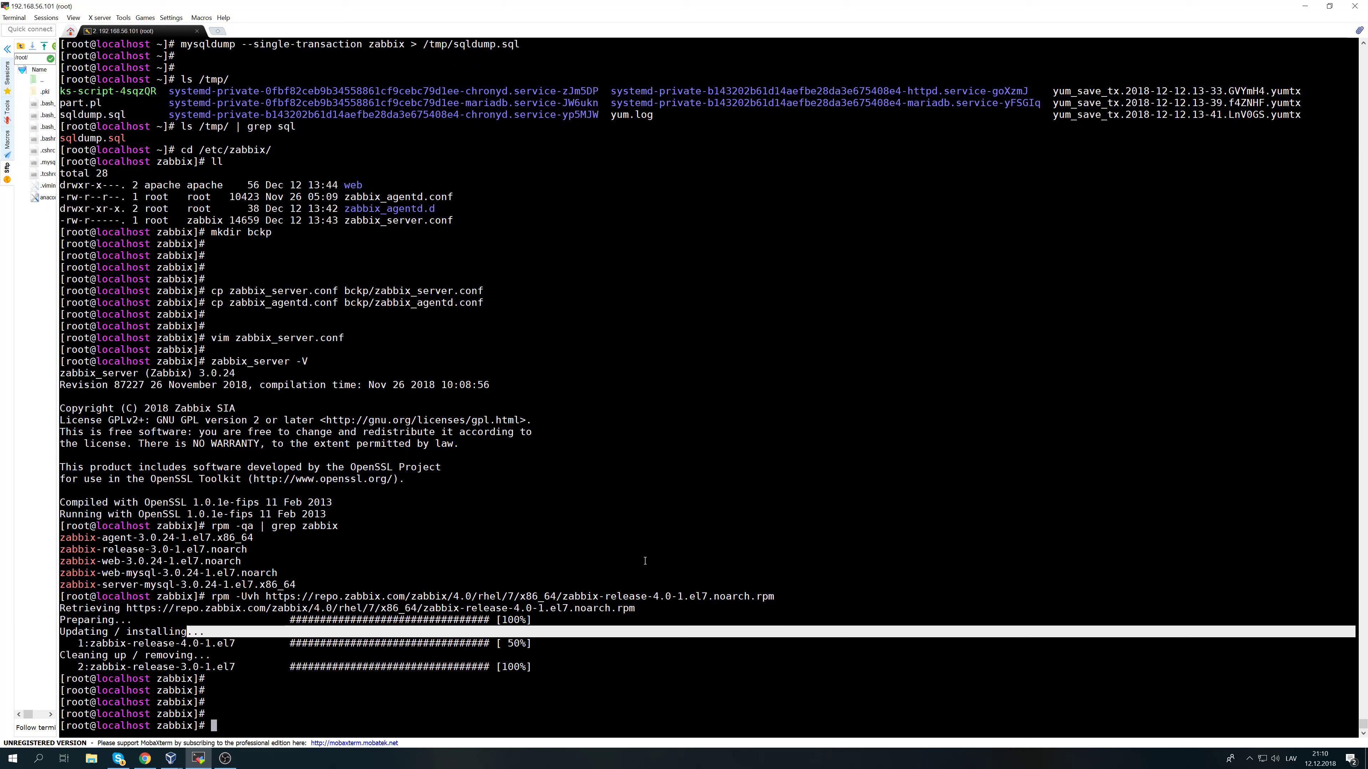
Clean and rebuild the yum cache, then search yum for the available zabbix packages.
text(yu)
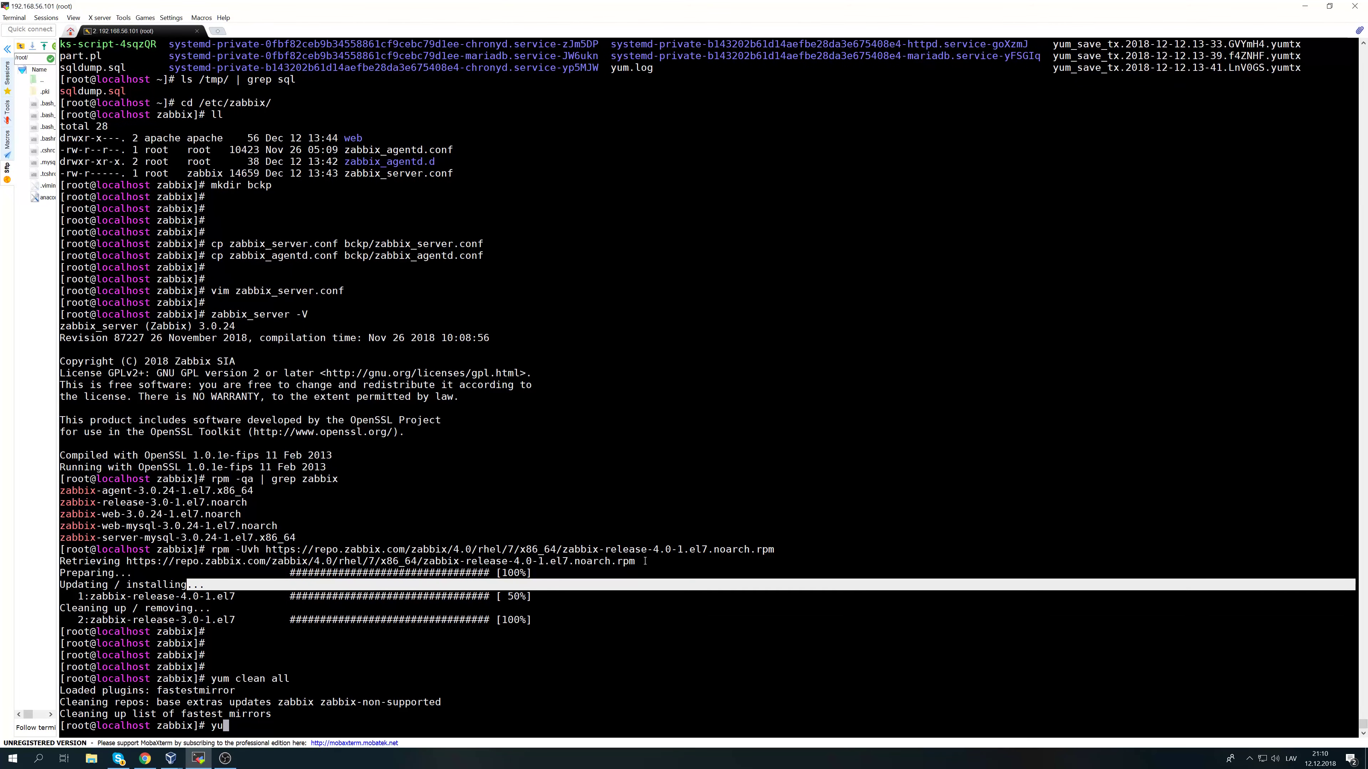
text(makecache)
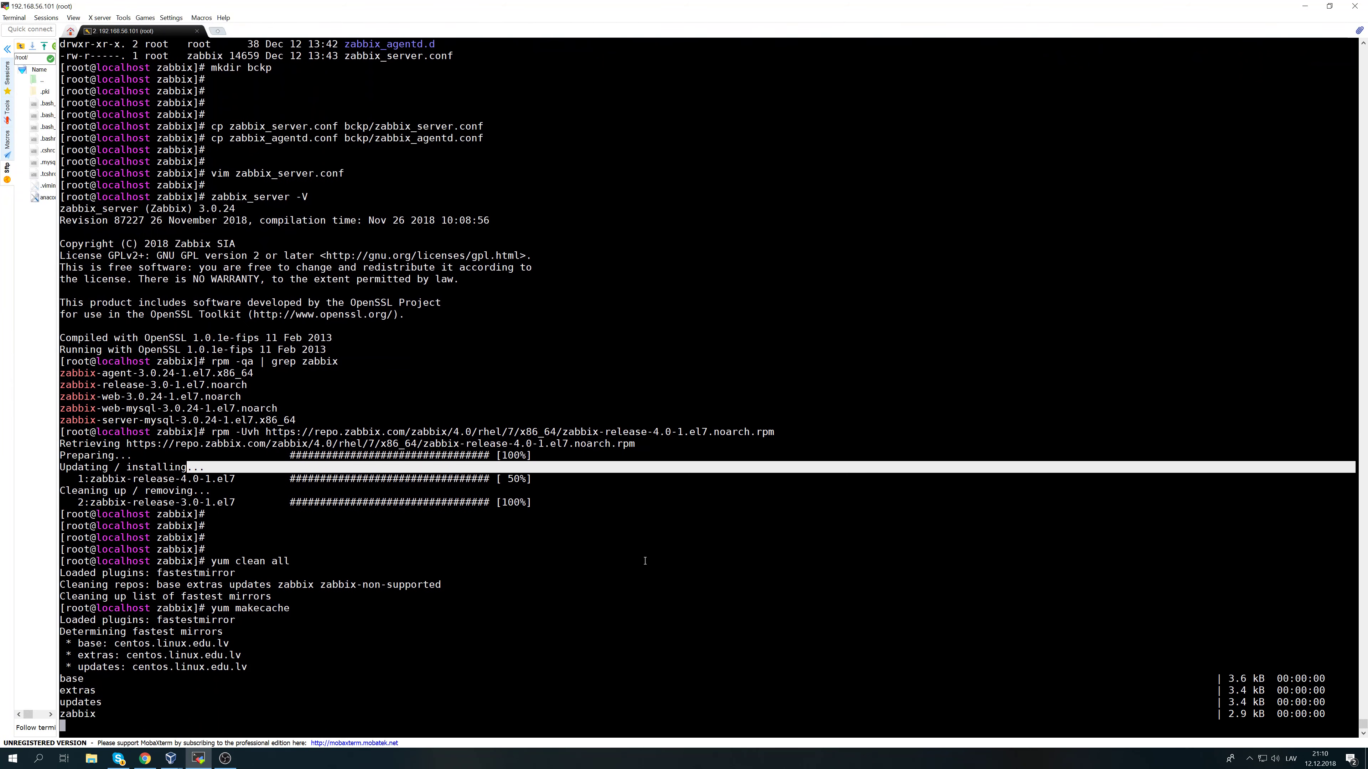
scroll(down, 3)
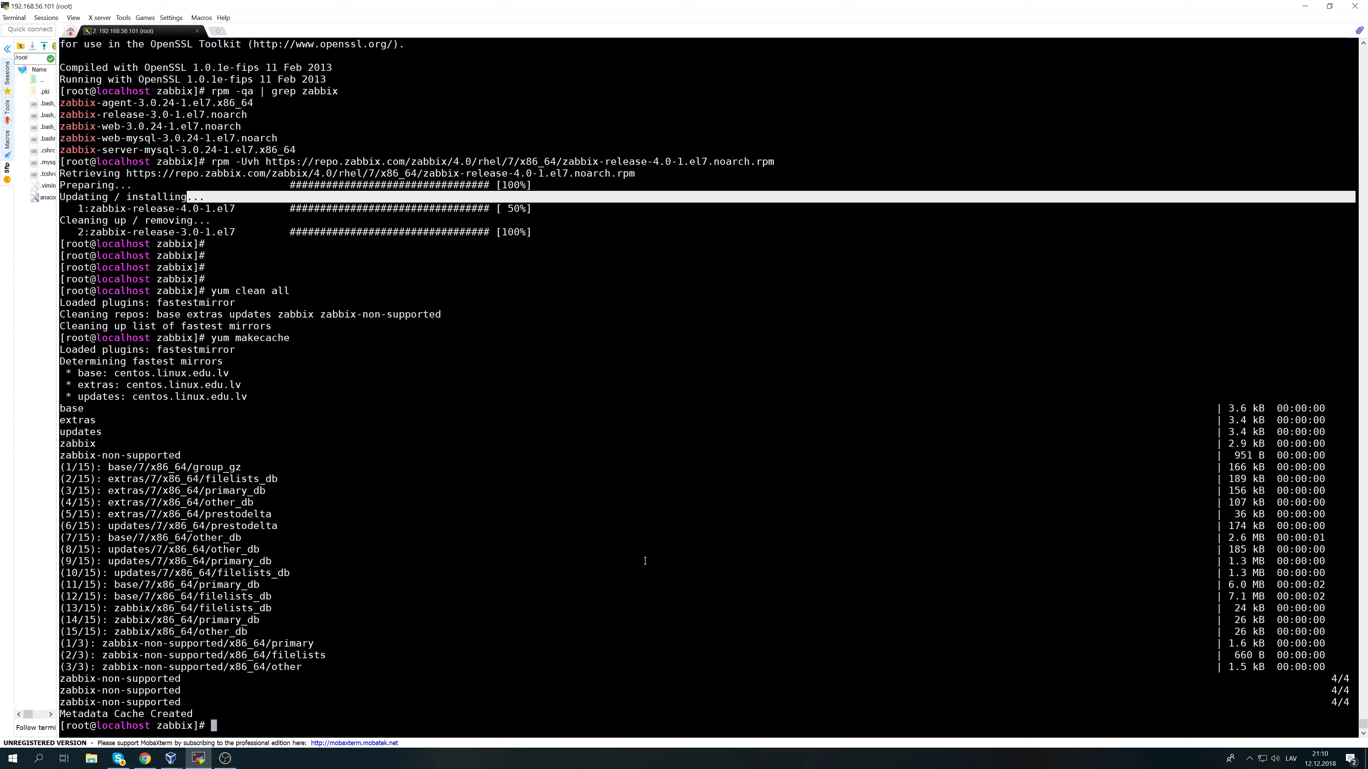
text(yum makecache)
text(yum search)
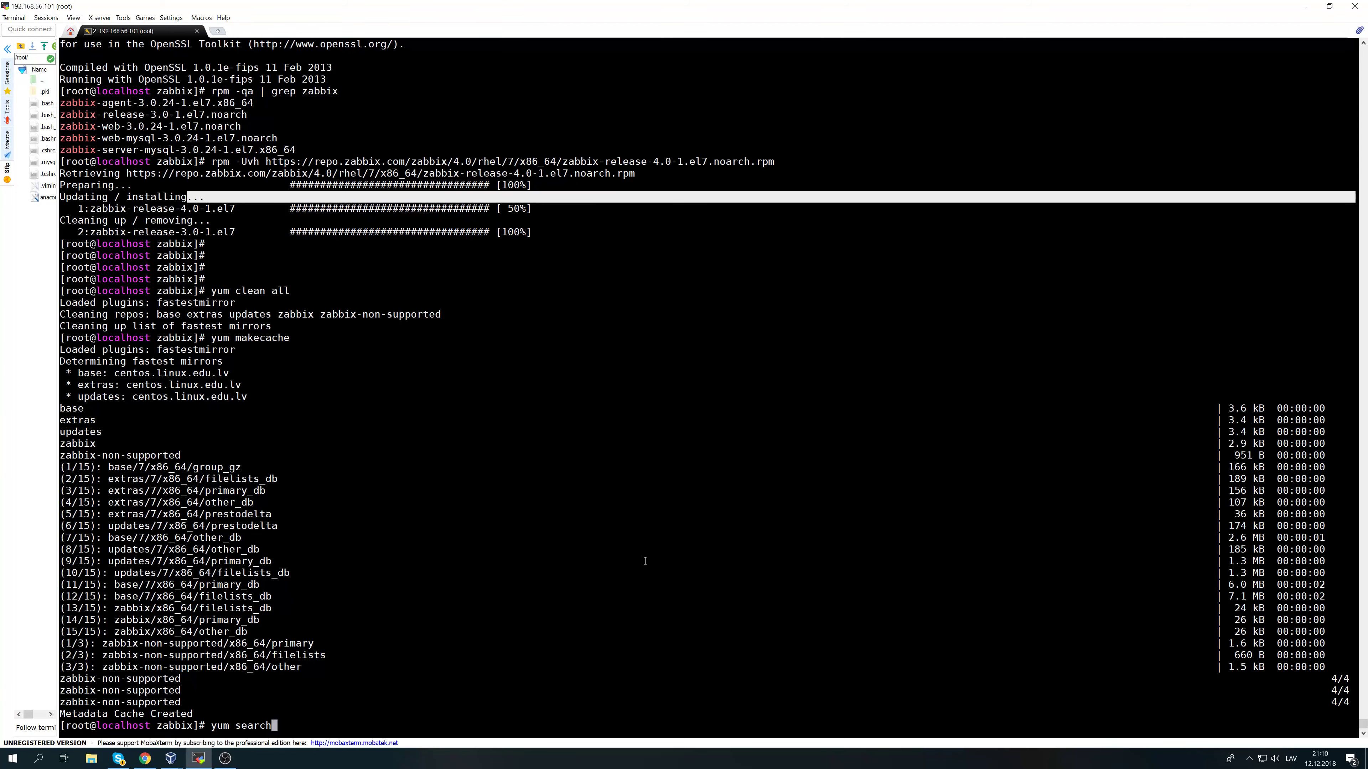
text(zabbix)
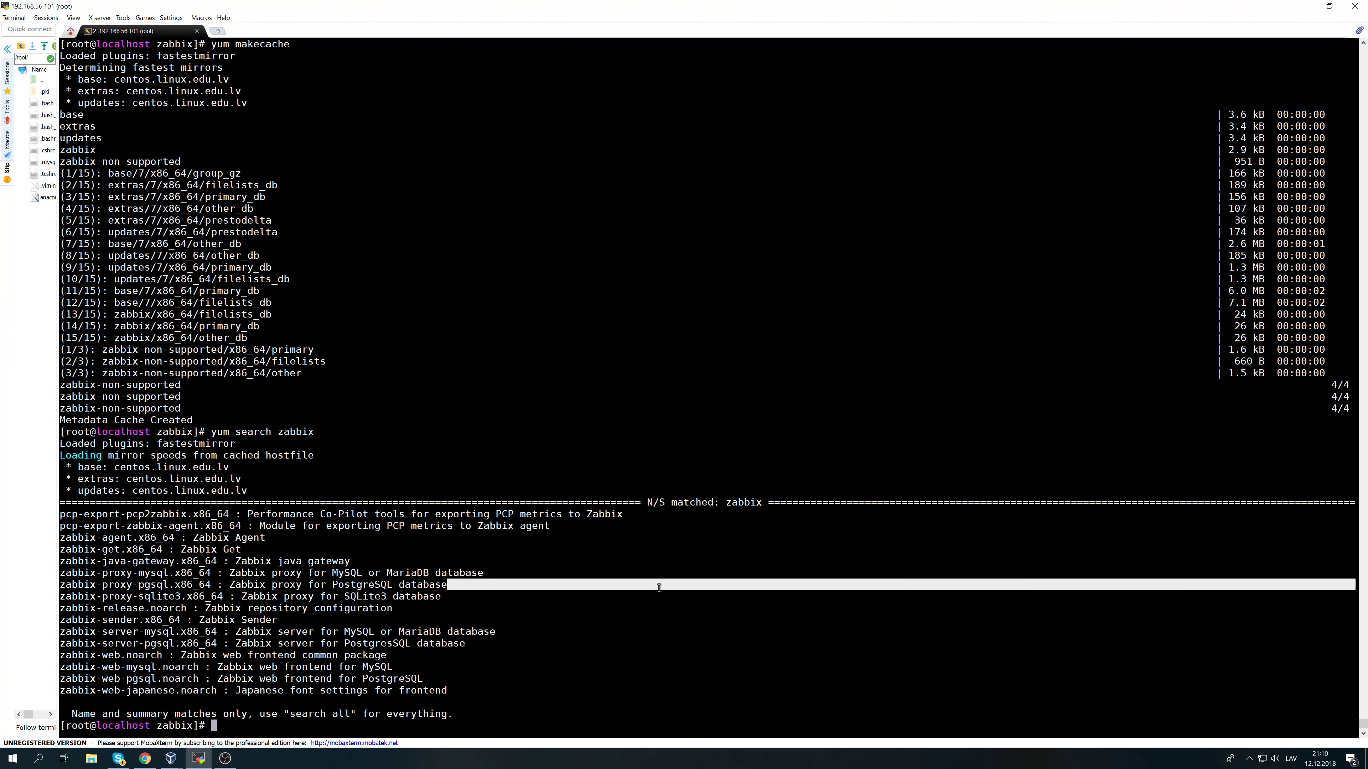
Run yum upgrade zabbix-server-mysql zabbix-web-mysql -y to move both packages to 4.0.2.
text(yum upgr)
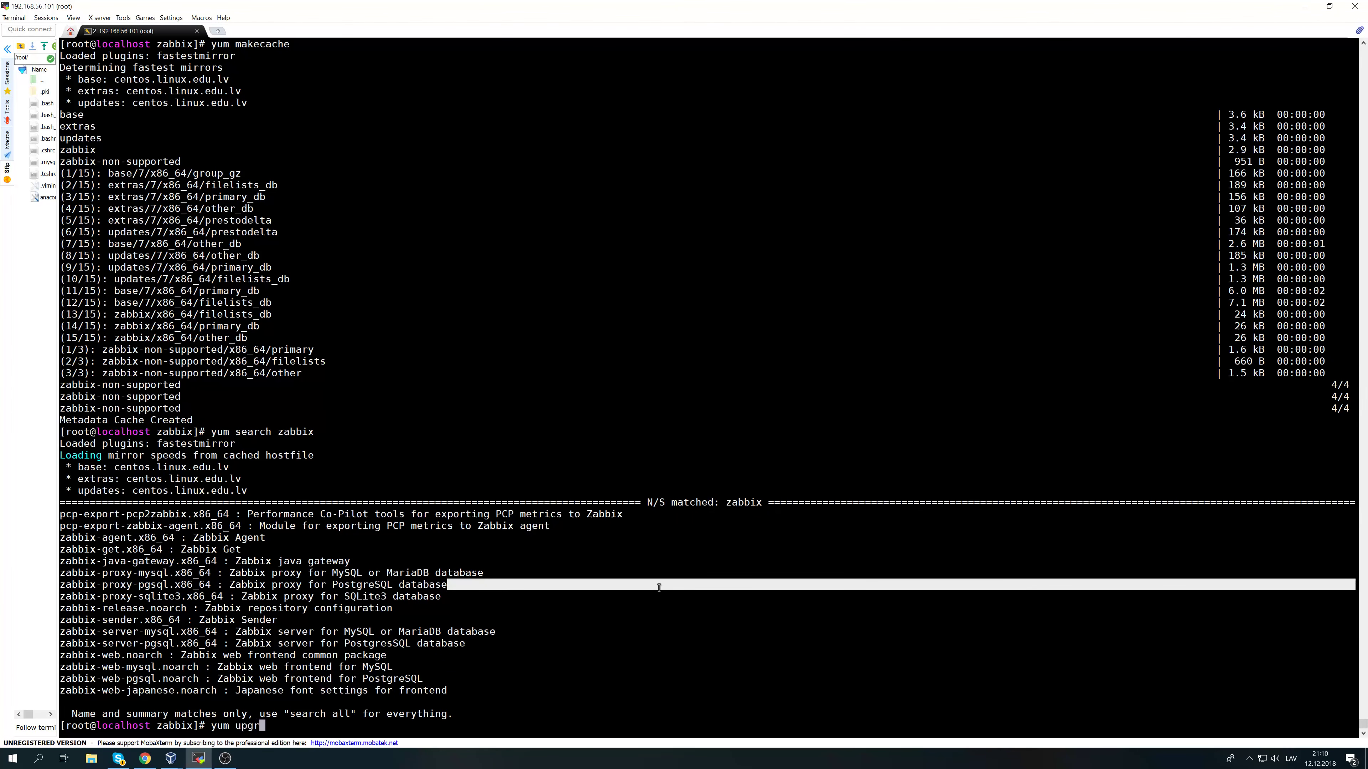
text(ade)
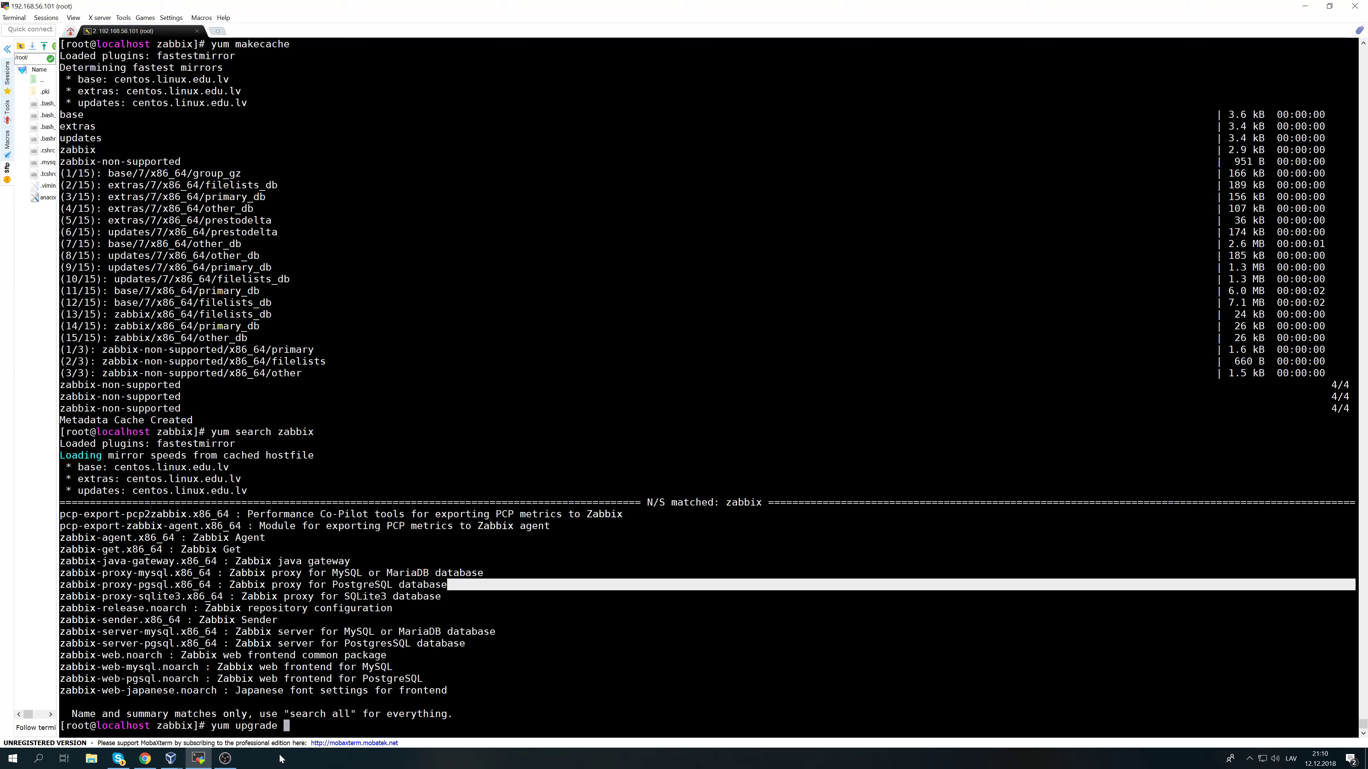
text(zabbix-server-mysql)
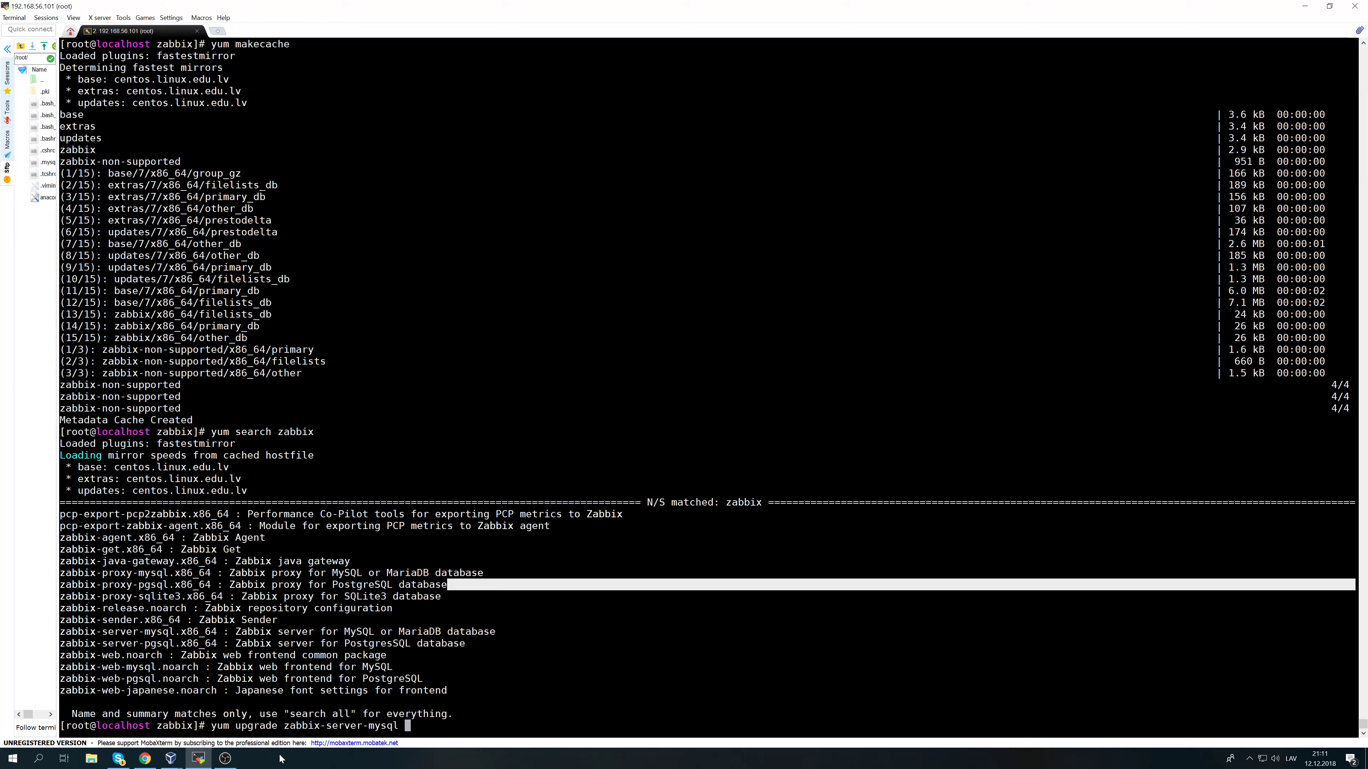
text(zabbix-web-)
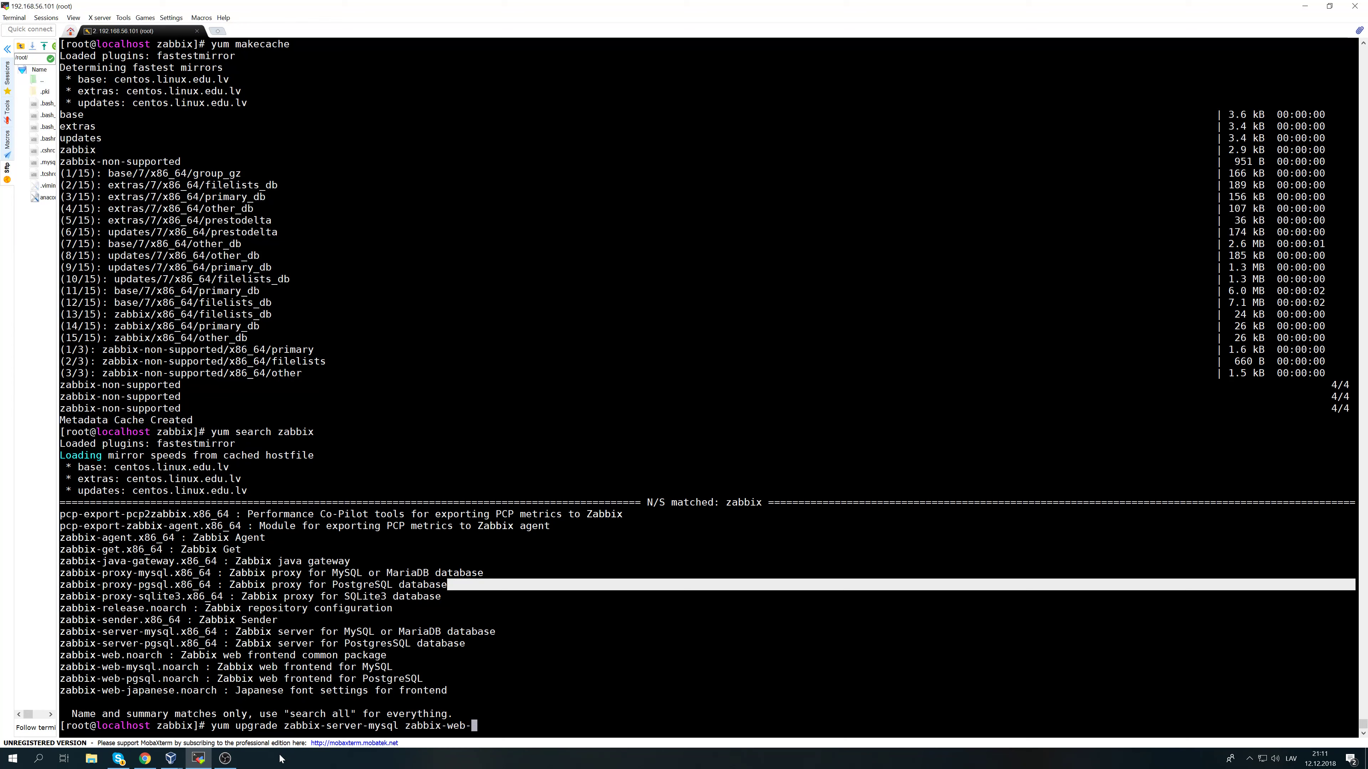
text(mysql)
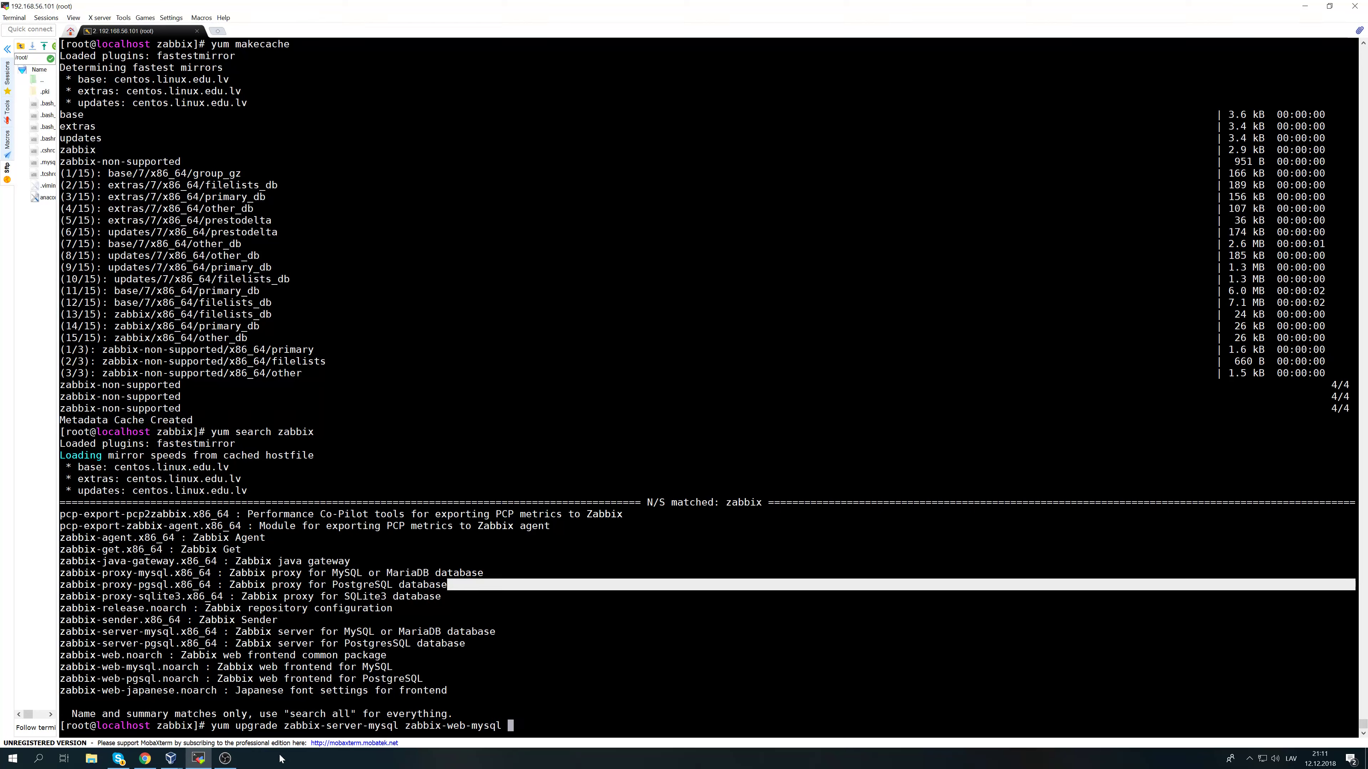
text(-y)
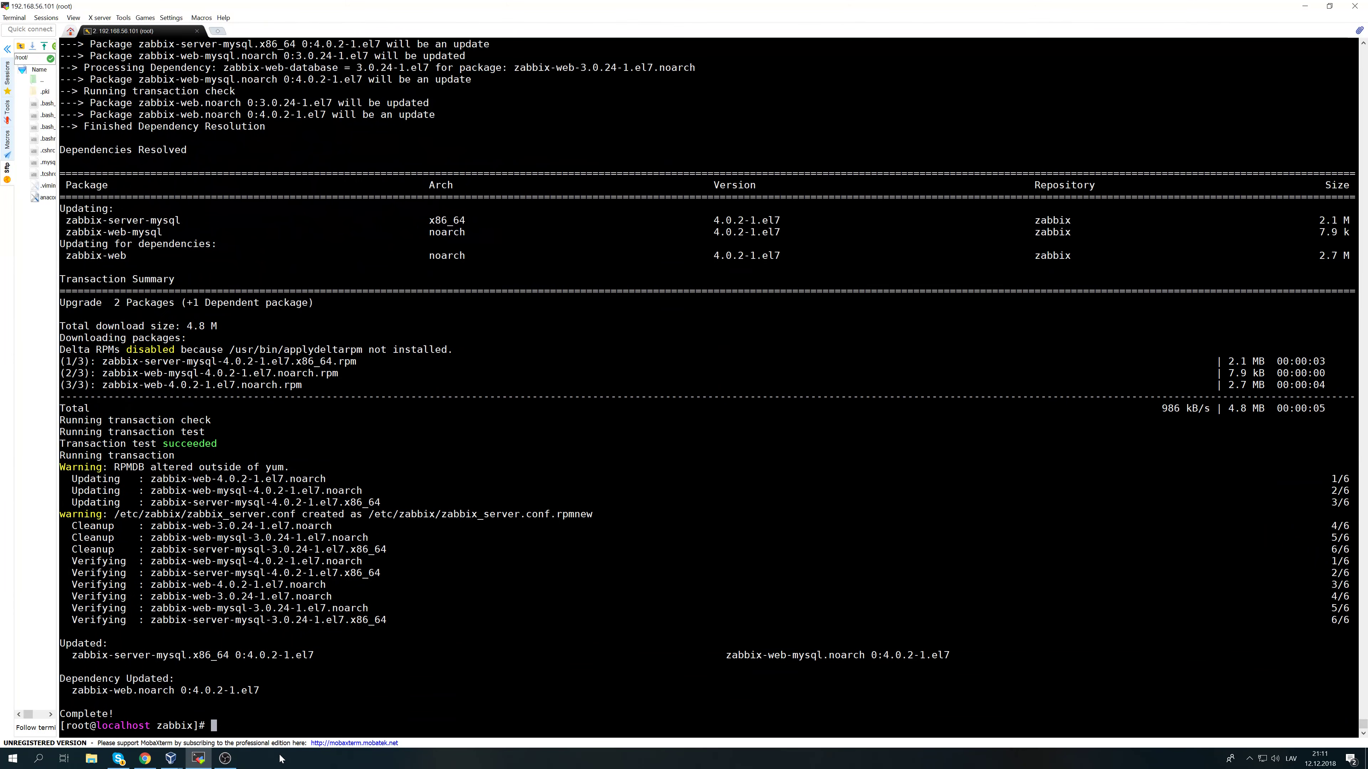
key(Return)
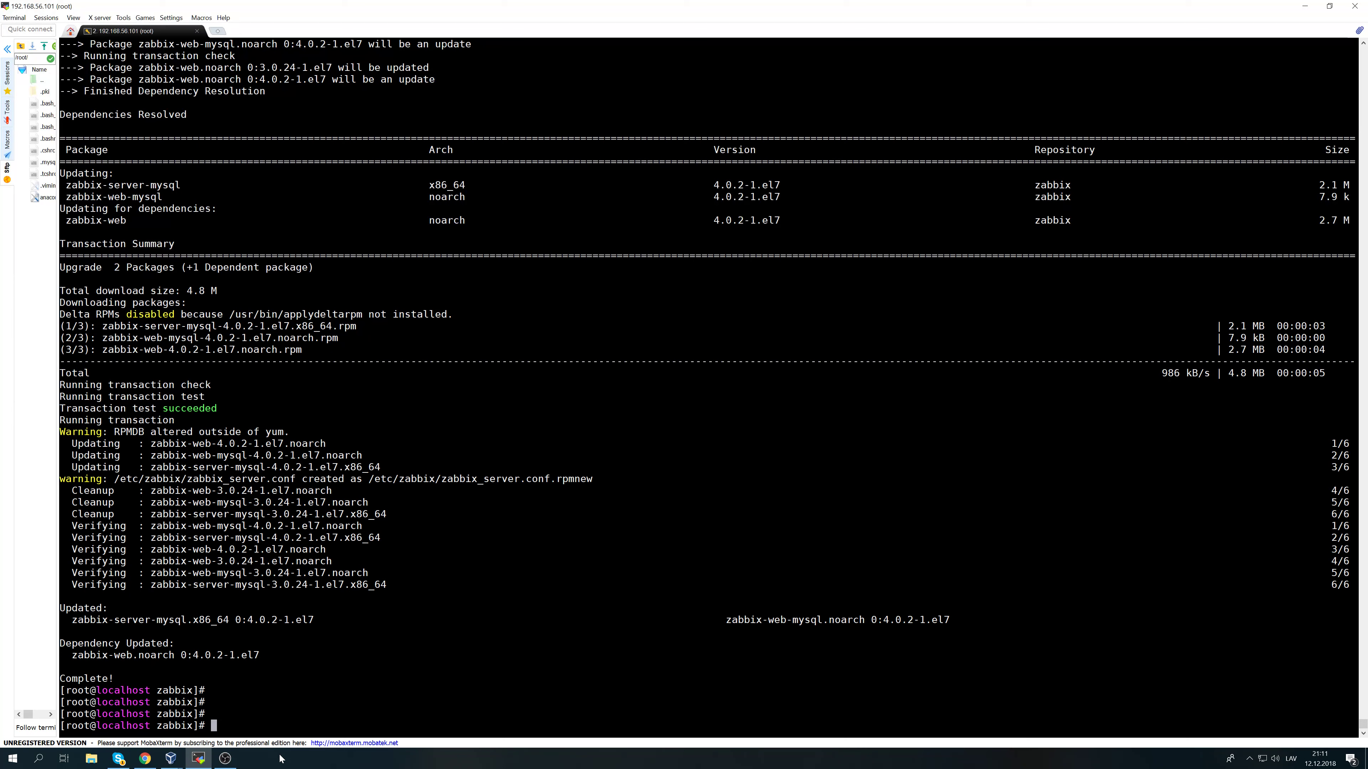
text(zabbix_server -V)
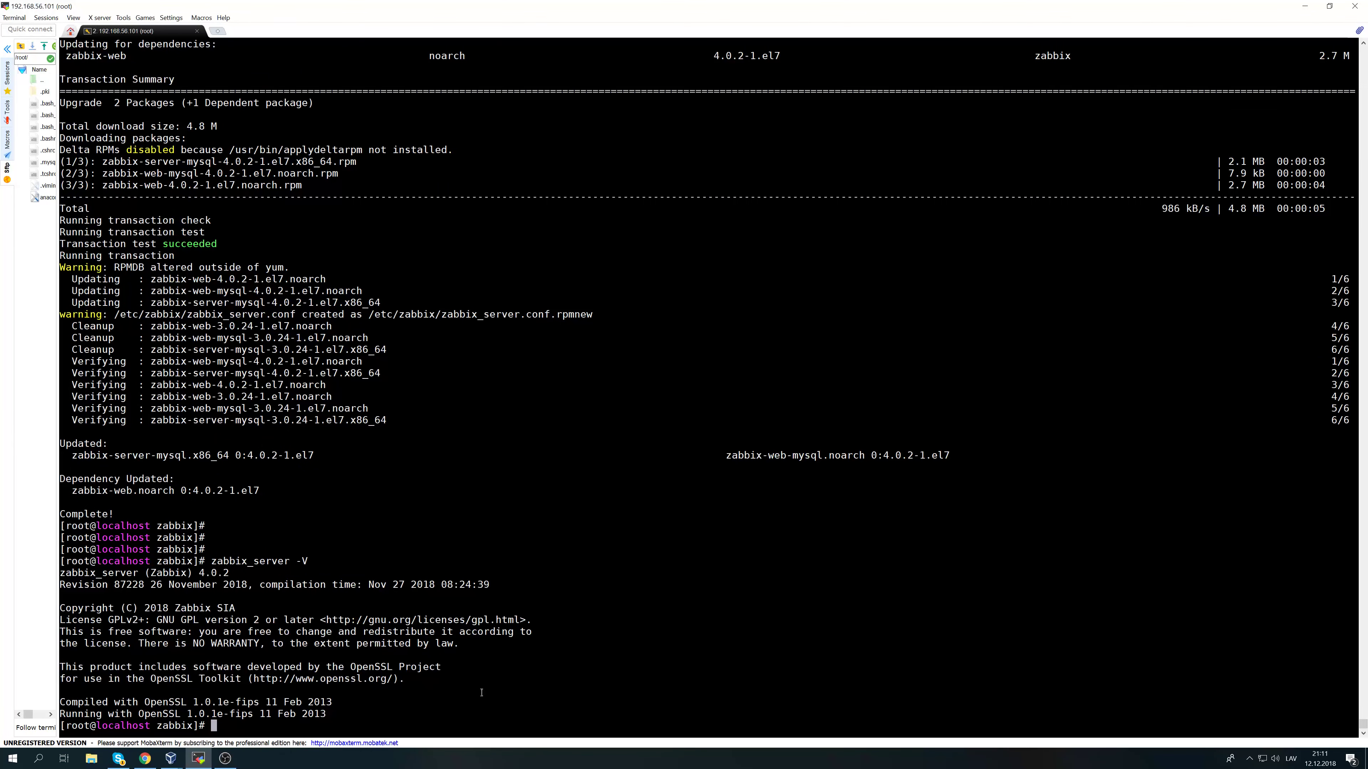
Verify zabbix_server -V reports 4.0.2 and begin a systemctl command.
double_click(213, 573)
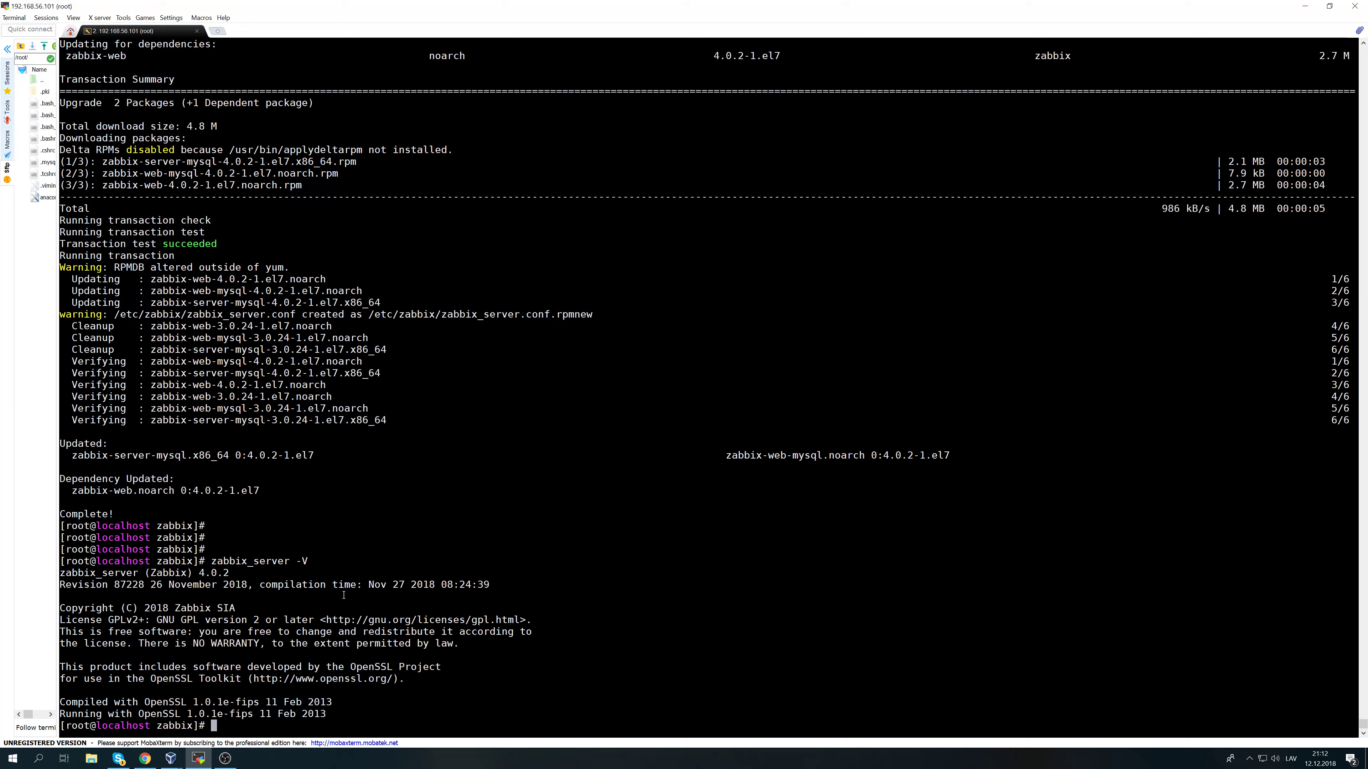
text(systemctl)
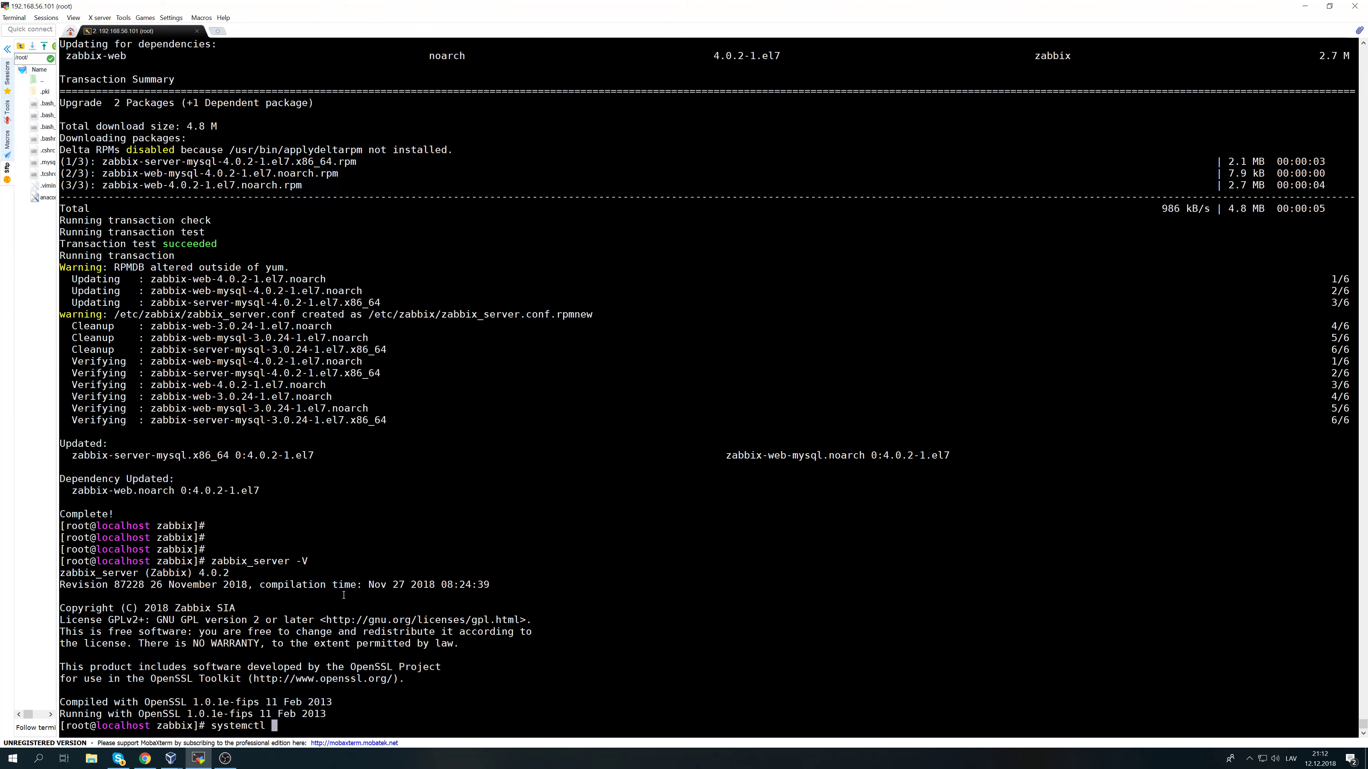
Start the zabbix-server service and read zabbix_server.log in less through the database upgrade.
text(start zabbix-server)
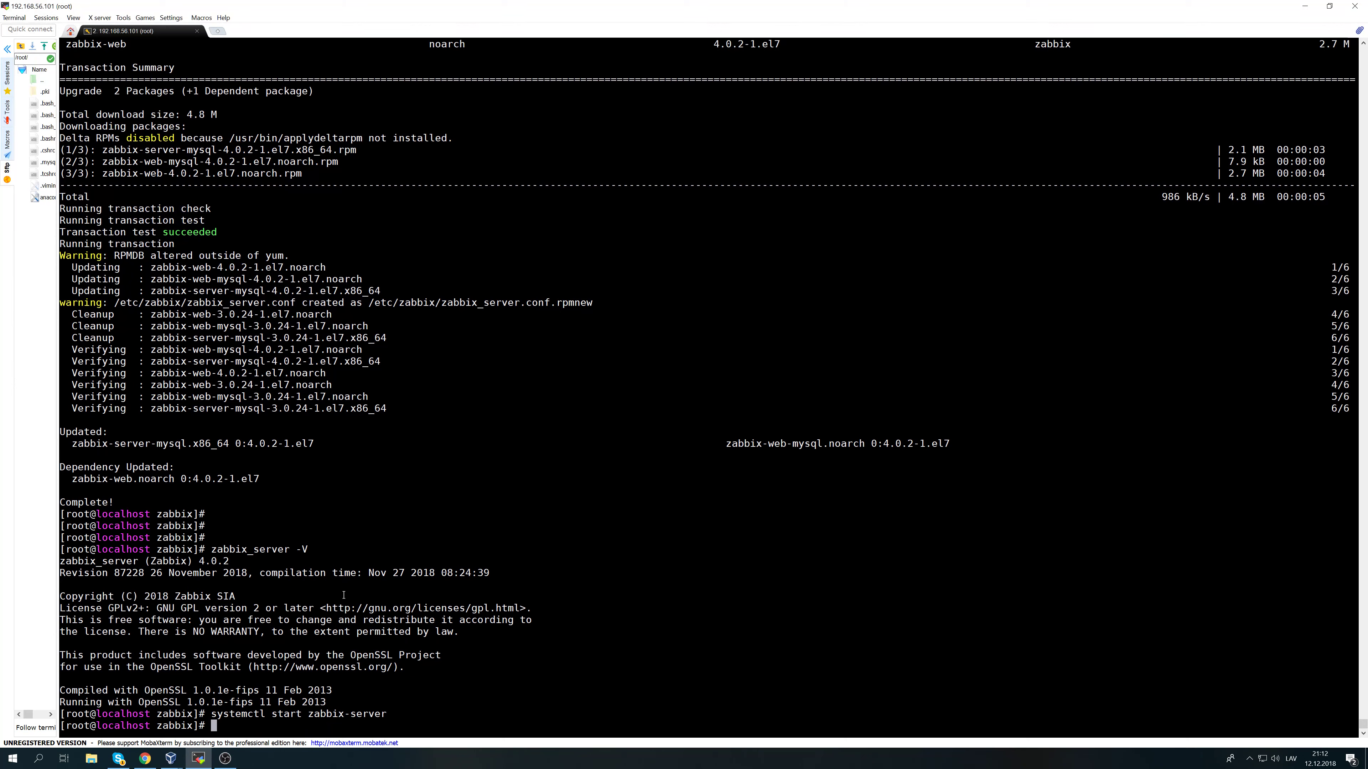
text(le)
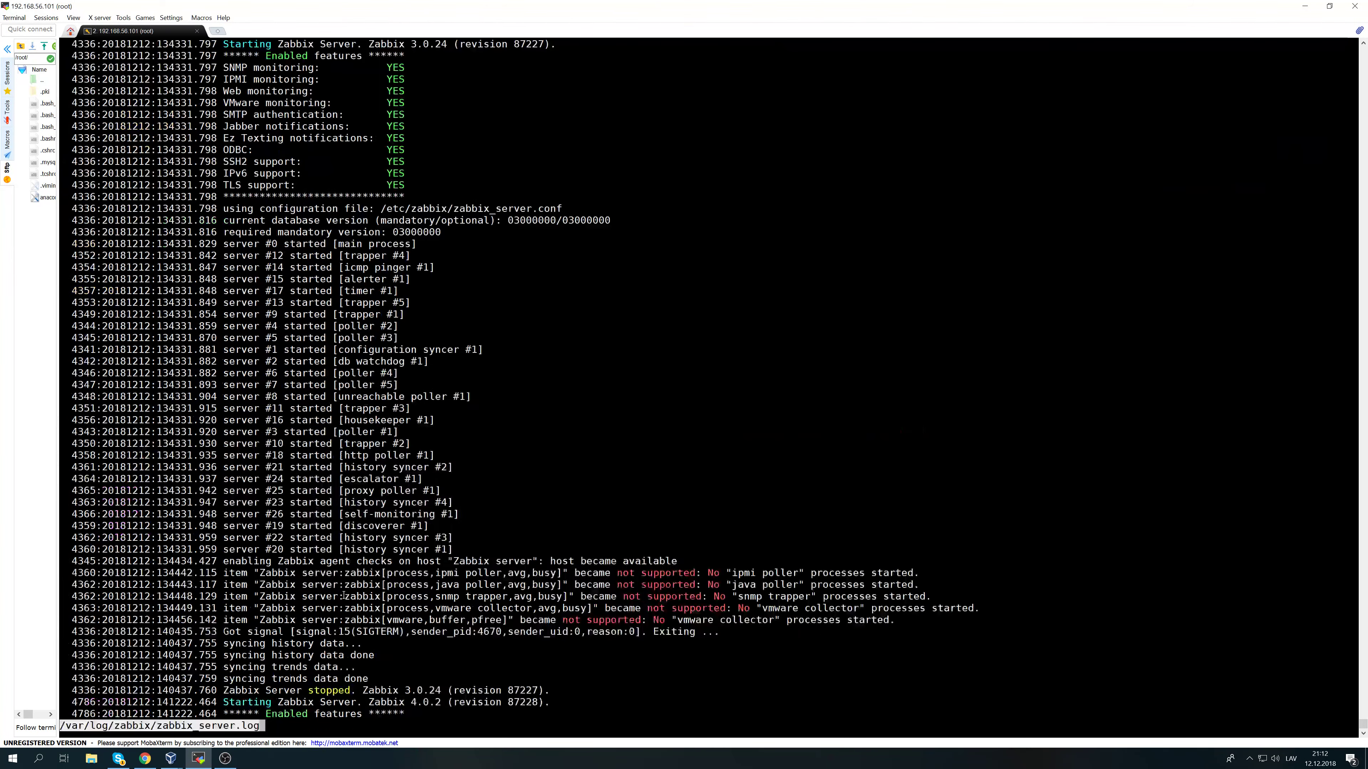
scroll(down, 3)
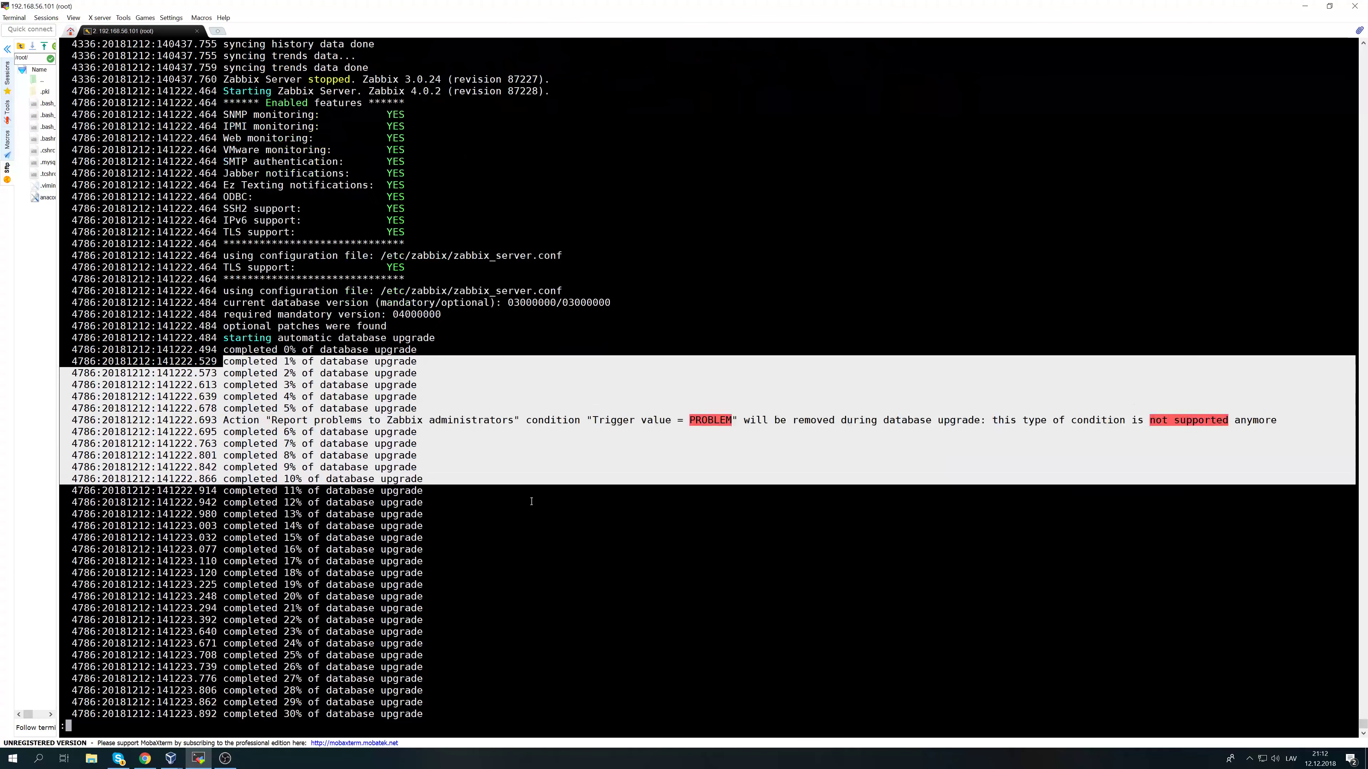
scroll(down, 3)
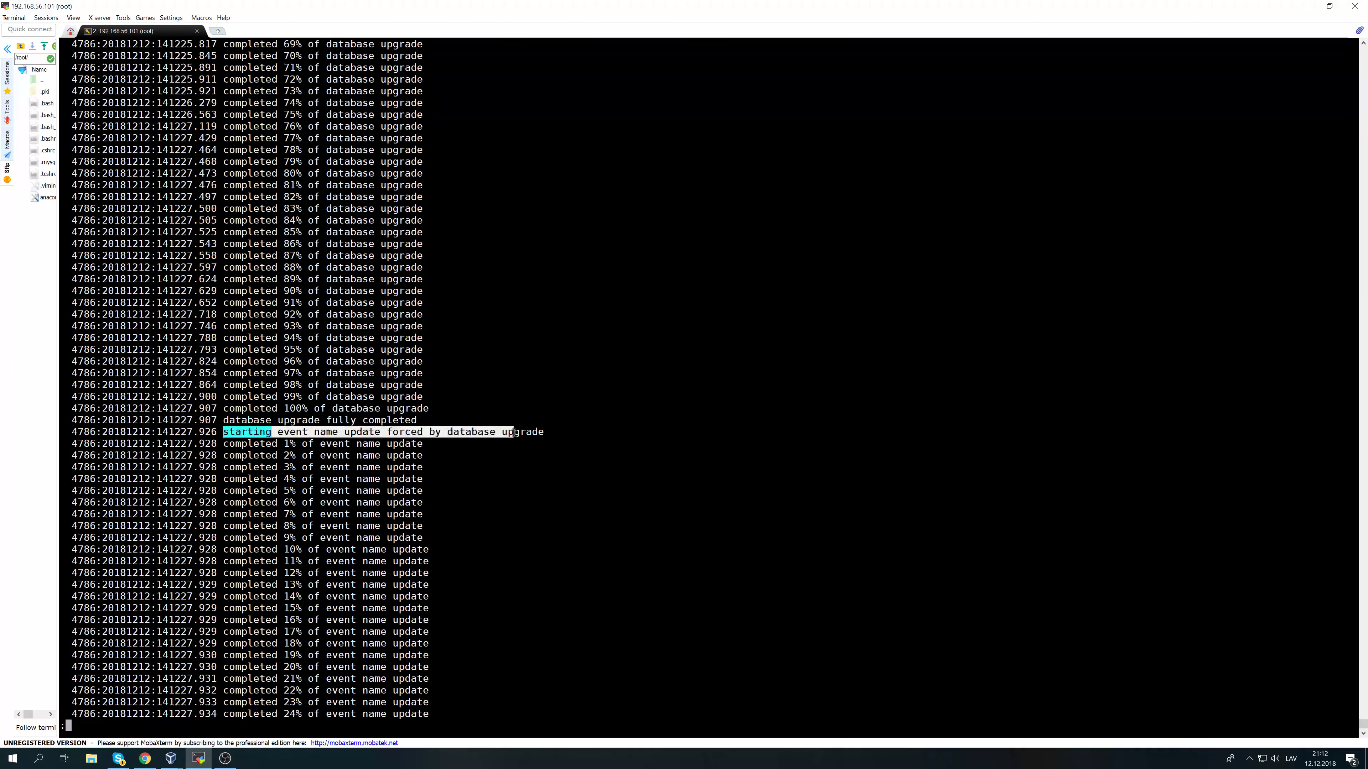
scroll(down, 3)
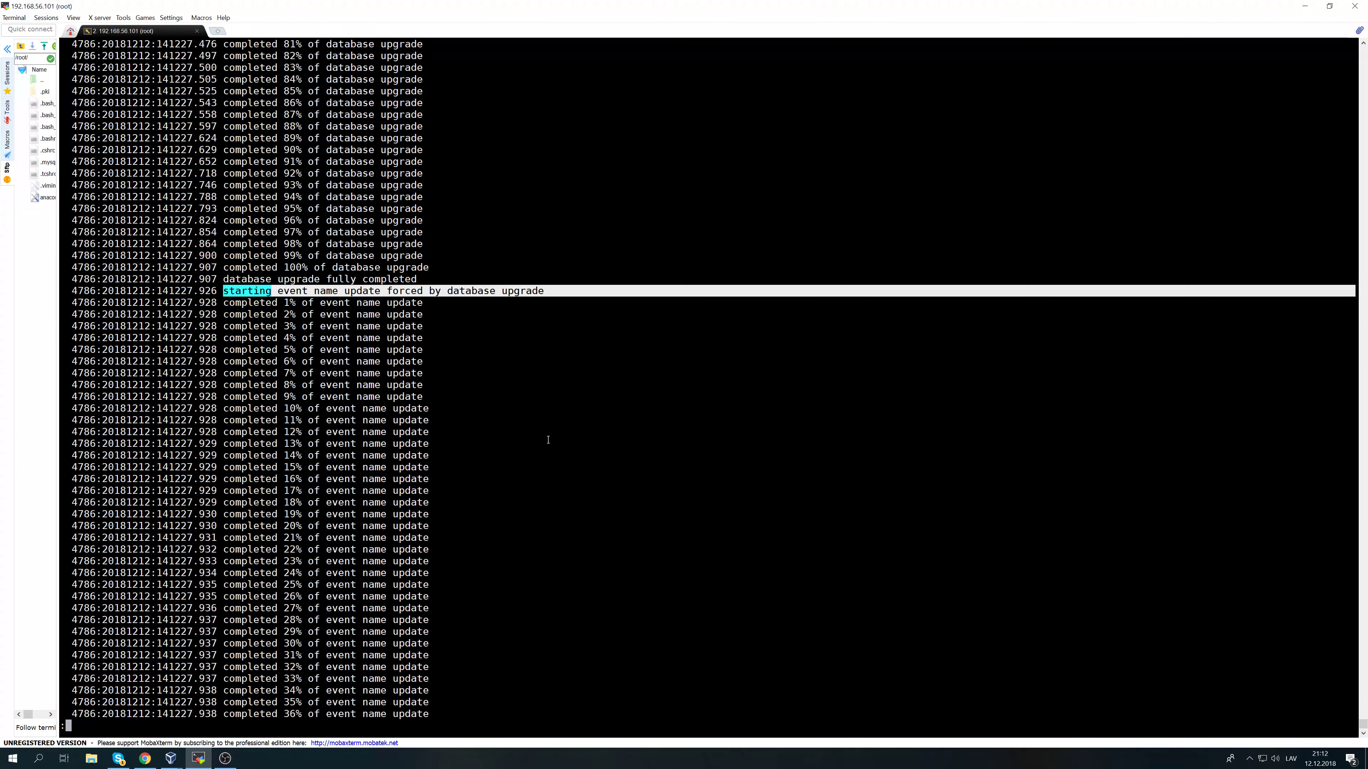
mouse_move(355, 406)
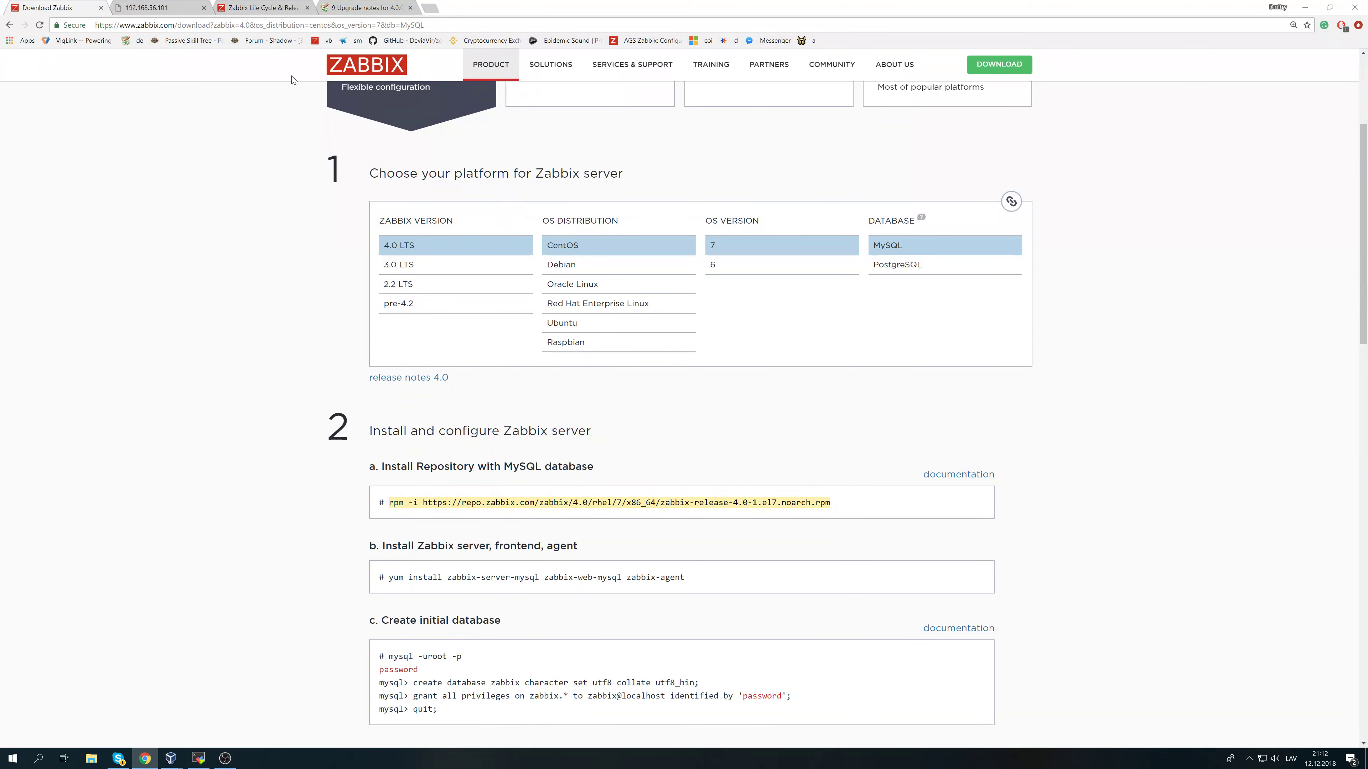
Glance at the Zabbix 4.0 upgrade notes in Chrome and return to the server log.
click(365, 7)
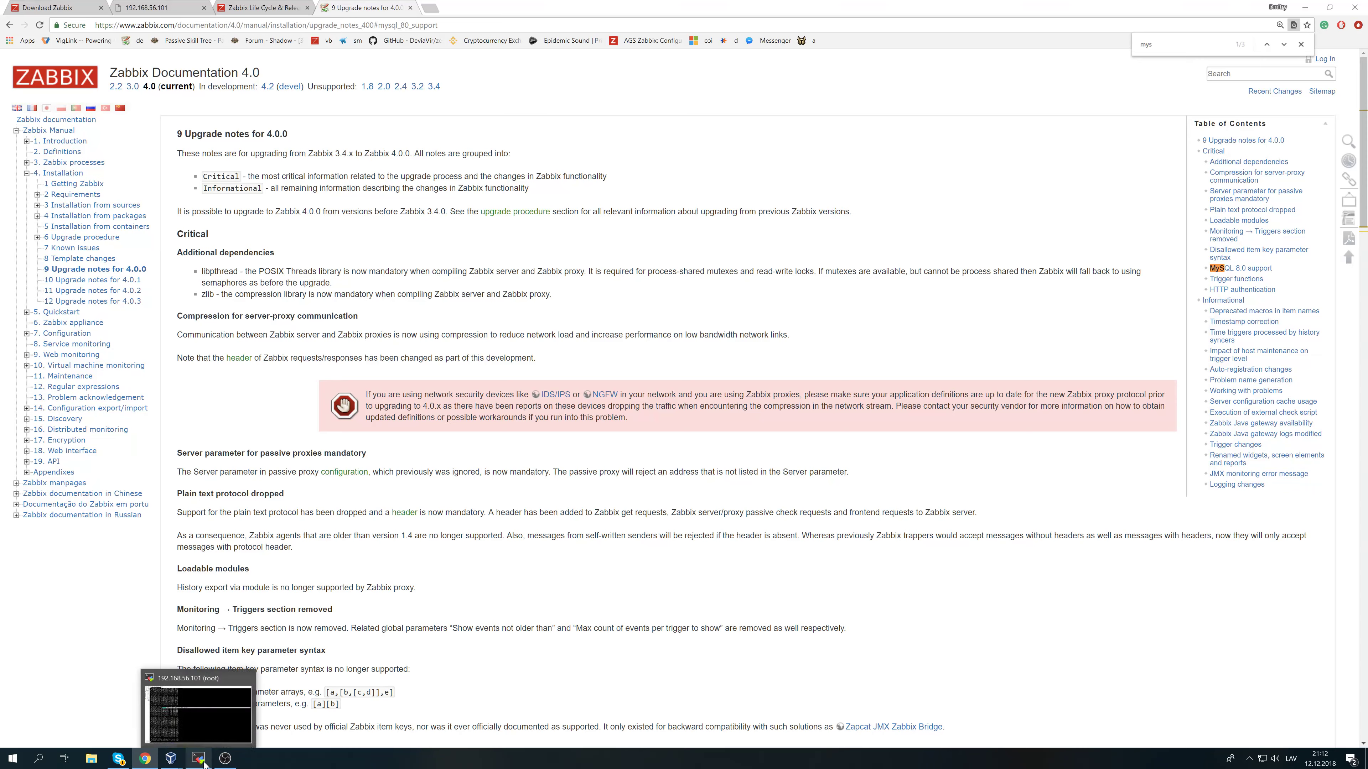
click(198, 759)
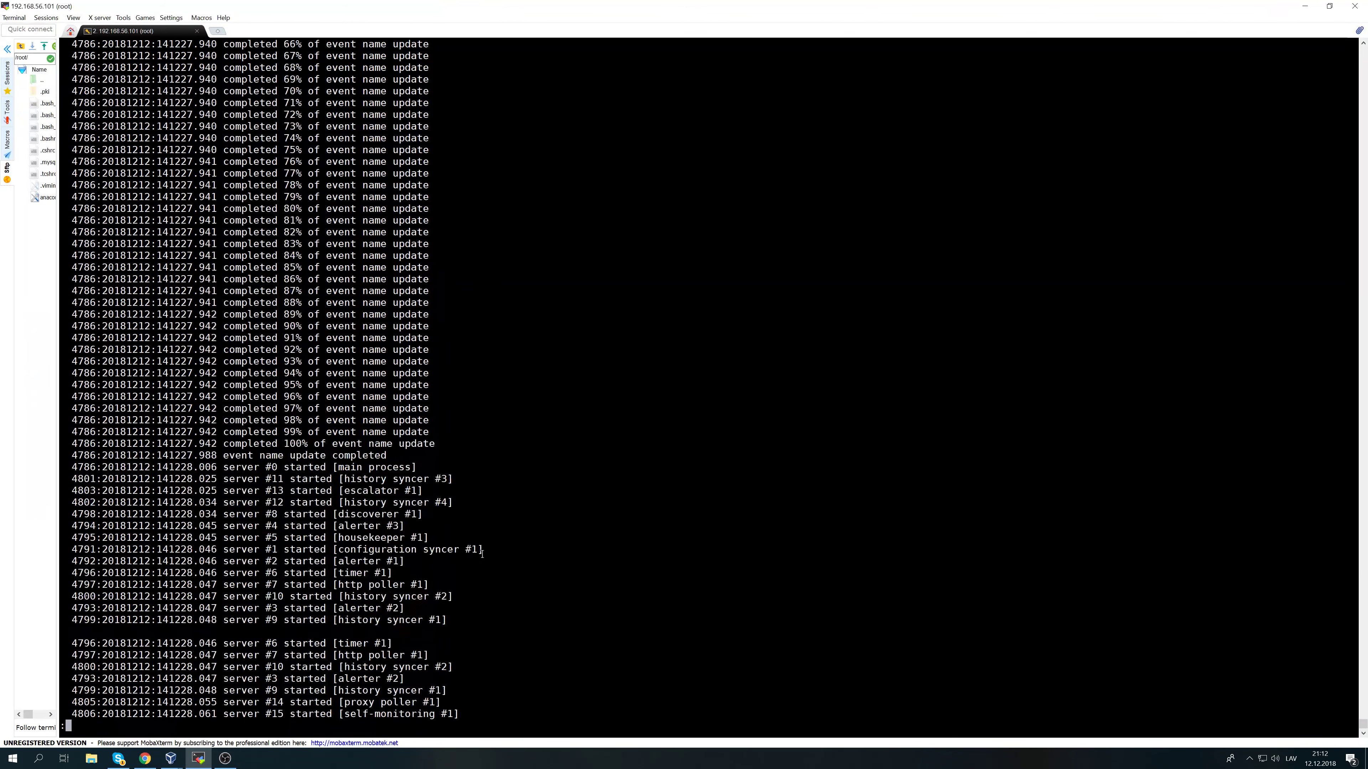
Scroll the server log until the database upgrade reaches 100% and the event name update proceeds.
scroll(down, 3)
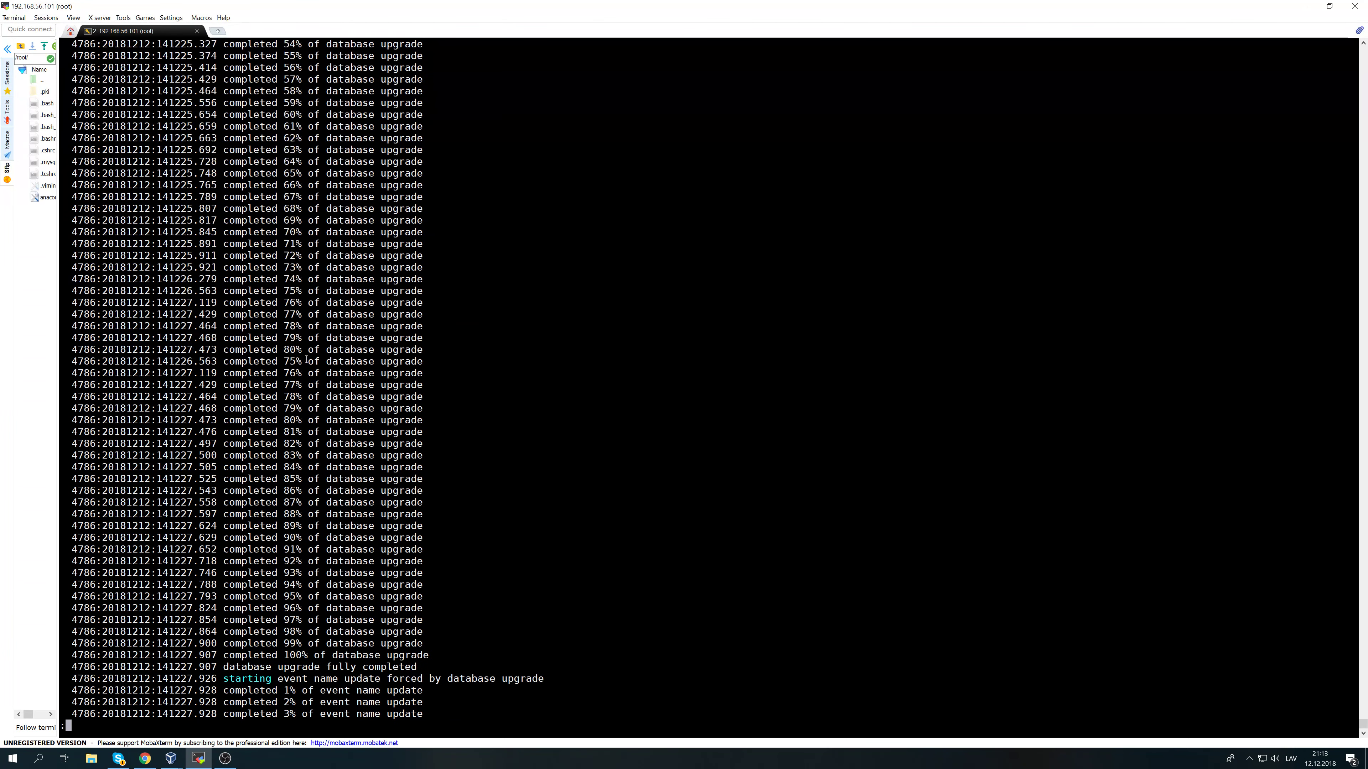
scroll(down, 3)
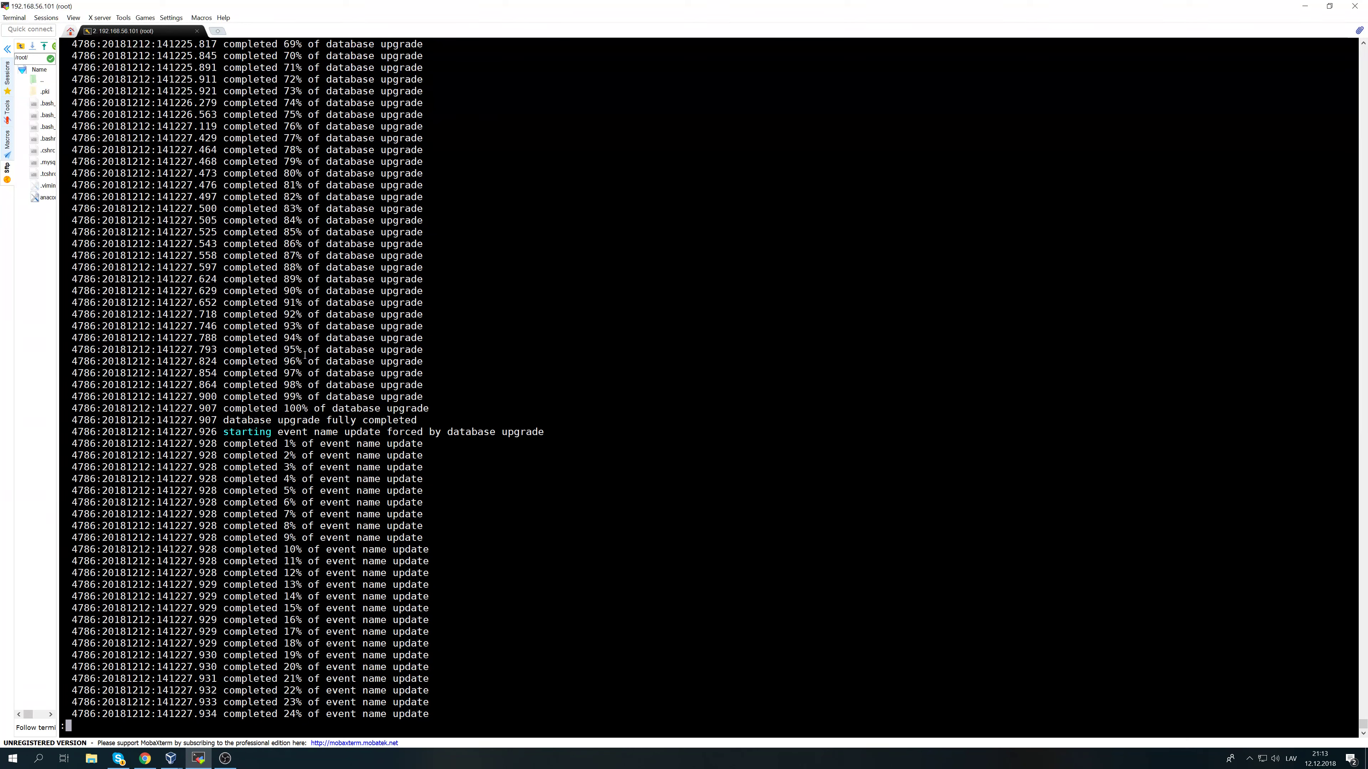
scroll(down, 3)
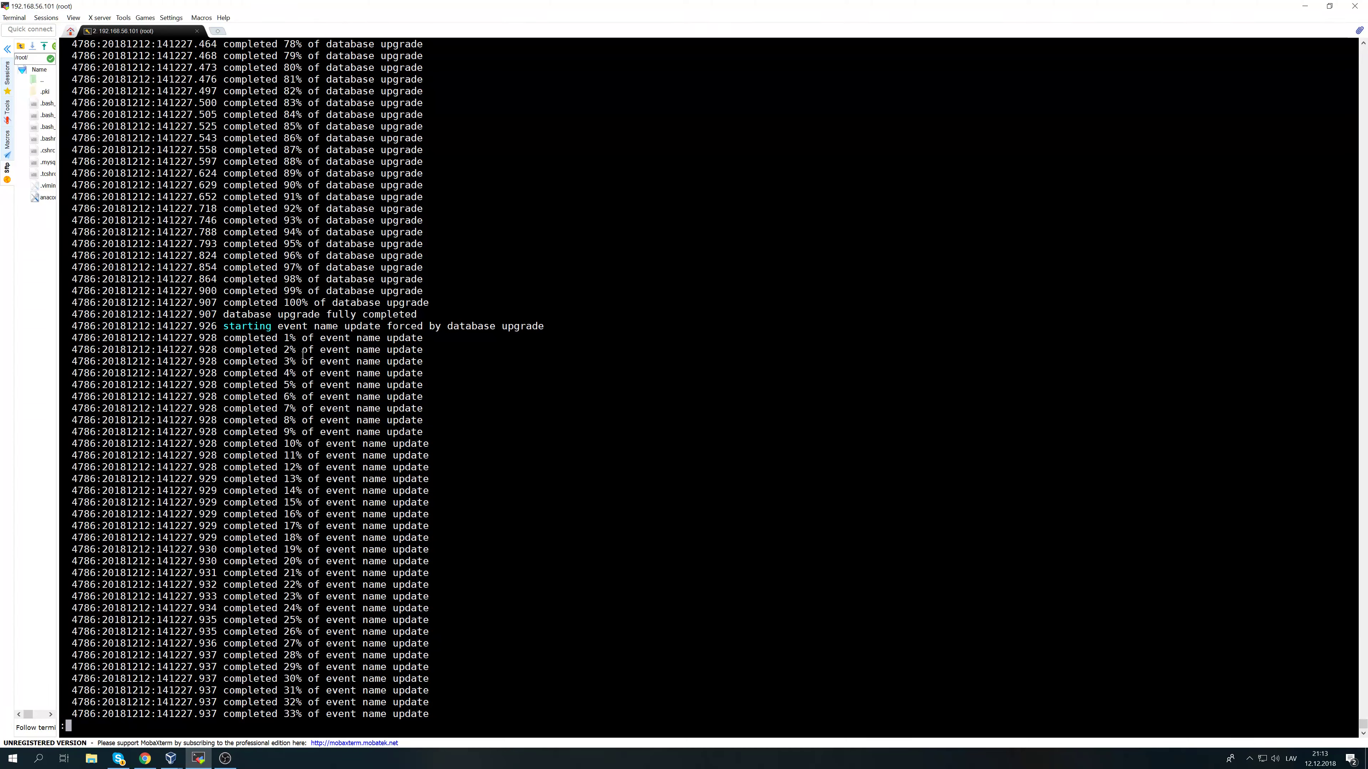
mouse_move(493, 408)
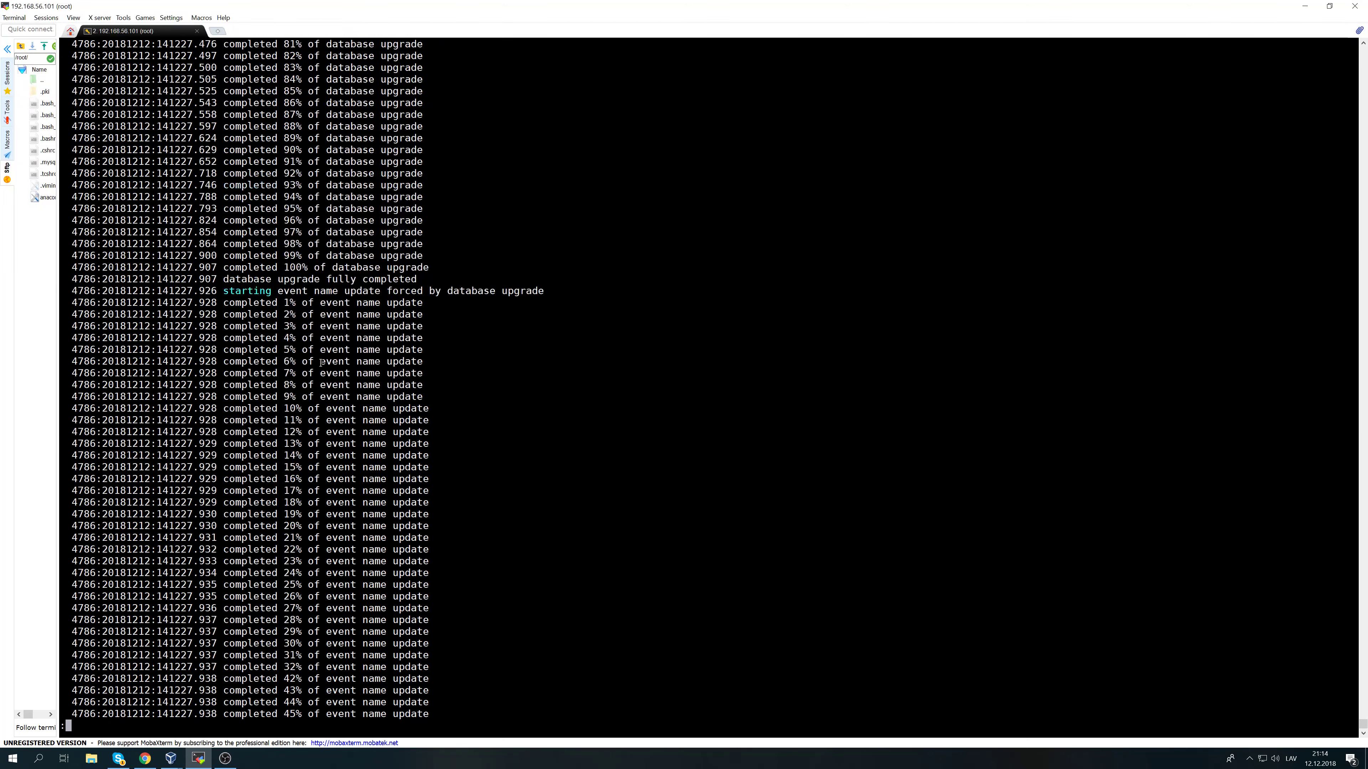
scroll(down, 3)
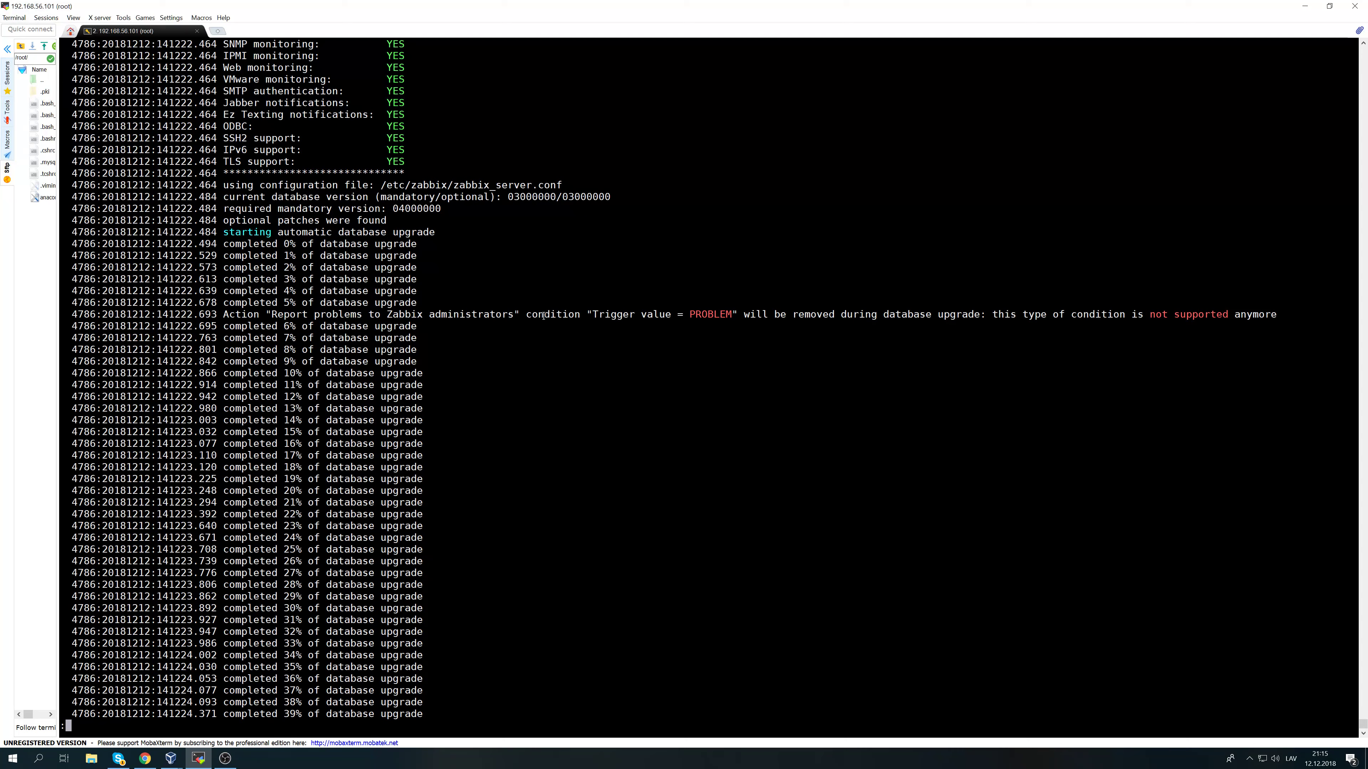
mouse_move(555, 291)
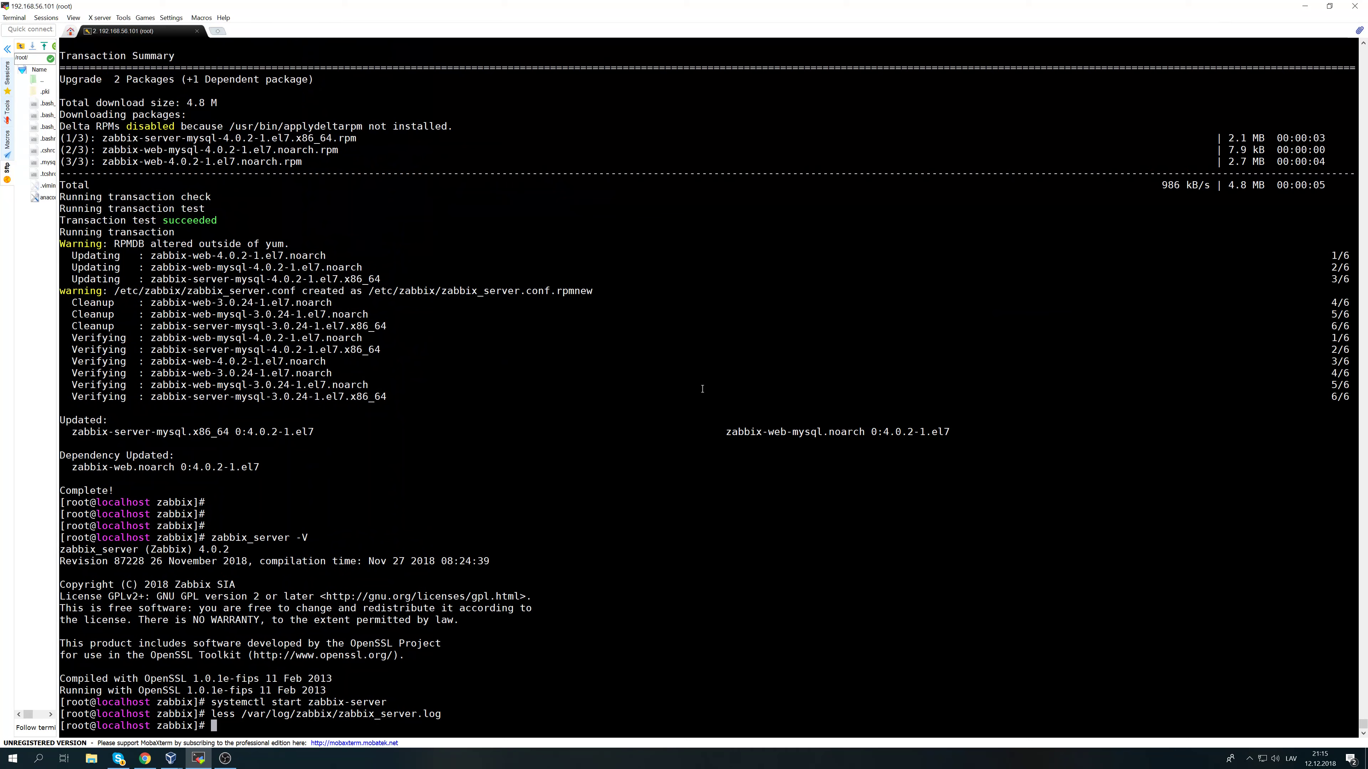
Quit the log back to the shell, recalling systemctl start zabbix-server, and bring up the upgrade notes.
text(systemctl start zab)
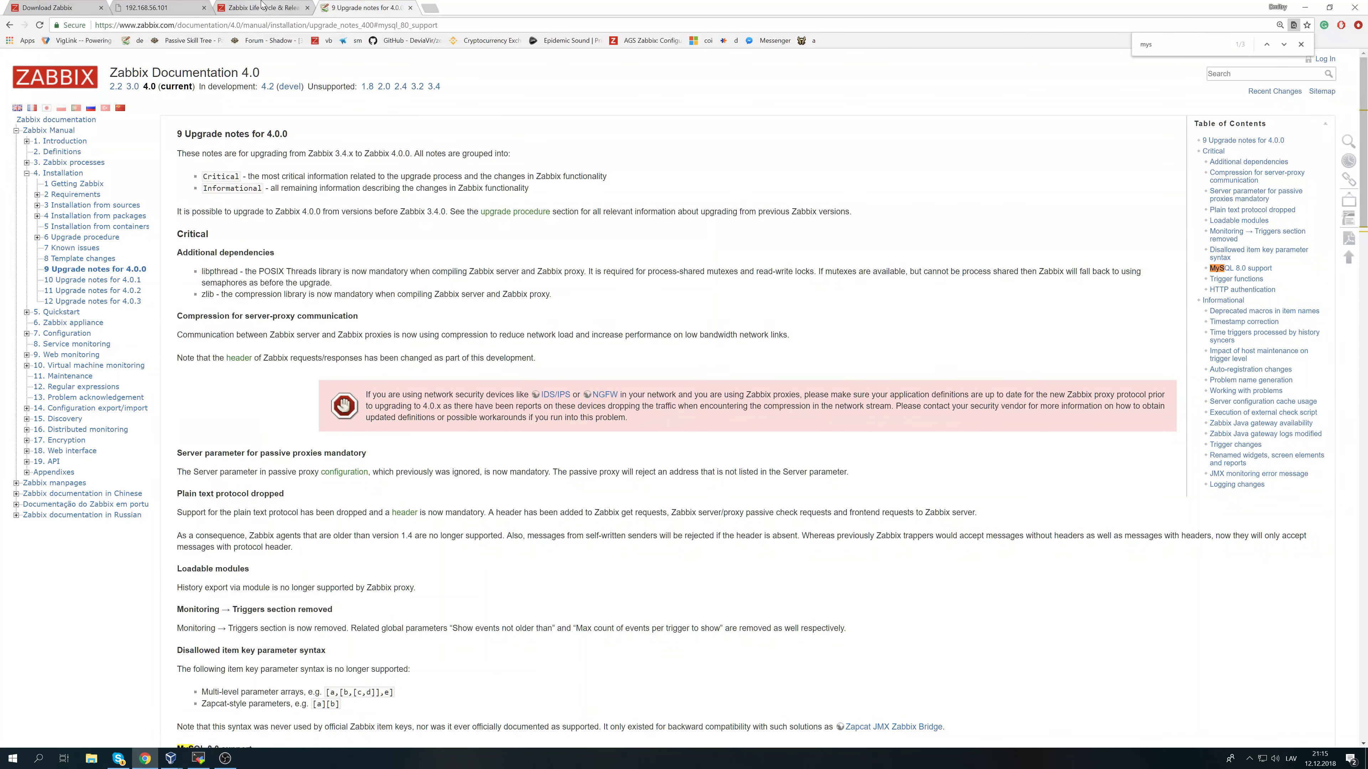
Check Monitoring Problems and Latest data in the 4.0.2 frontend, then return to the Dashboard via the ZABBIX logo.
click(162, 7)
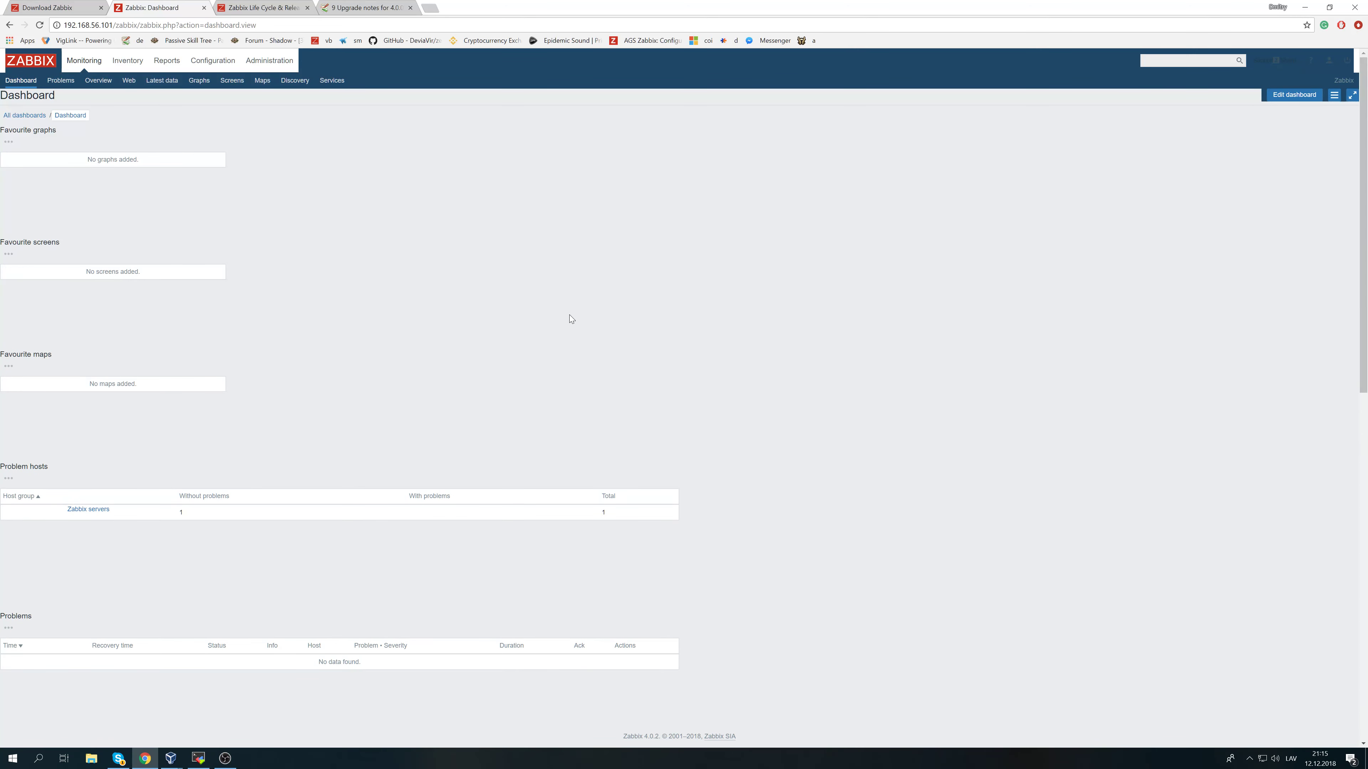
mouse_move(780, 486)
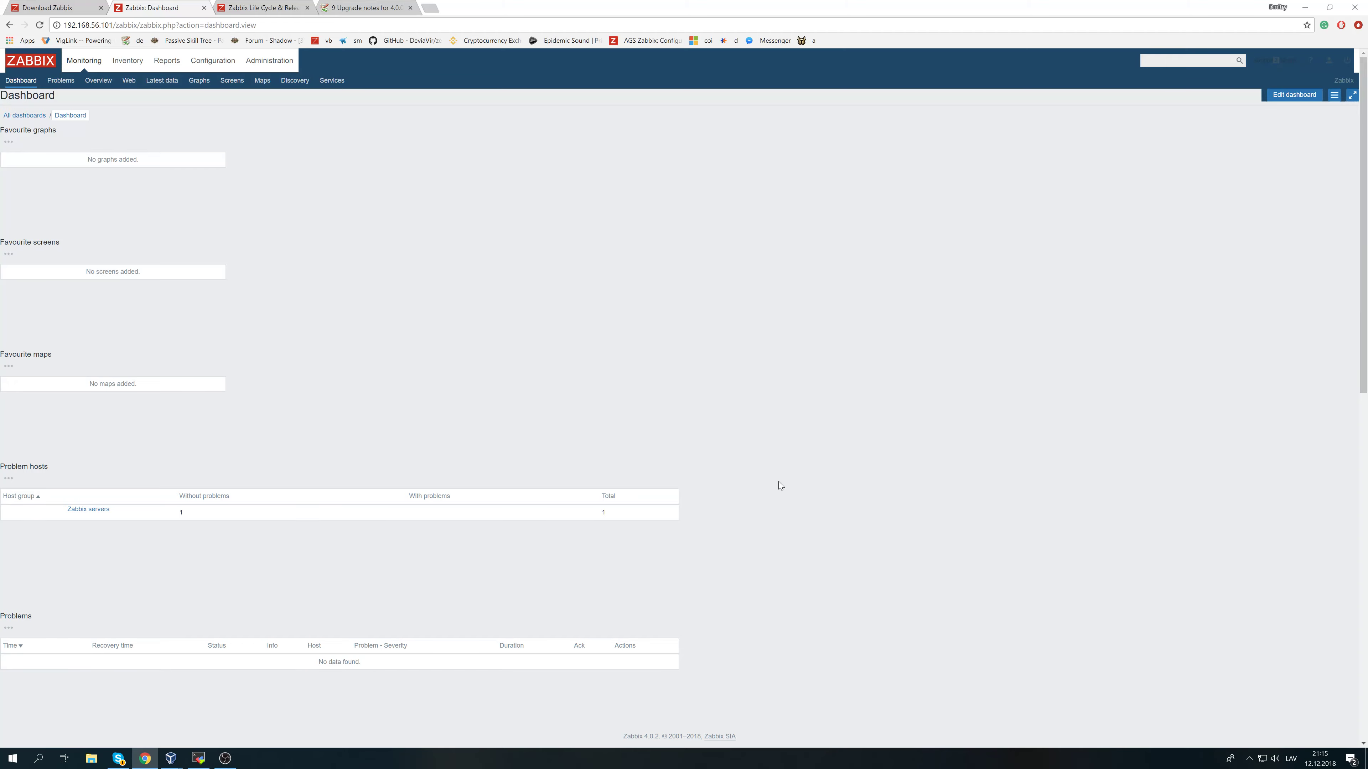
mouse_move(545, 389)
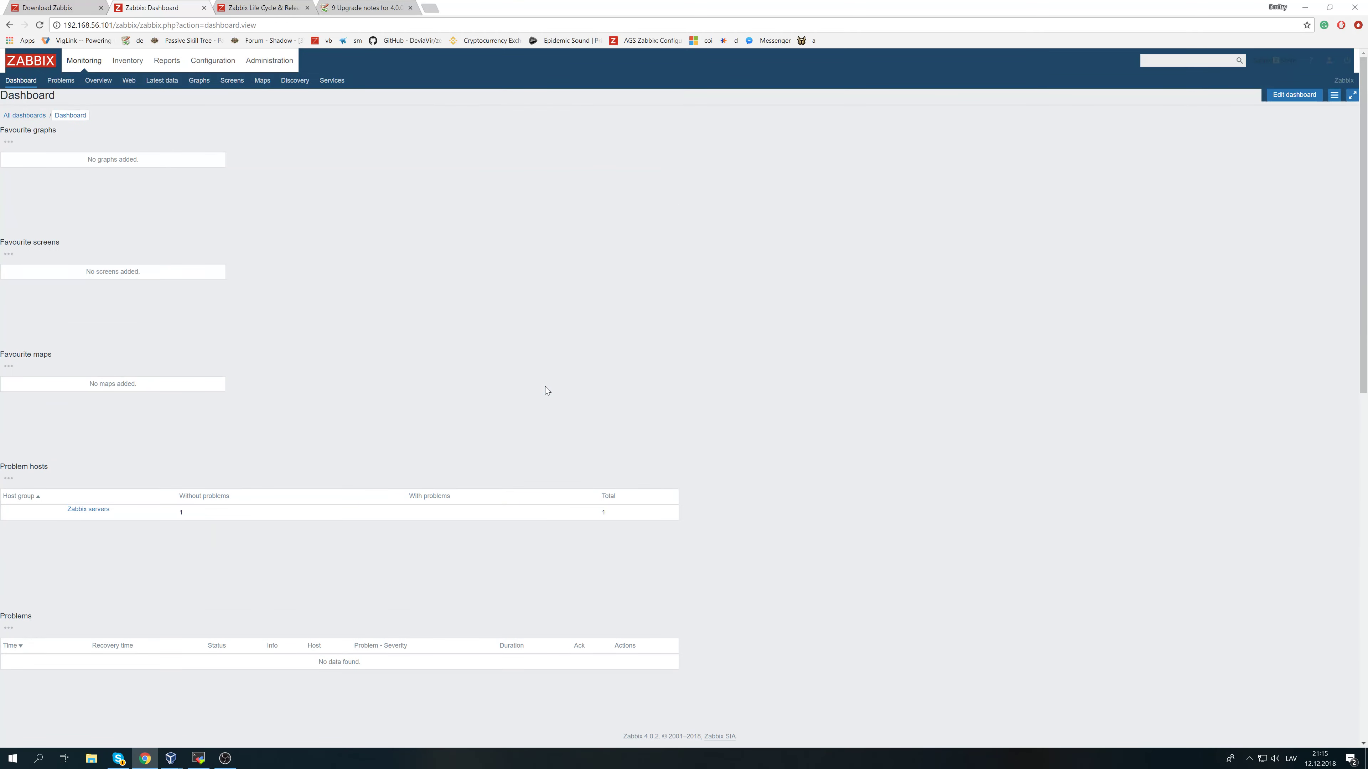
click(60, 80)
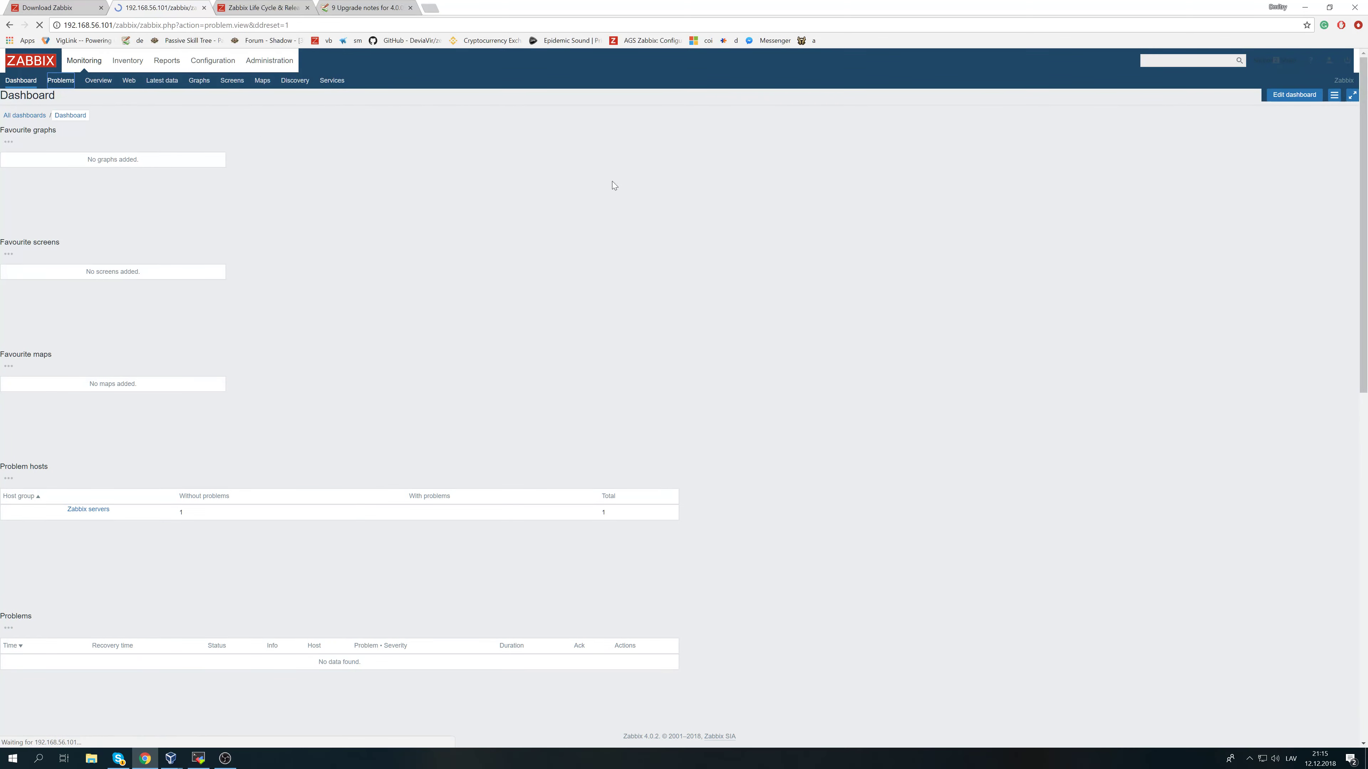
click(59, 81)
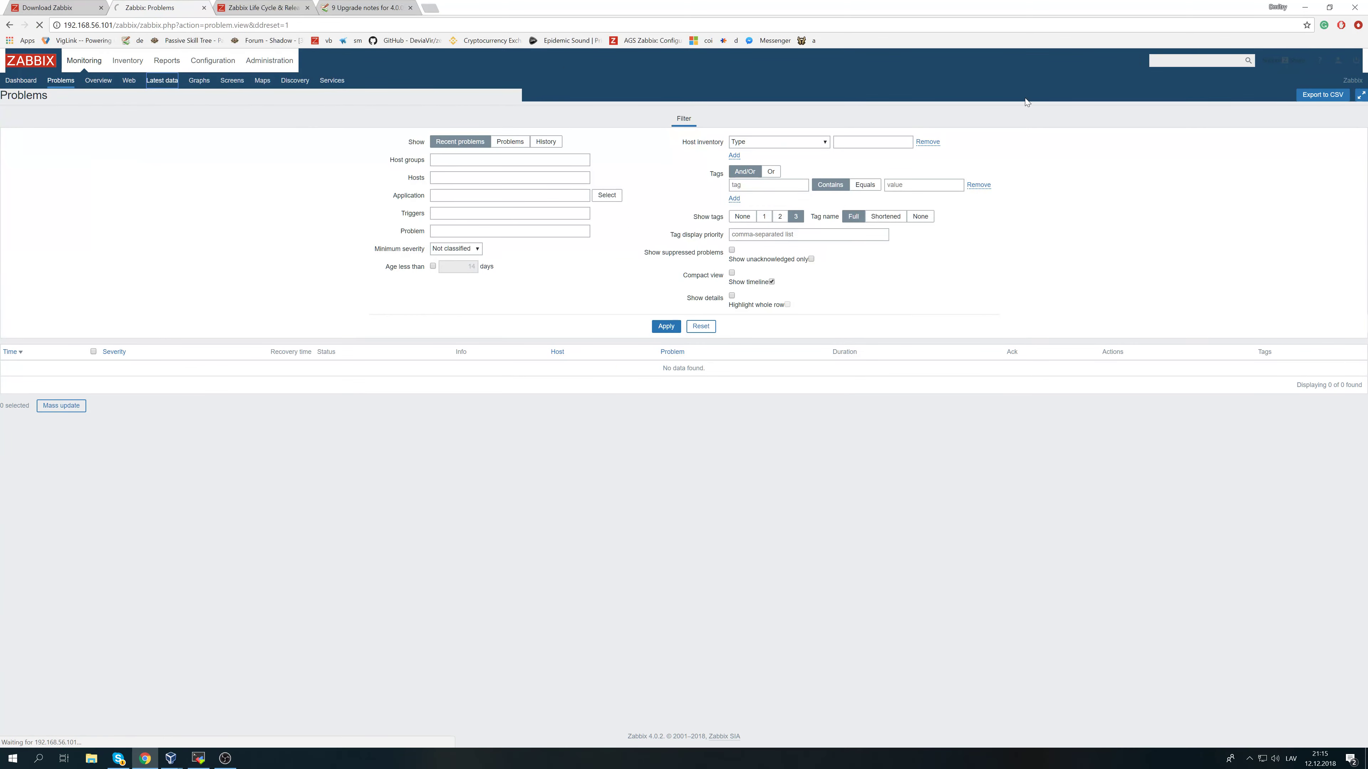
click(162, 80)
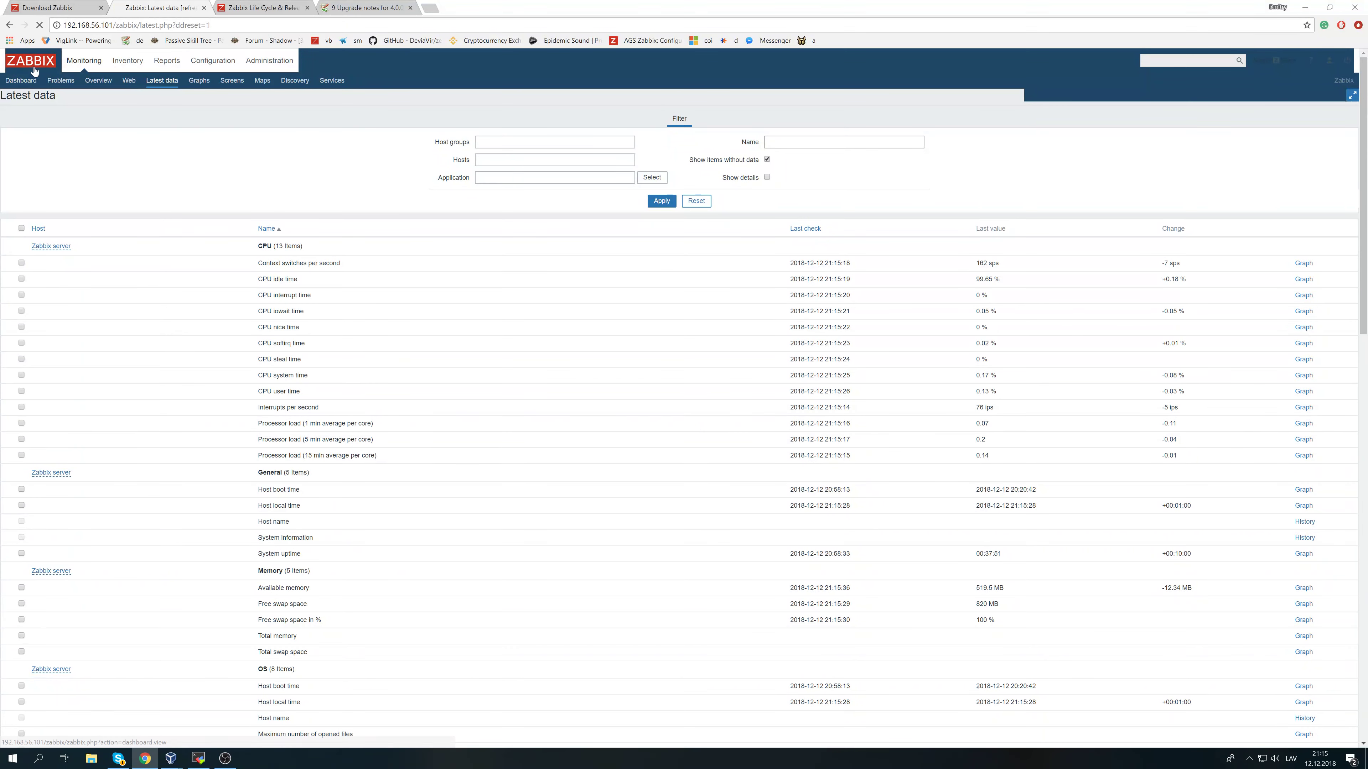
click(20, 80)
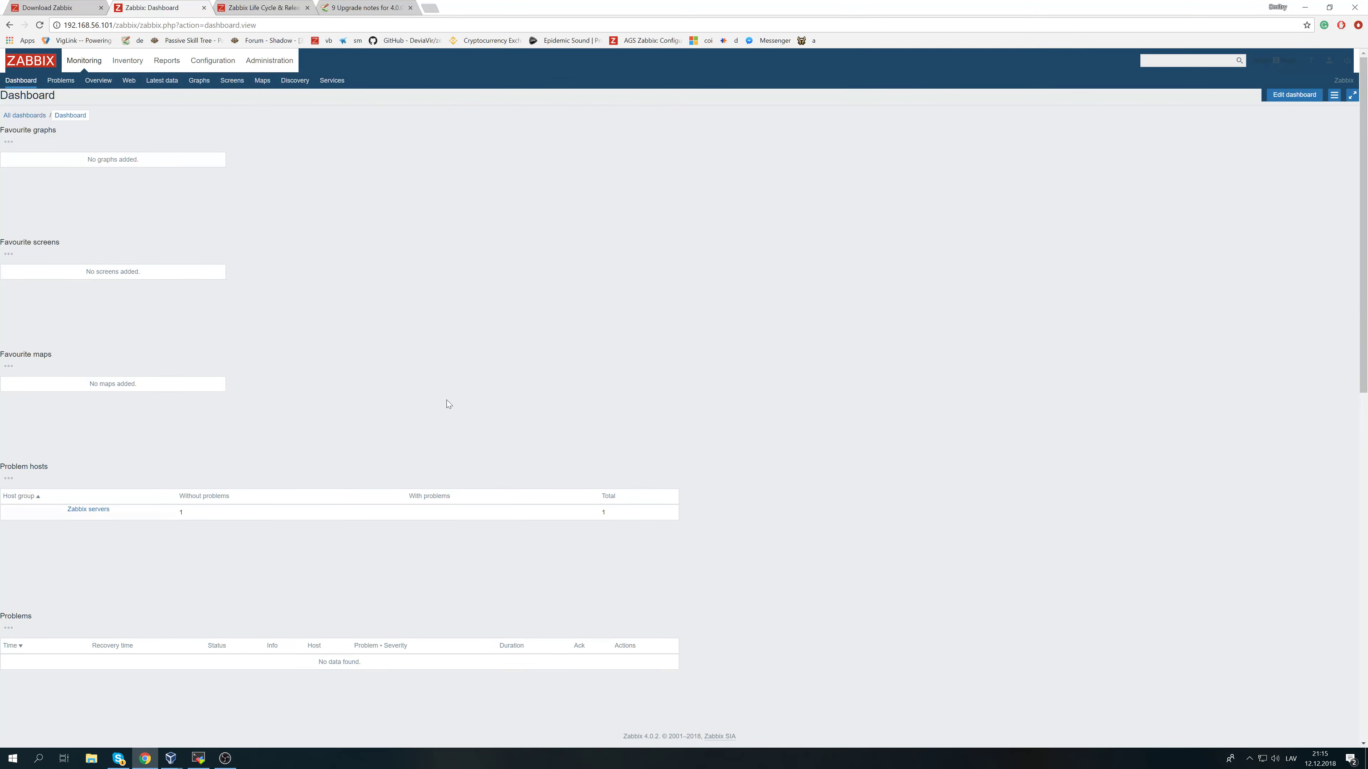
mouse_move(789, 119)
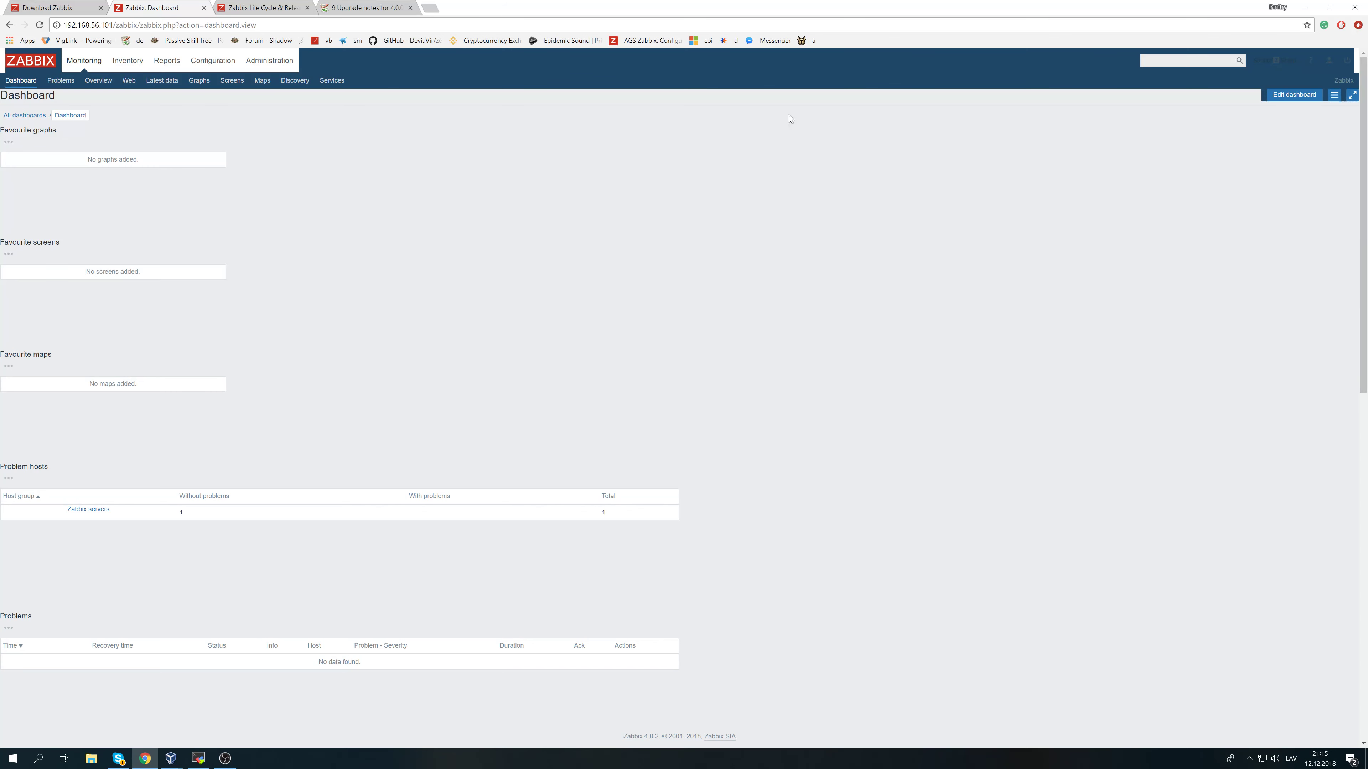
mouse_move(552, 117)
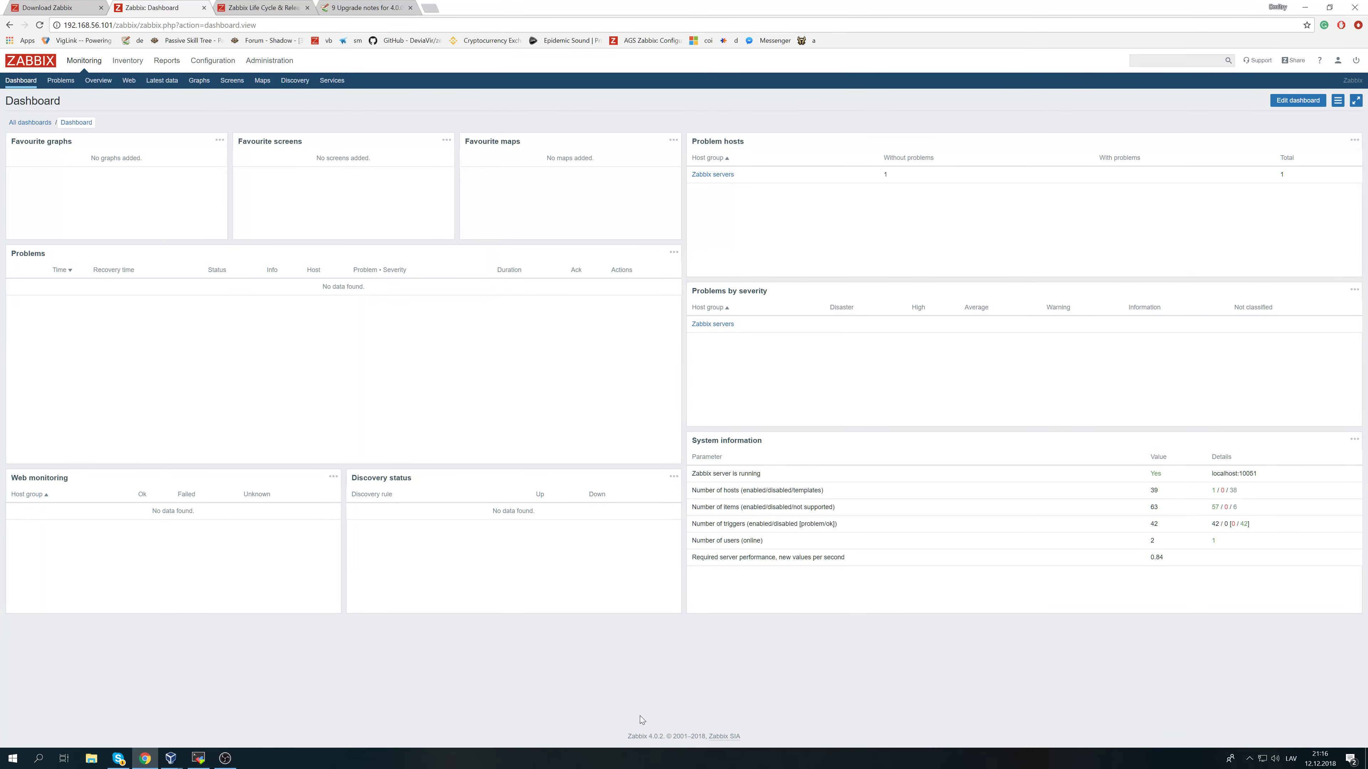
double_click(644, 736)
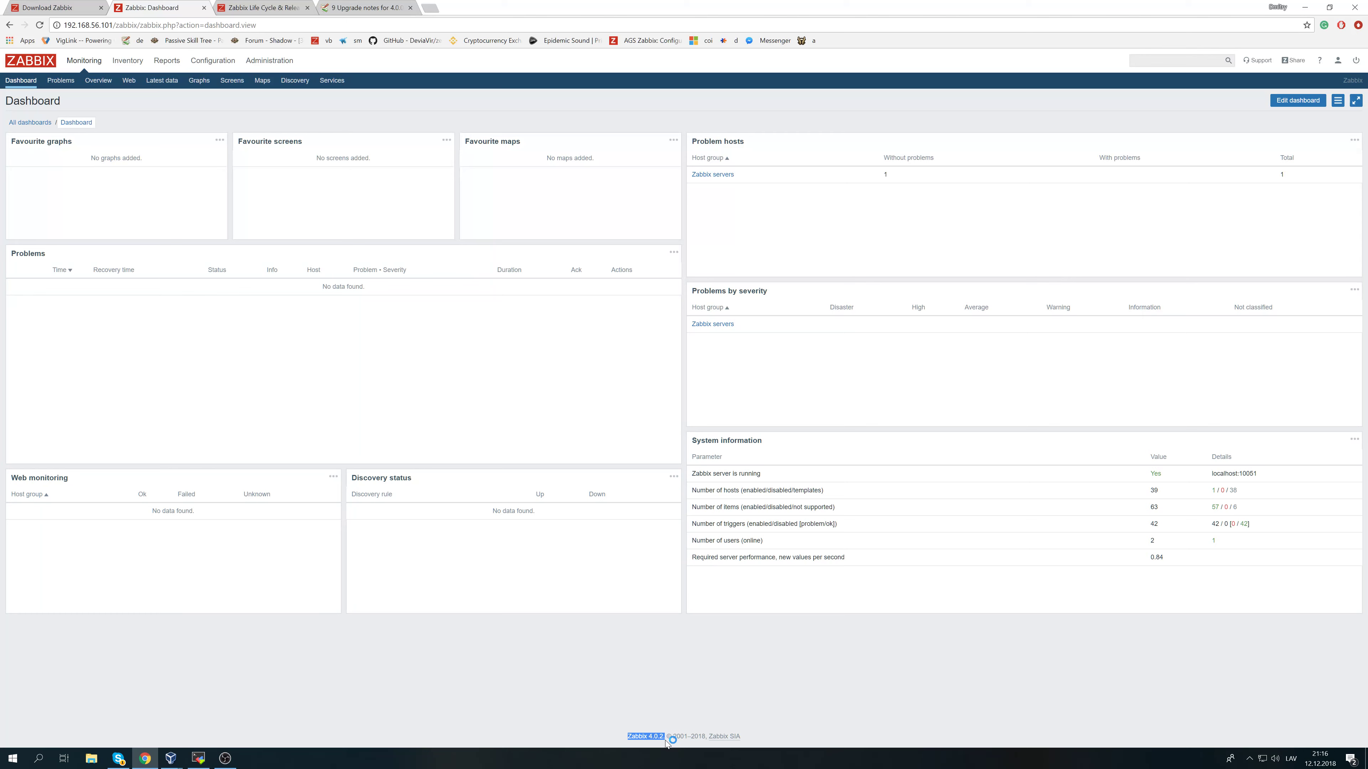
mouse_move(661, 696)
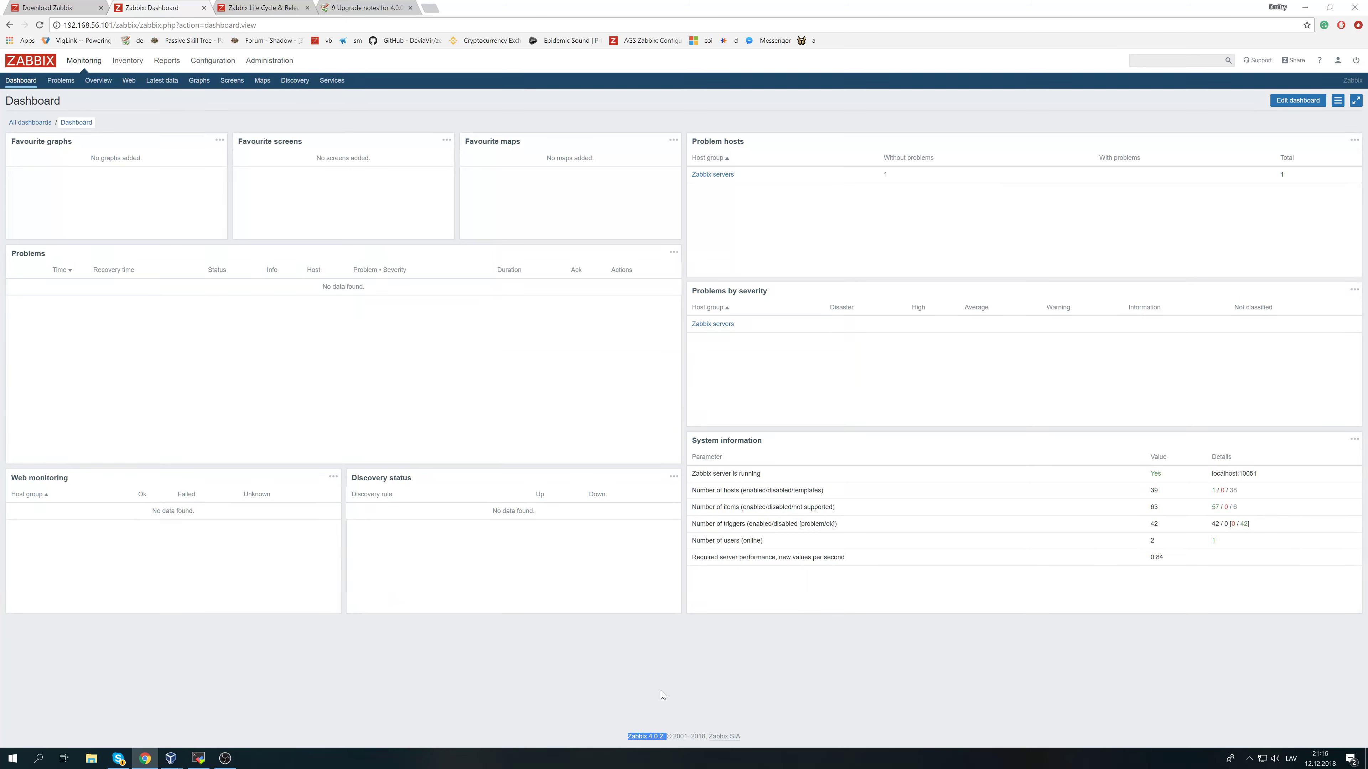
mouse_move(105, 60)
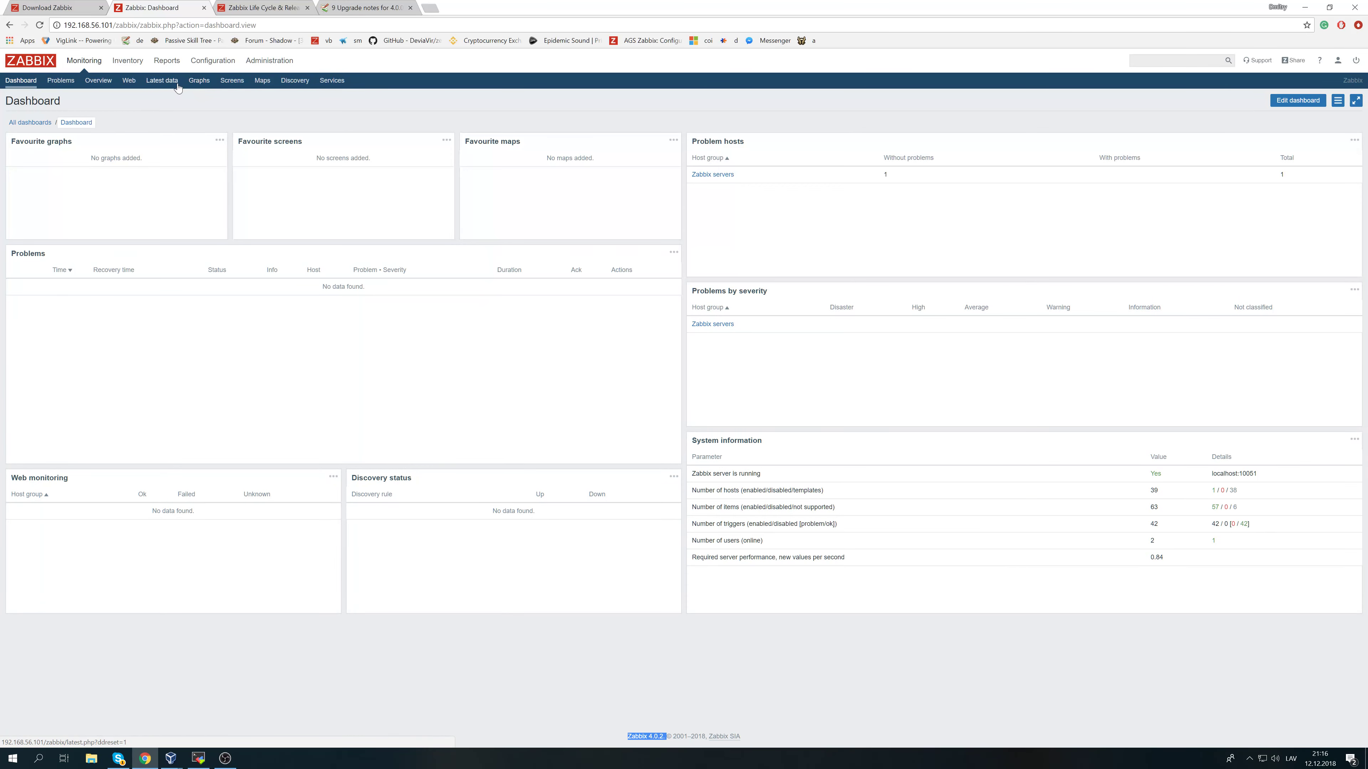
Show the Zabbix server host's internal process busy % graph on Monitoring Graphs.
click(199, 81)
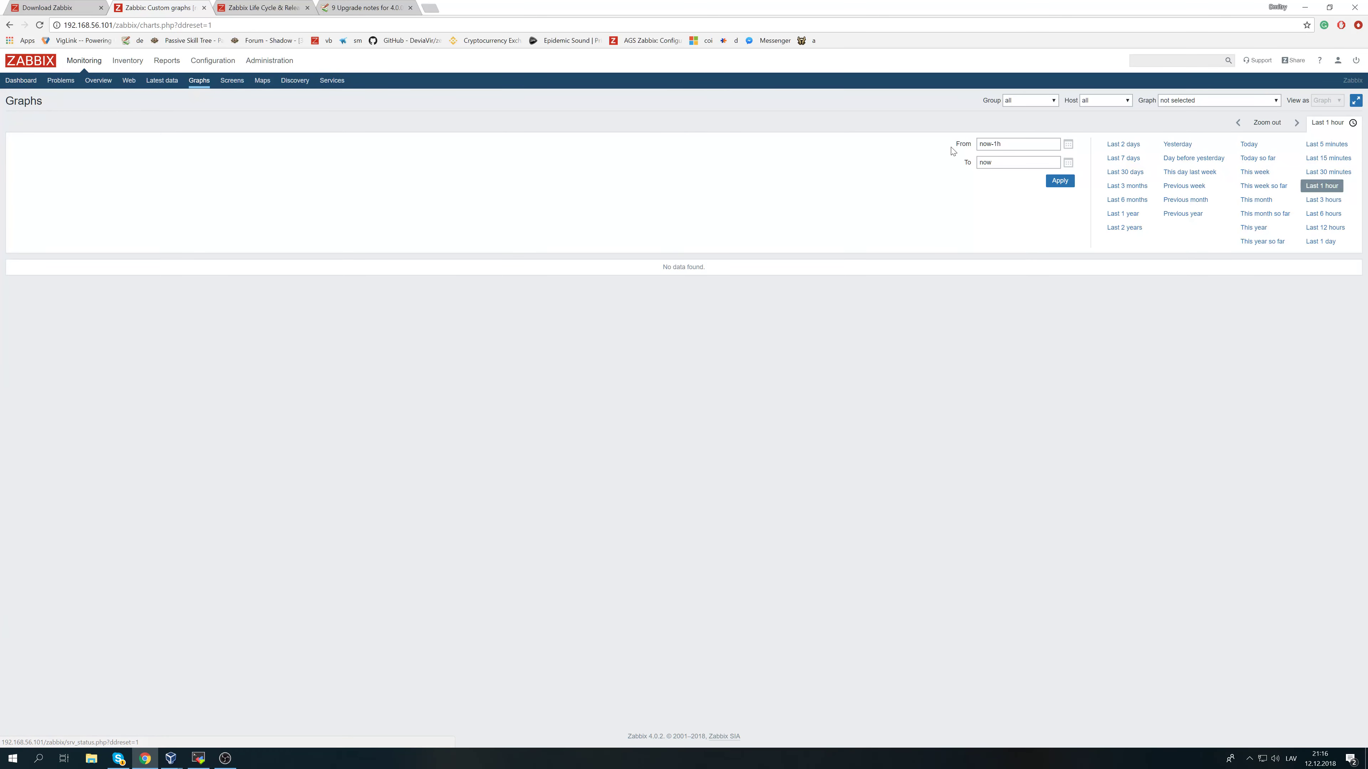
mouse_move(1097, 211)
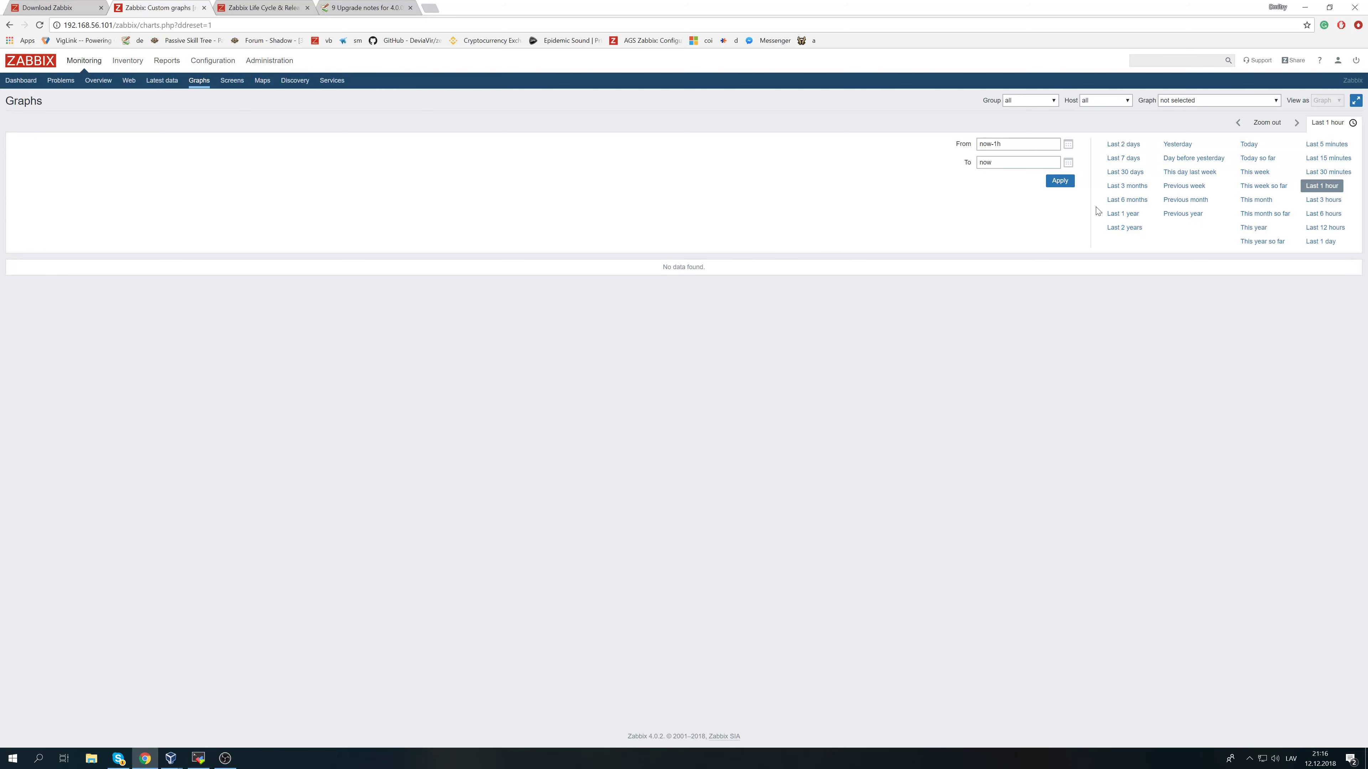
mouse_move(1000, 216)
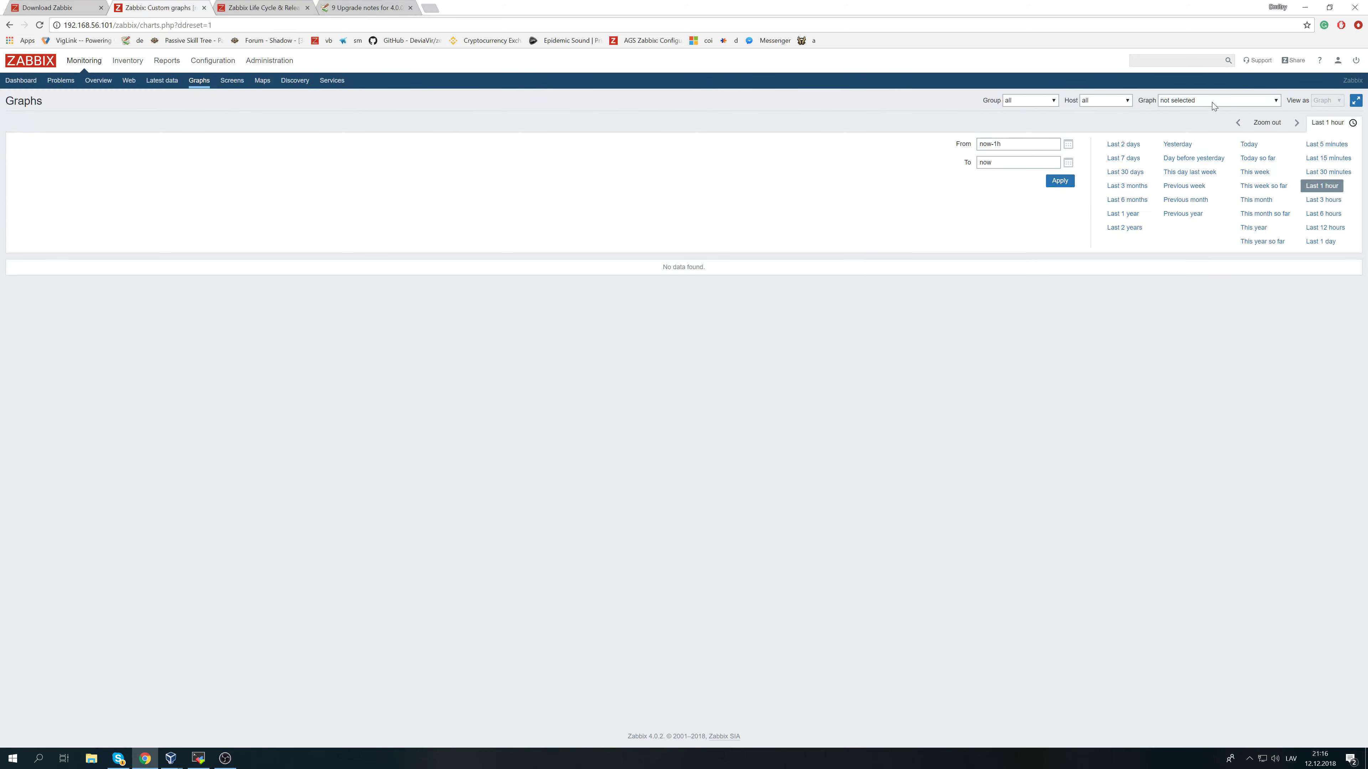
click(1103, 100)
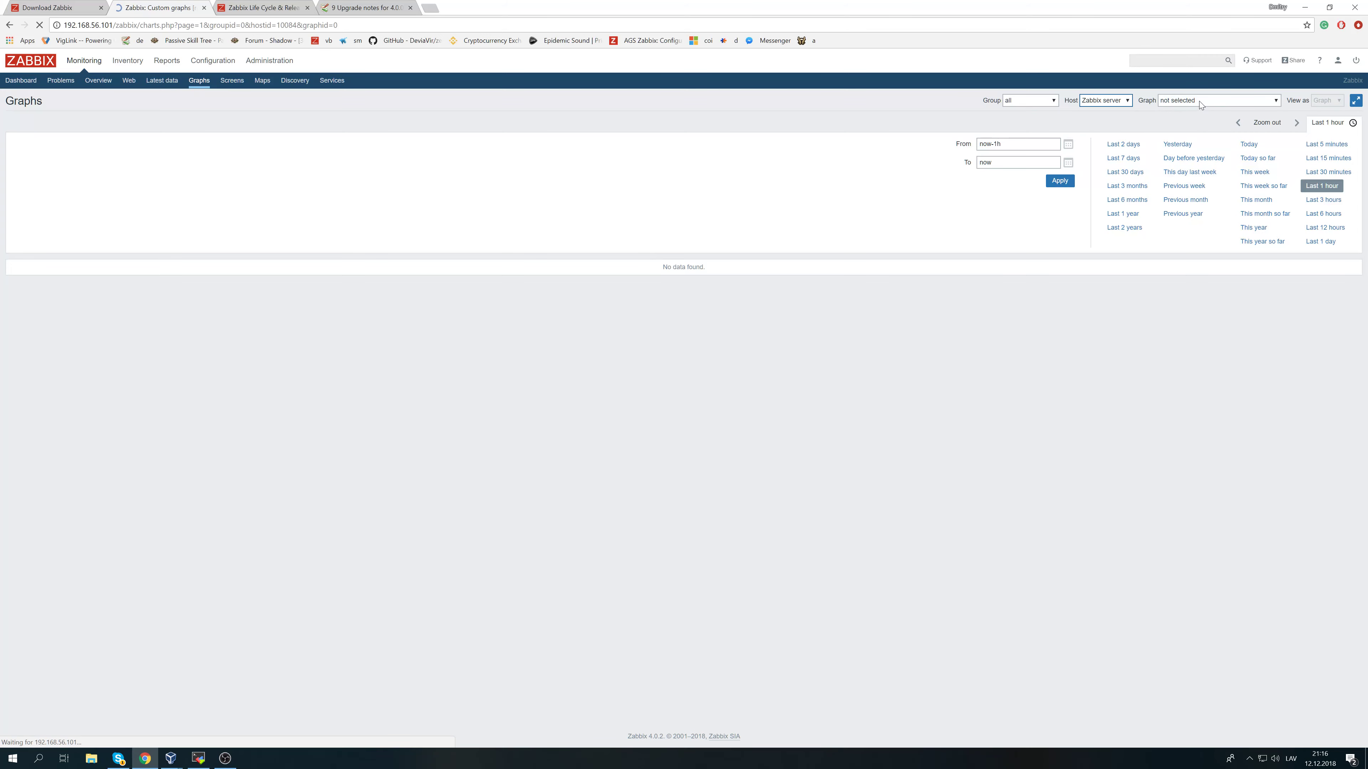
click(1217, 99)
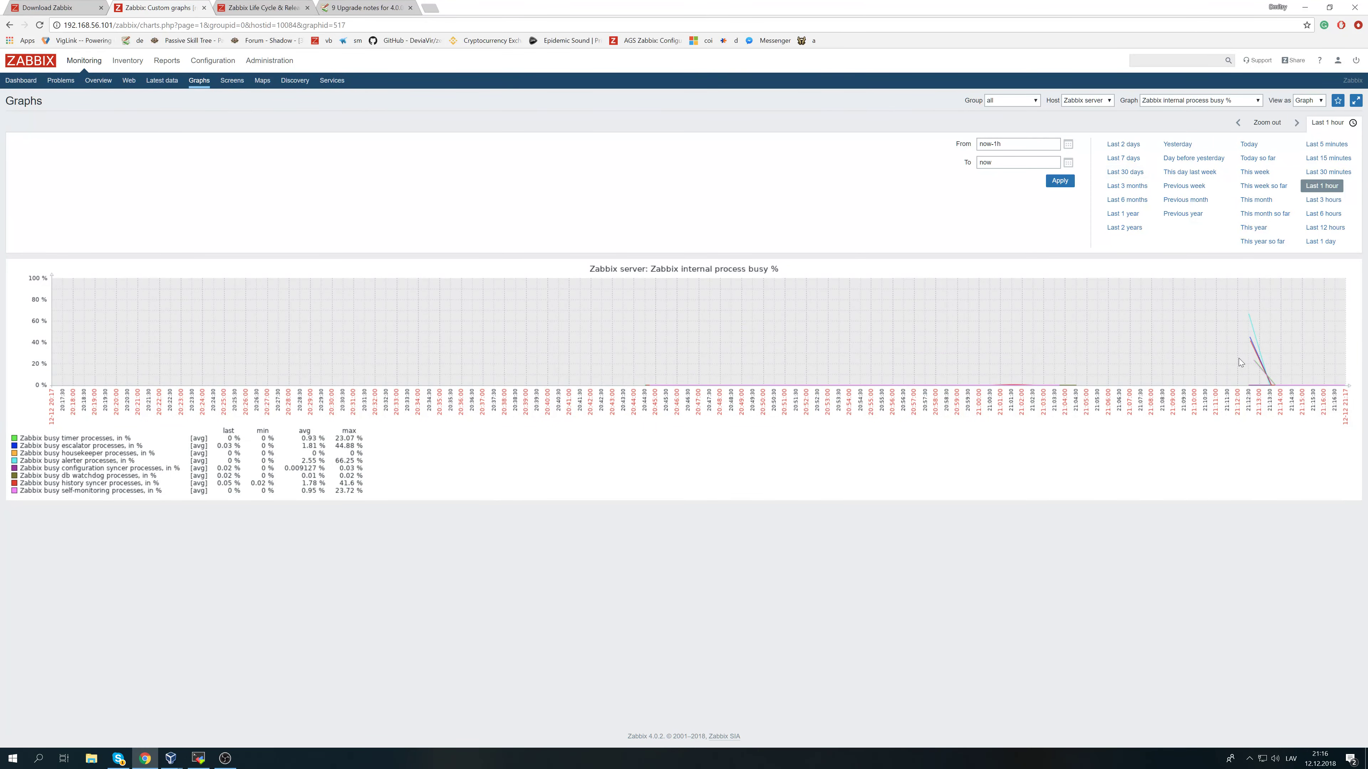
mouse_move(1223, 326)
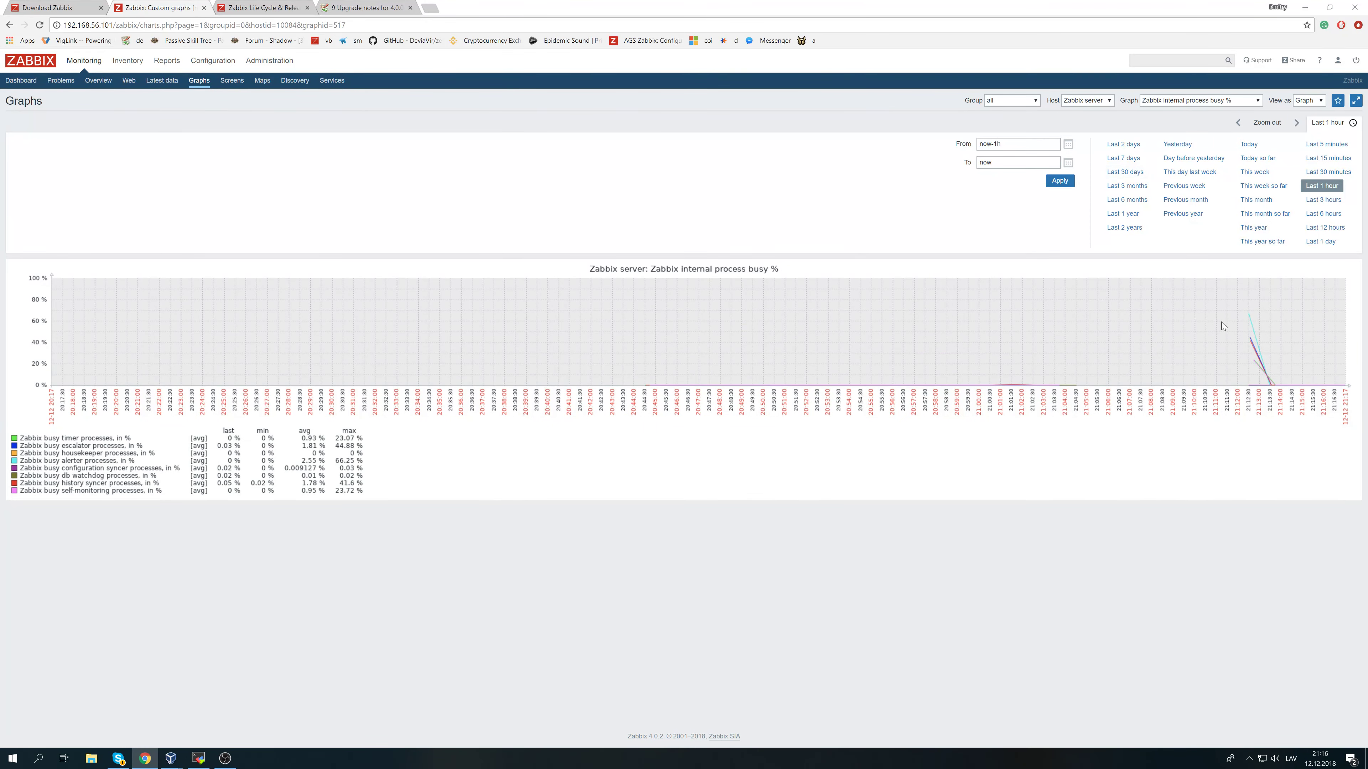
Switch the graph to 'Zabbix cache usage, % free'.
click(1199, 100)
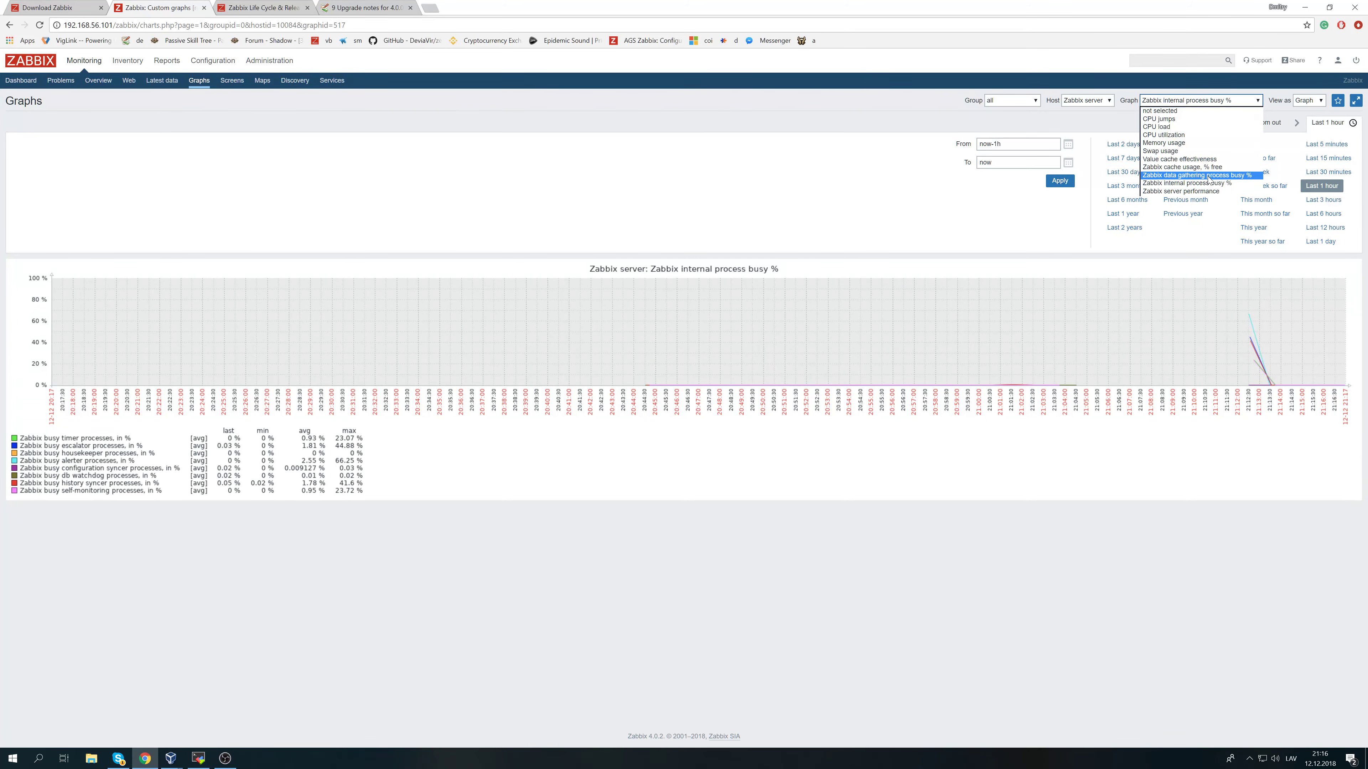
click(1184, 166)
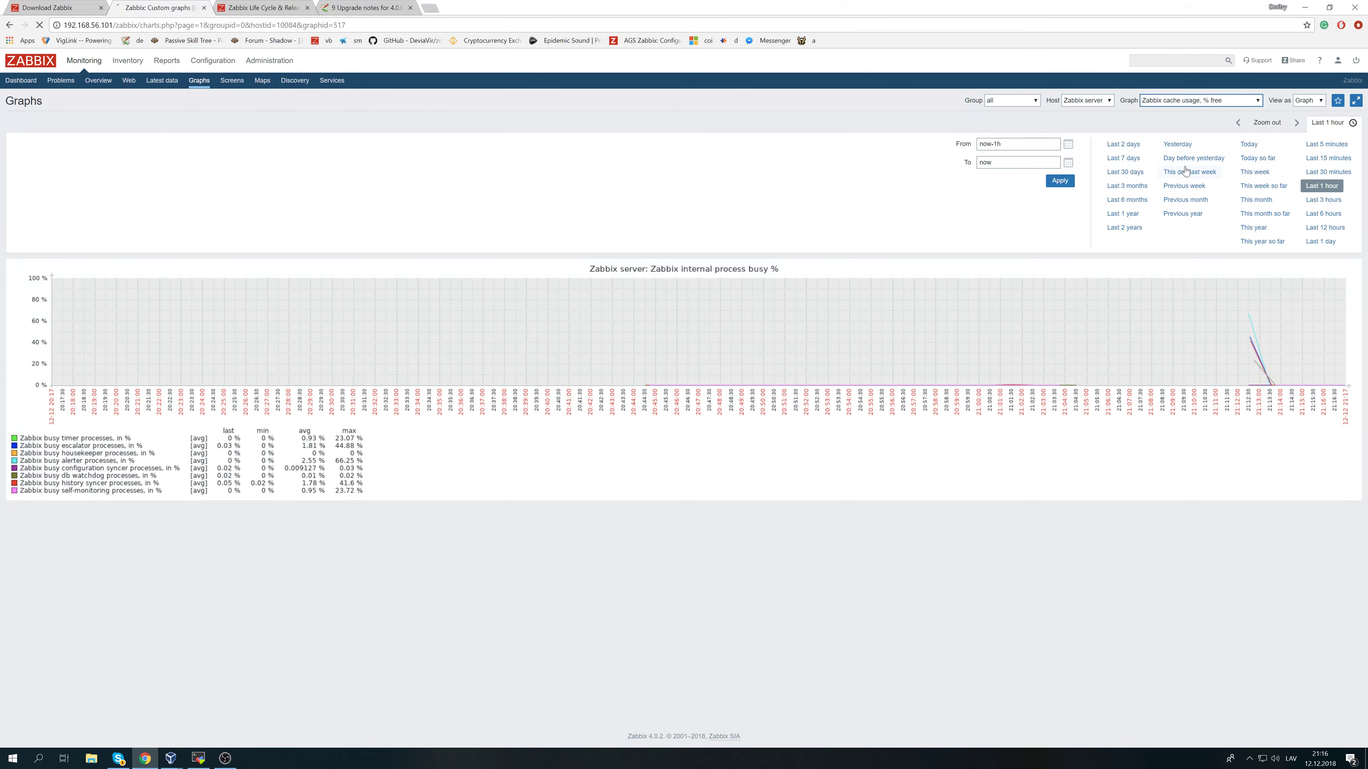